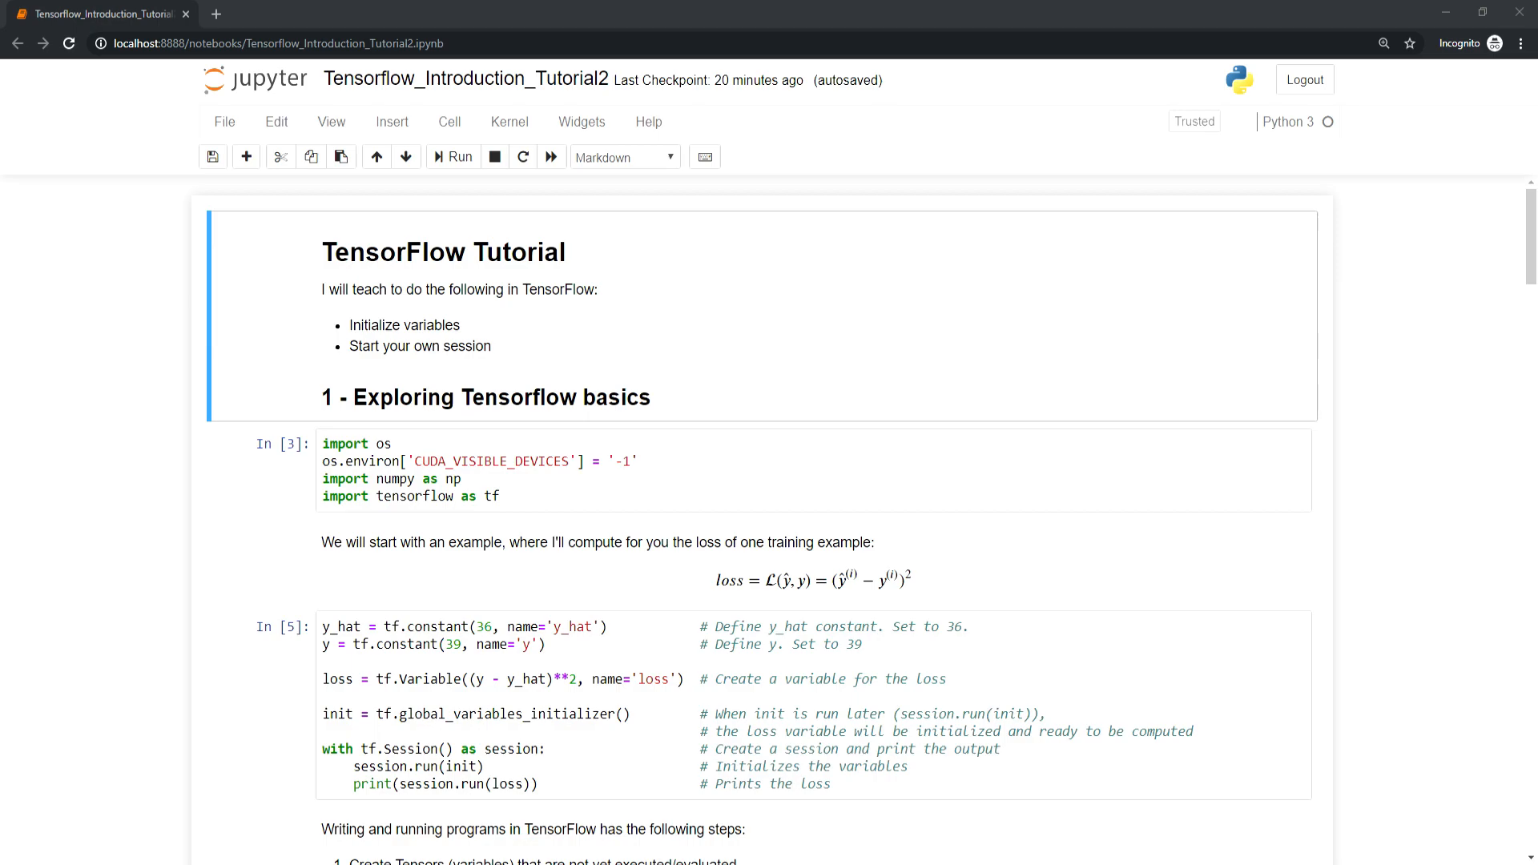
pyautogui.moveTo(847, 141)
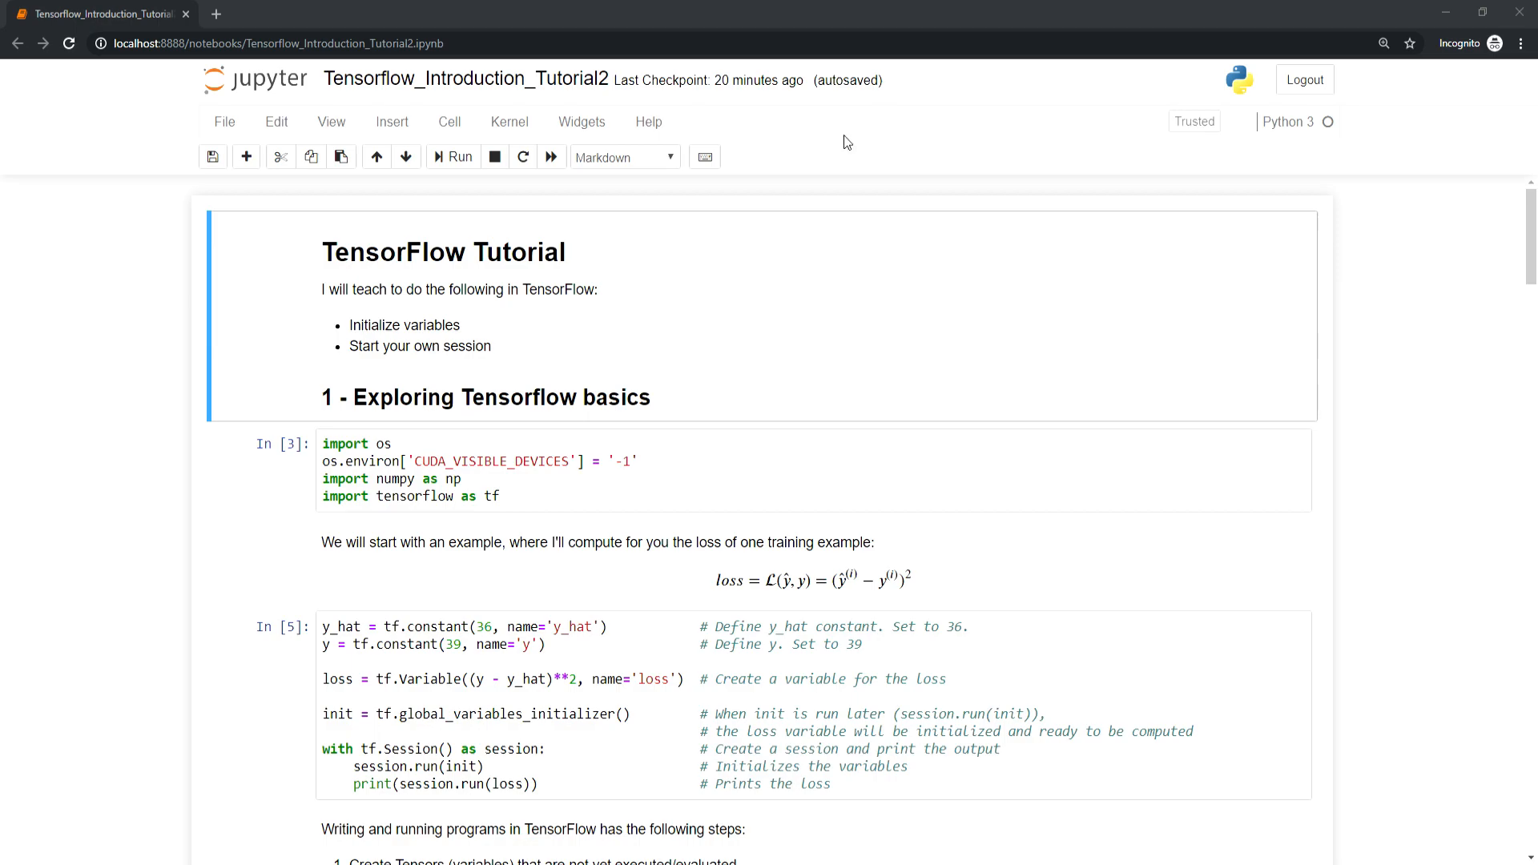
pyautogui.moveTo(721, 163)
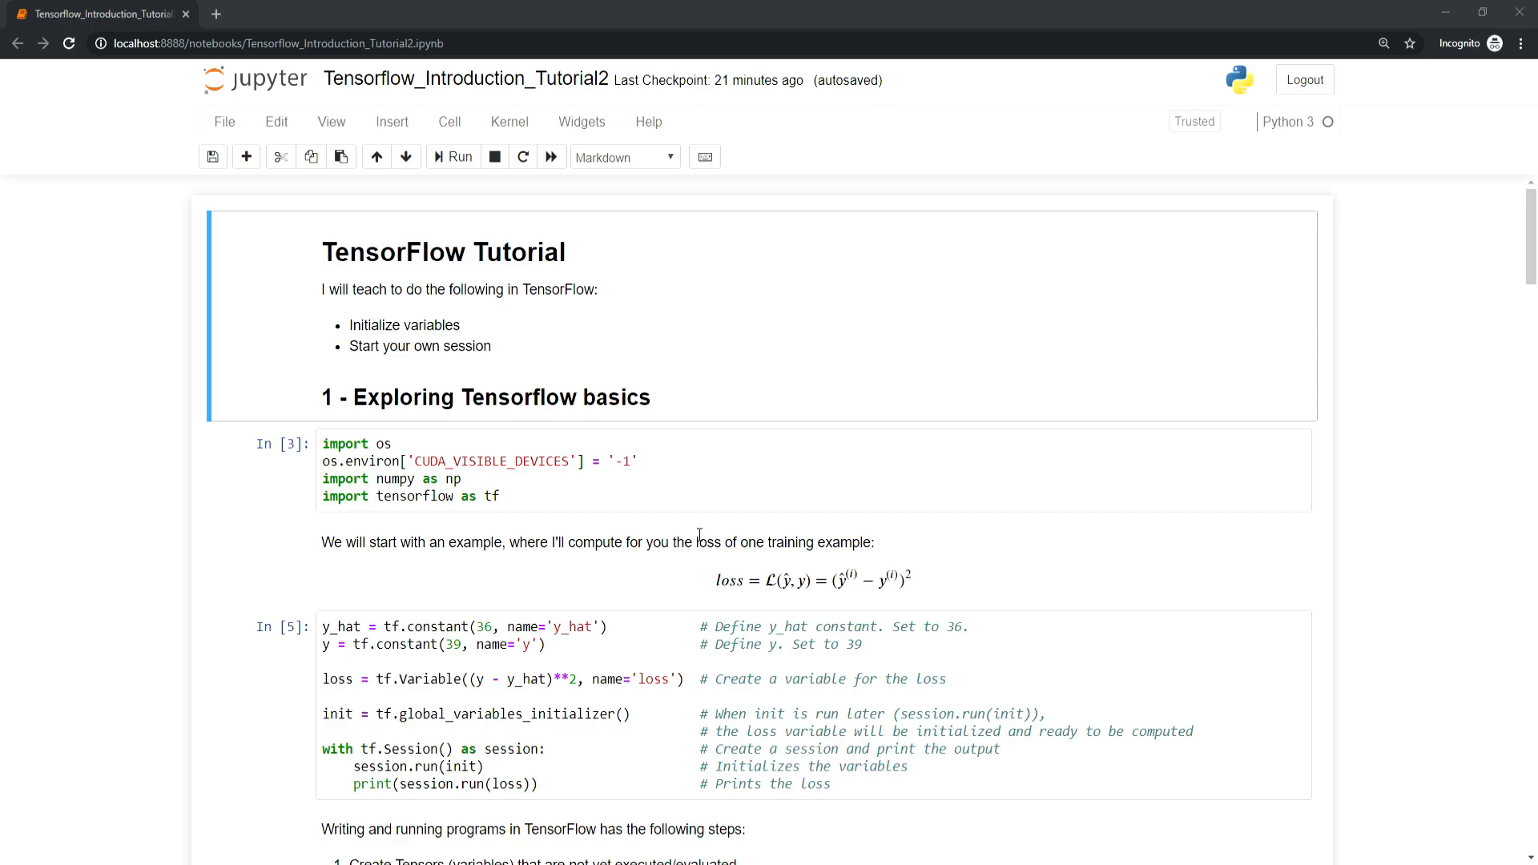
pyautogui.moveTo(502, 538)
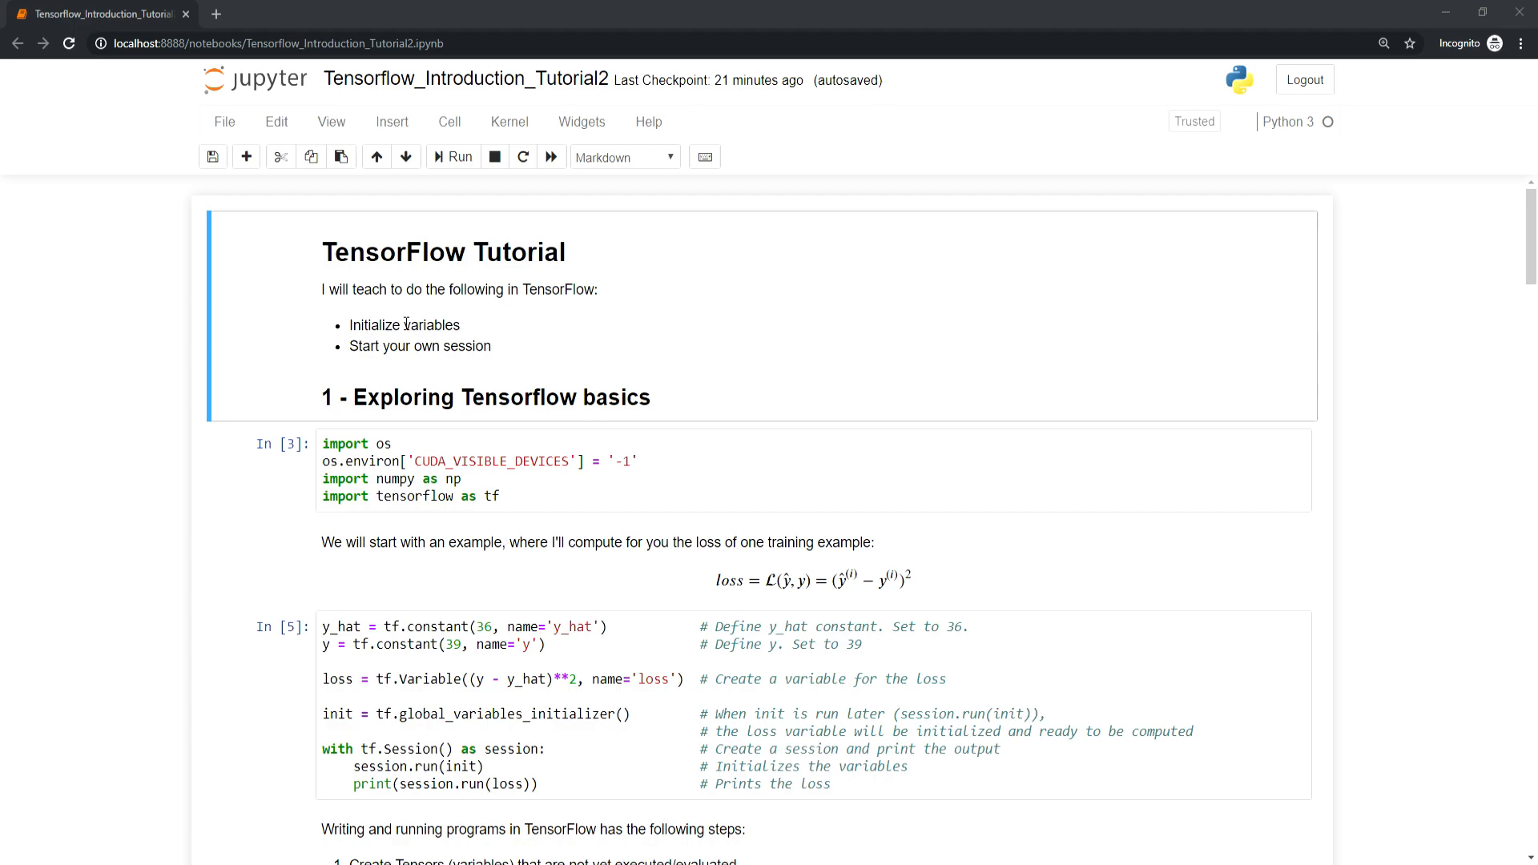
pyautogui.moveTo(584, 318)
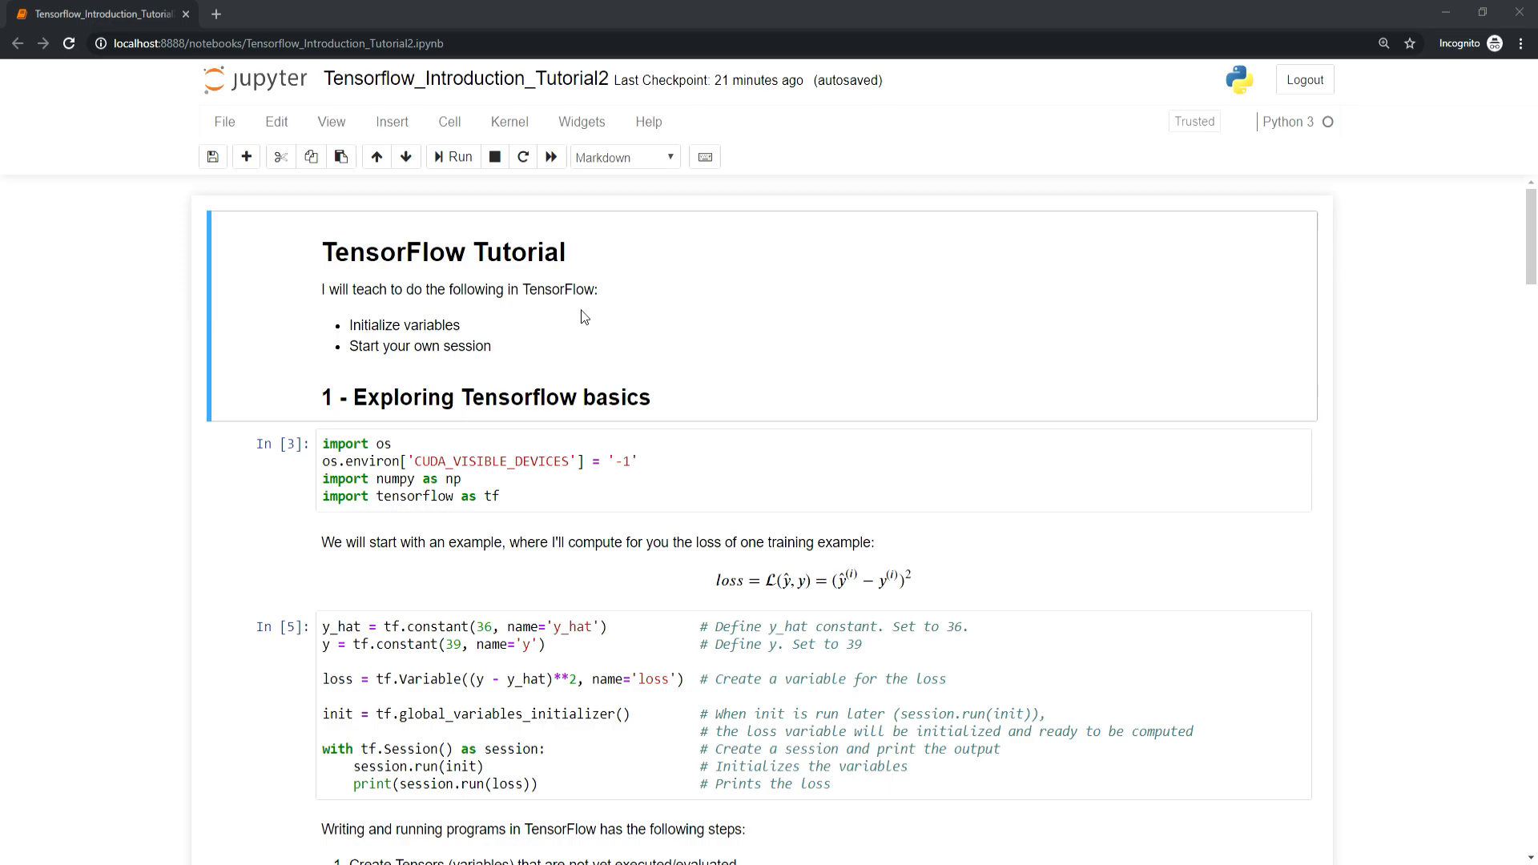
pyautogui.moveTo(495, 266)
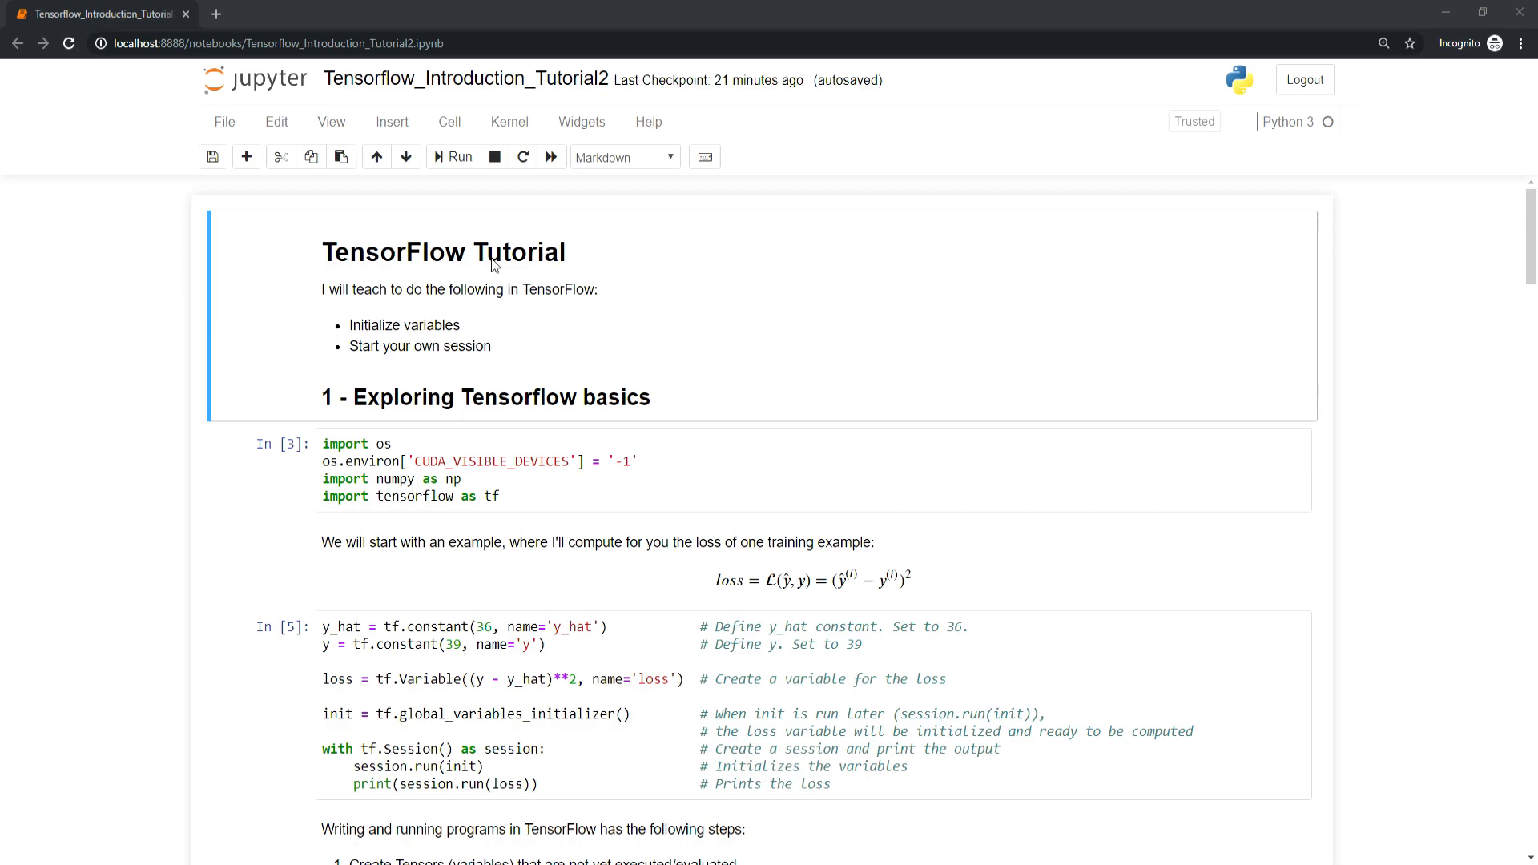
pyautogui.moveTo(493, 265)
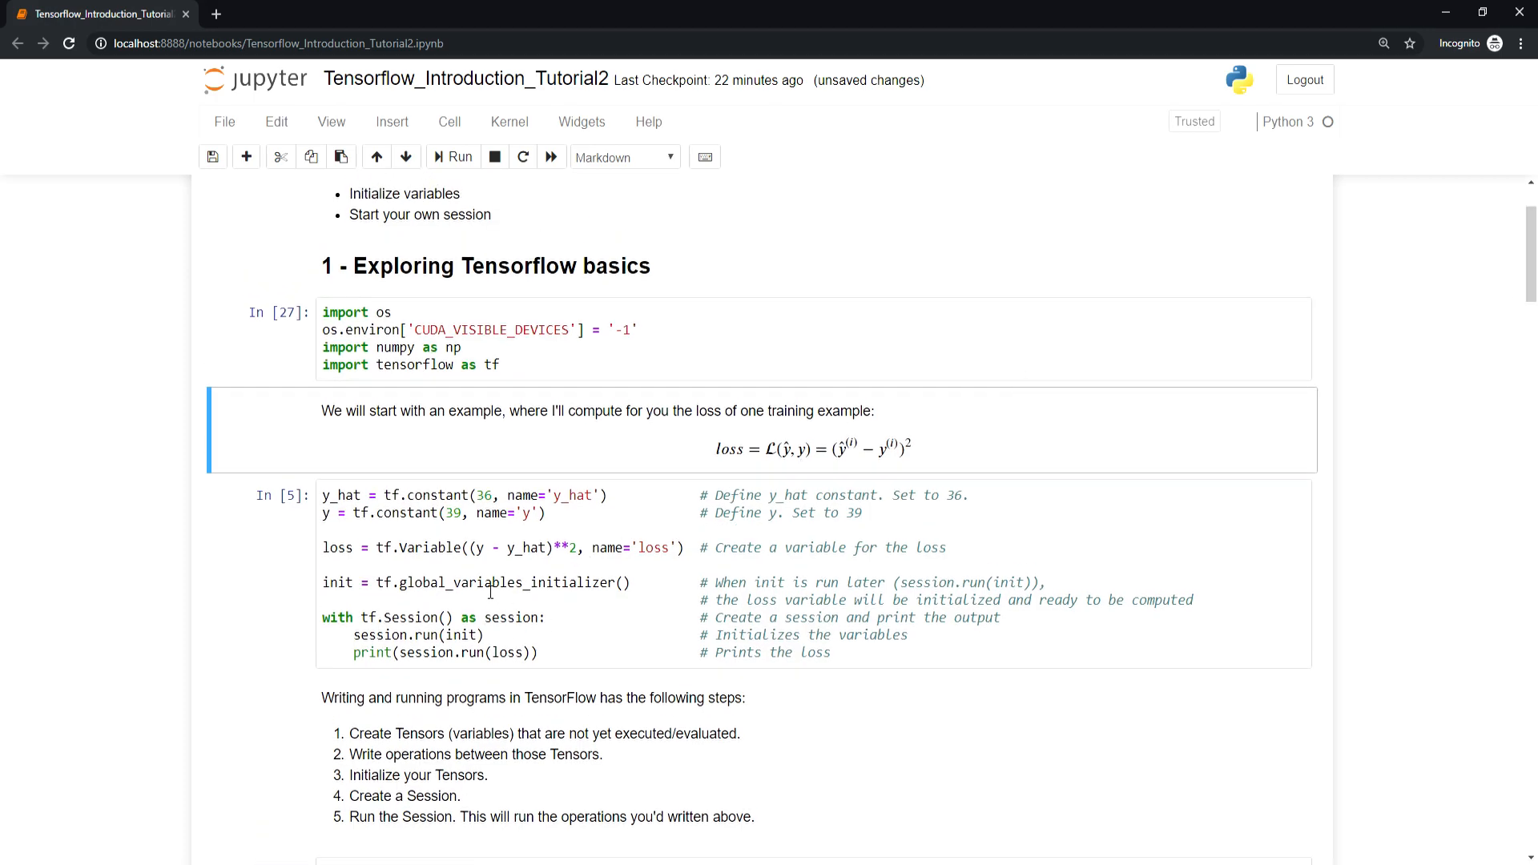
pyautogui.moveTo(892, 512)
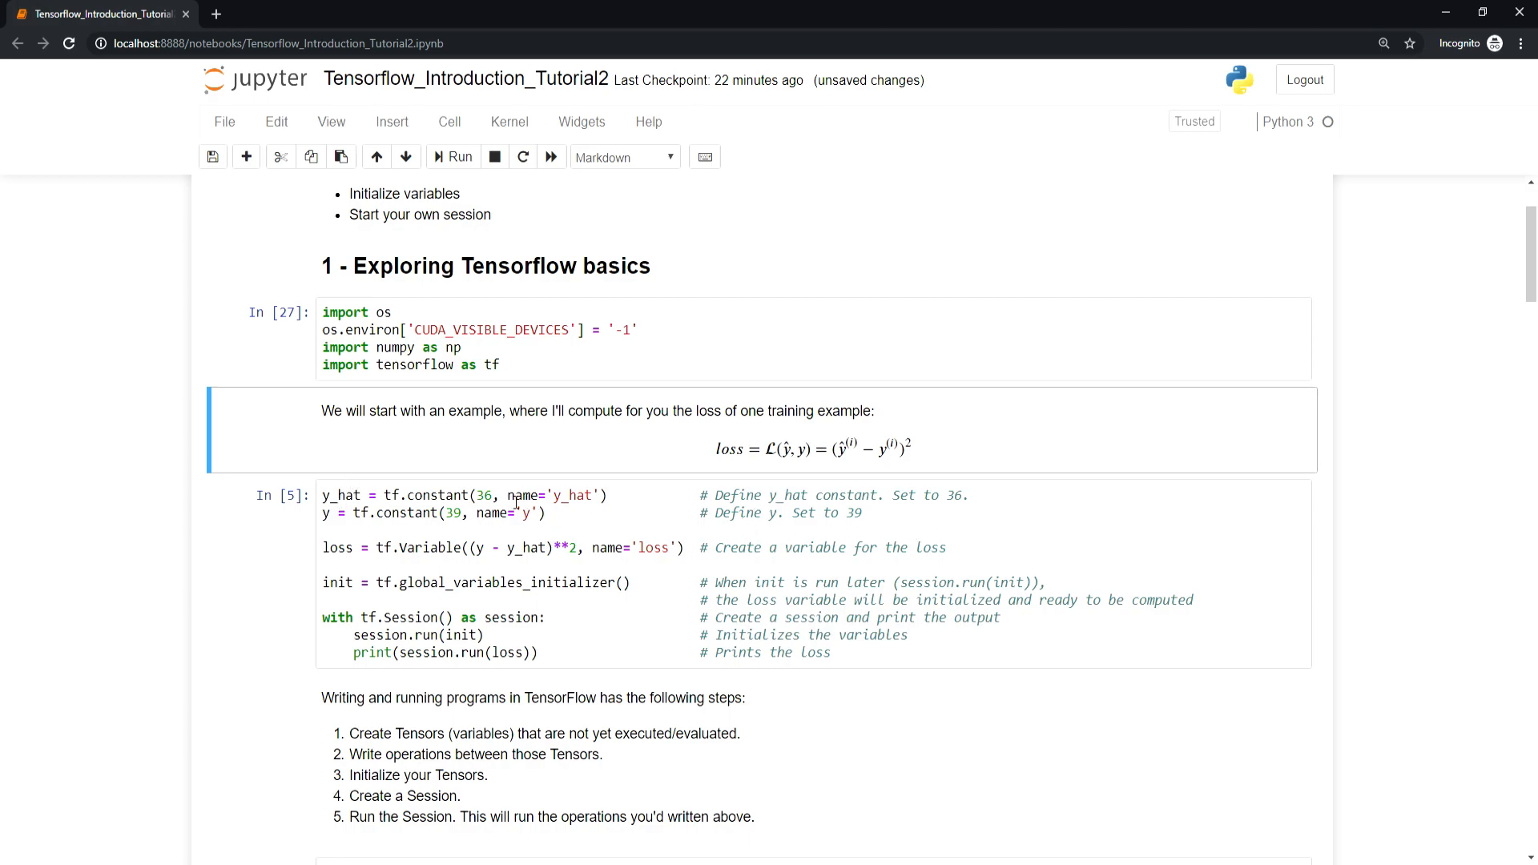
pyautogui.click(481, 494)
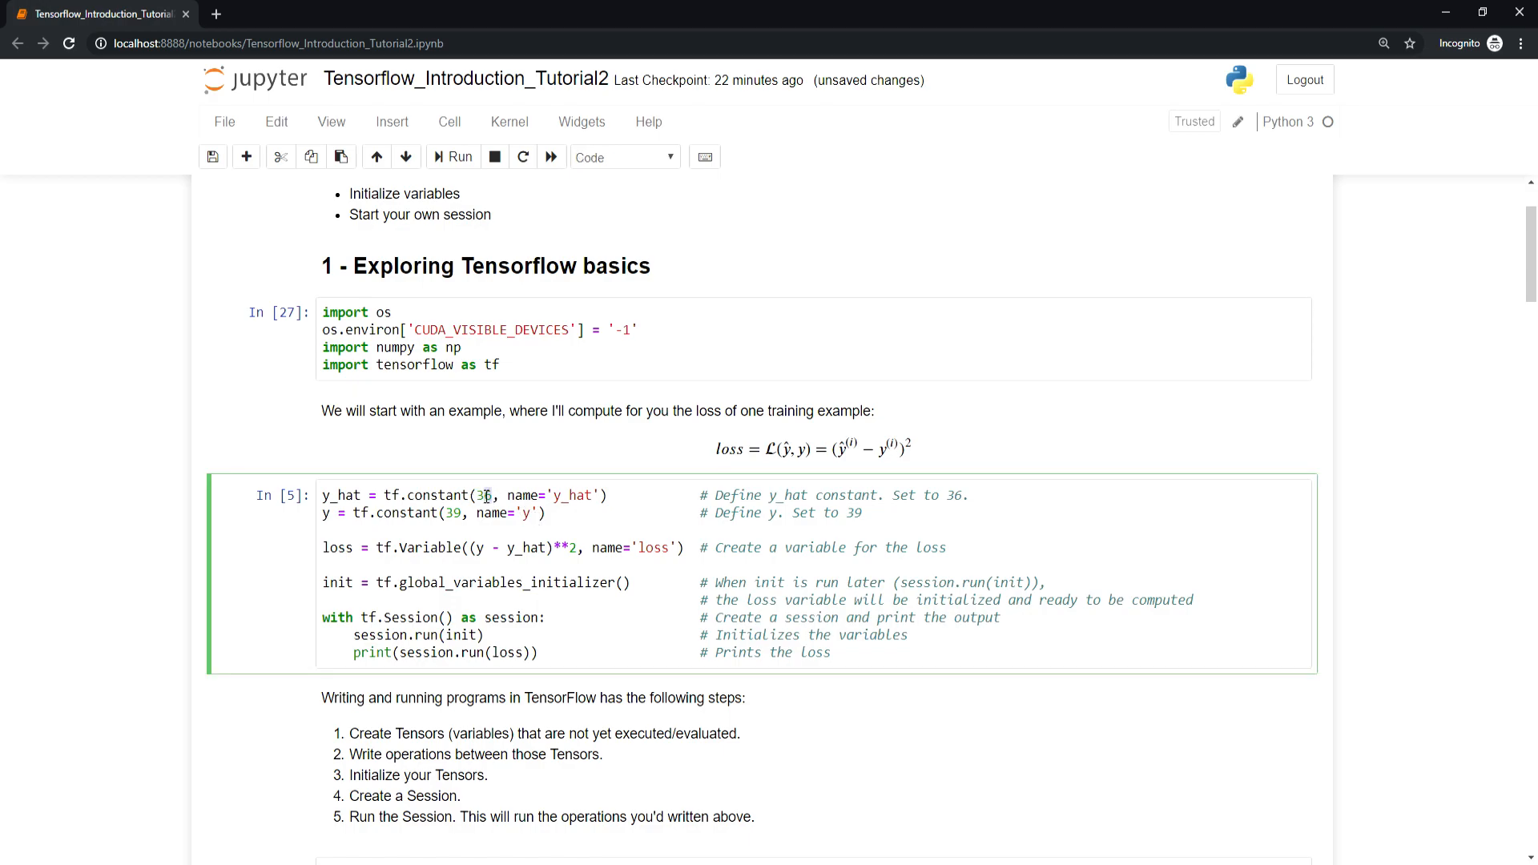
pyautogui.doubleClick(574, 494)
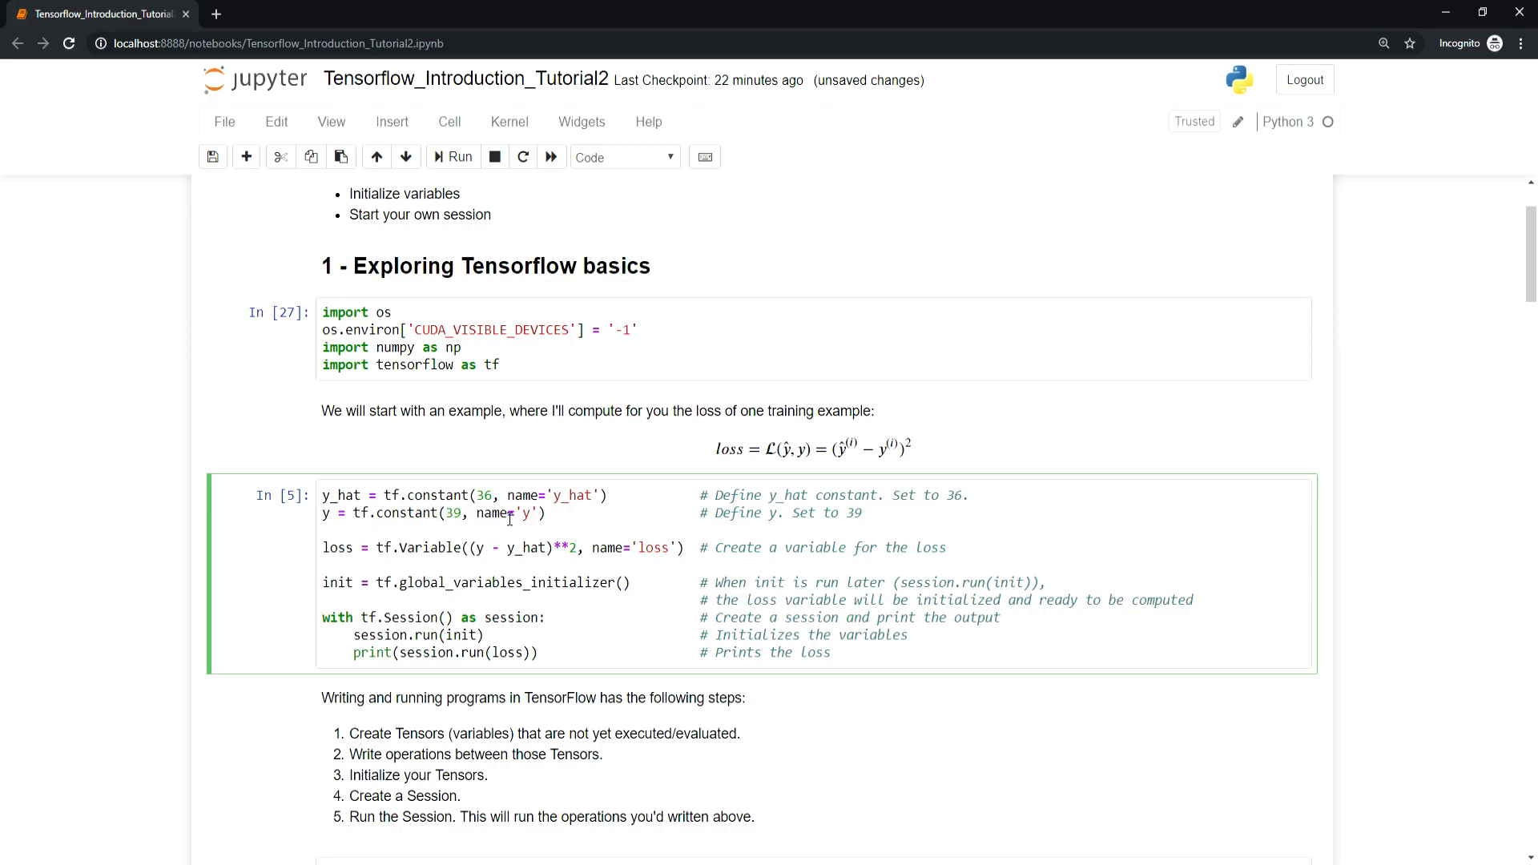
pyautogui.moveTo(471, 547)
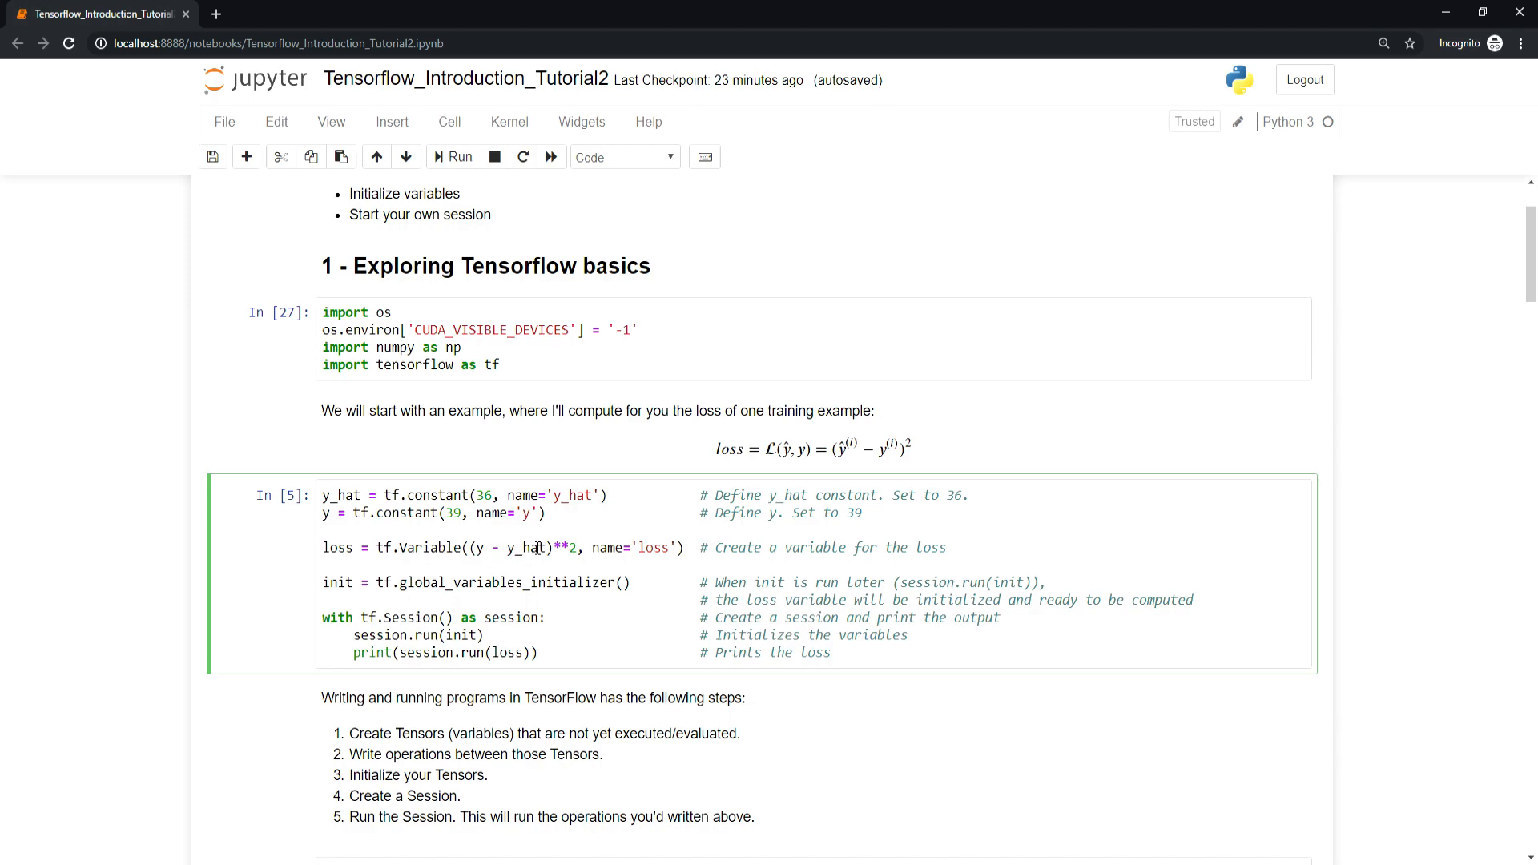
pyautogui.doubleClick(527, 547)
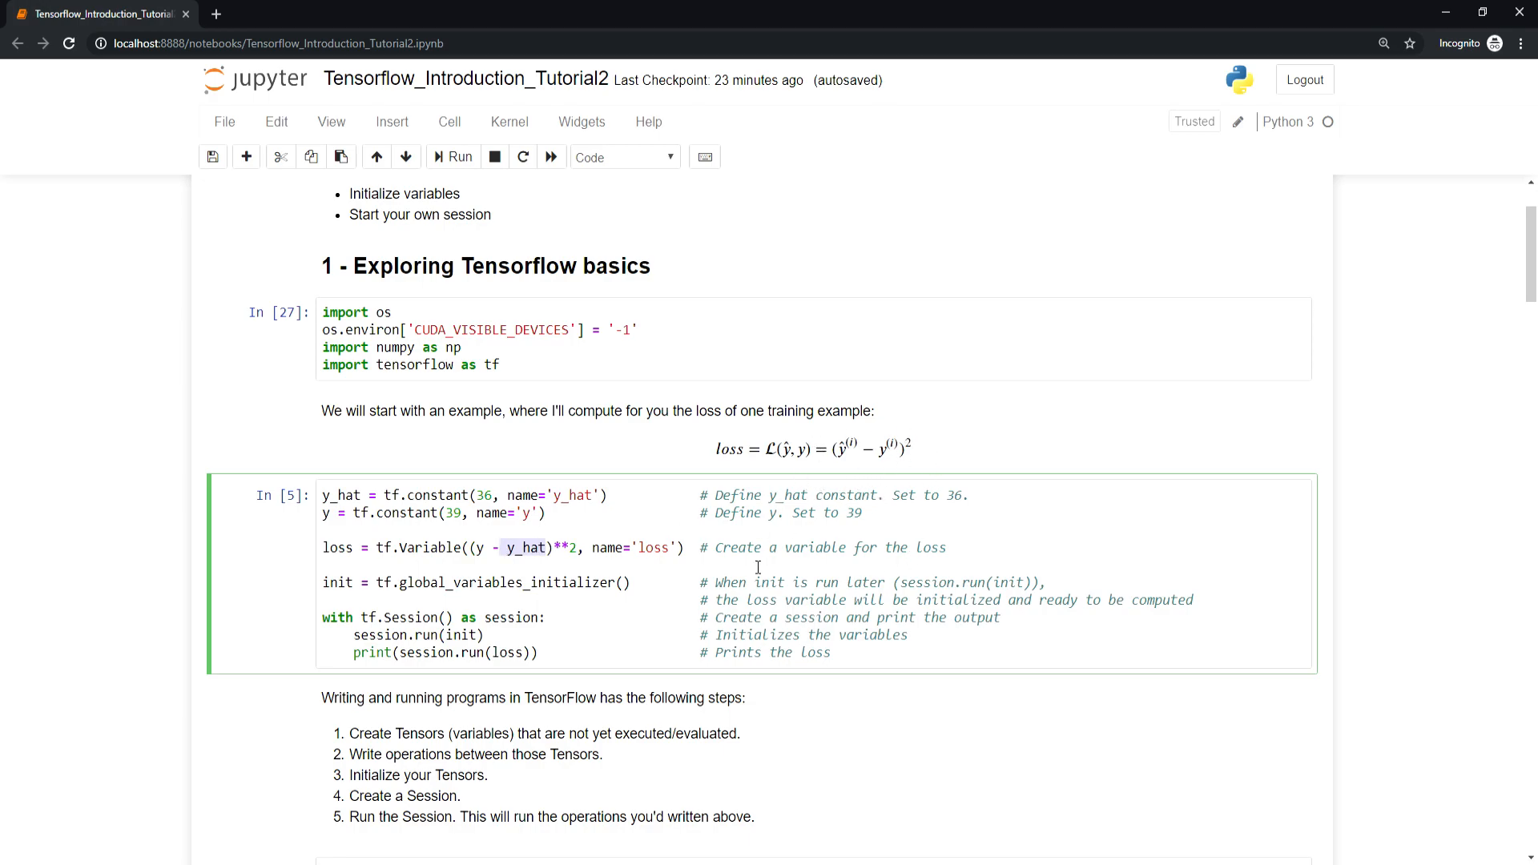
pyautogui.moveTo(659, 585)
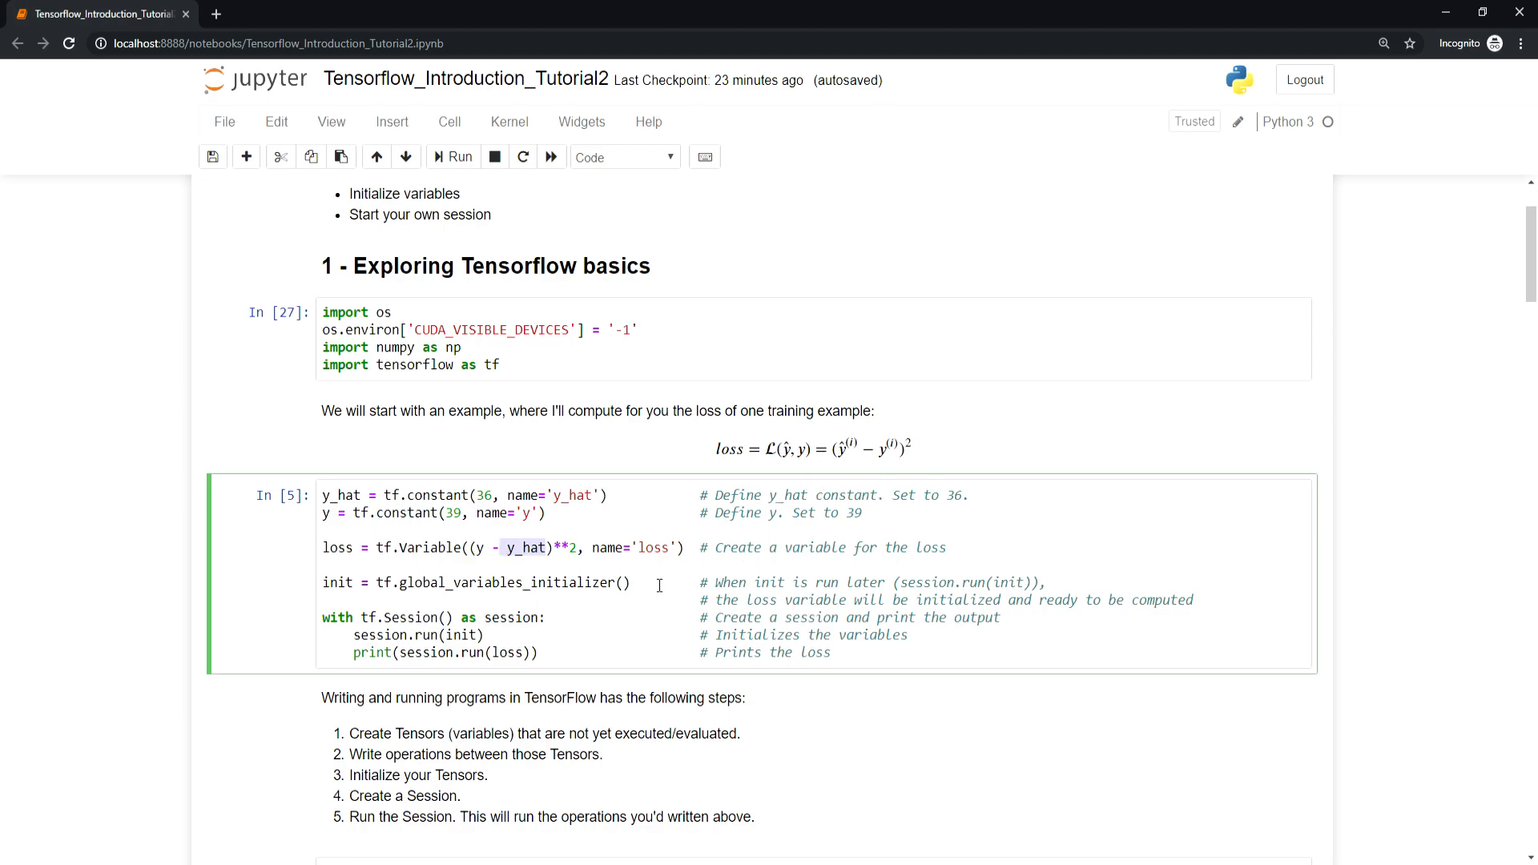
pyautogui.moveTo(871, 593)
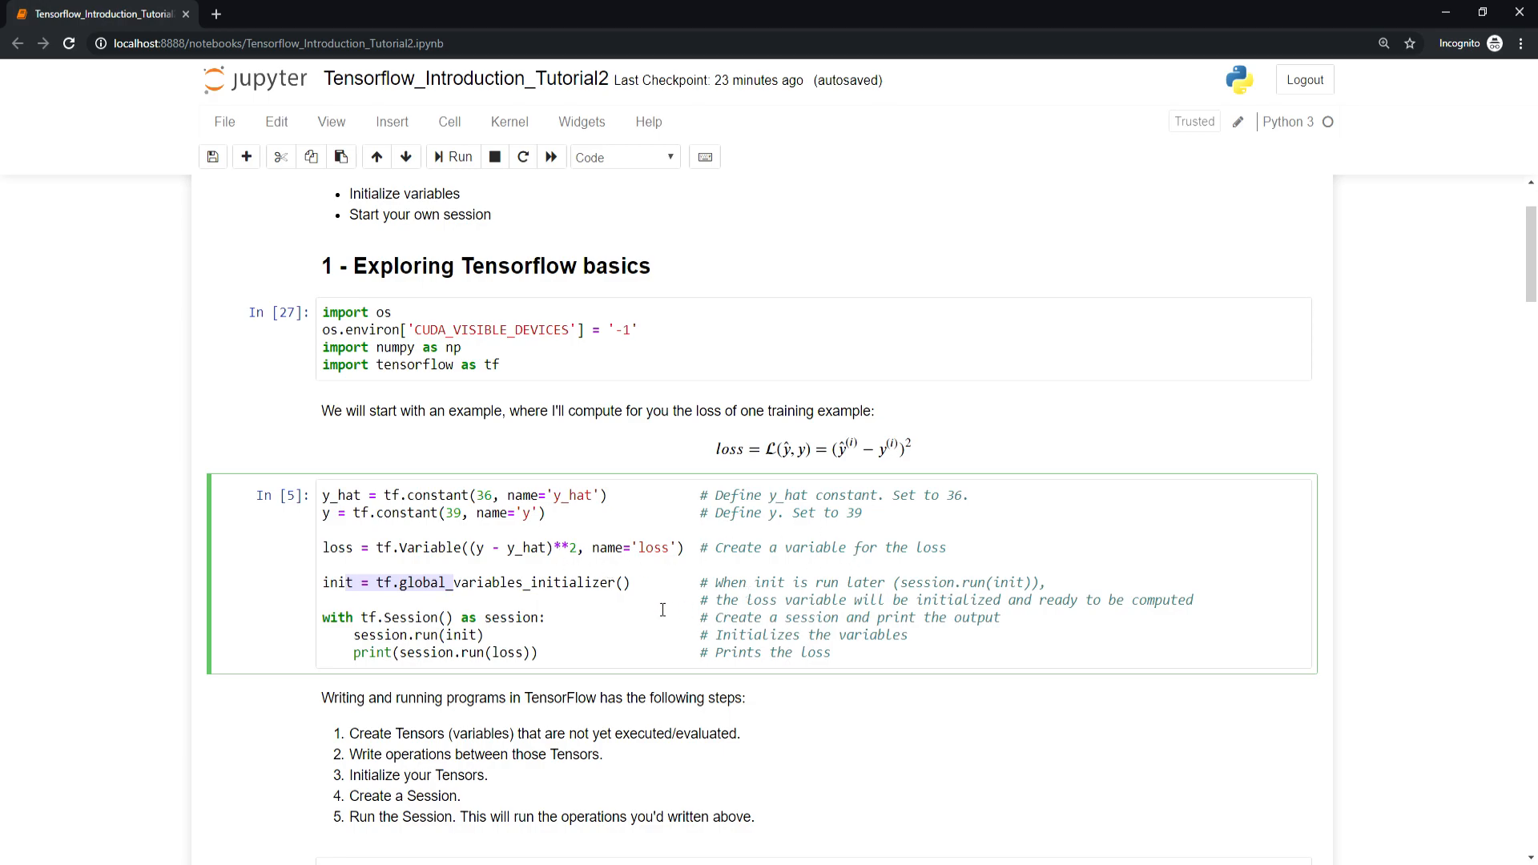
pyautogui.moveTo(834, 663)
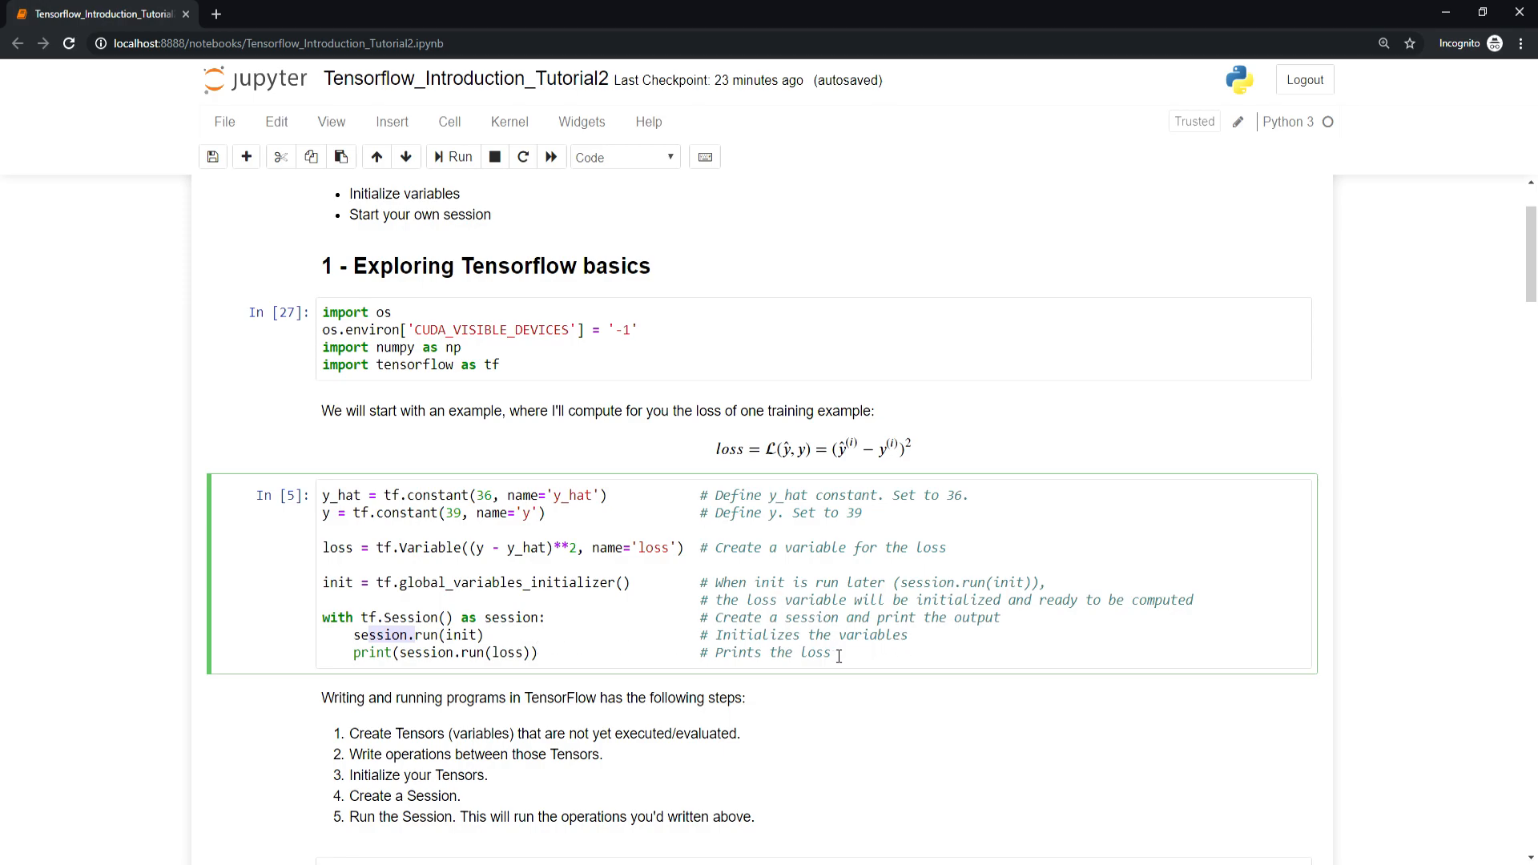
pyautogui.moveTo(876, 650)
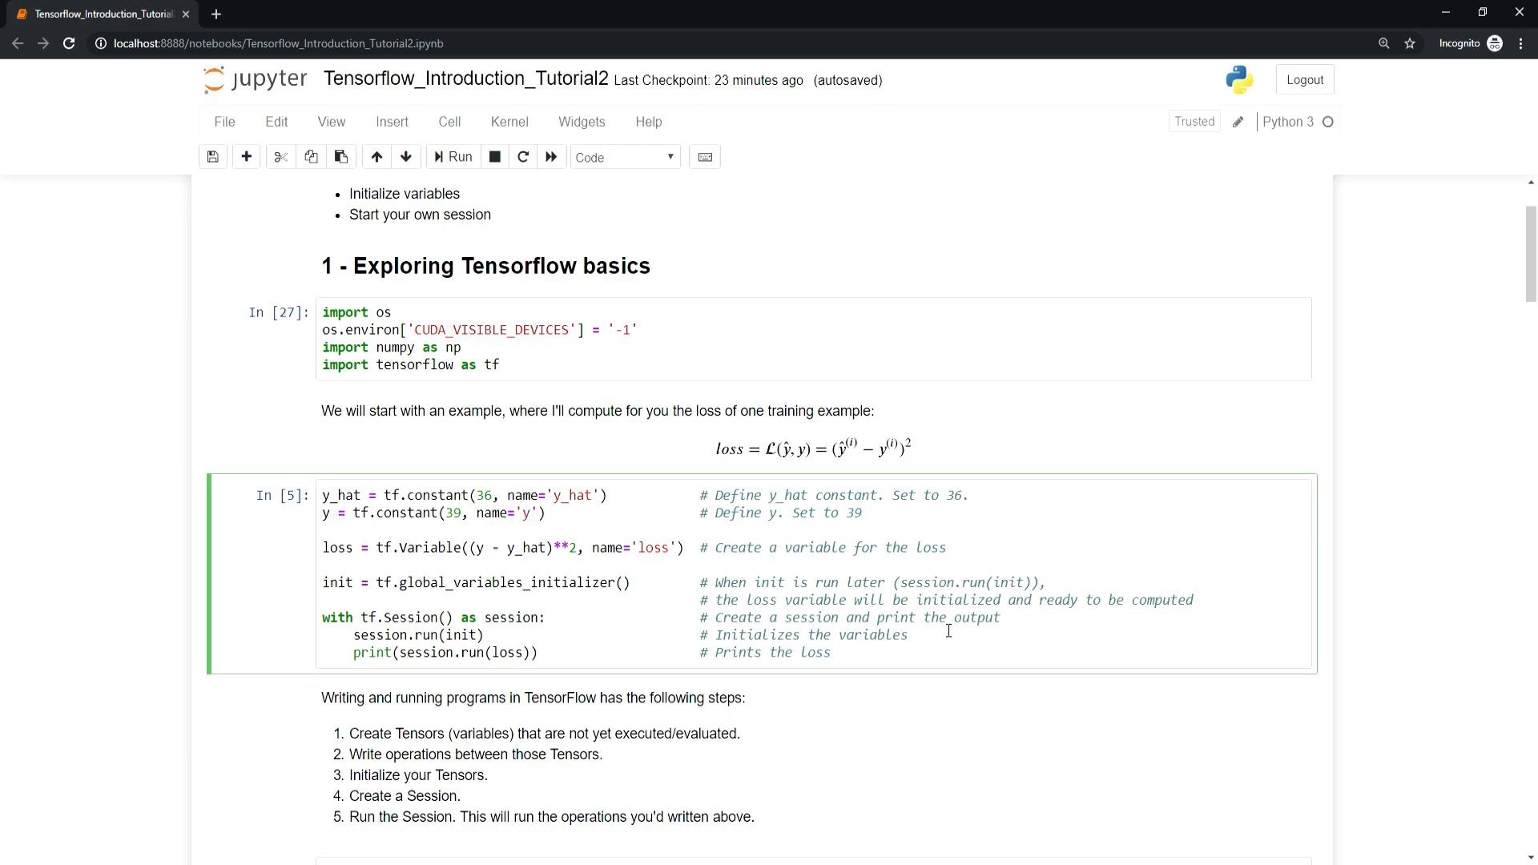
pyautogui.moveTo(948, 629)
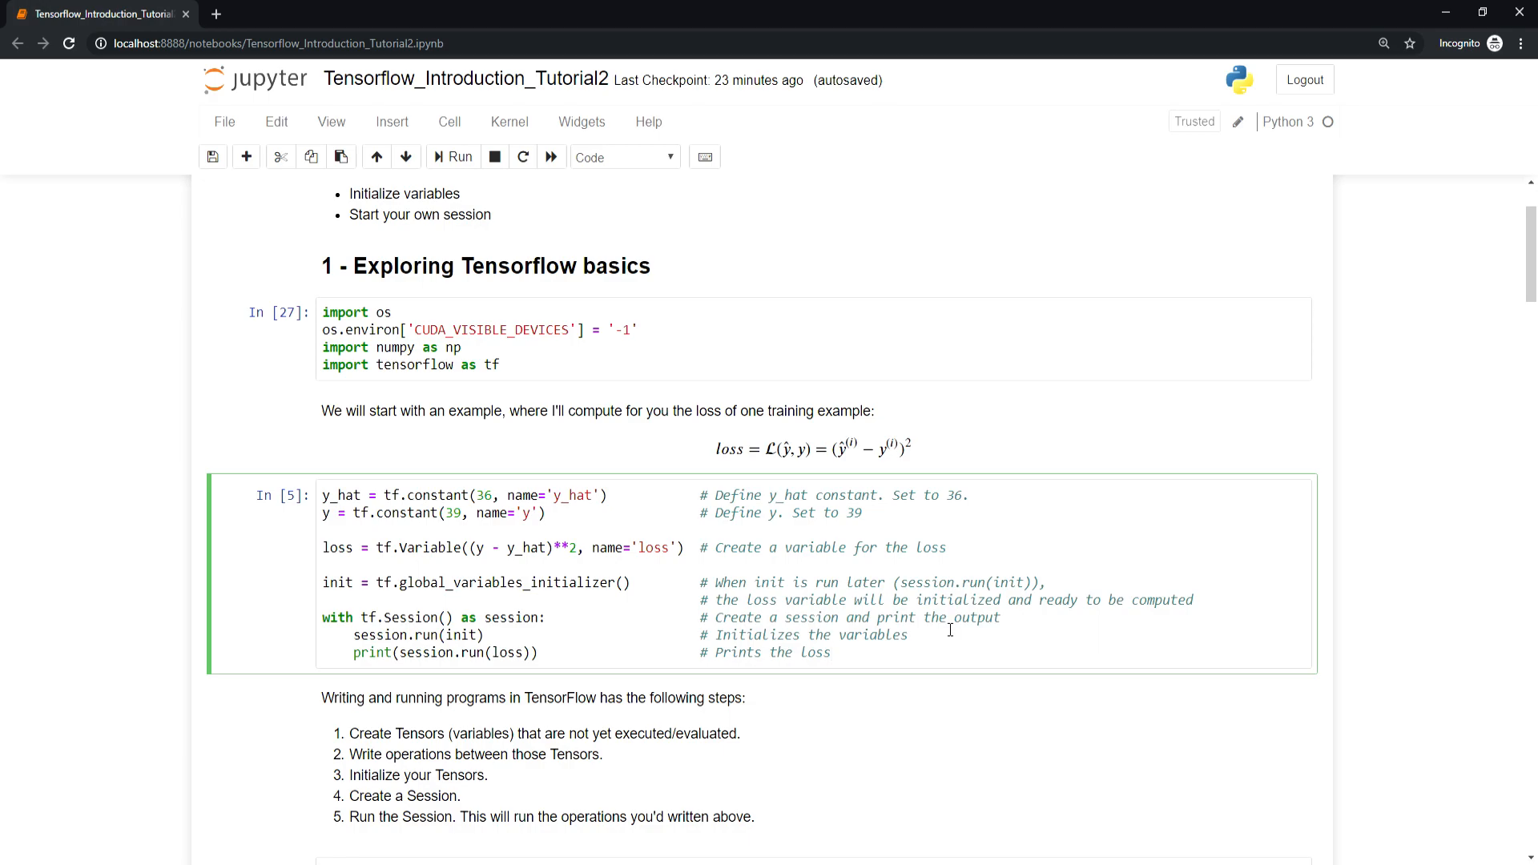
# Run the loss example cell so it prints 9, then scroll down past the multiply cell
pyautogui.click(452, 157)
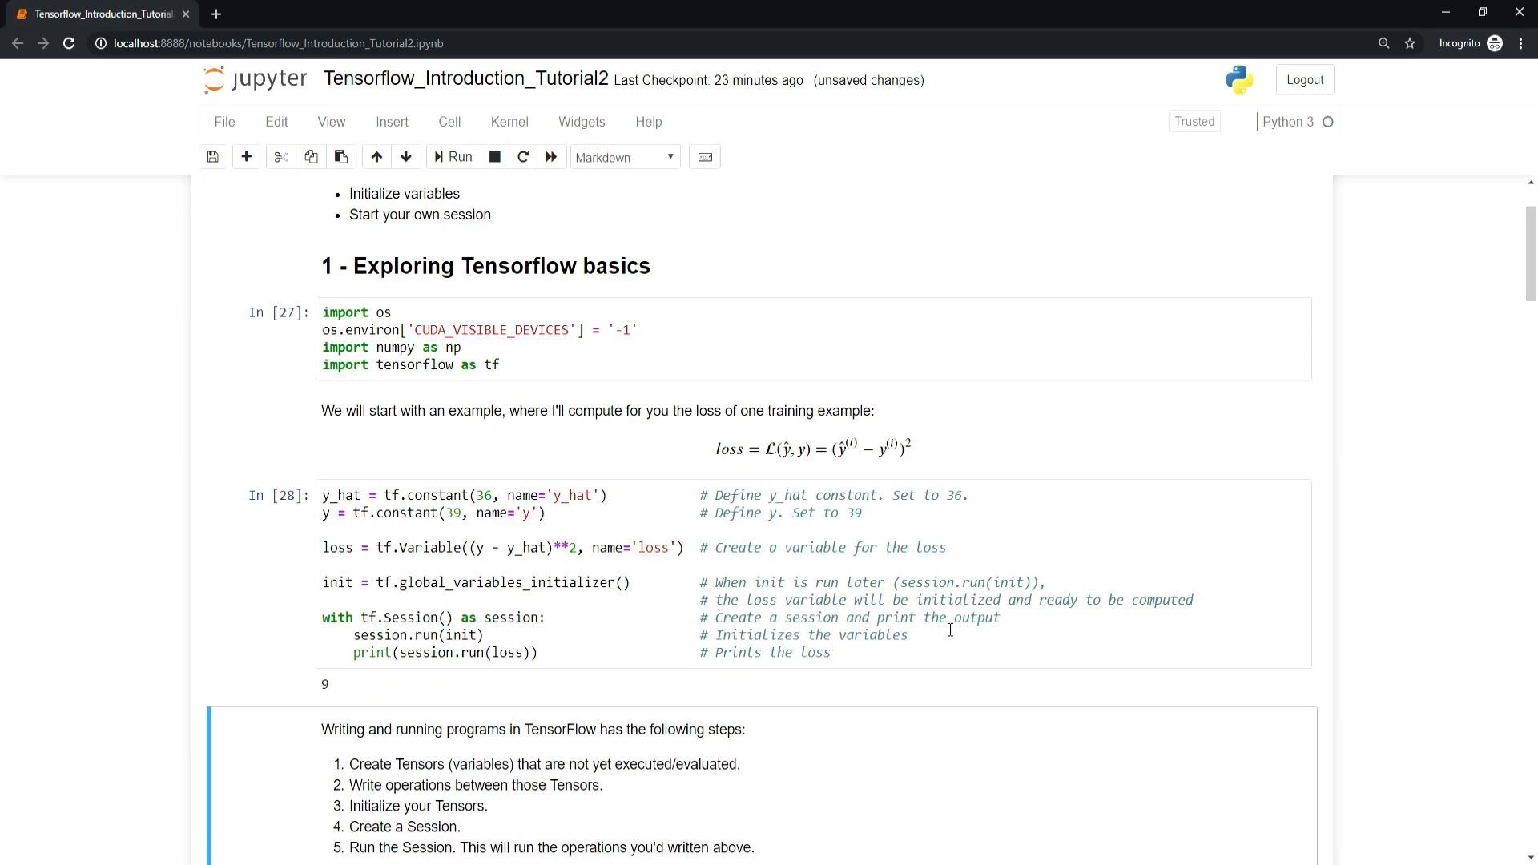
pyautogui.moveTo(903, 390)
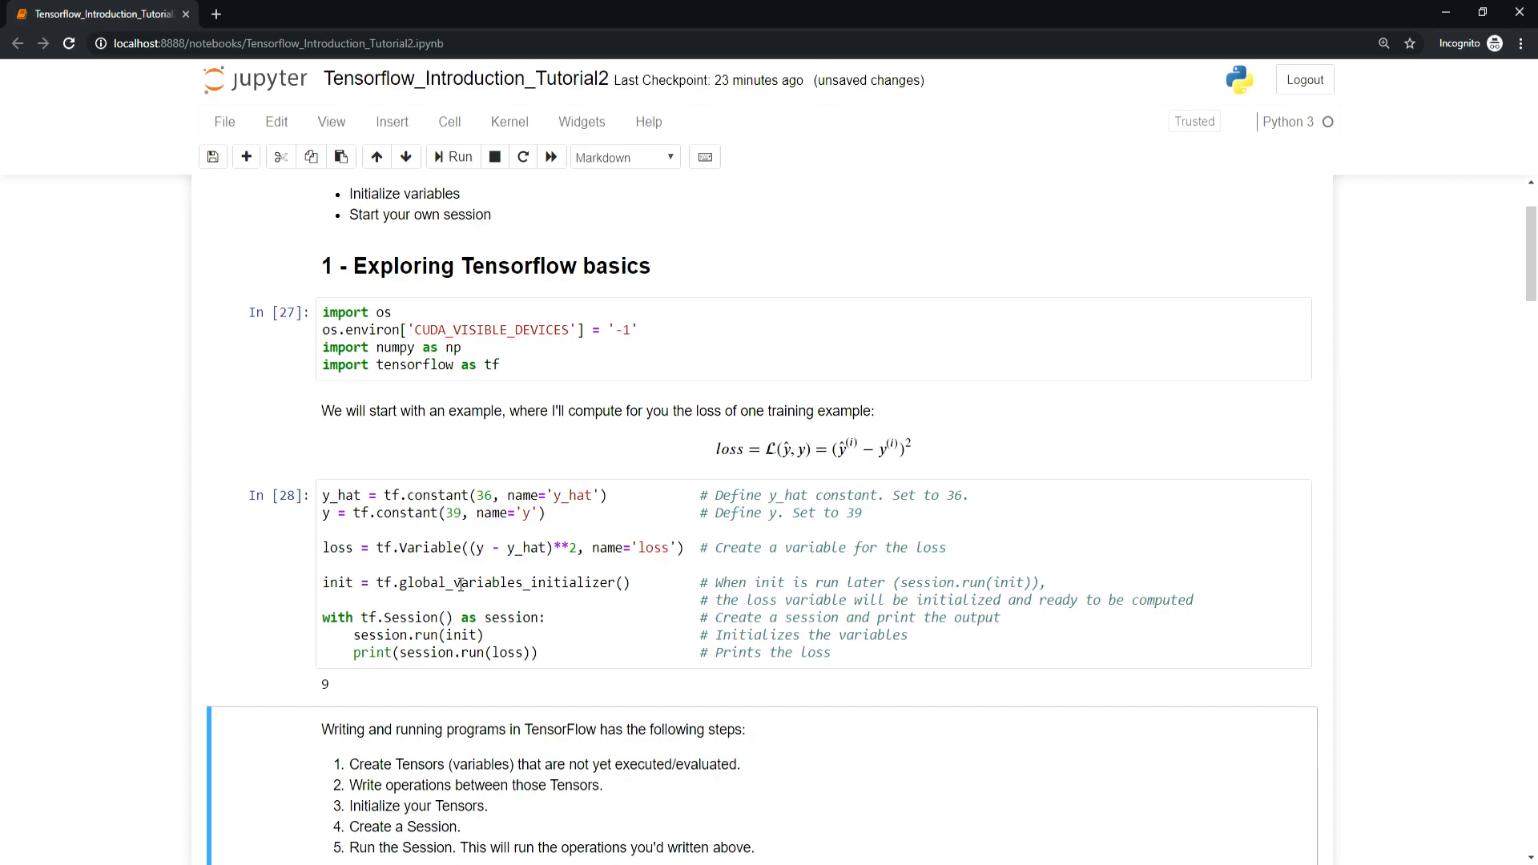
pyautogui.click(461, 585)
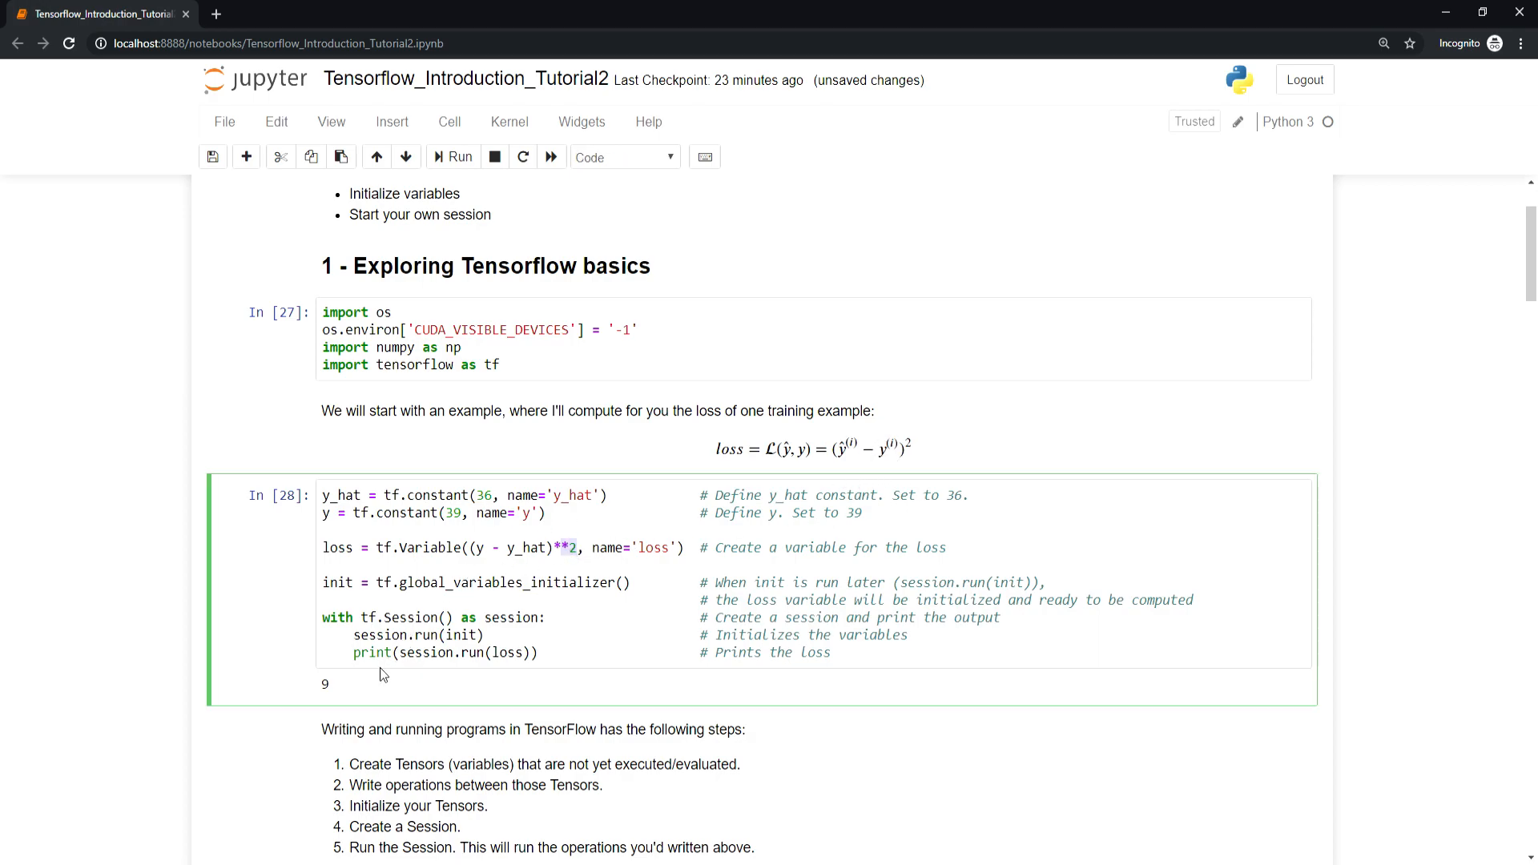
pyautogui.scroll(-3)
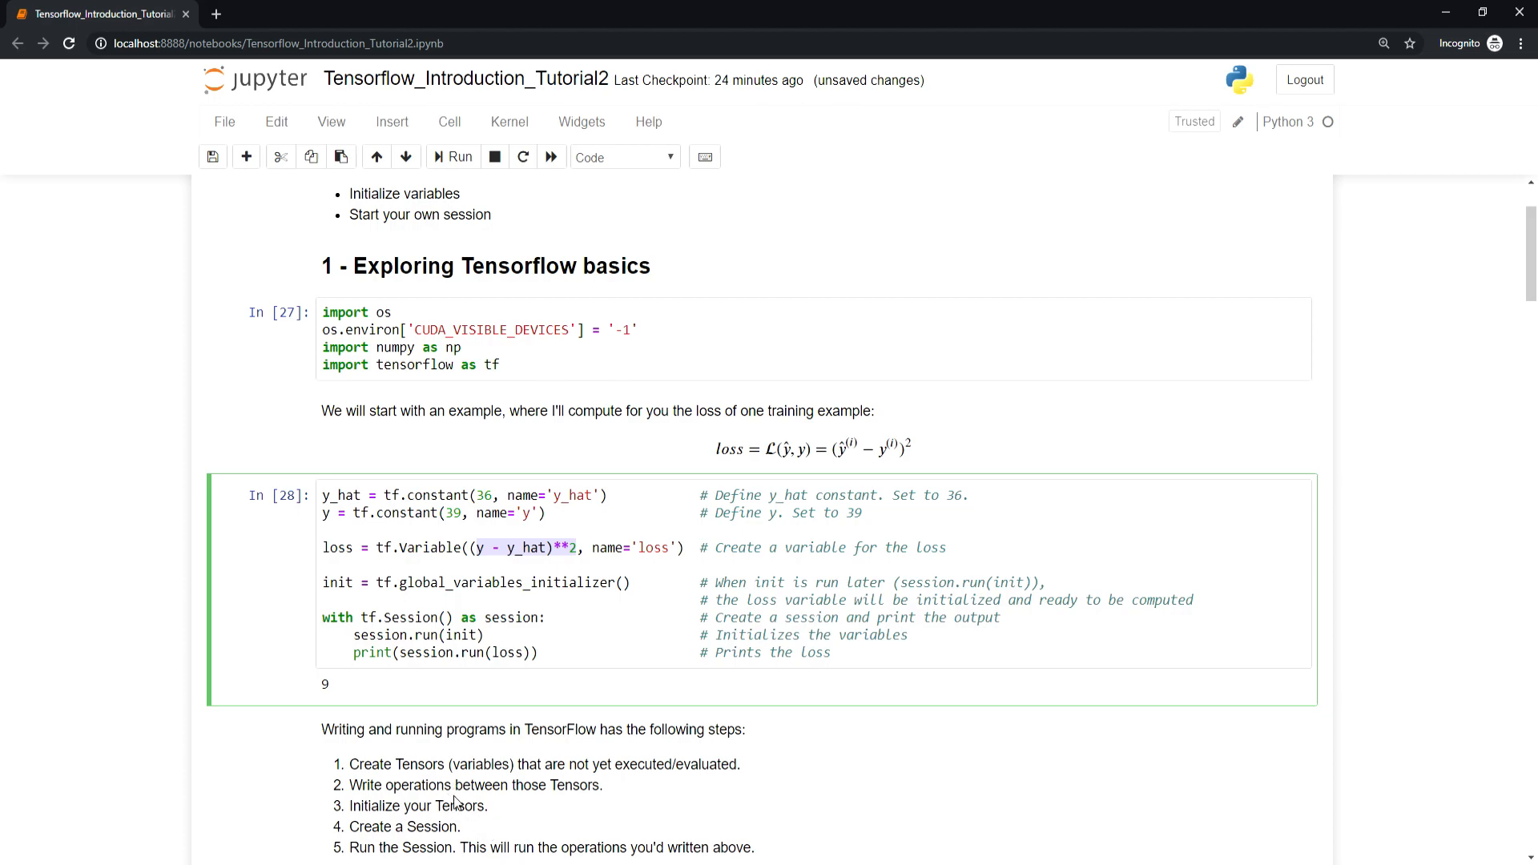
pyautogui.moveTo(436, 592)
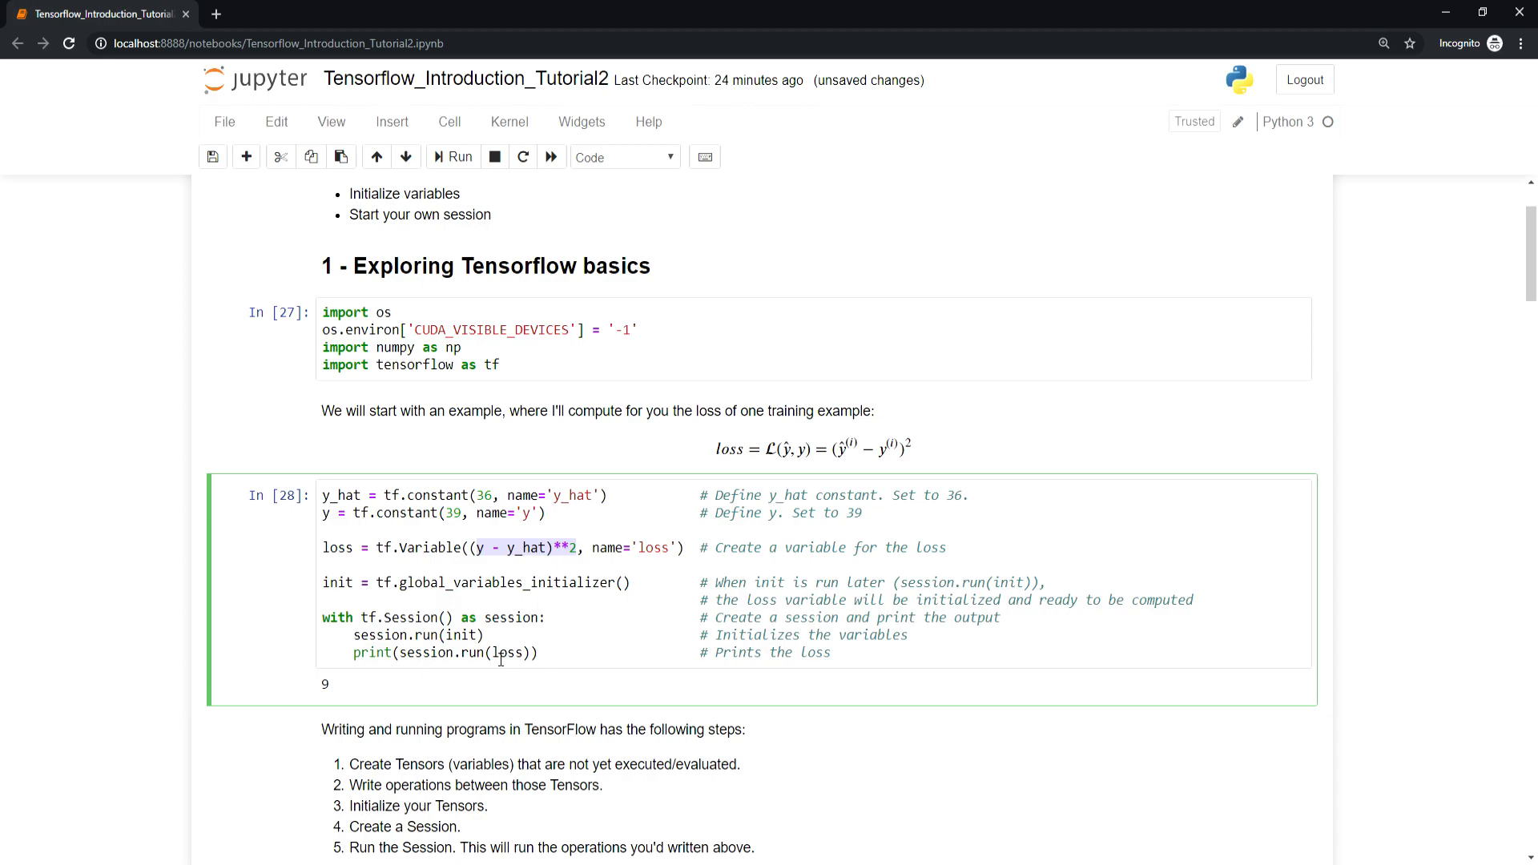
pyautogui.moveTo(558, 657)
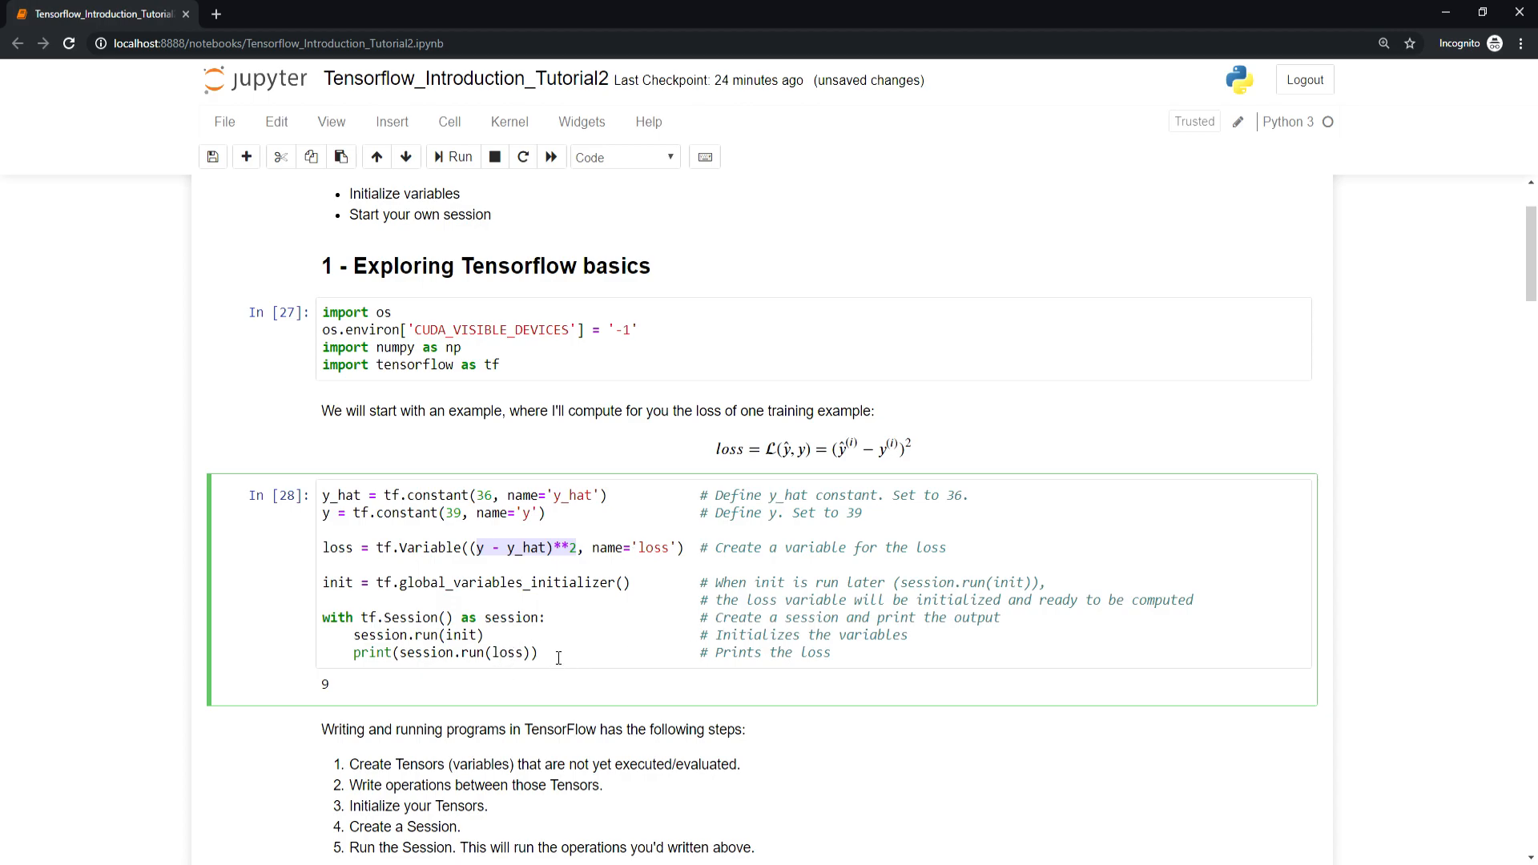
pyautogui.scroll(-3)
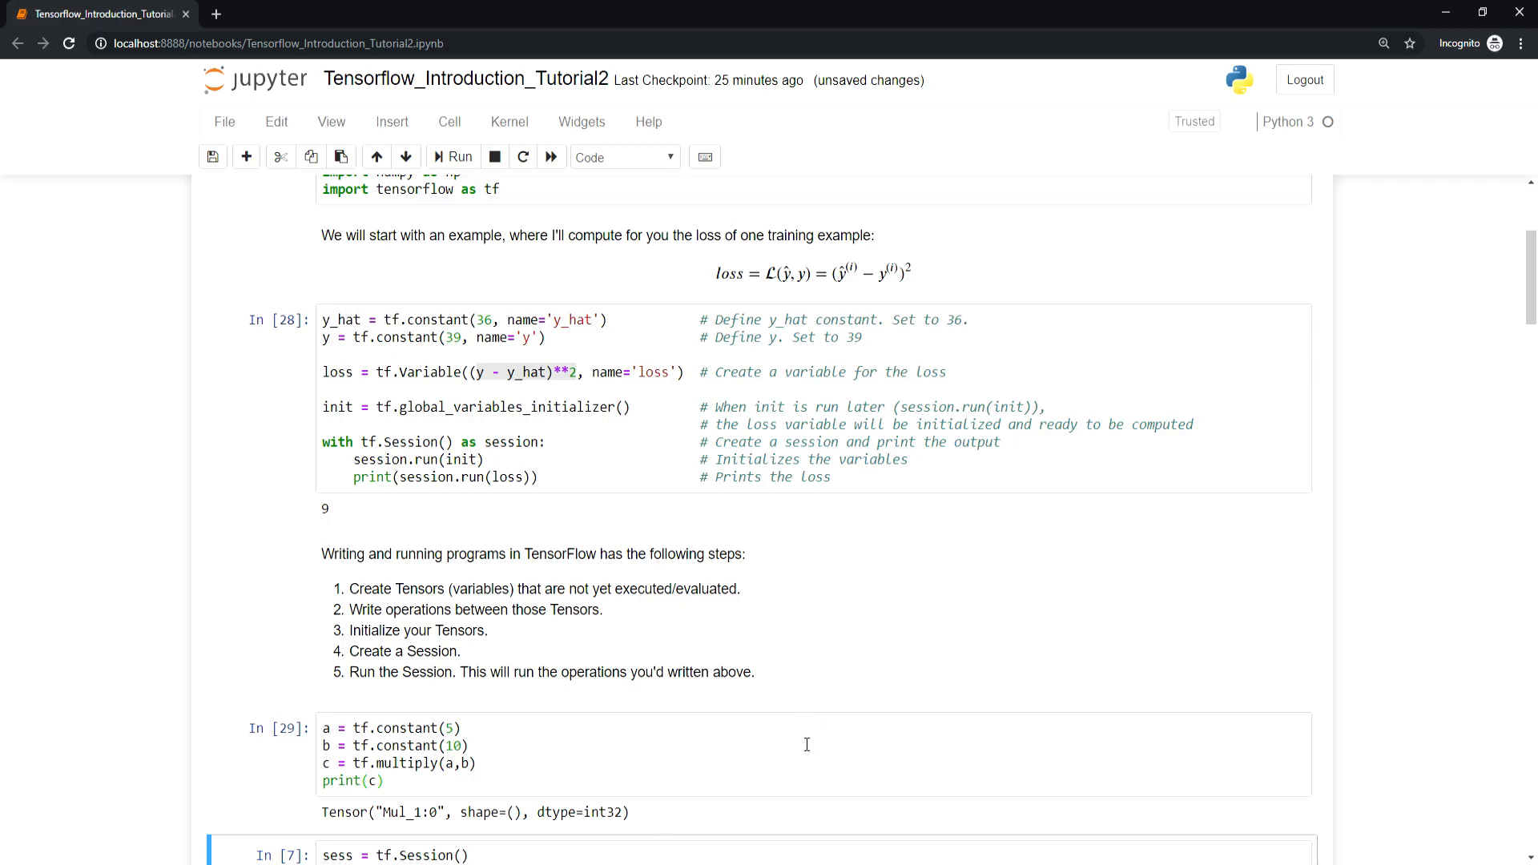
# Scroll down to the tf.multiply cell, the tf.Session cell and the feed_dict cell
pyautogui.scroll(-3)
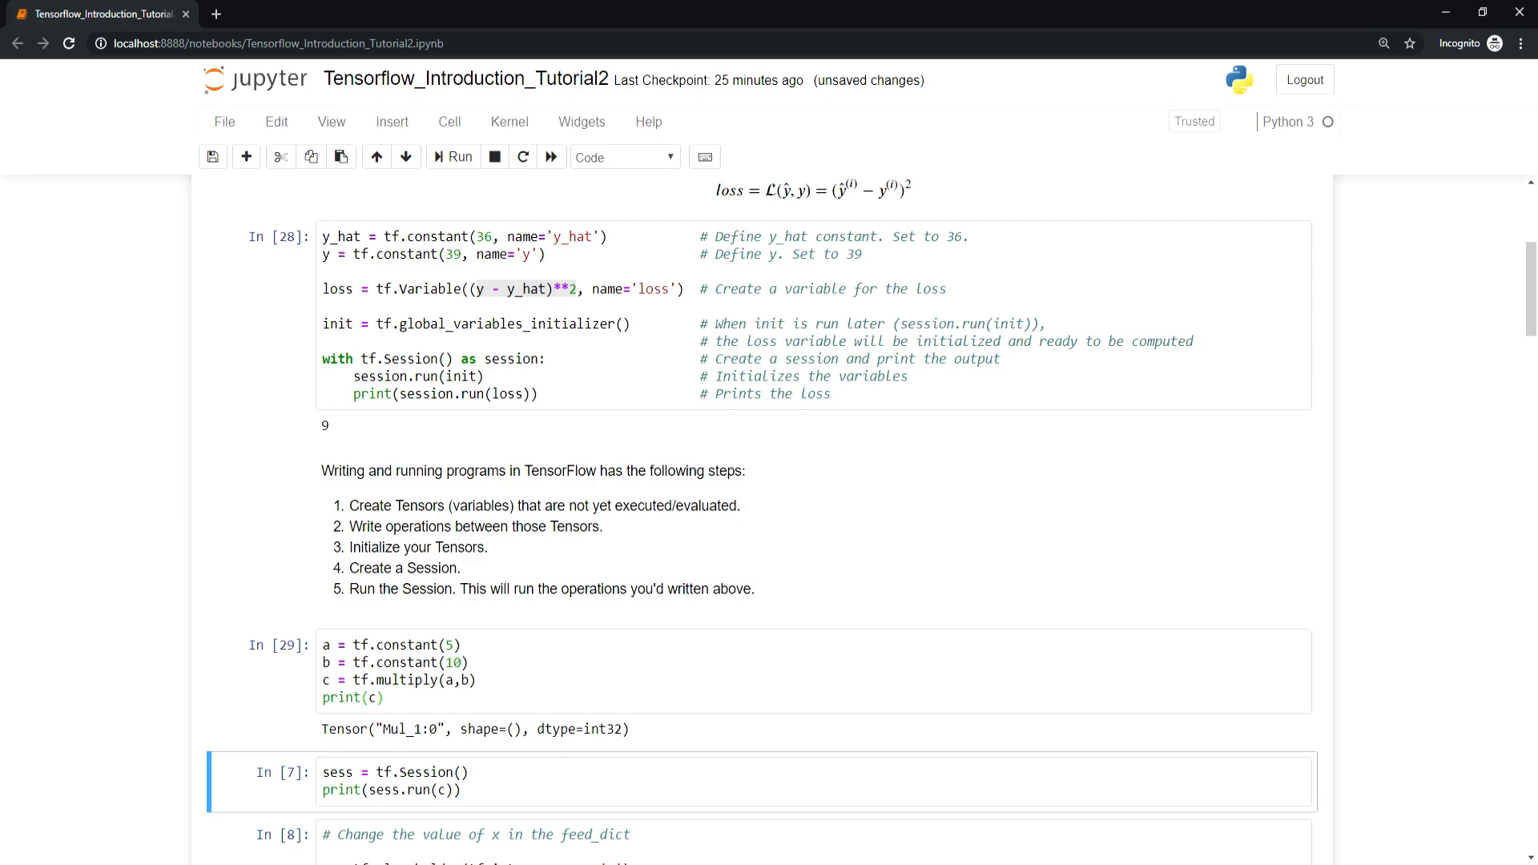
pyautogui.scroll(-3)
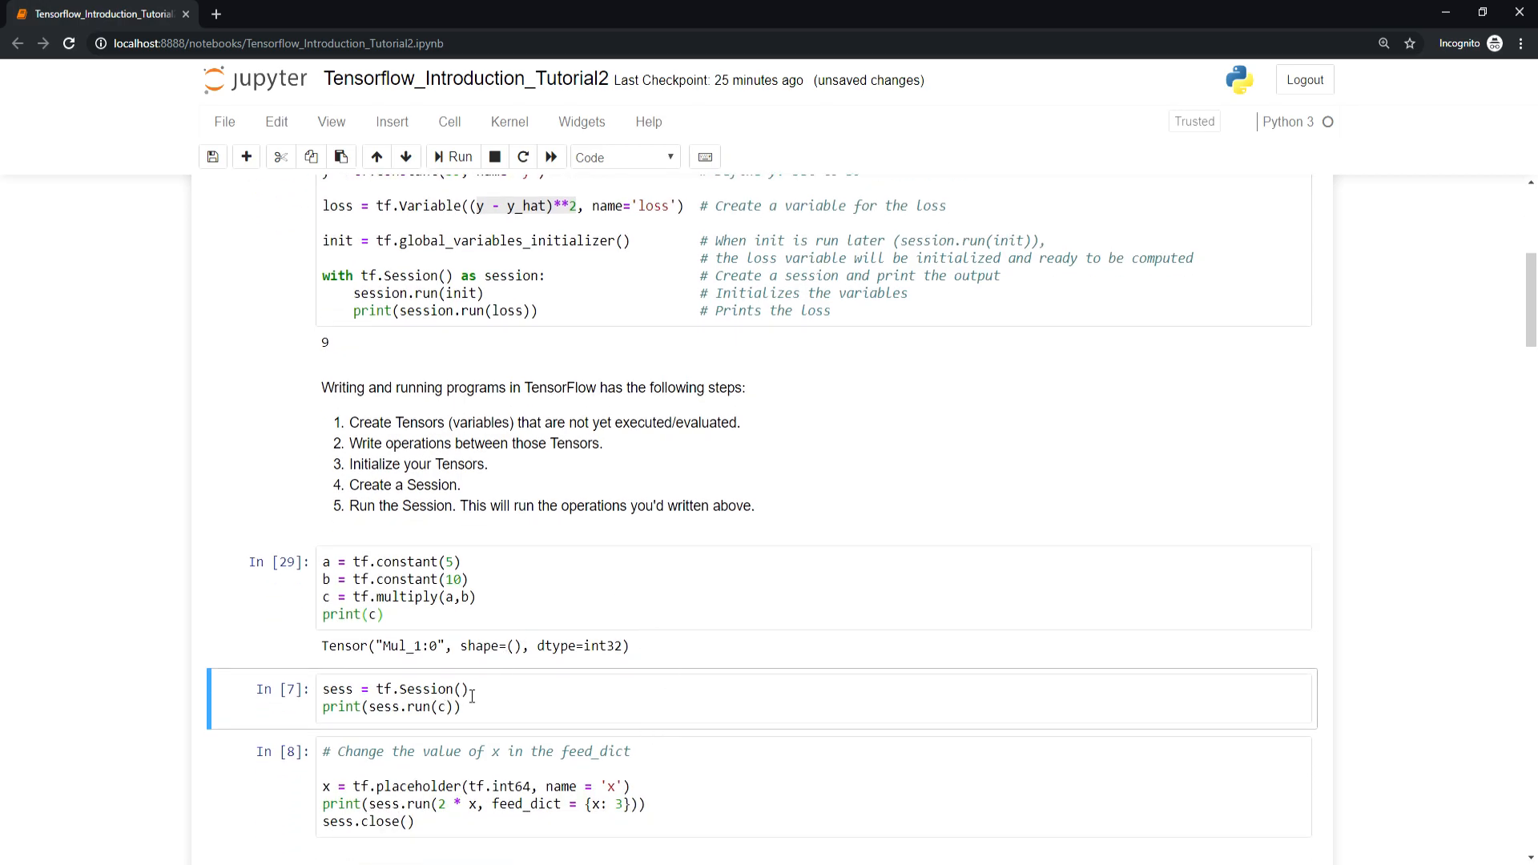
pyautogui.scroll(-3)
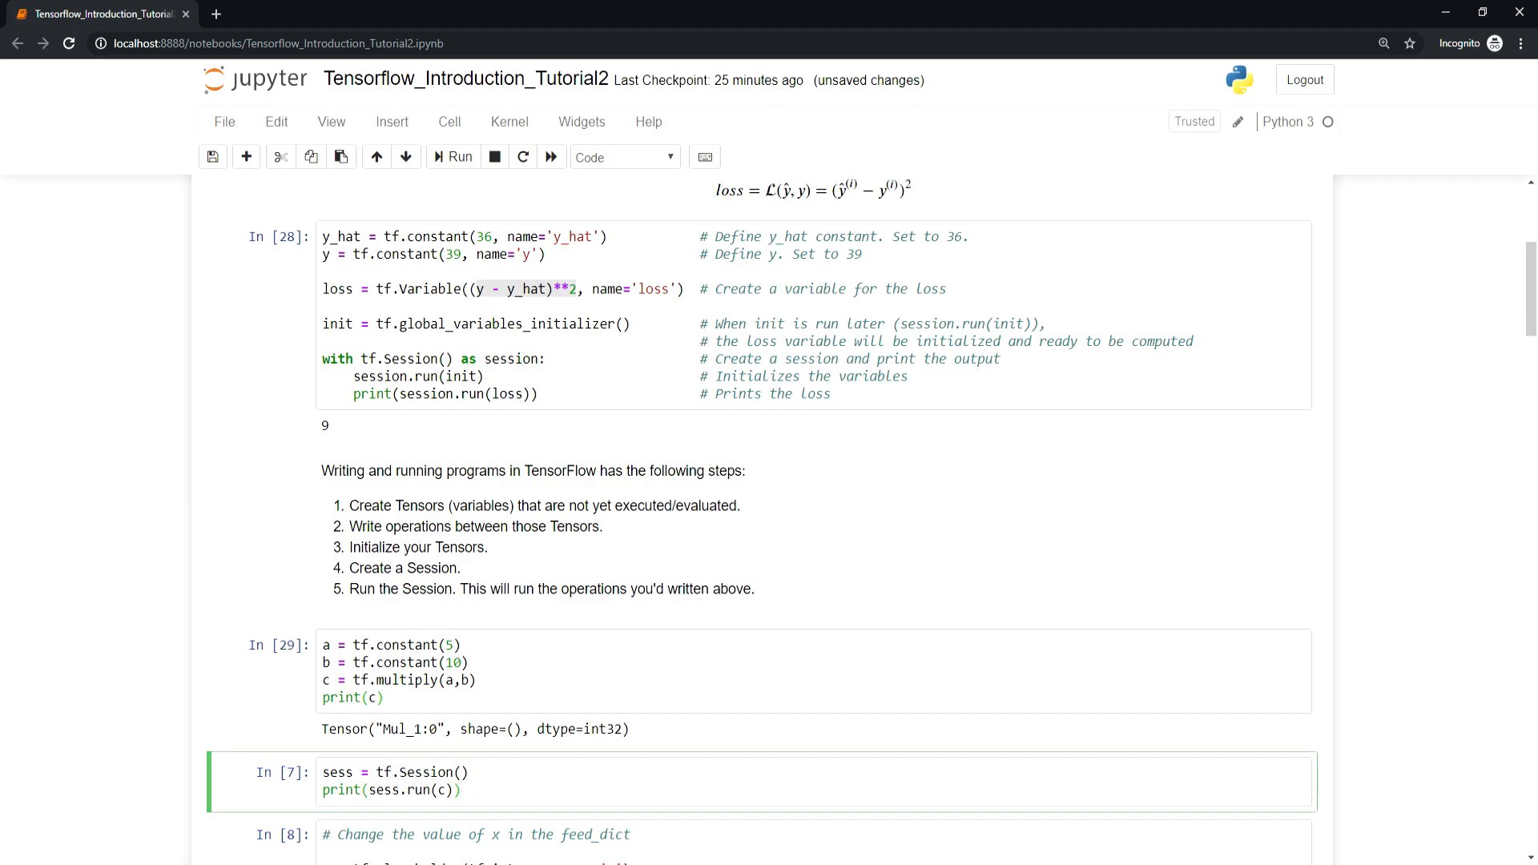
pyautogui.moveTo(495, 812)
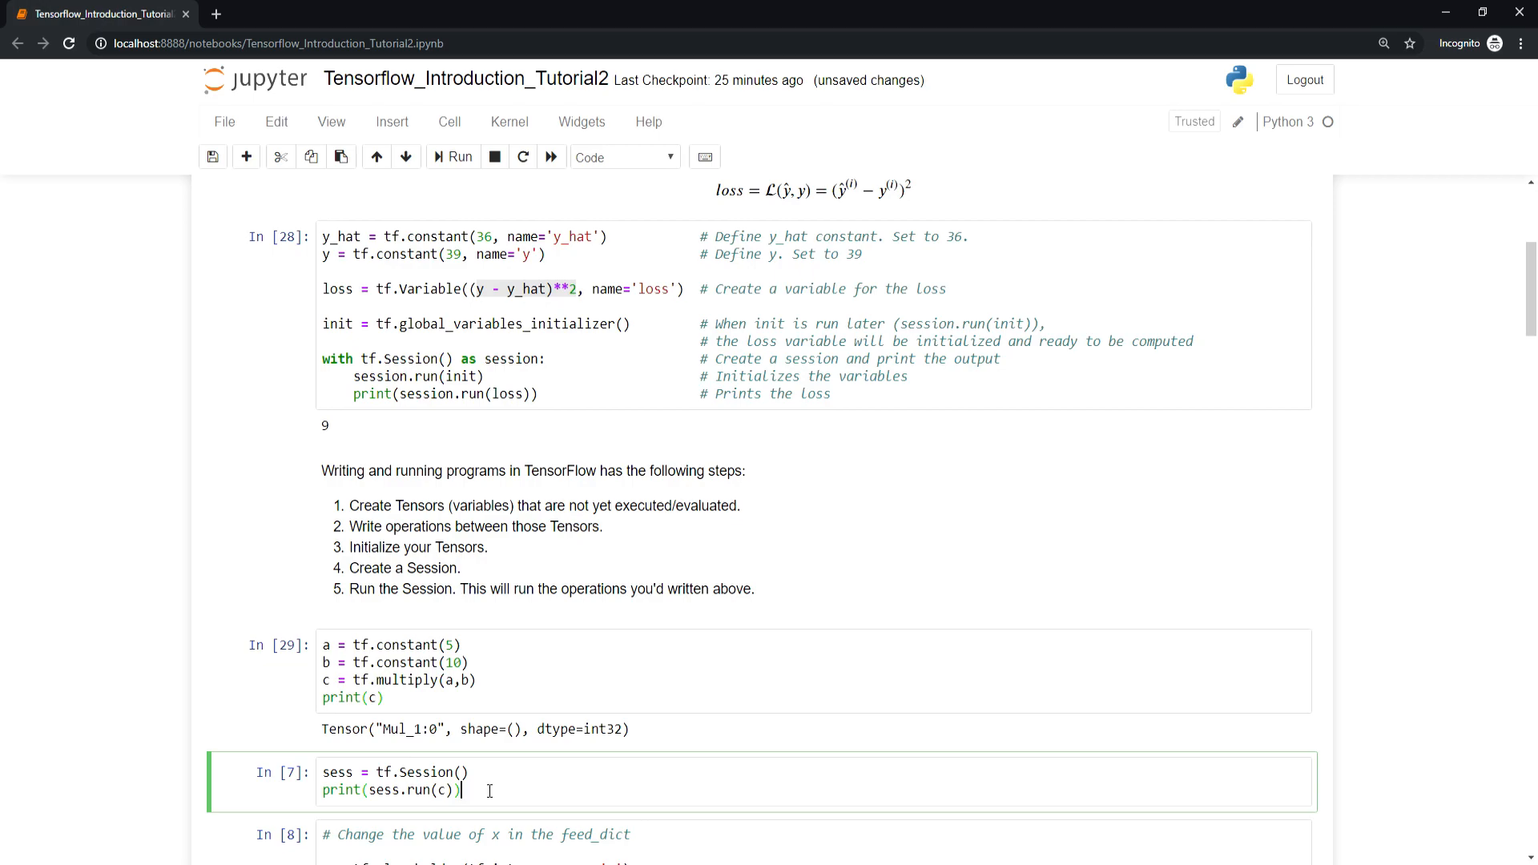
# Run the sess = tf.Session() cell to print the product 50
pyautogui.click(451, 158)
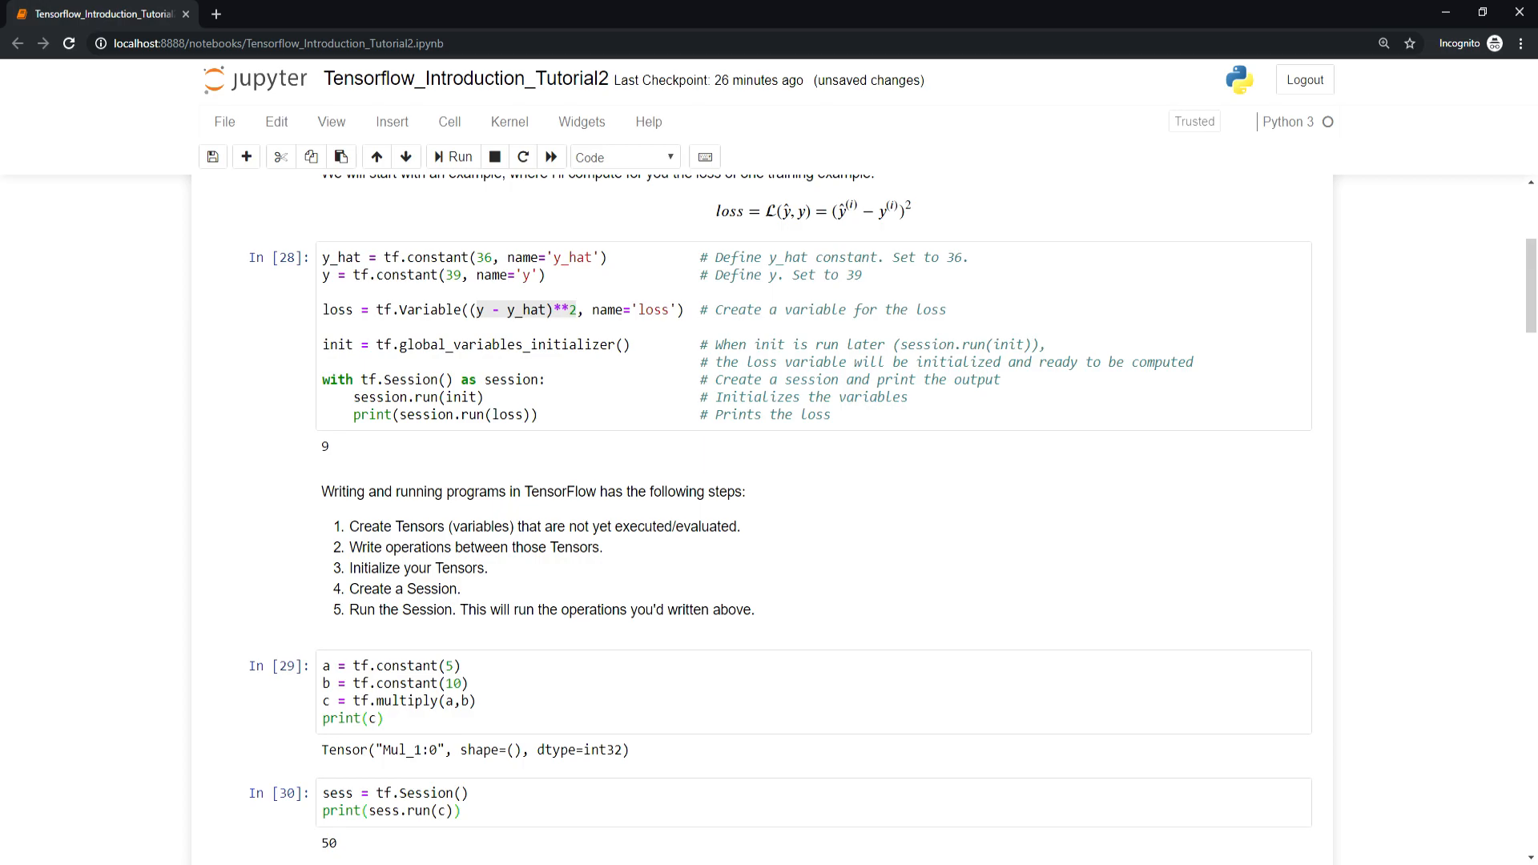
# Scroll to the feed_dict placeholder cell and highlight its 2 * x expression
pyautogui.scroll(-3)
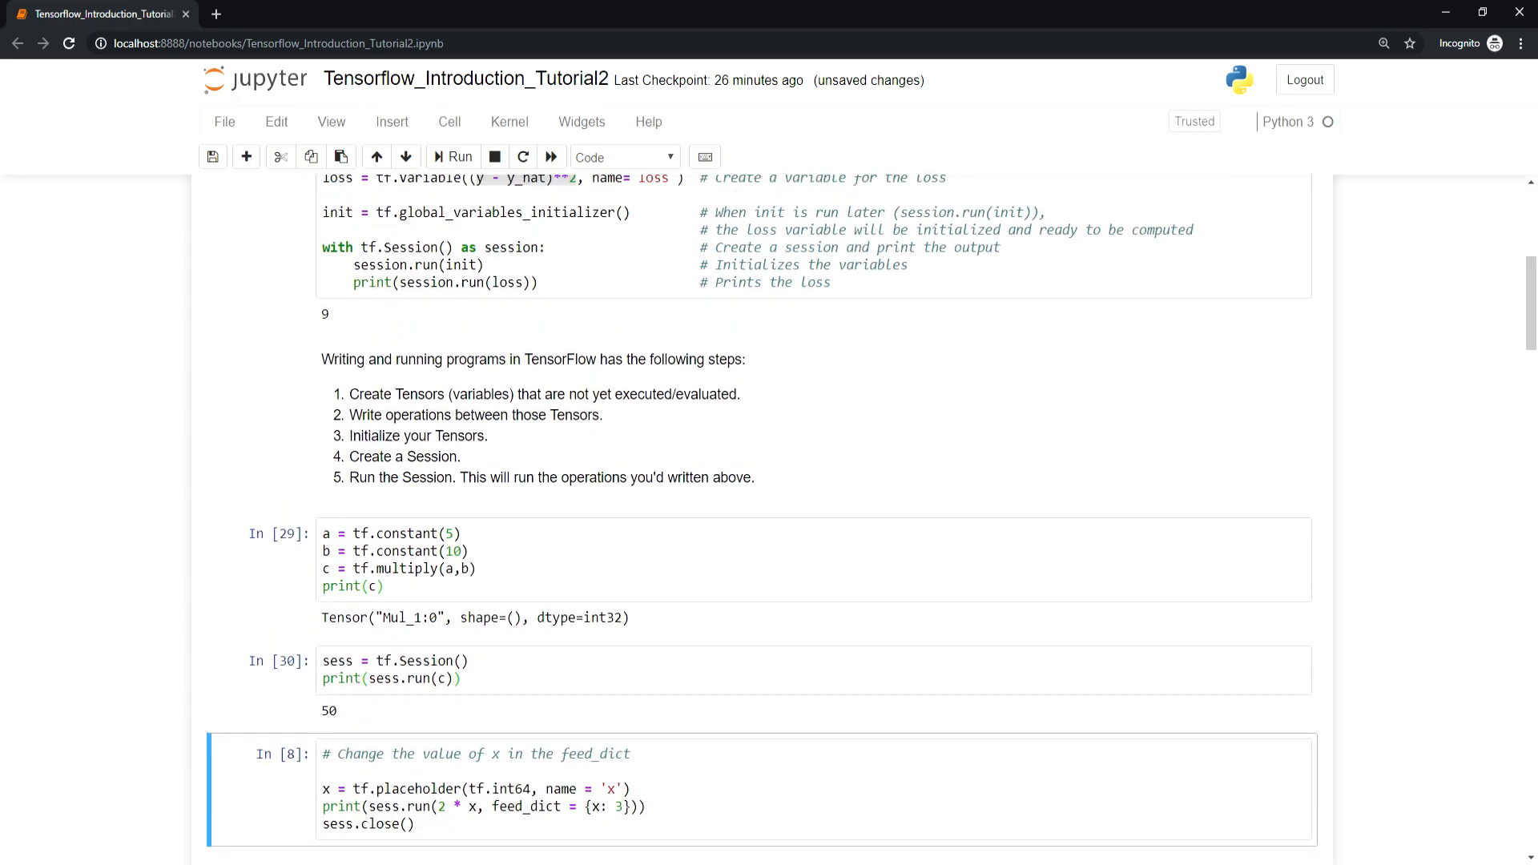
pyautogui.moveTo(56, 166)
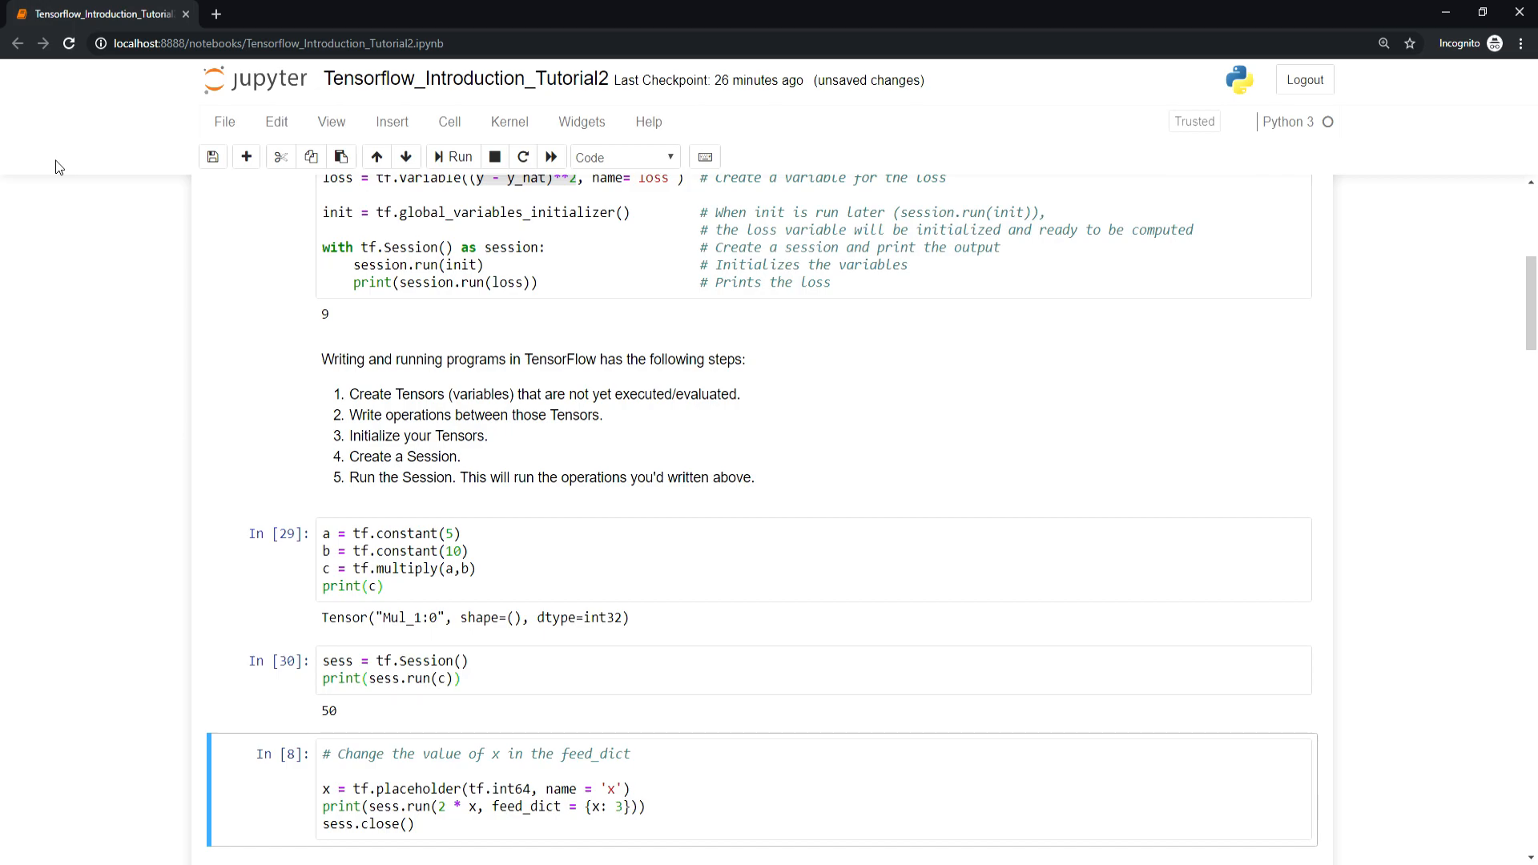
pyautogui.doubleClick(525, 807)
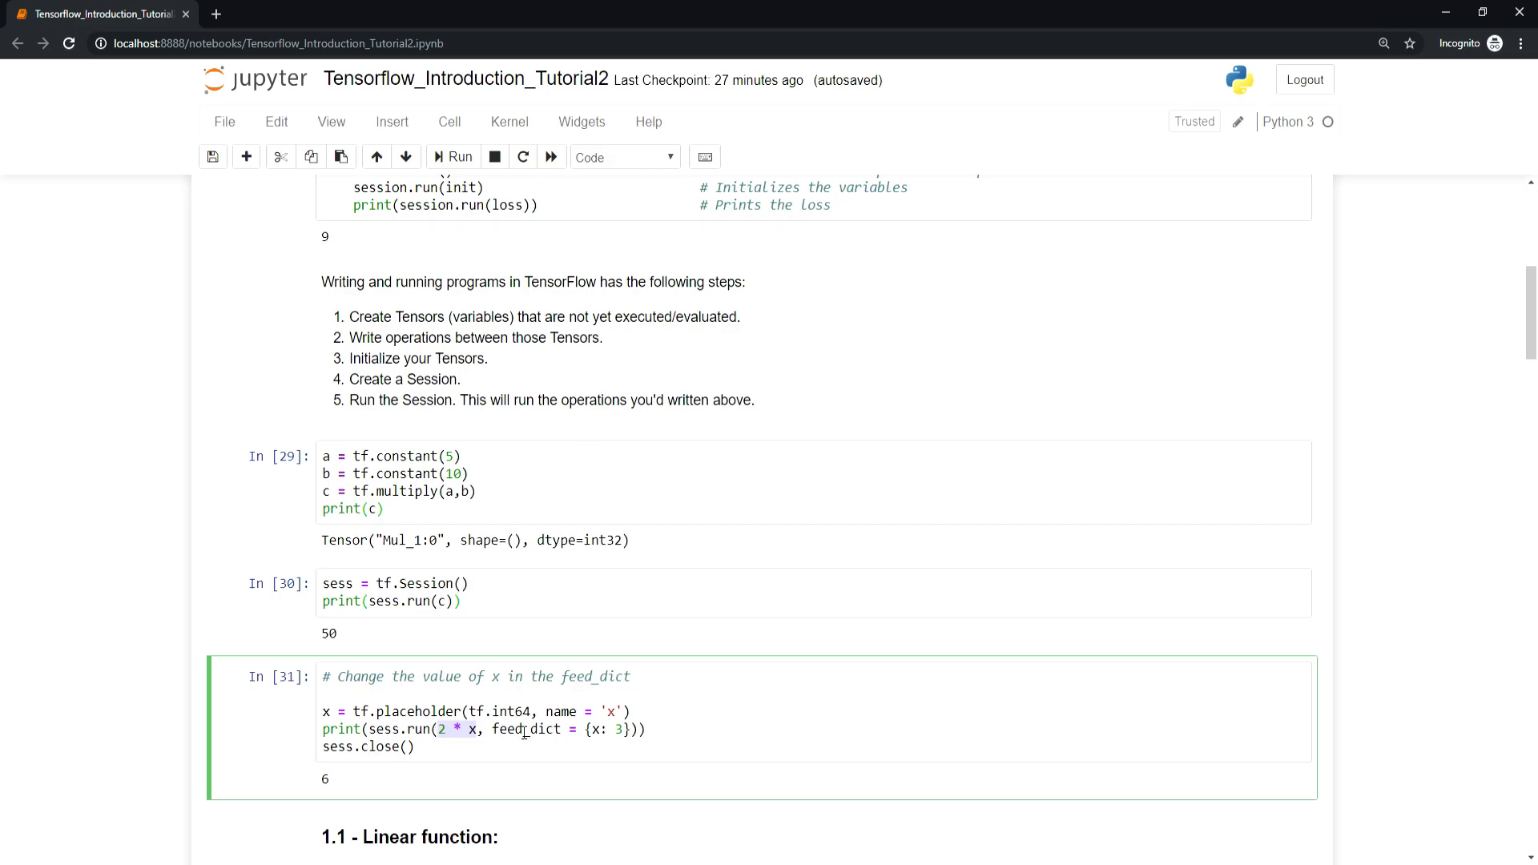
pyautogui.moveTo(682, 743)
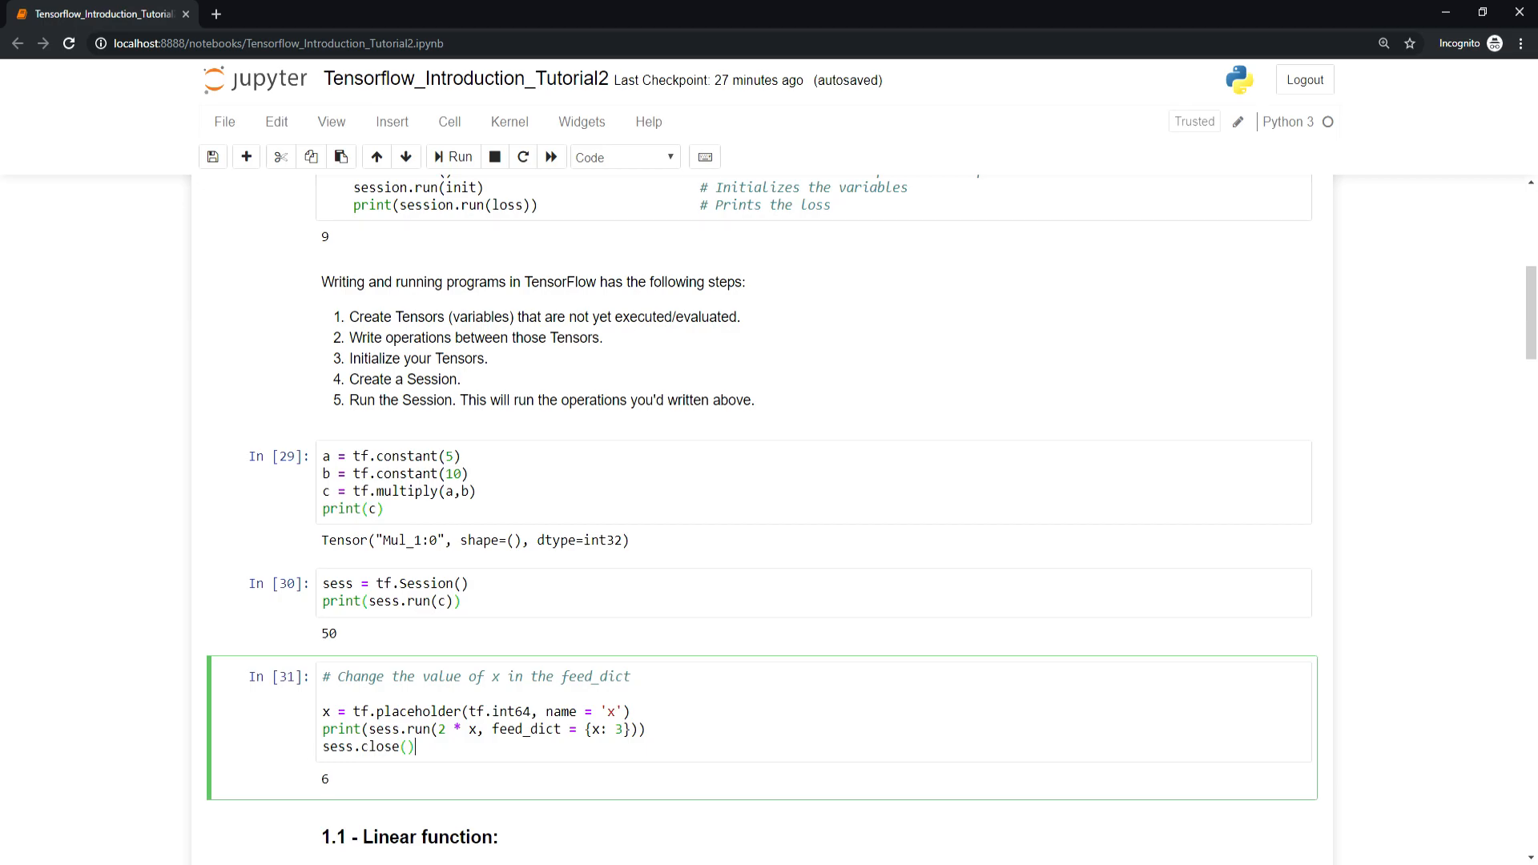
# Scroll to section 1.1 and run the linear_function cell computing Y = WX + b
pyautogui.scroll(-3)
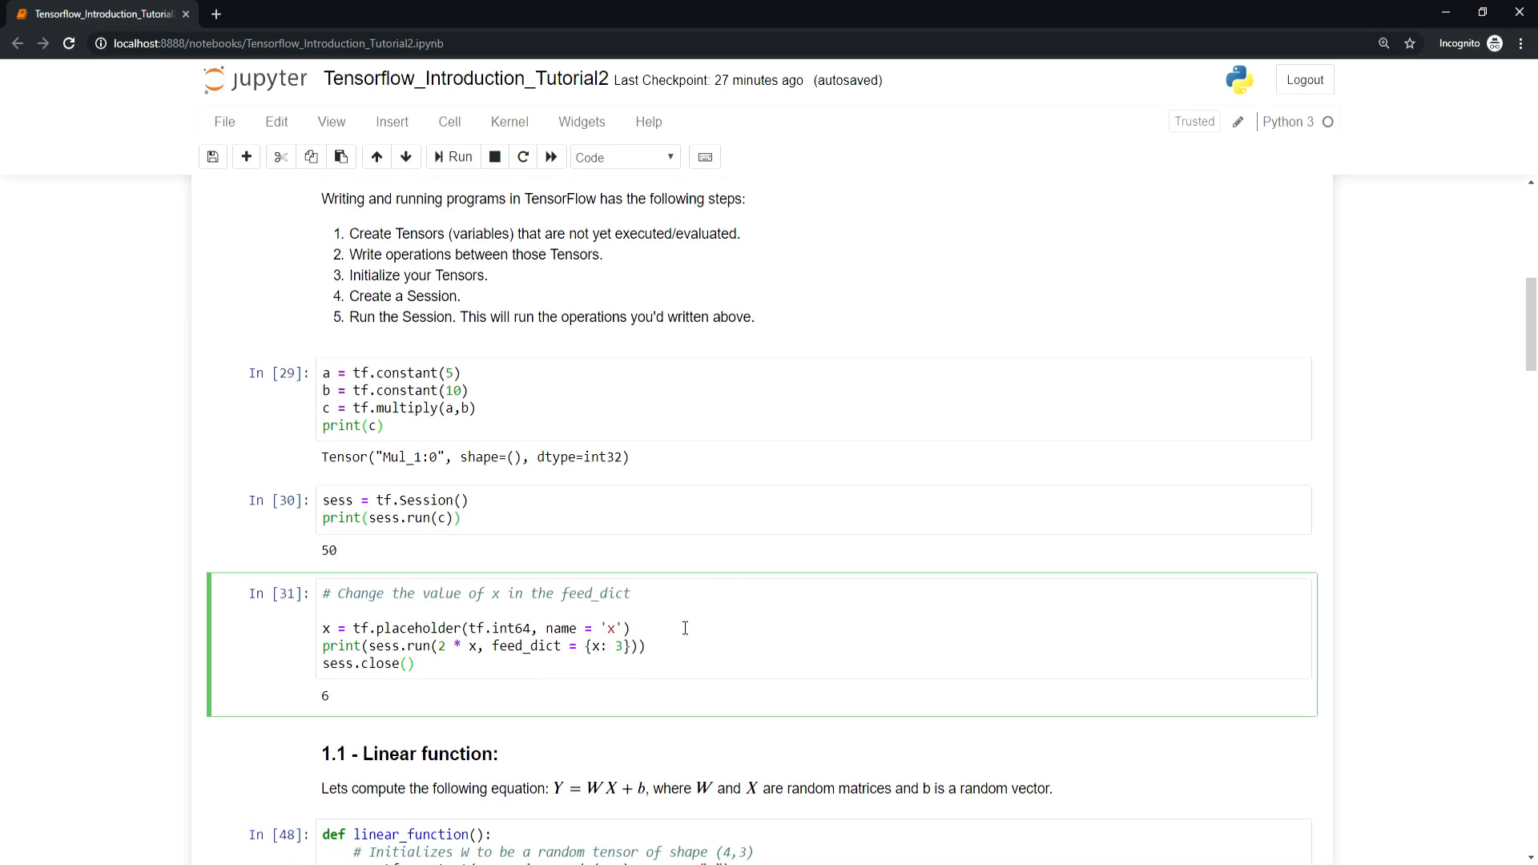
pyautogui.scroll(-3)
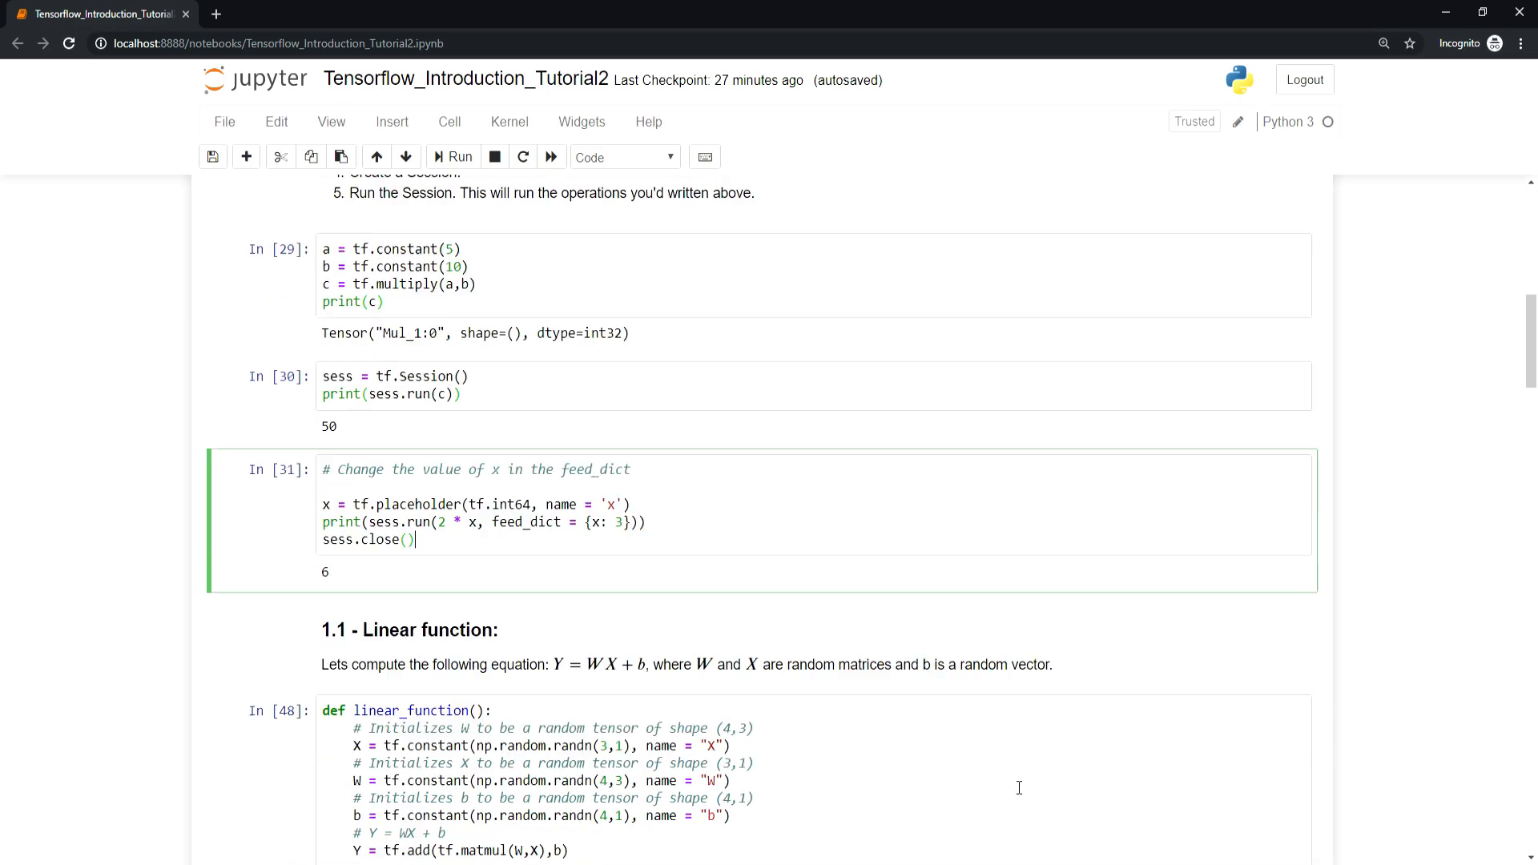
pyautogui.scroll(-3)
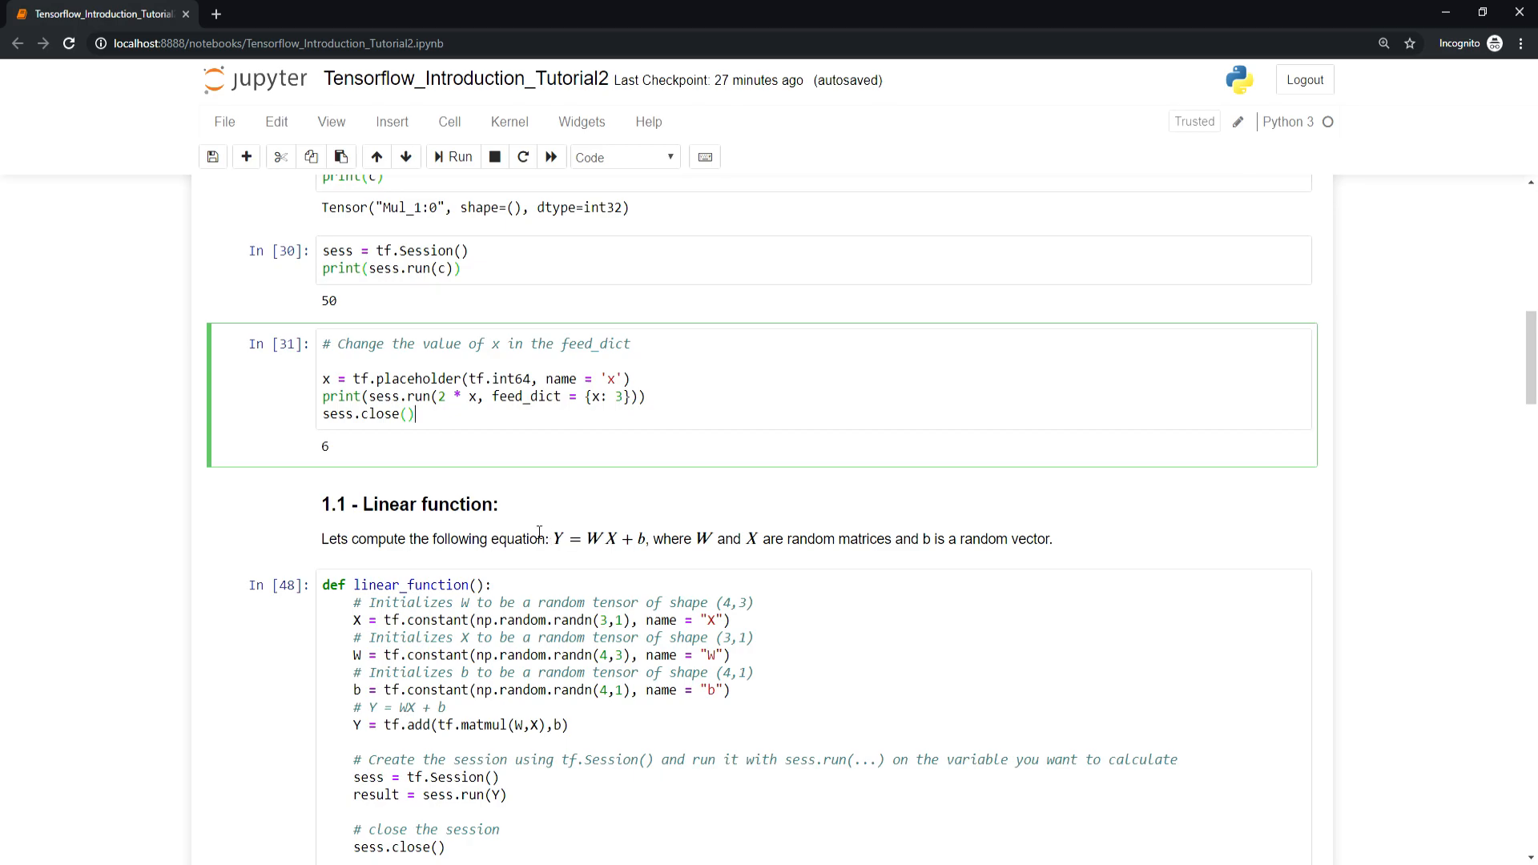
pyautogui.moveTo(657, 557)
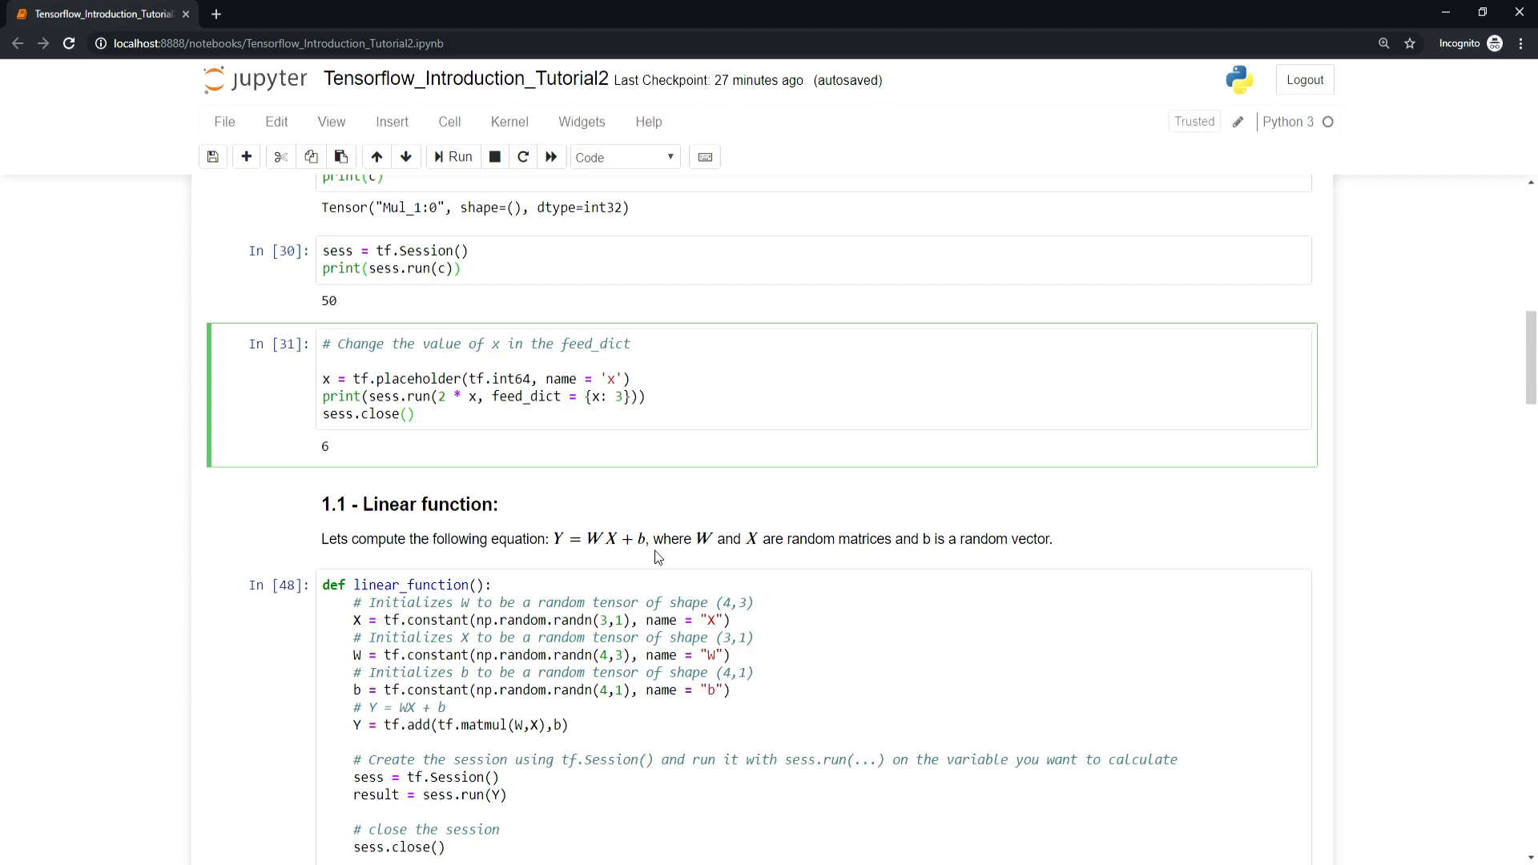
pyautogui.click(415, 413)
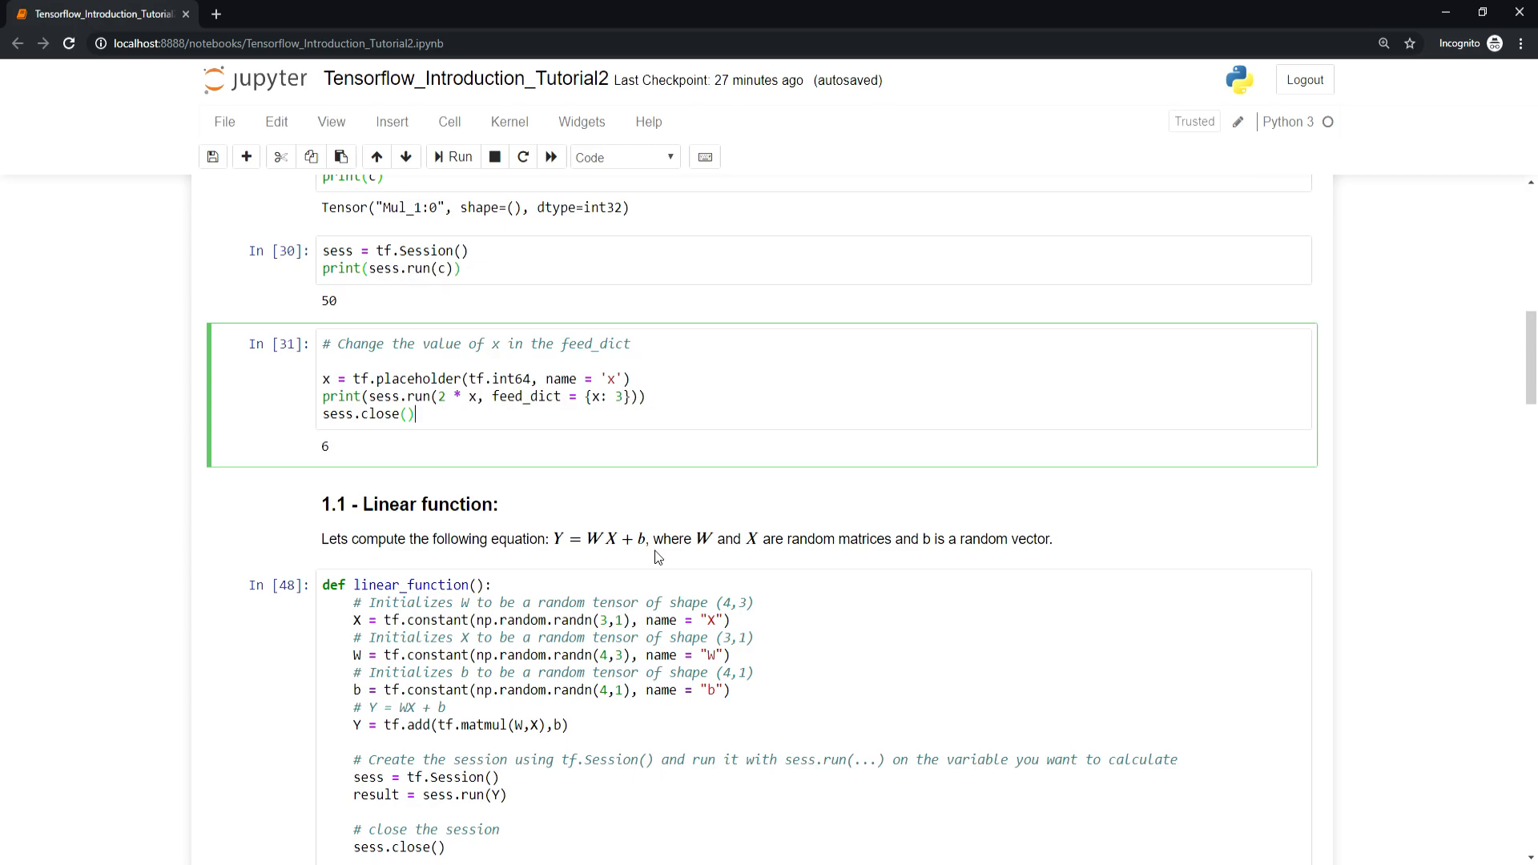
pyautogui.moveTo(778, 571)
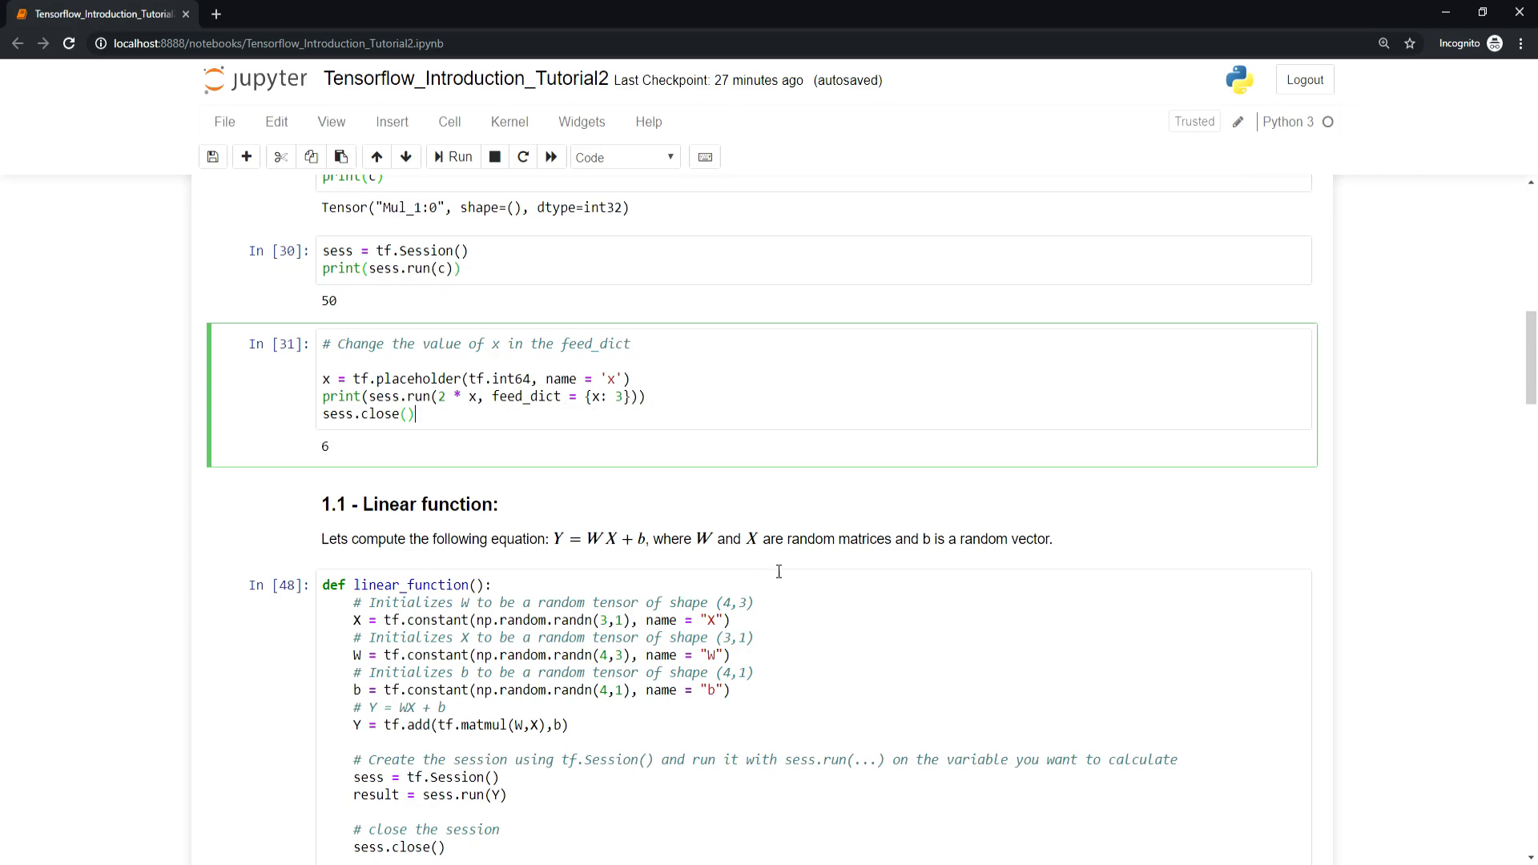
pyautogui.moveTo(448, 621)
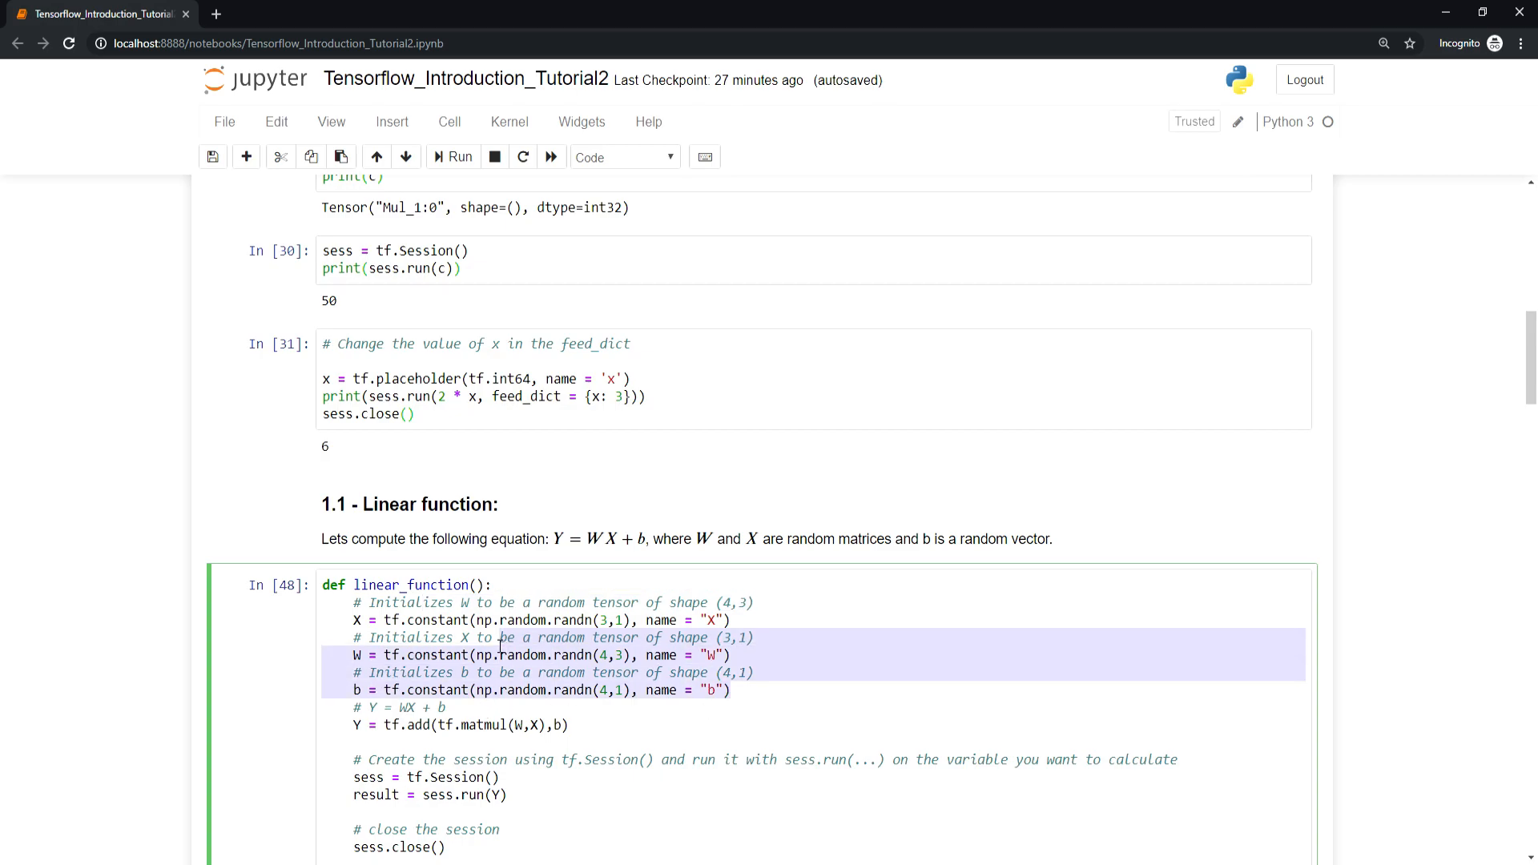
pyautogui.click(751, 623)
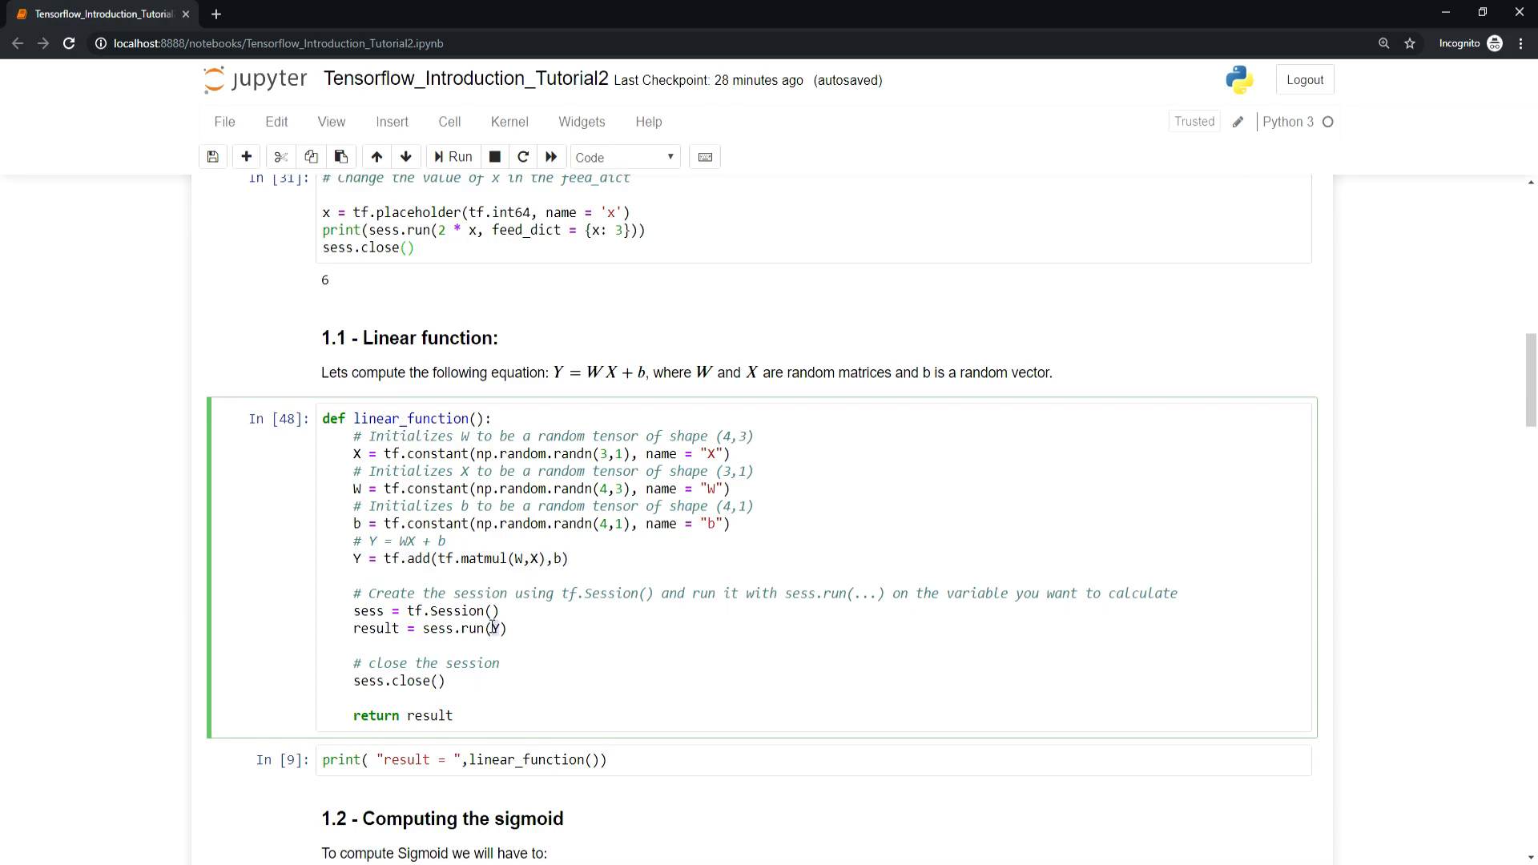
pyautogui.doubleClick(495, 558)
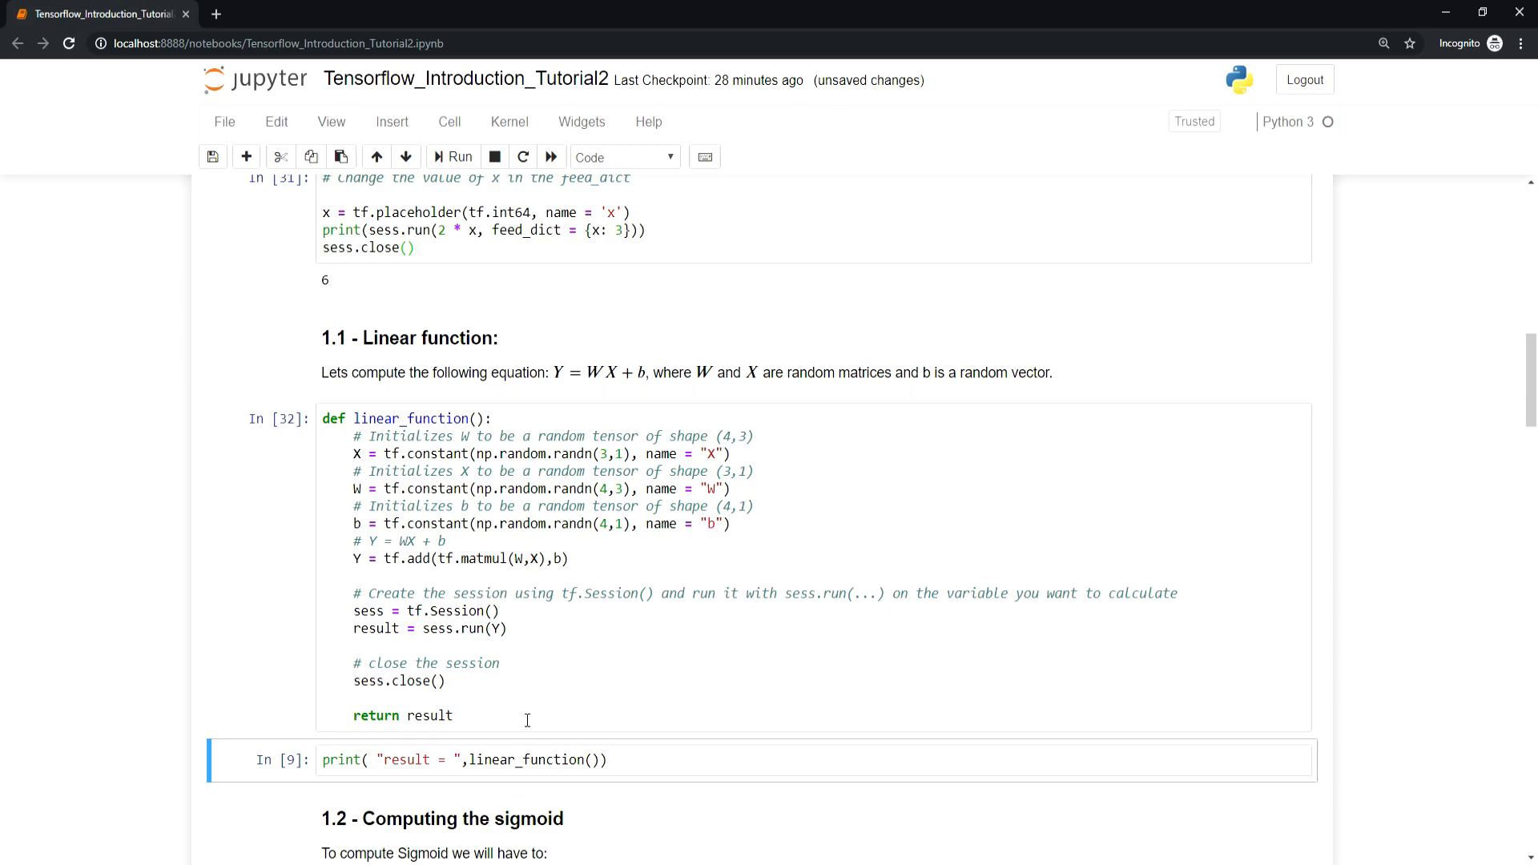
# Run the print("result = ", linear_function()) cell, outputting a 4-by-1 random array
pyautogui.click(451, 157)
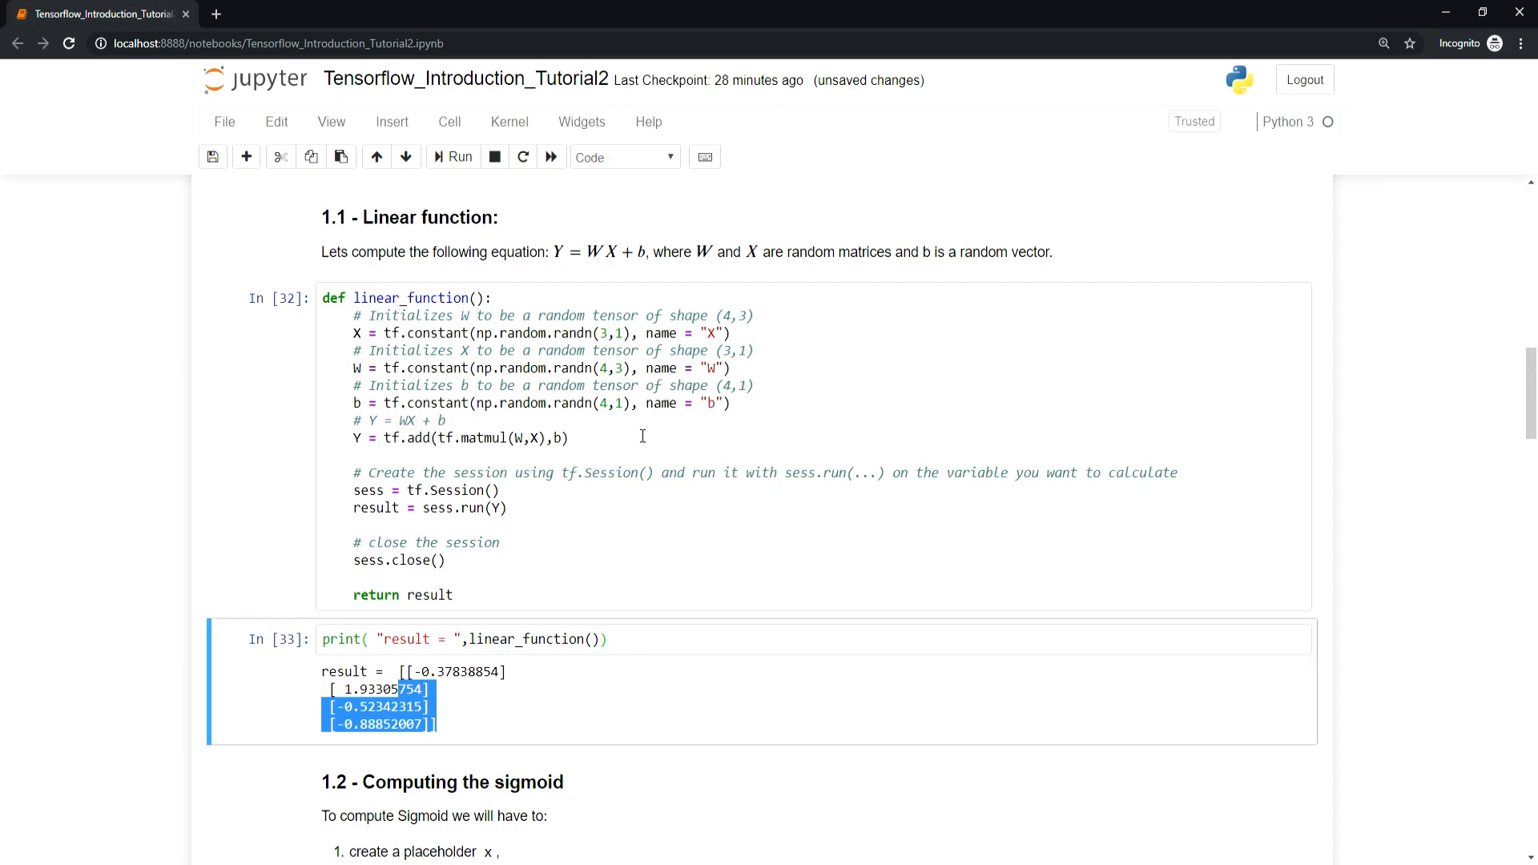
pyautogui.moveTo(563, 589)
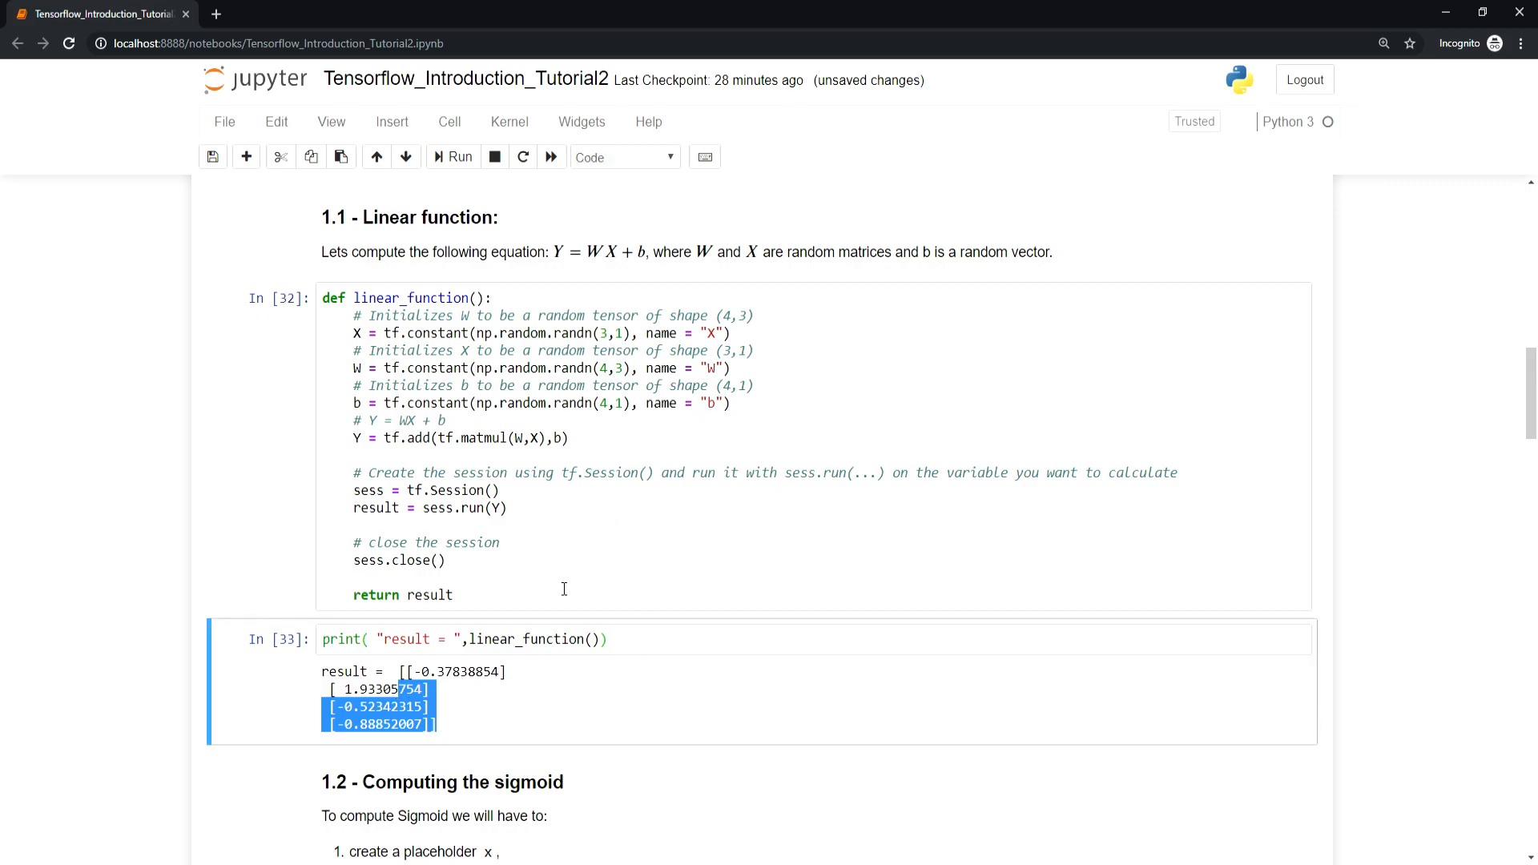
pyautogui.scroll(-3)
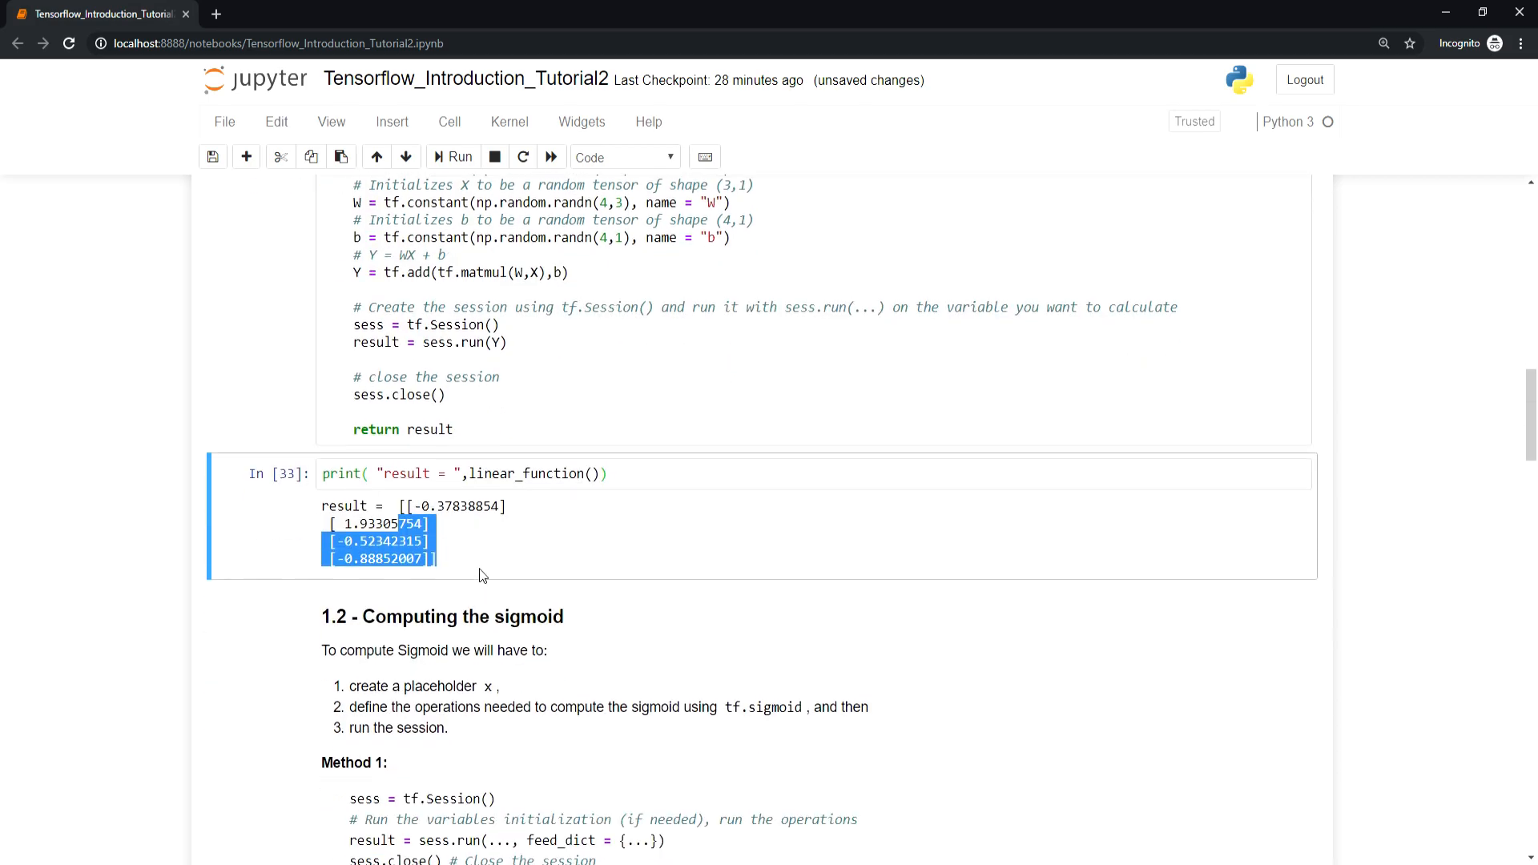
pyautogui.scroll(3)
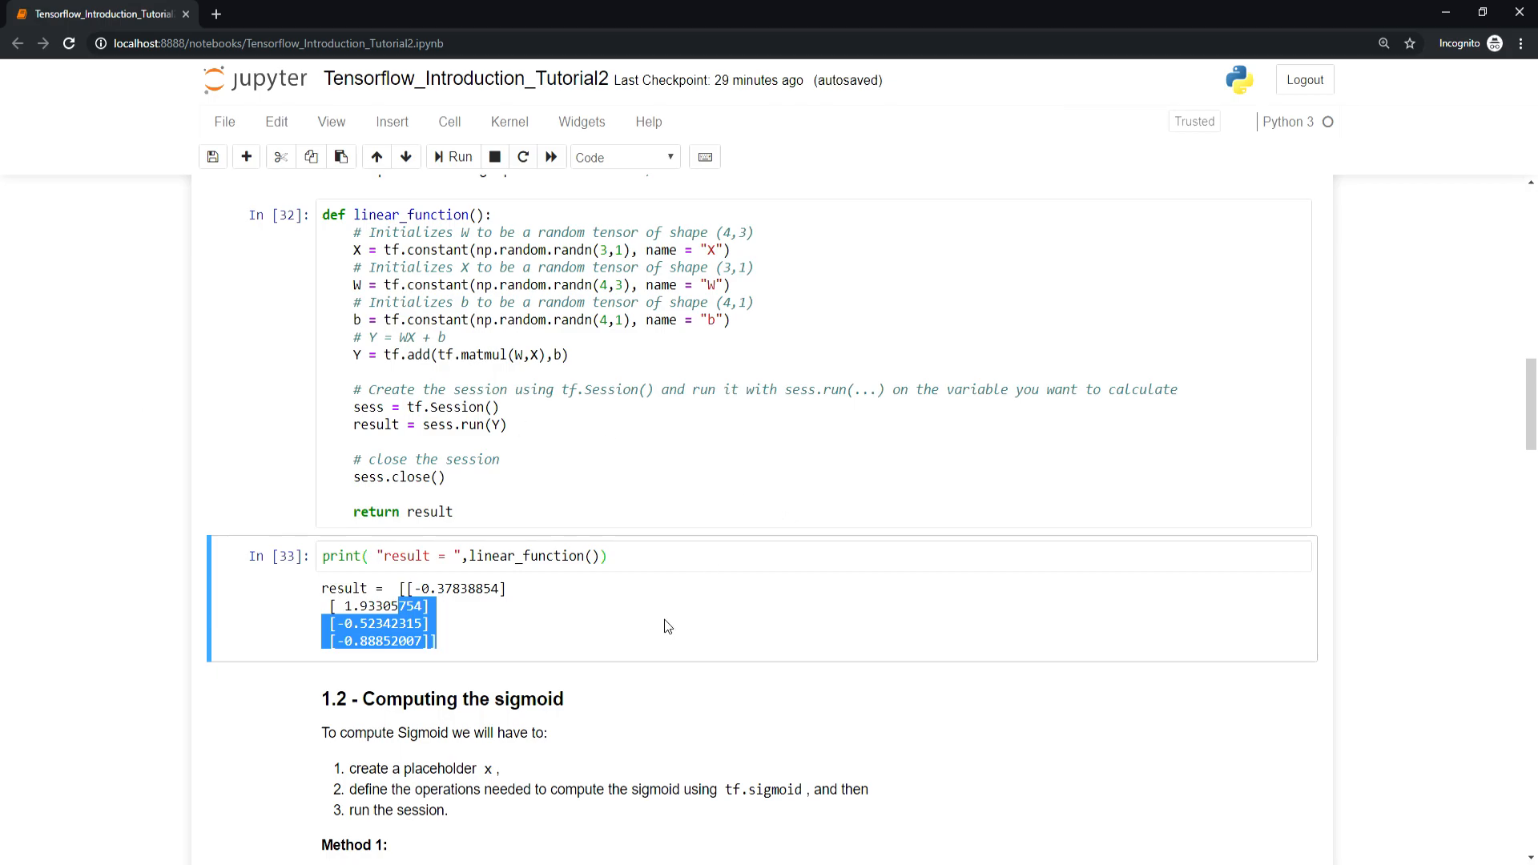
pyautogui.moveTo(419, 738)
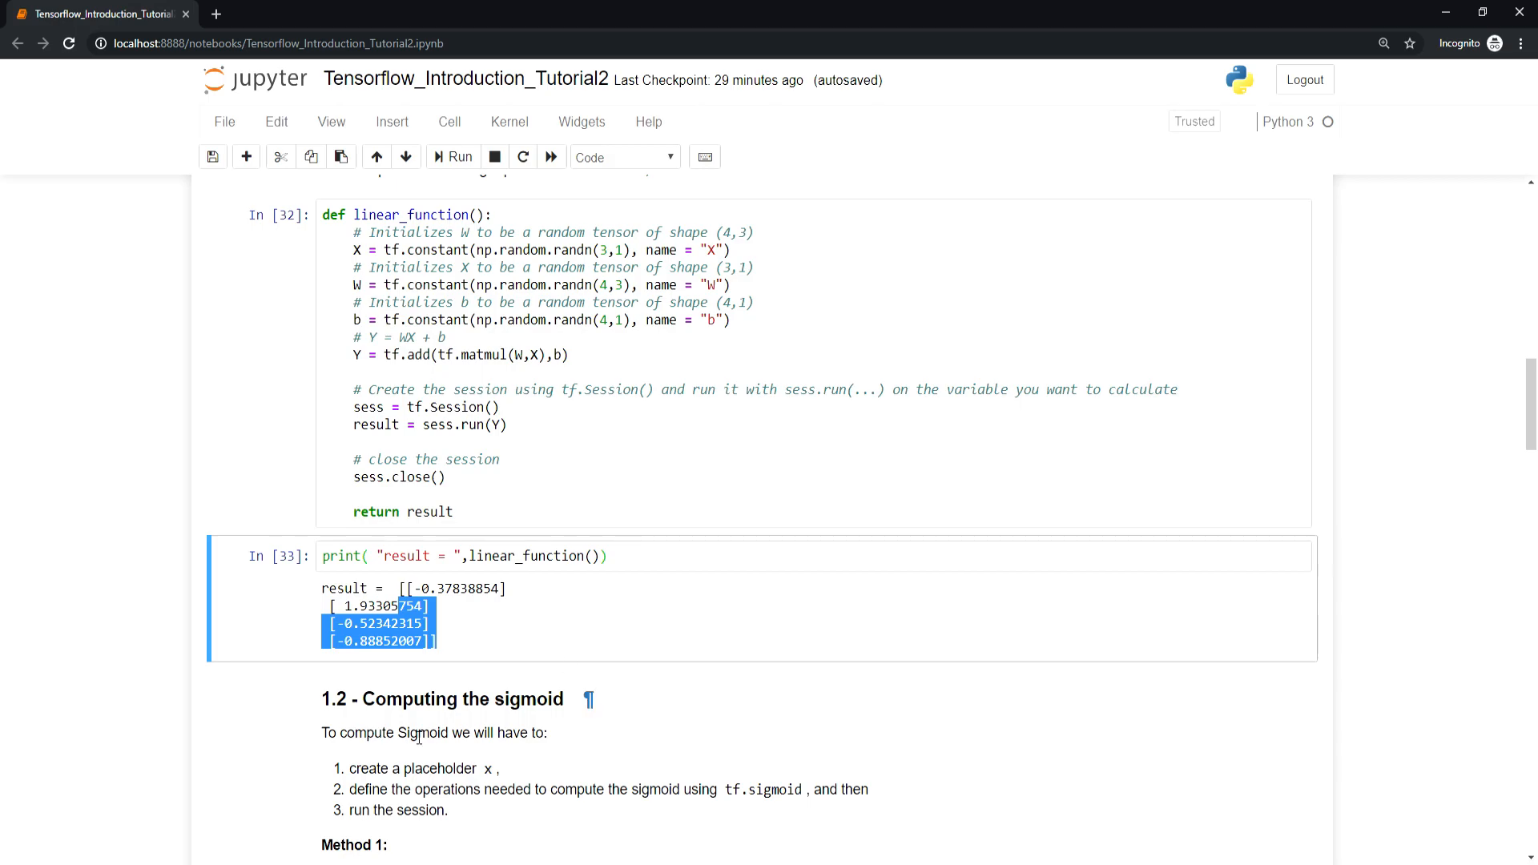
pyautogui.moveTo(419, 738)
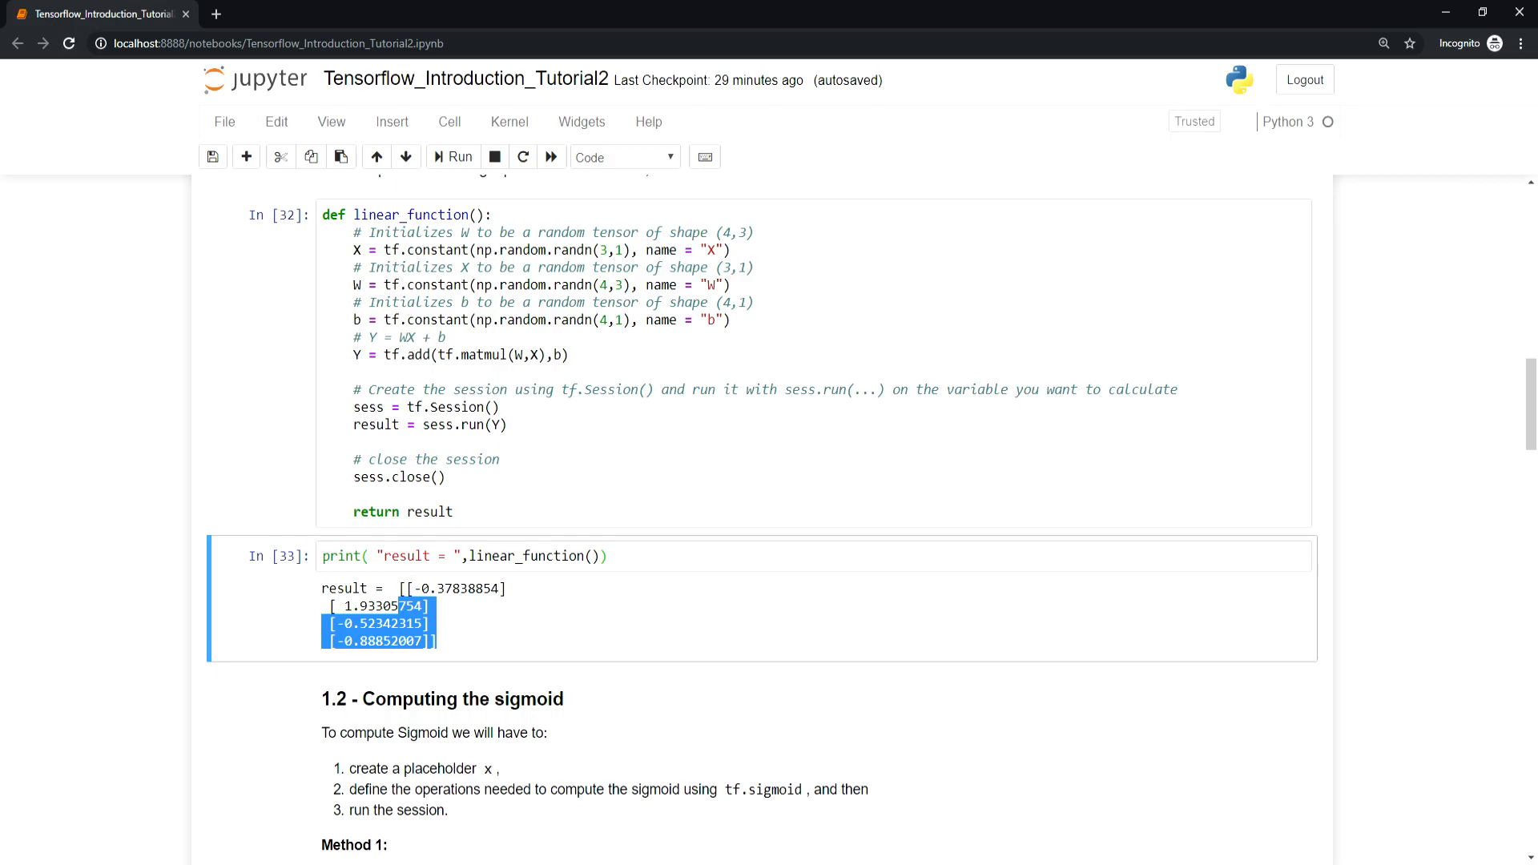
pyautogui.scroll(-3)
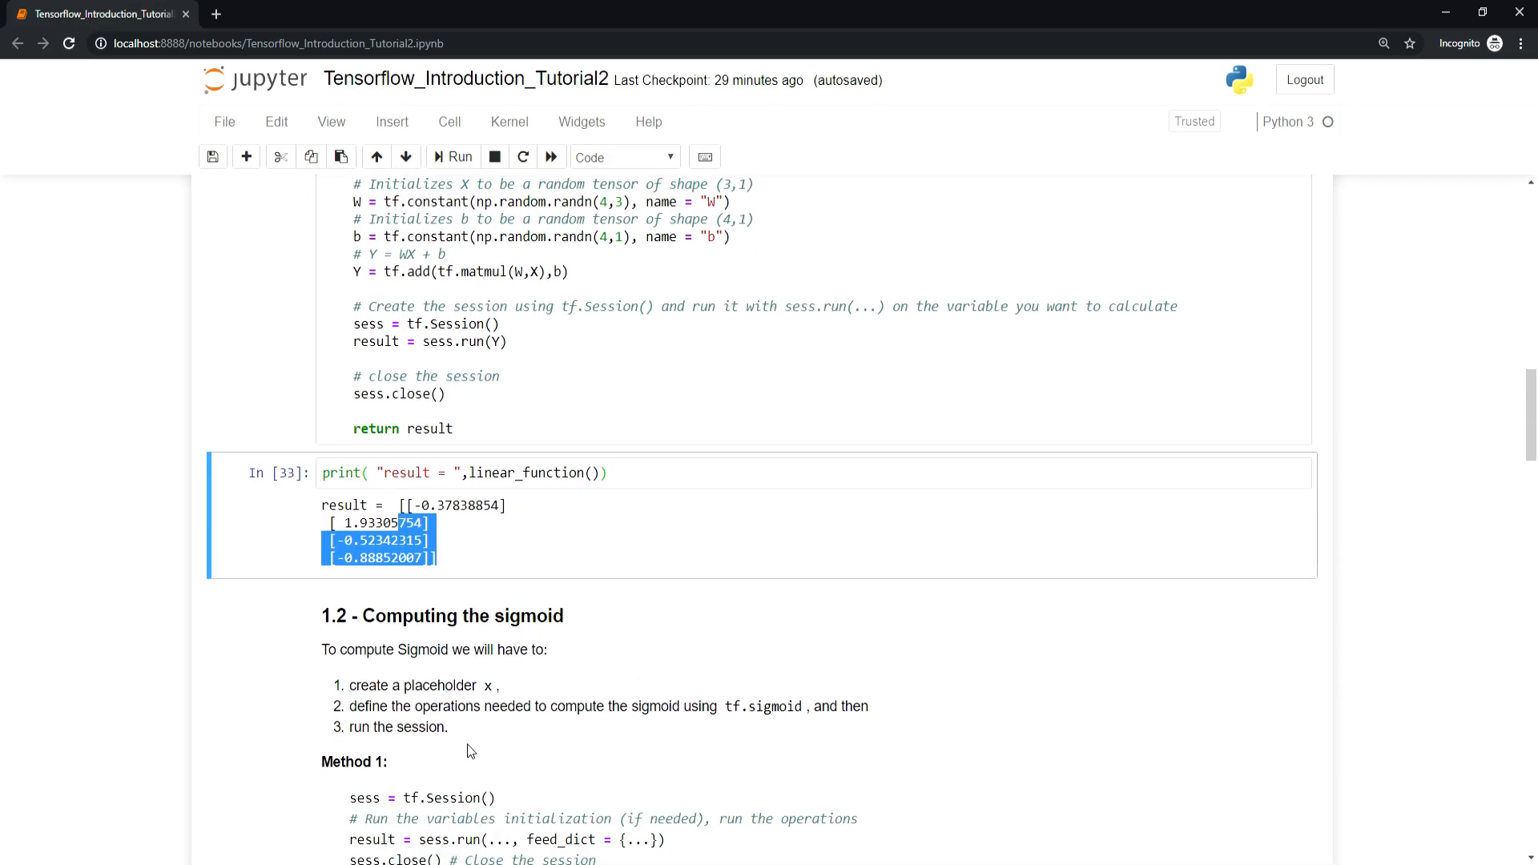
pyautogui.scroll(-3)
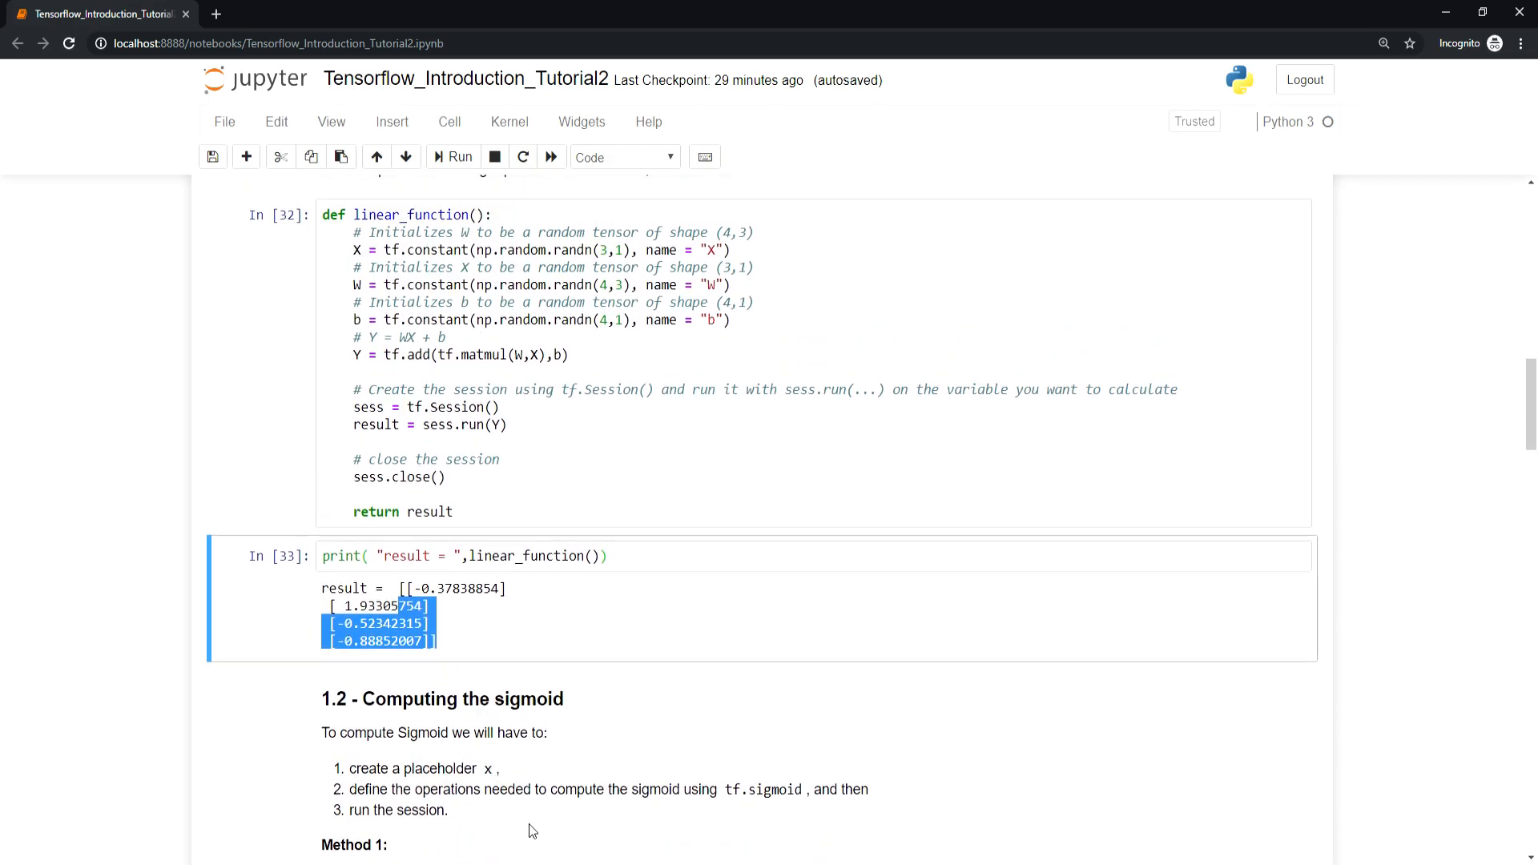
pyautogui.moveTo(714, 816)
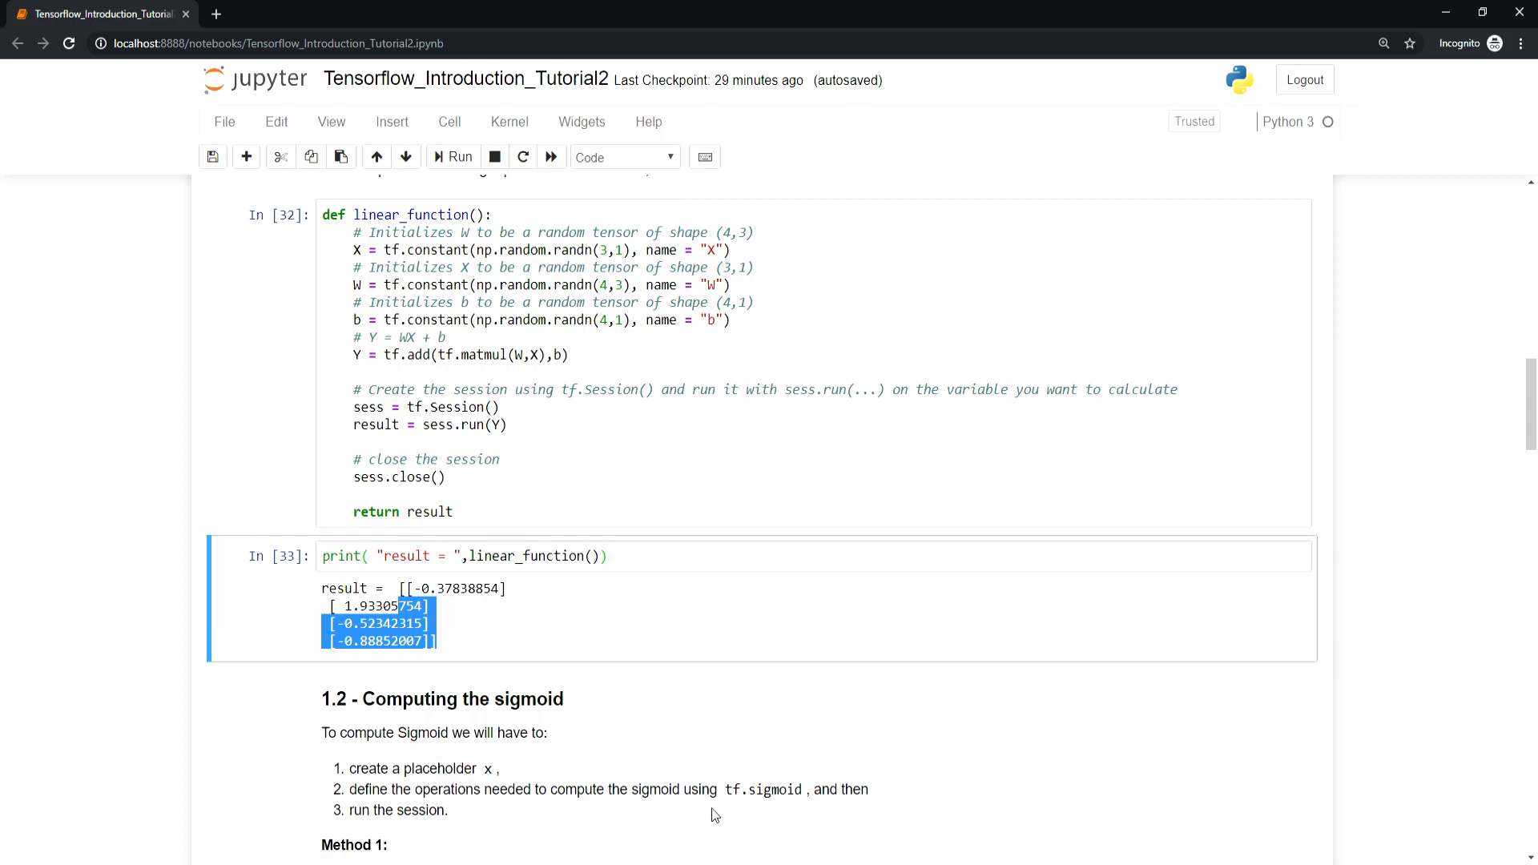
pyautogui.moveTo(847, 826)
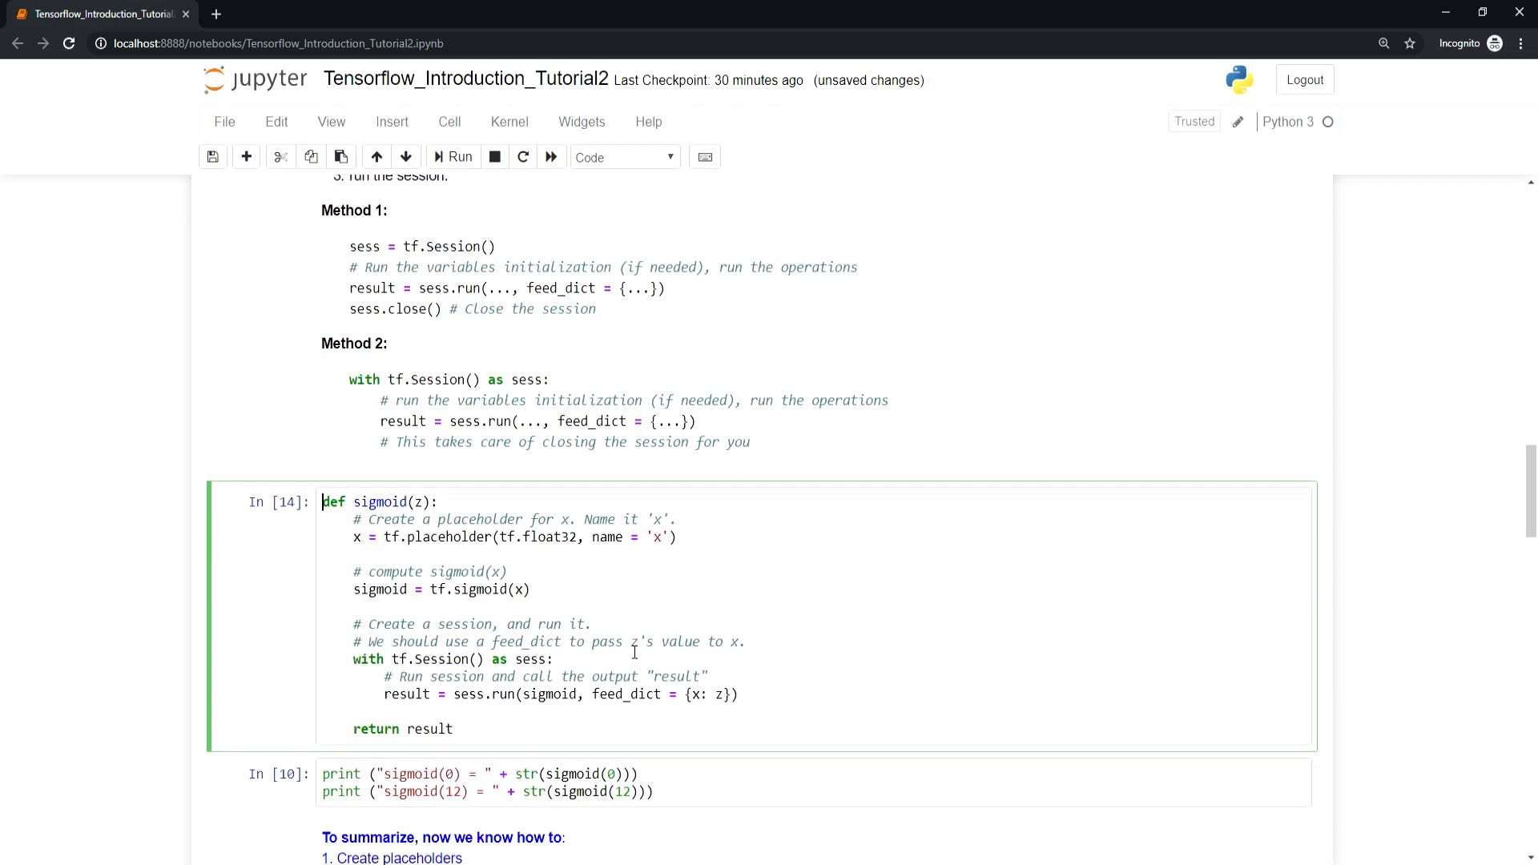
# Scroll to the sigmoid(z) definition cell and highlight the word sigmoid in its code
pyautogui.scroll(-3)
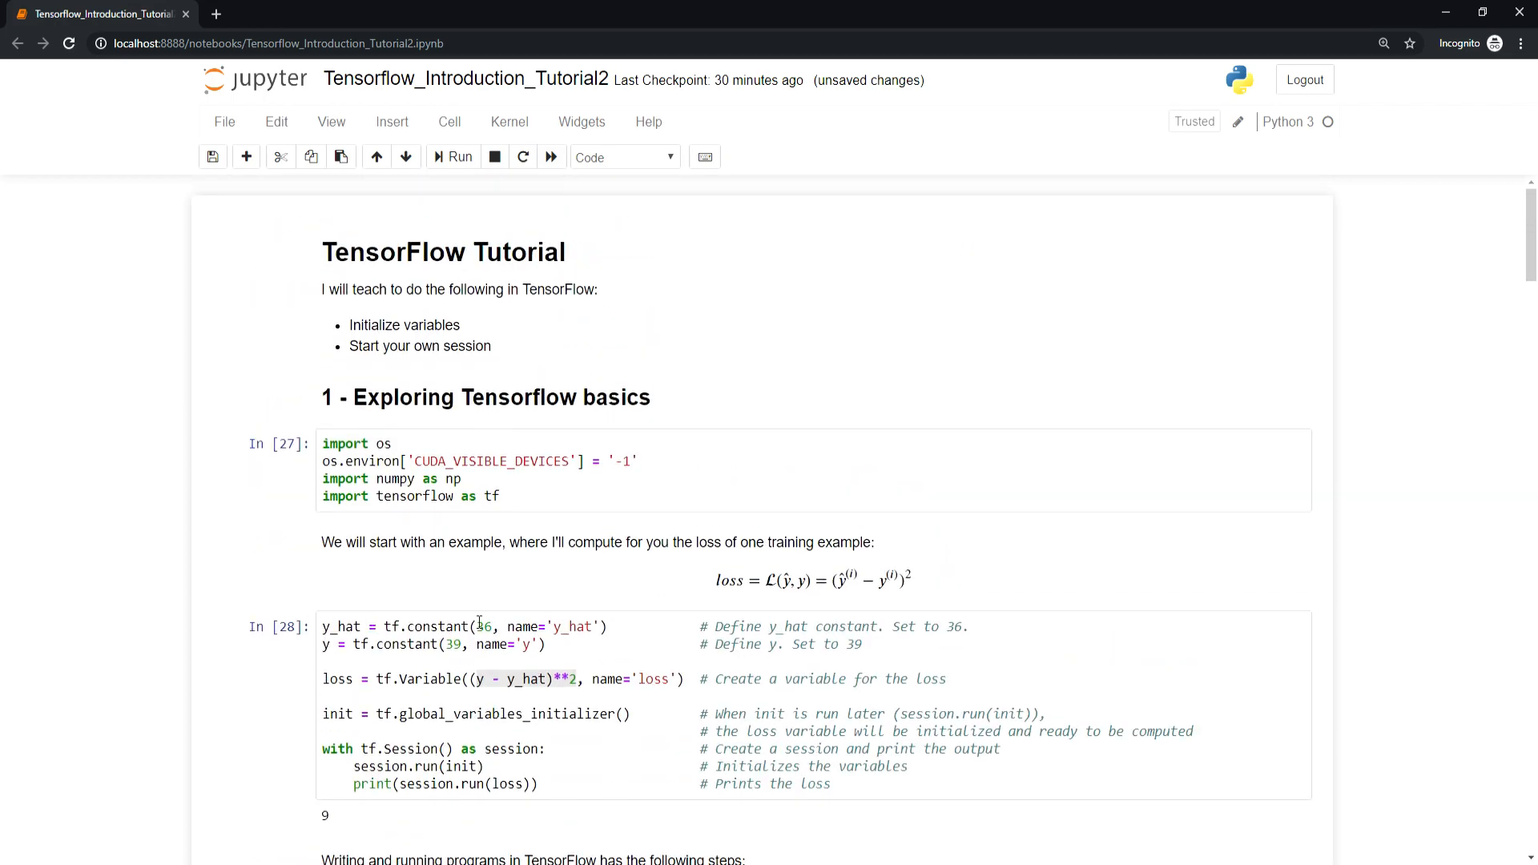
pyautogui.scroll(-3)
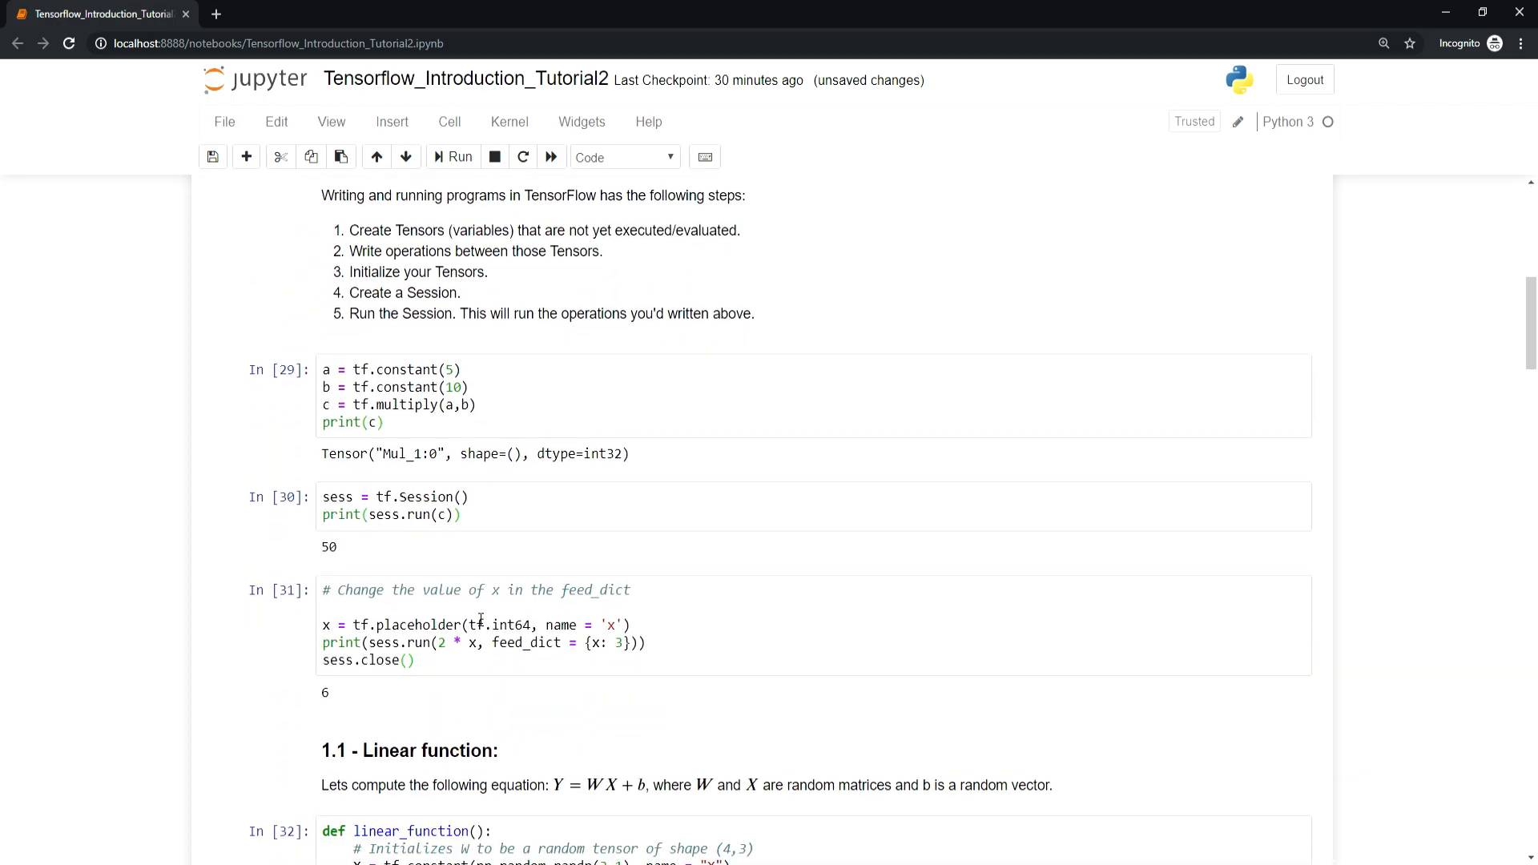
pyautogui.scroll(-3)
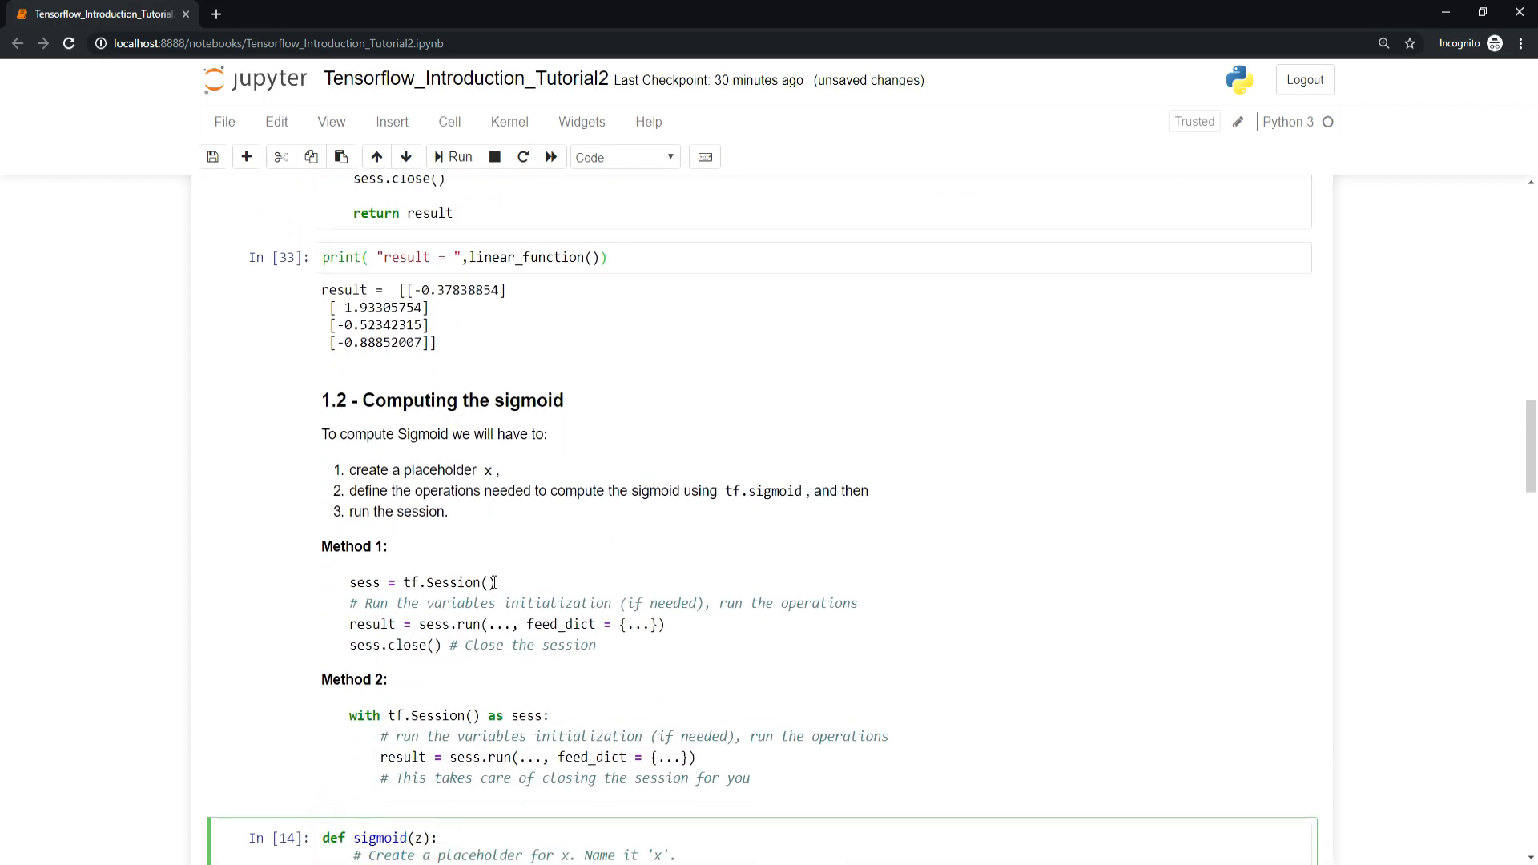
pyautogui.scroll(-3)
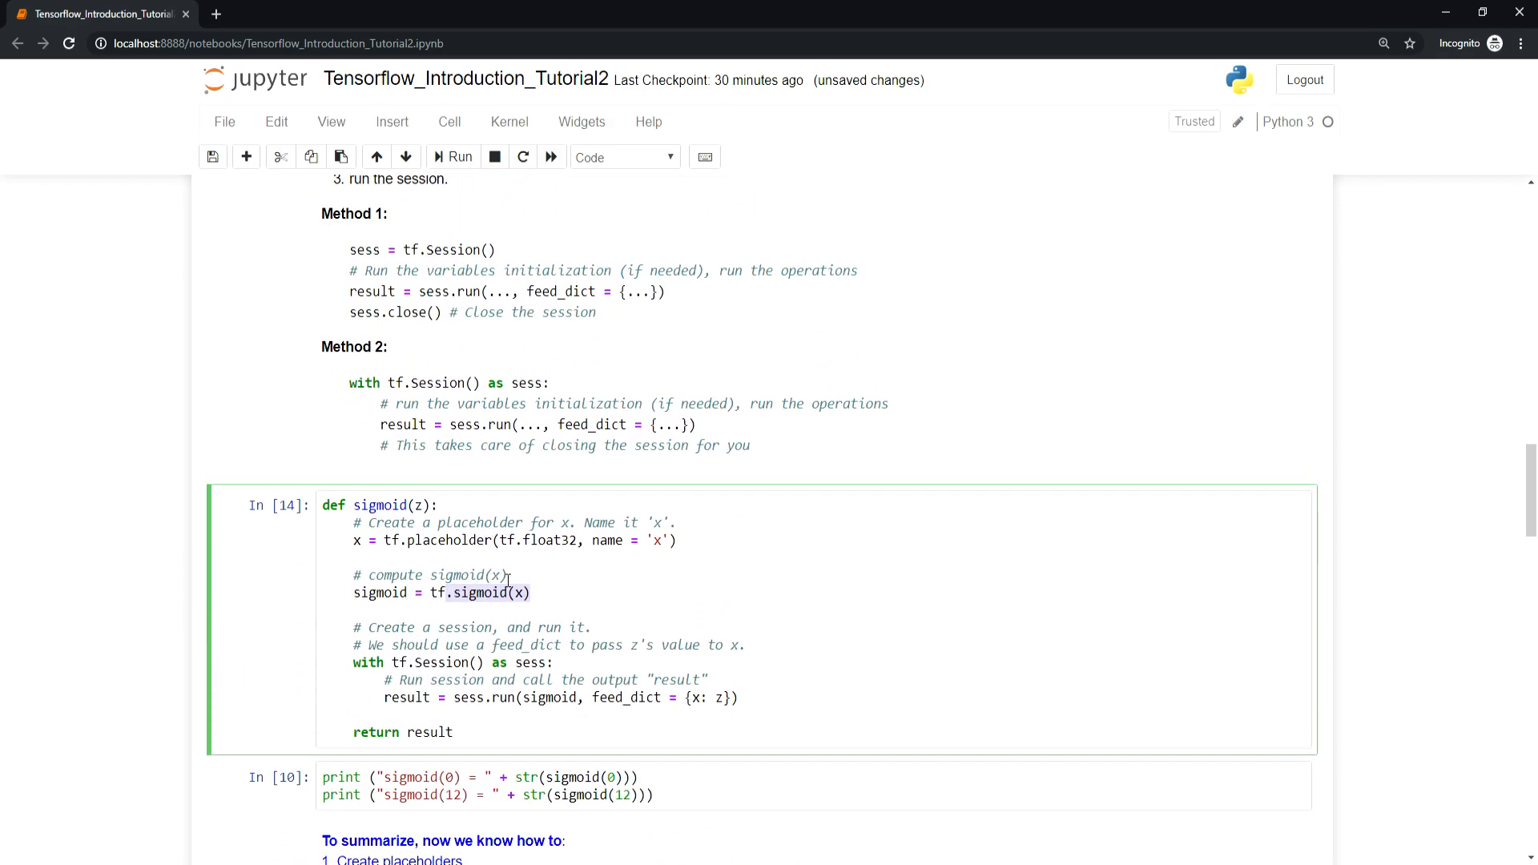
pyautogui.moveTo(564, 644)
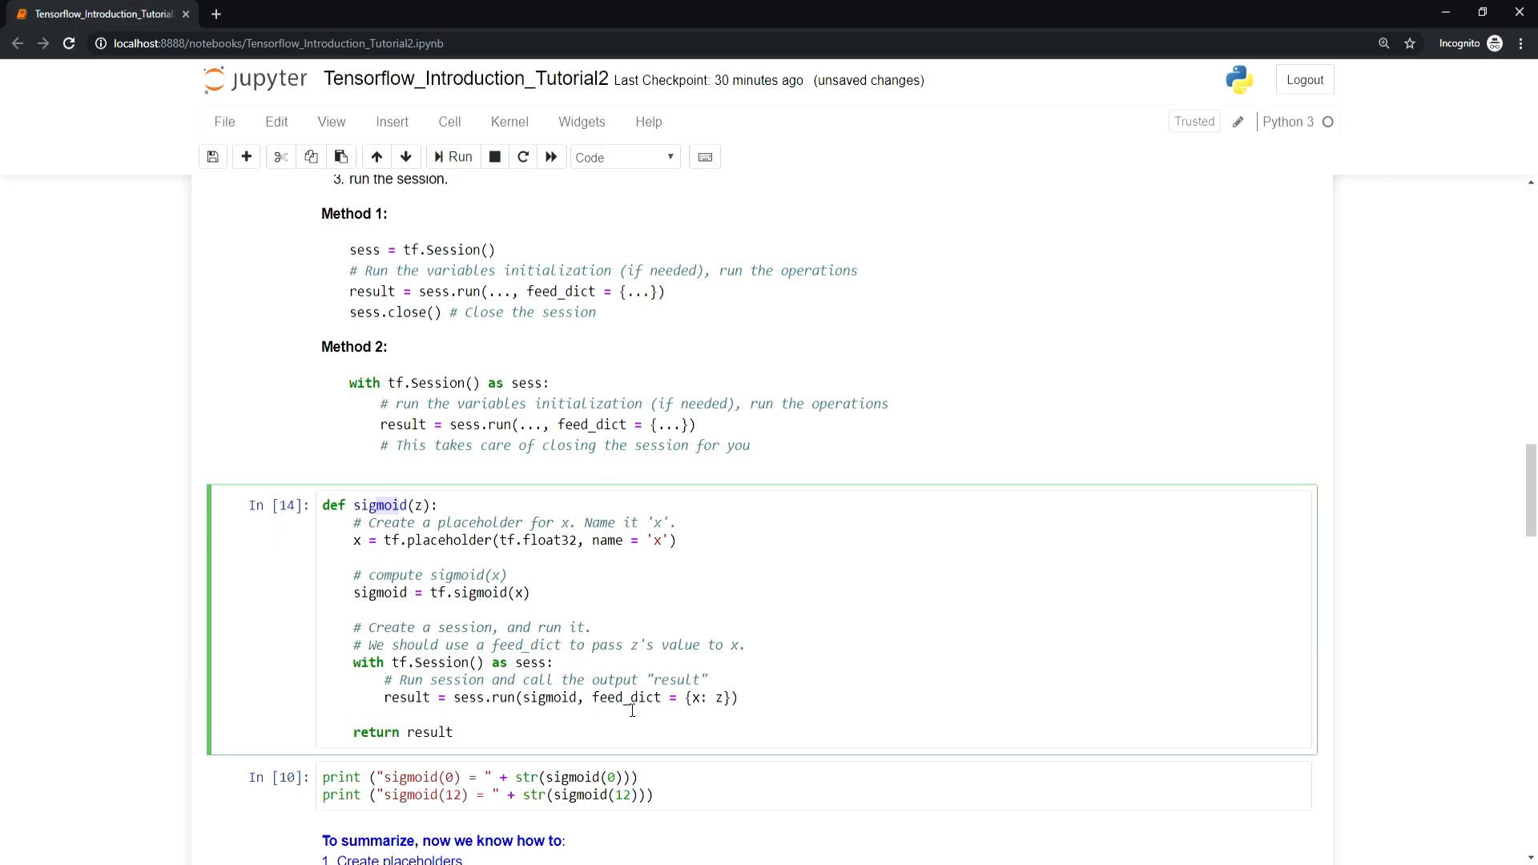
pyautogui.doubleClick(550, 698)
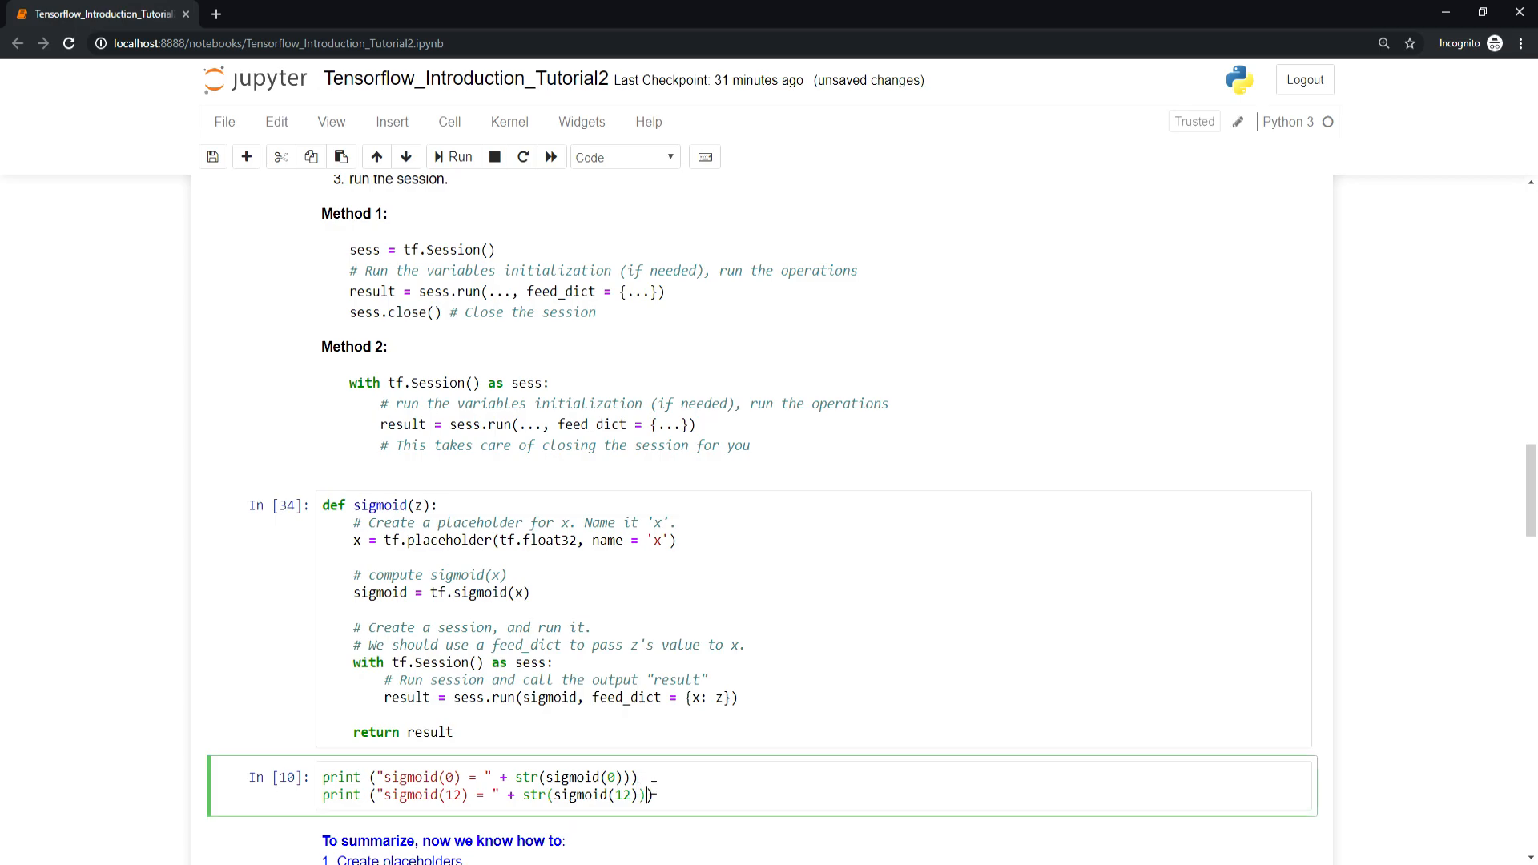
# Run the print cell showing sigmoid(0) = 0.5 and sigmoid(12) = 0.9999938
pyautogui.press('shift+enter')
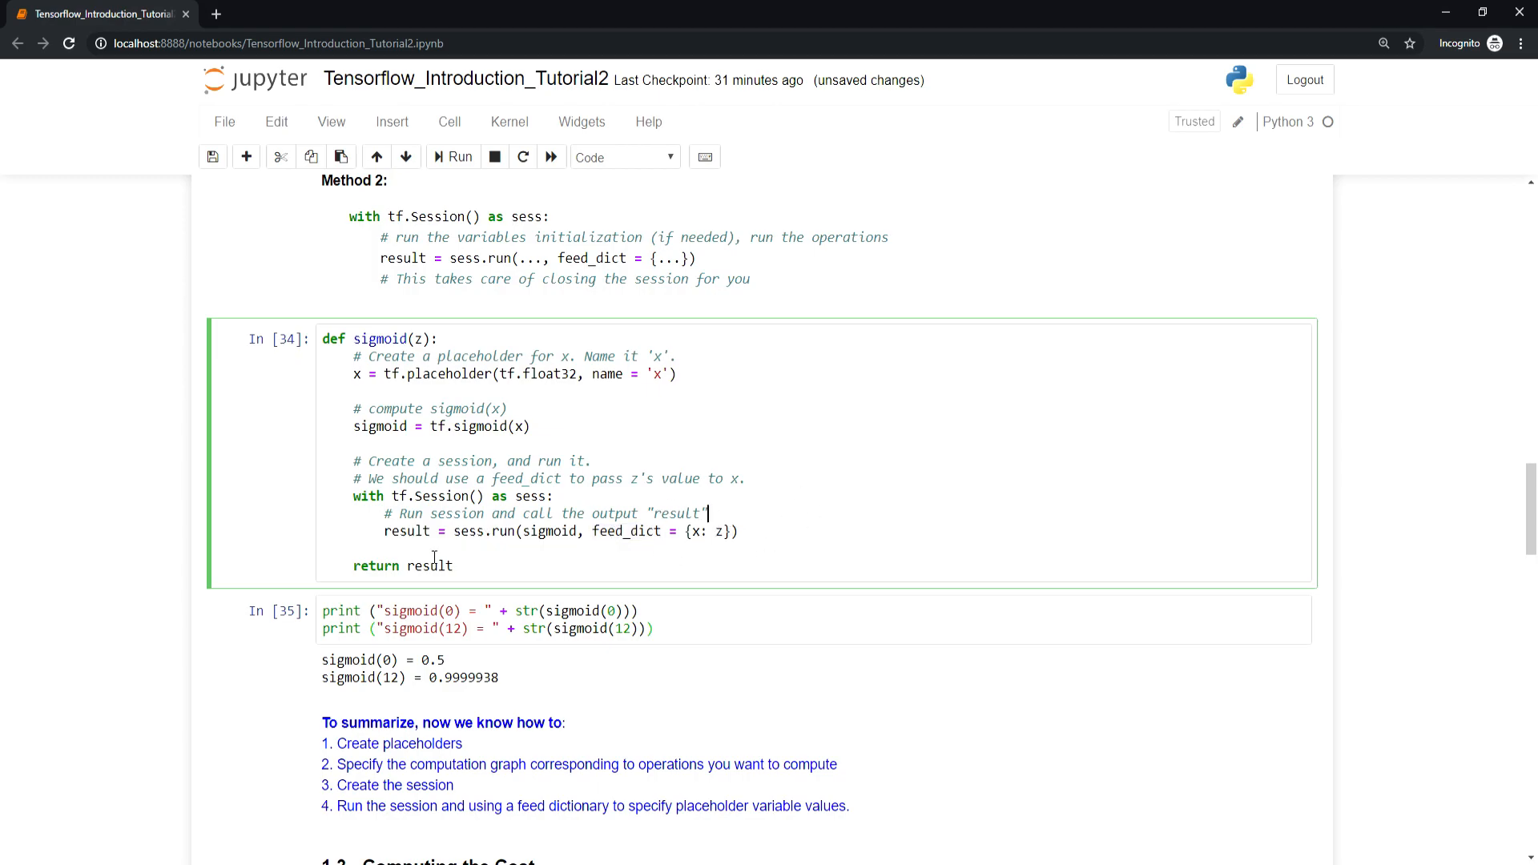
pyautogui.moveTo(1008, 490)
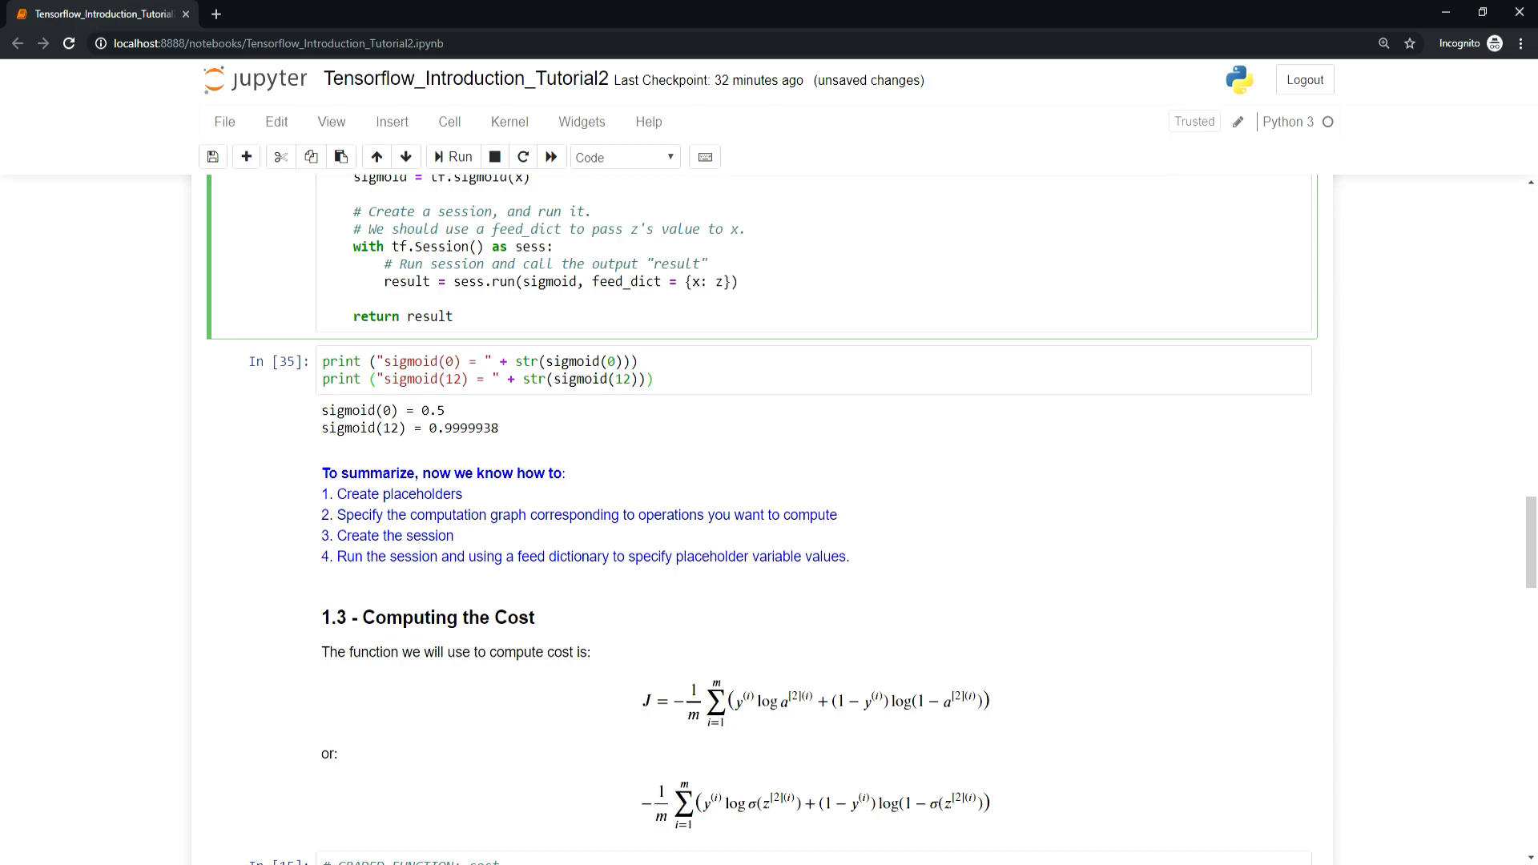
# Click into the 1.3 Computing the Cost section below the cost formula
pyautogui.click(708, 263)
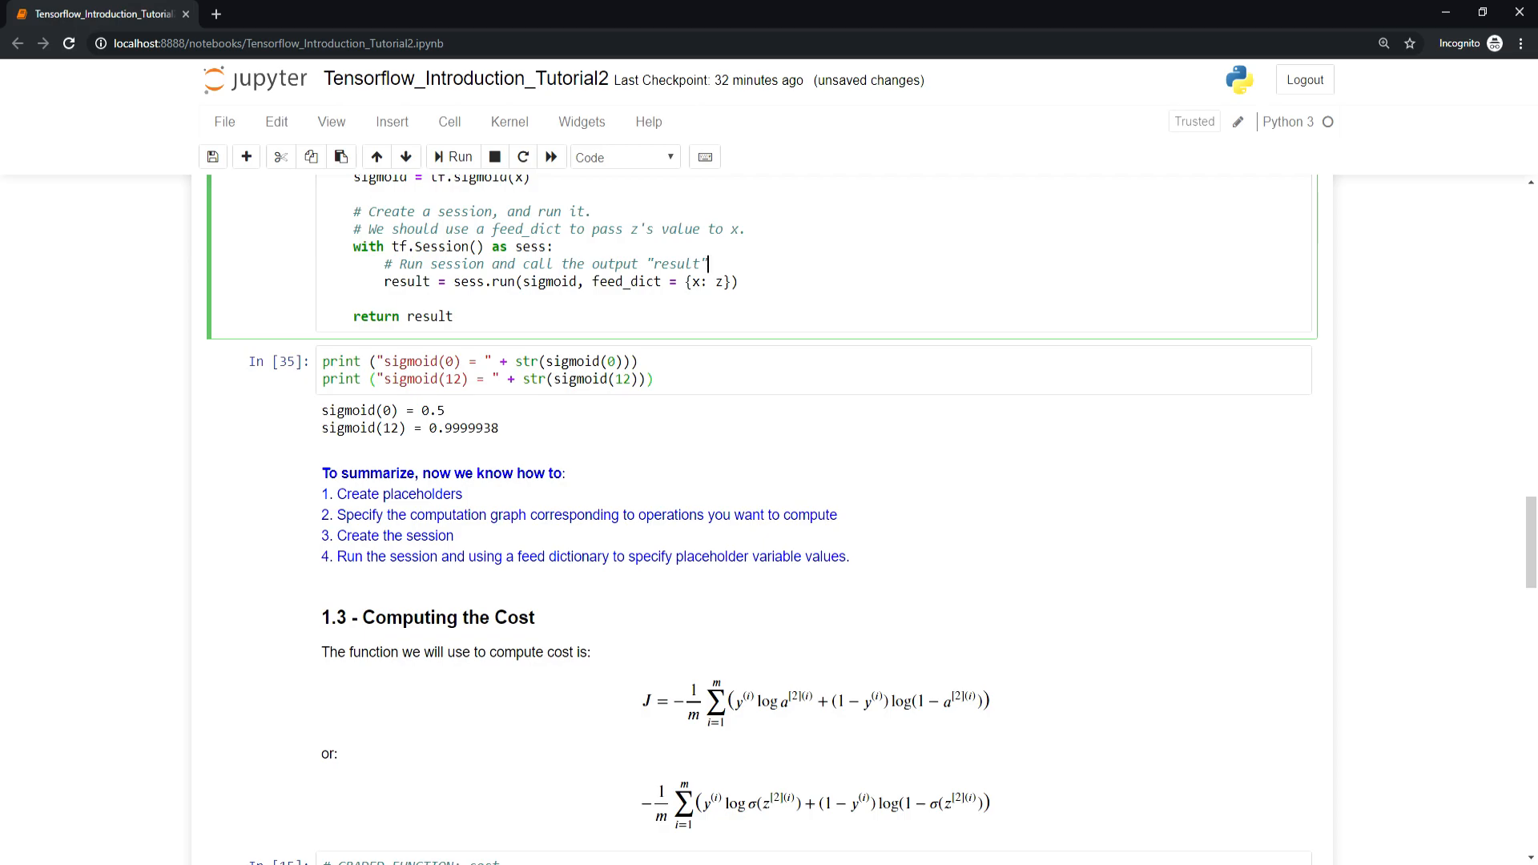
pyautogui.moveTo(601, 696)
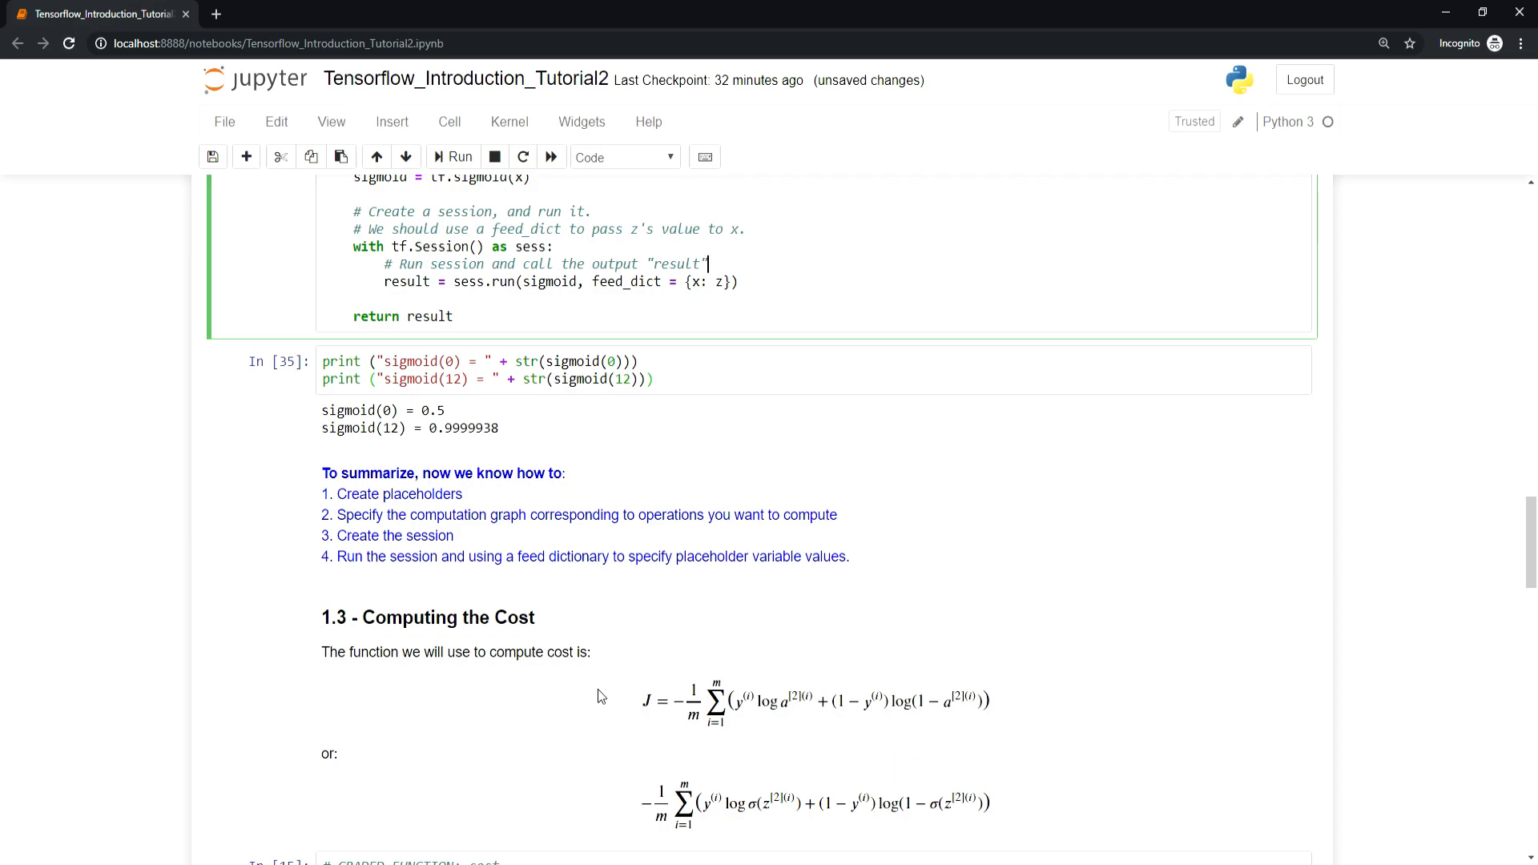
pyautogui.moveTo(1012, 773)
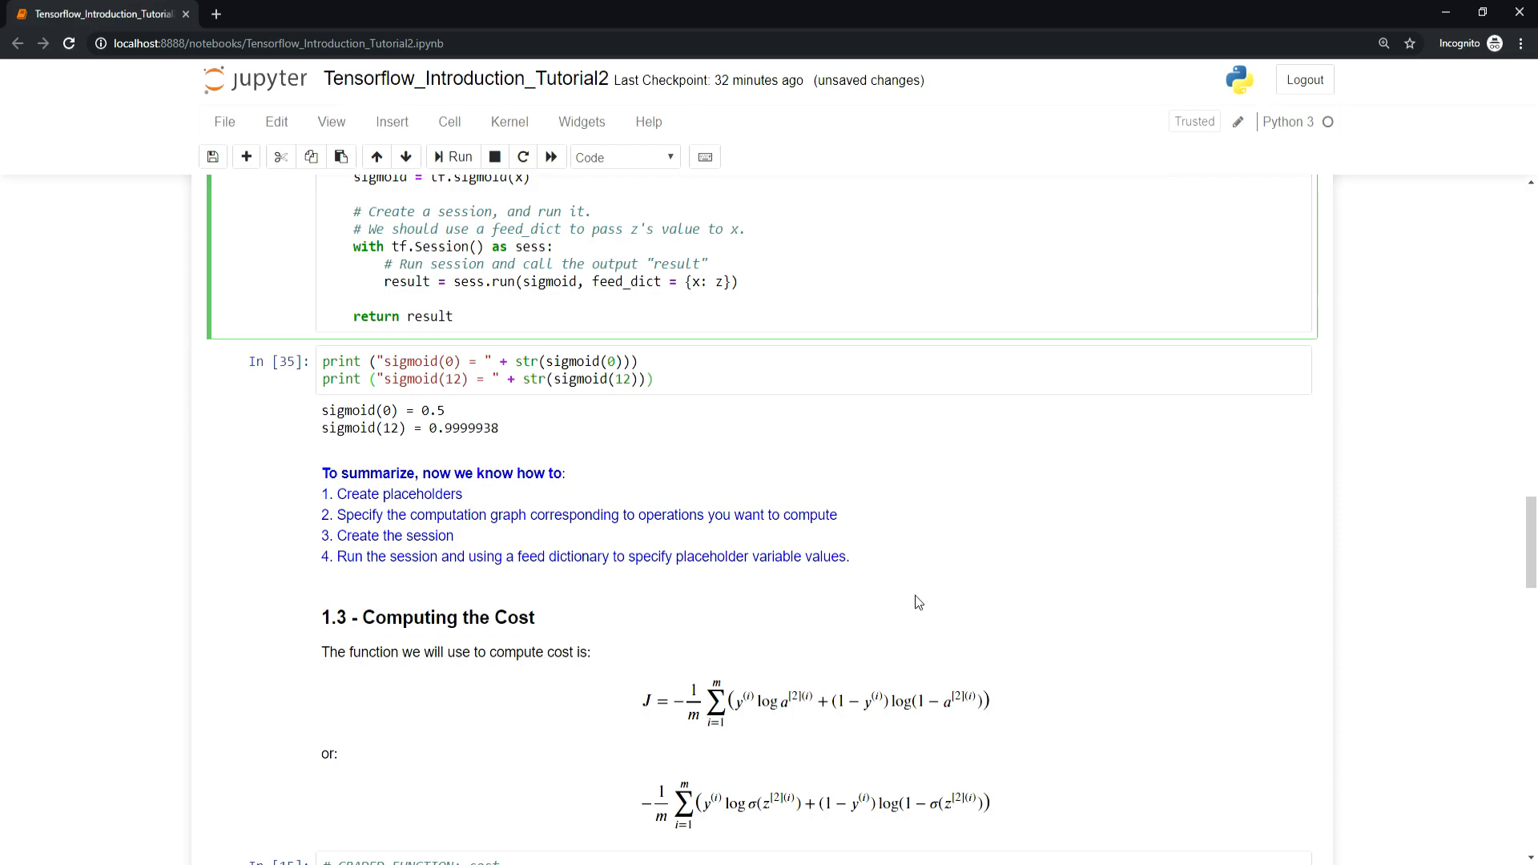
pyautogui.moveTo(900, 611)
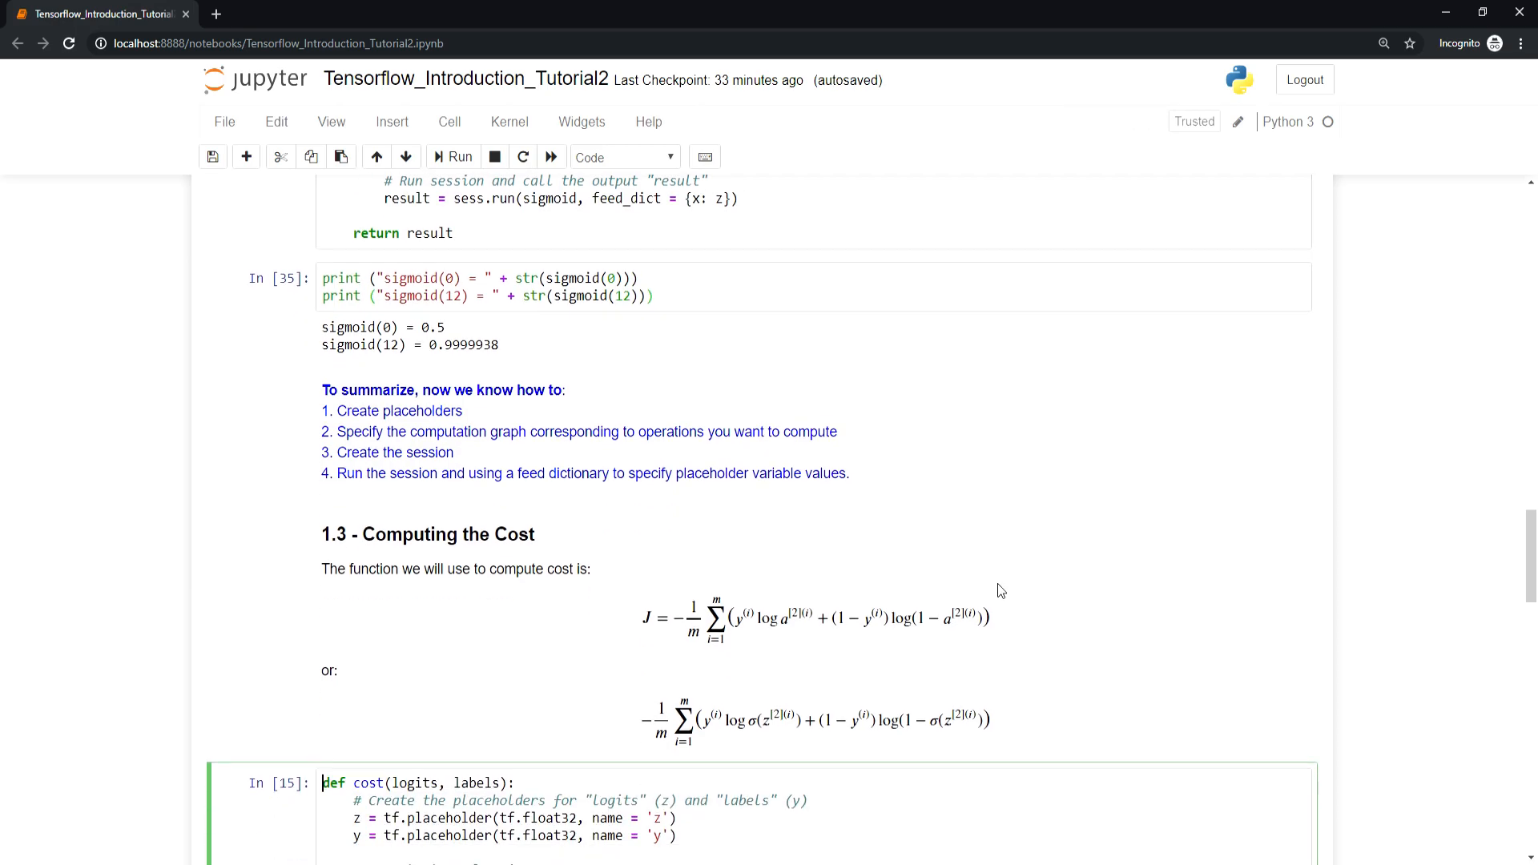
# Walk through the cost function's sigmoid cross-entropy call, cost variable and logits feed
pyautogui.scroll(-3)
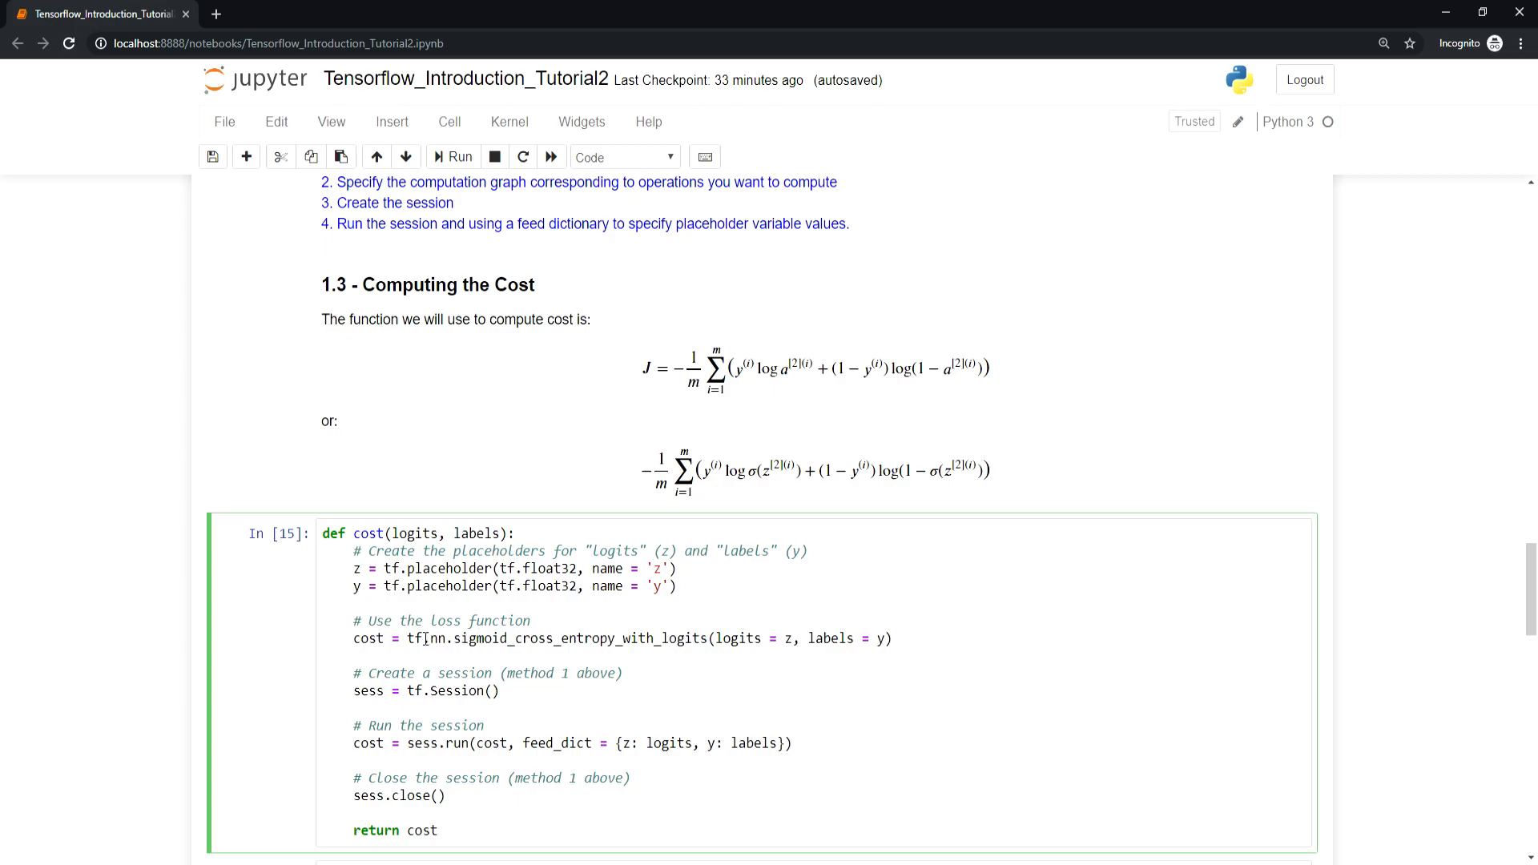
pyautogui.doubleClick(486, 638)
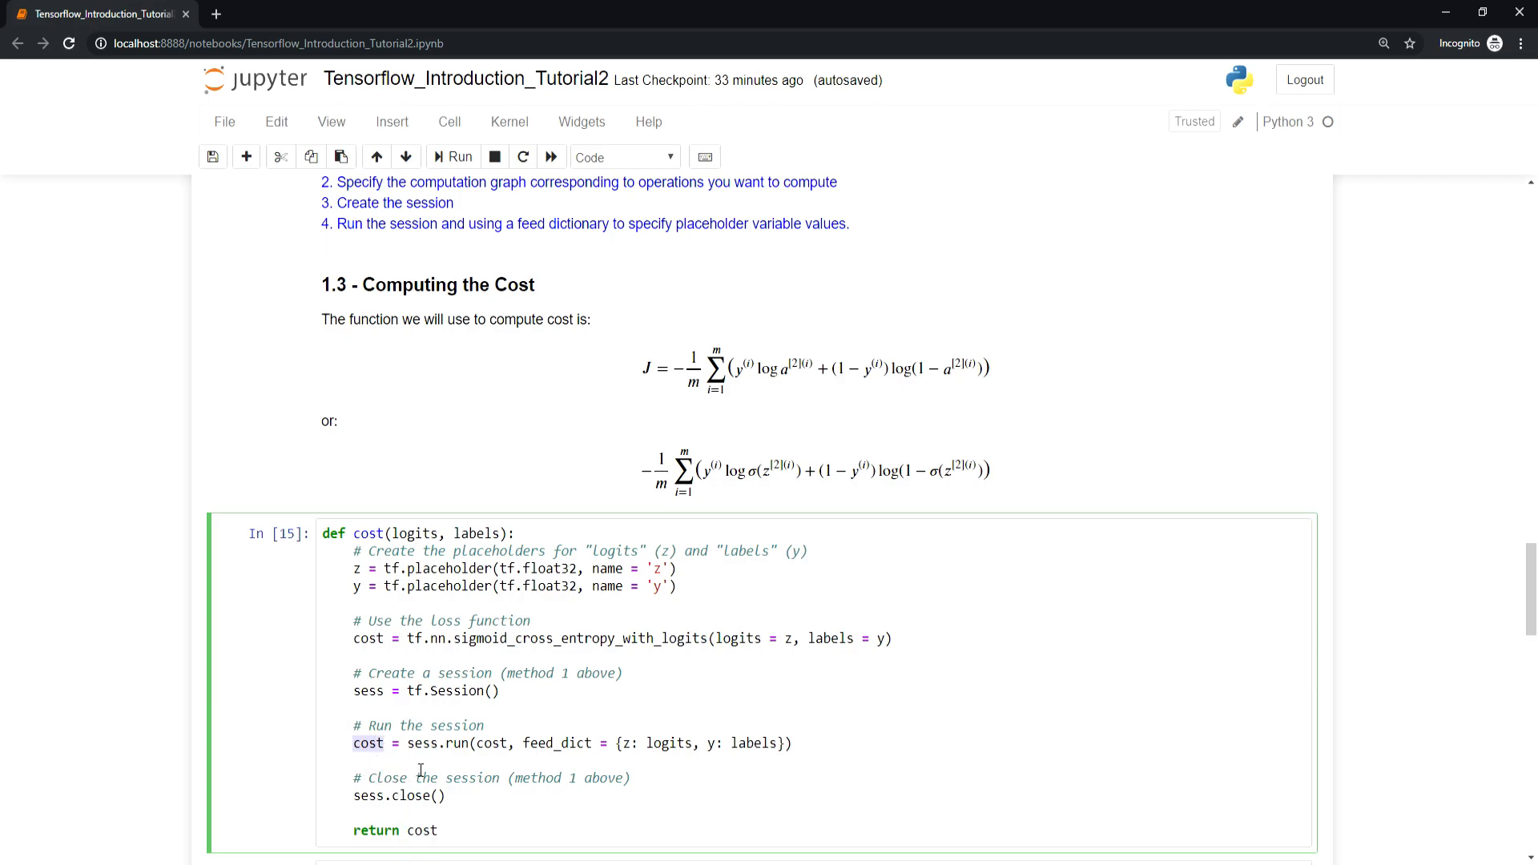
pyautogui.doubleClick(436, 743)
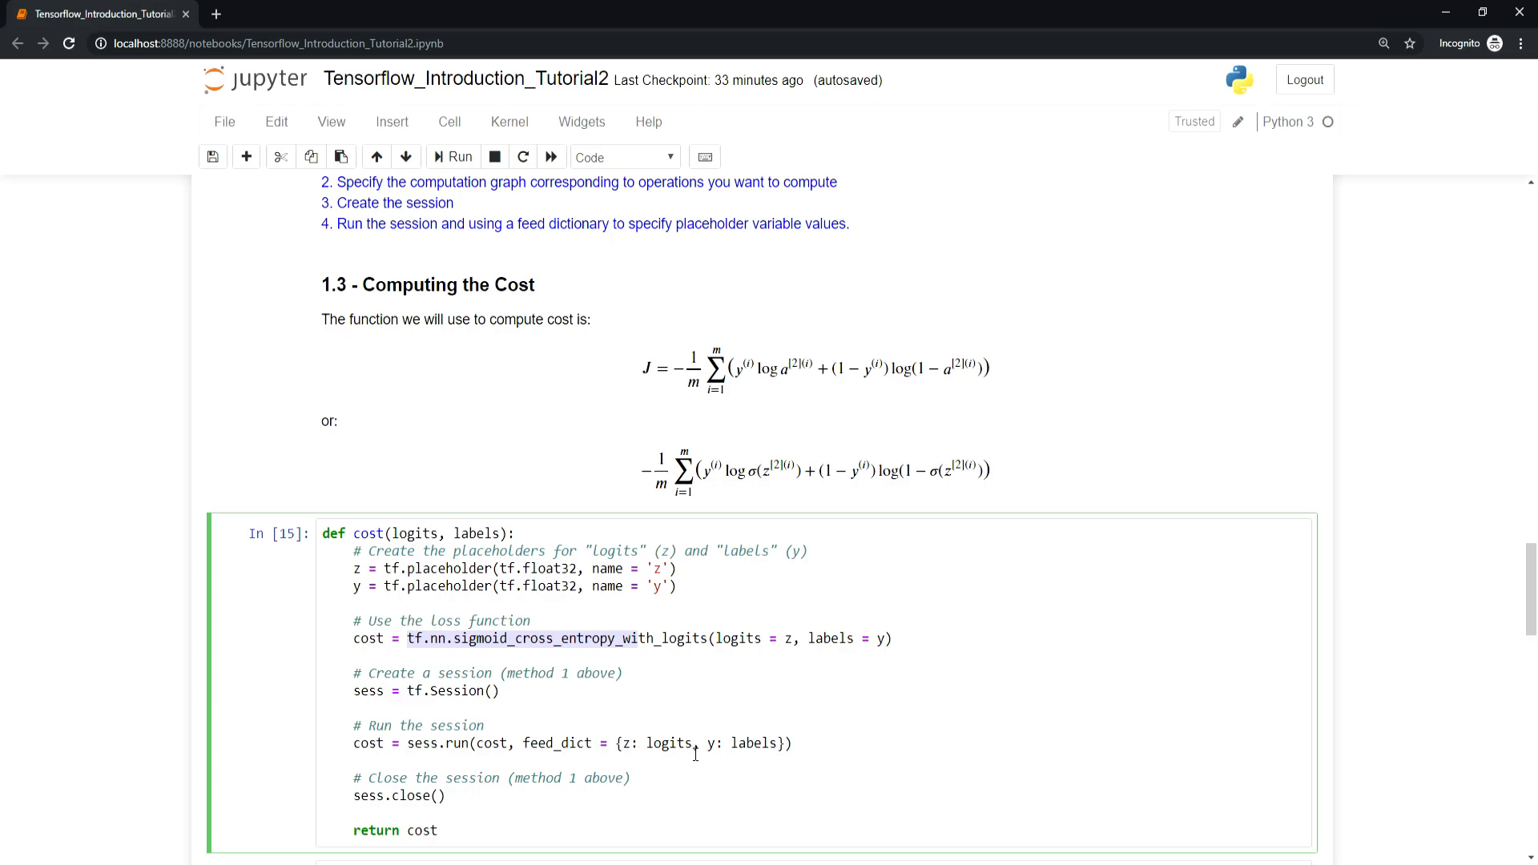
pyautogui.doubleClick(413, 533)
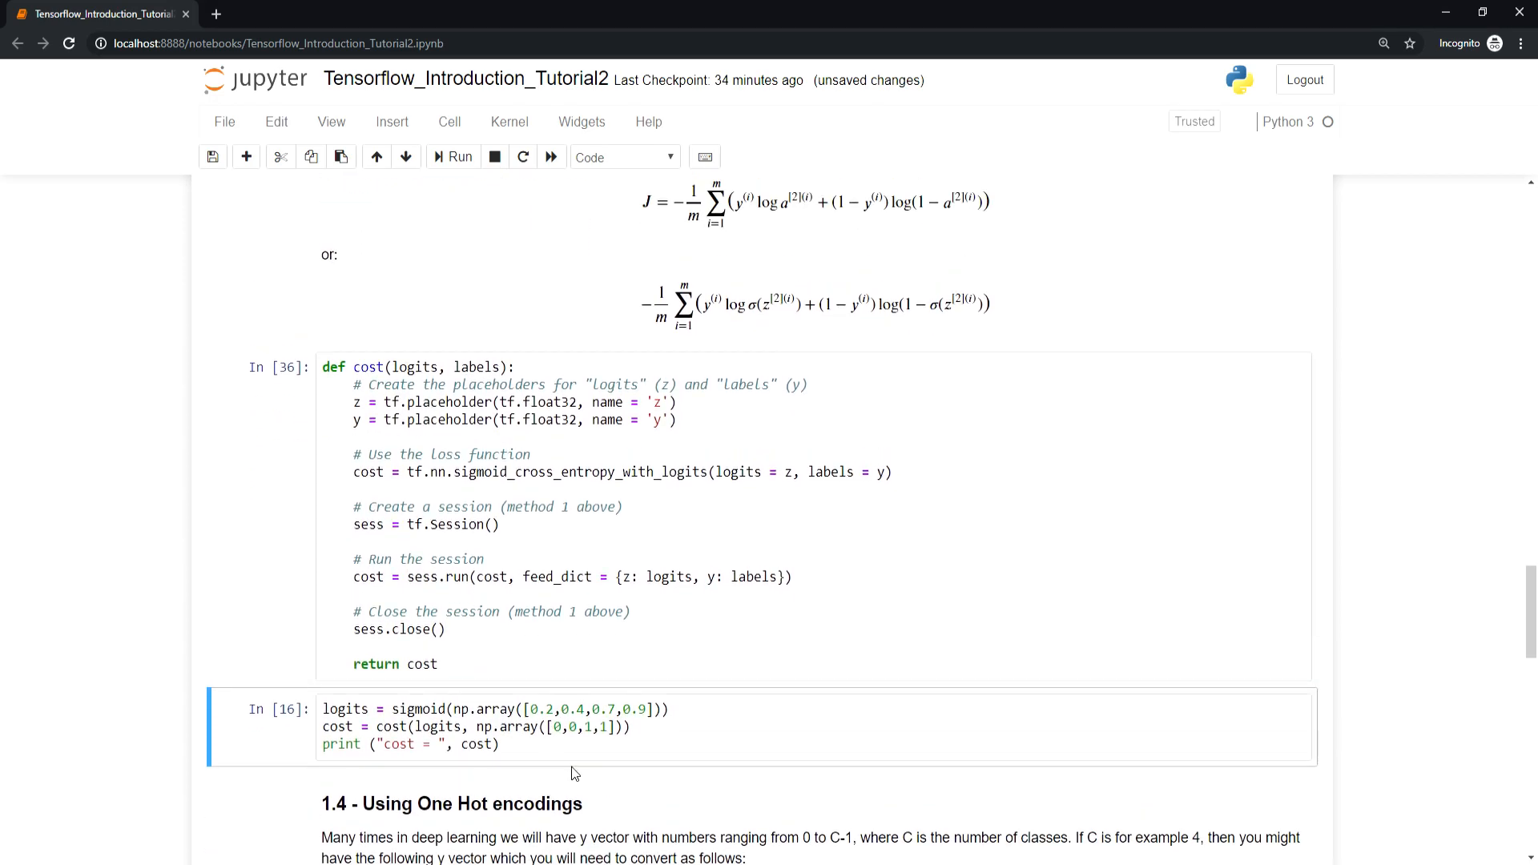
# Run the cost test cell (In [37]) and inspect its labels array, producing four costs
pyautogui.click(452, 157)
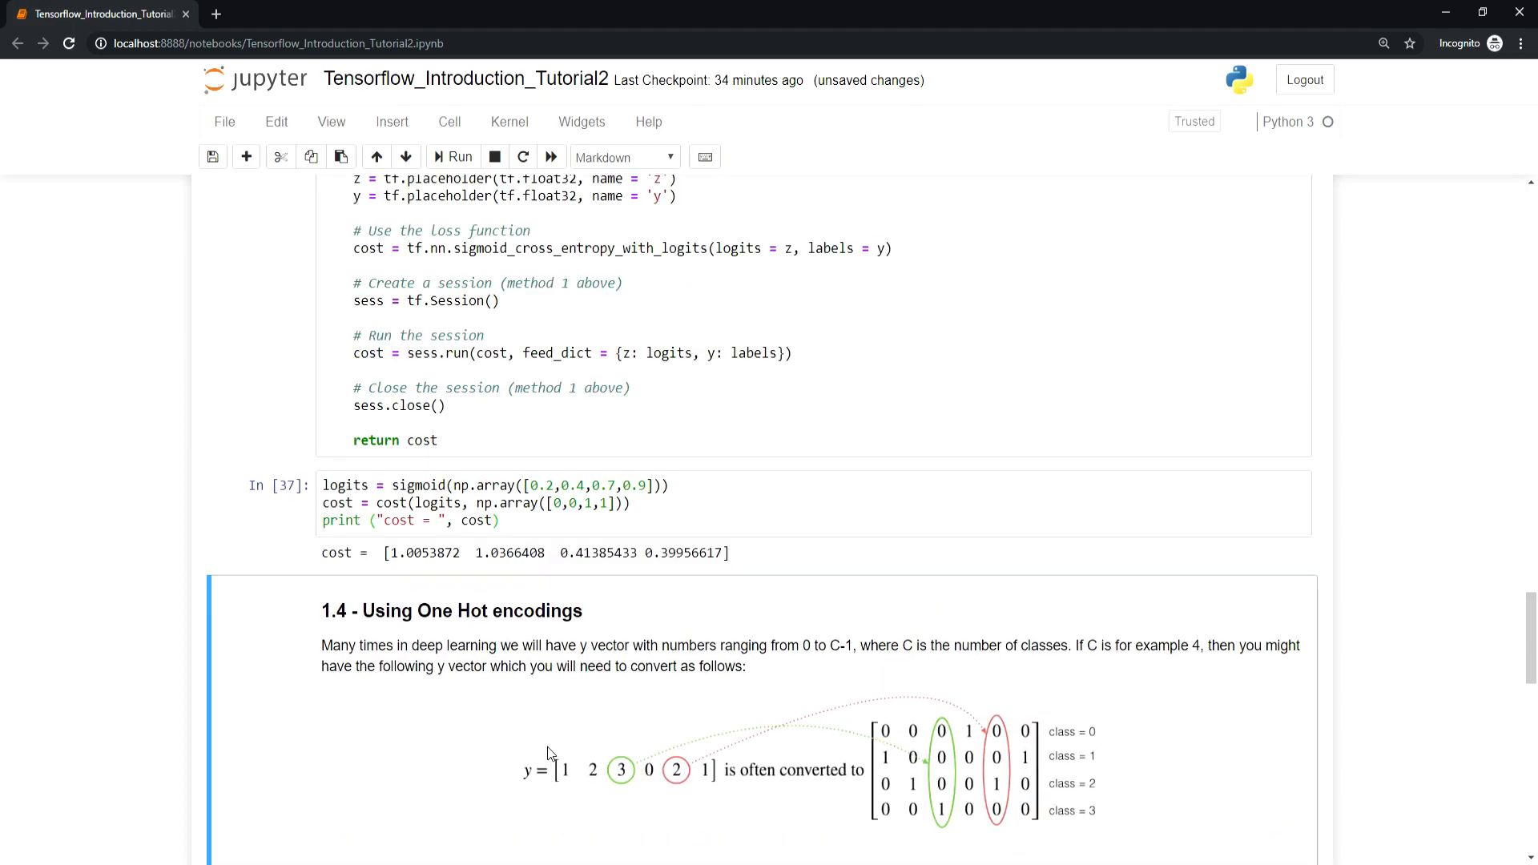
pyautogui.scroll(3)
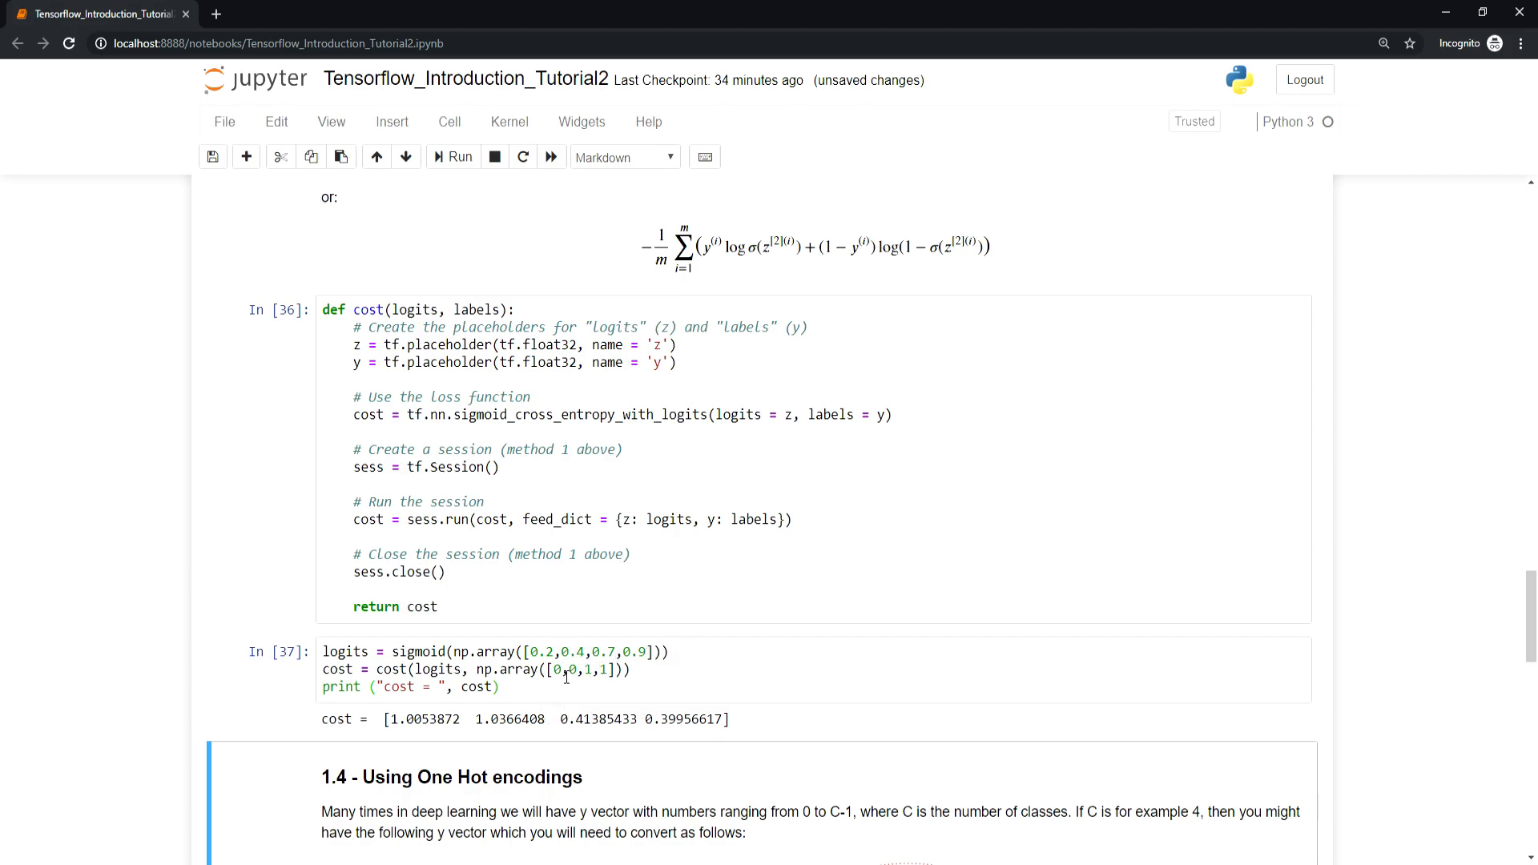
pyautogui.click(559, 669)
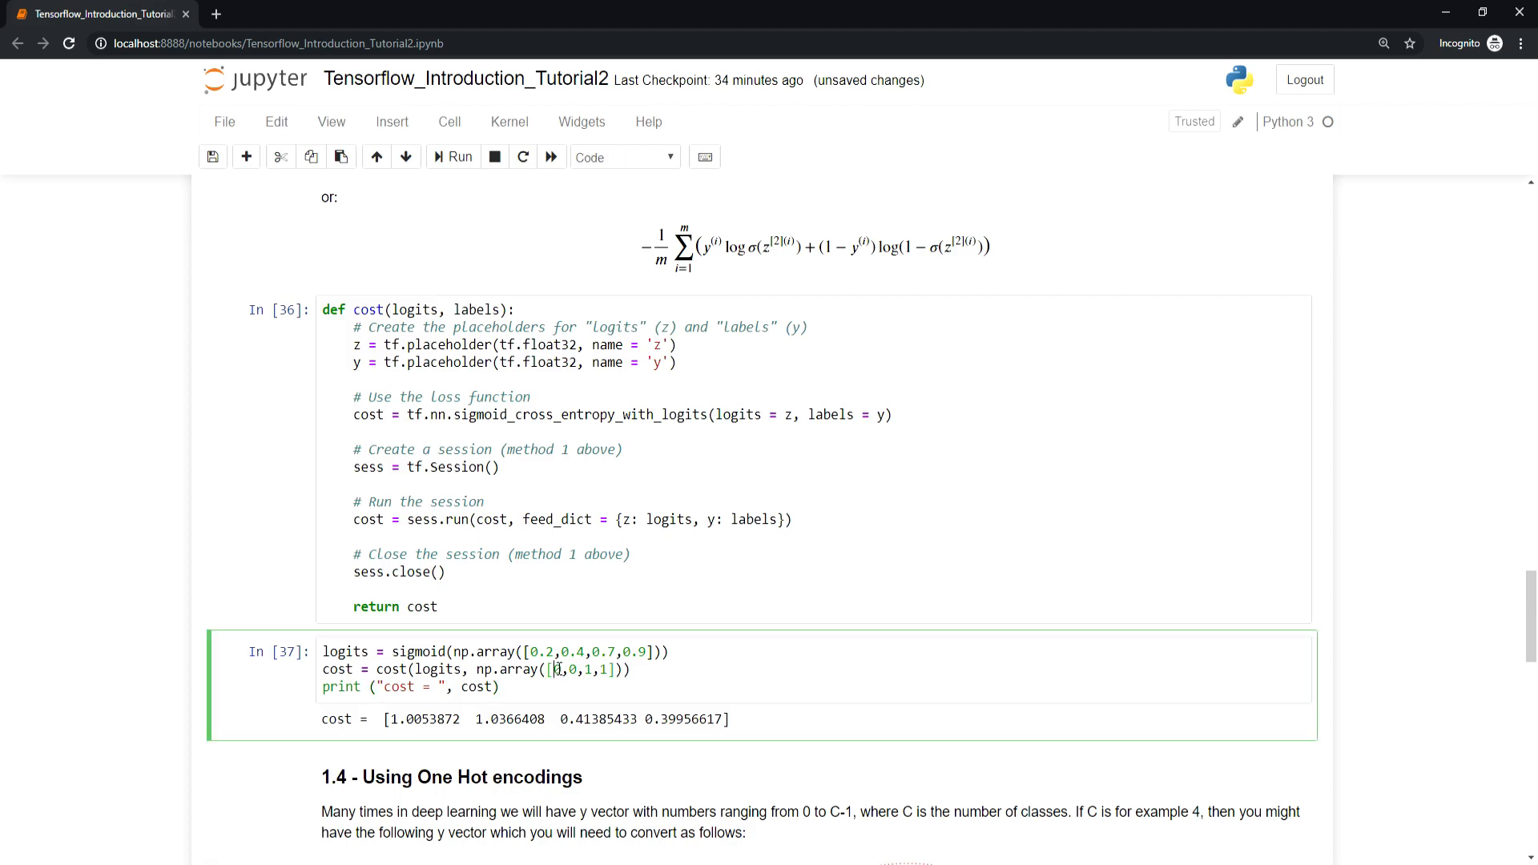
pyautogui.moveTo(564, 716)
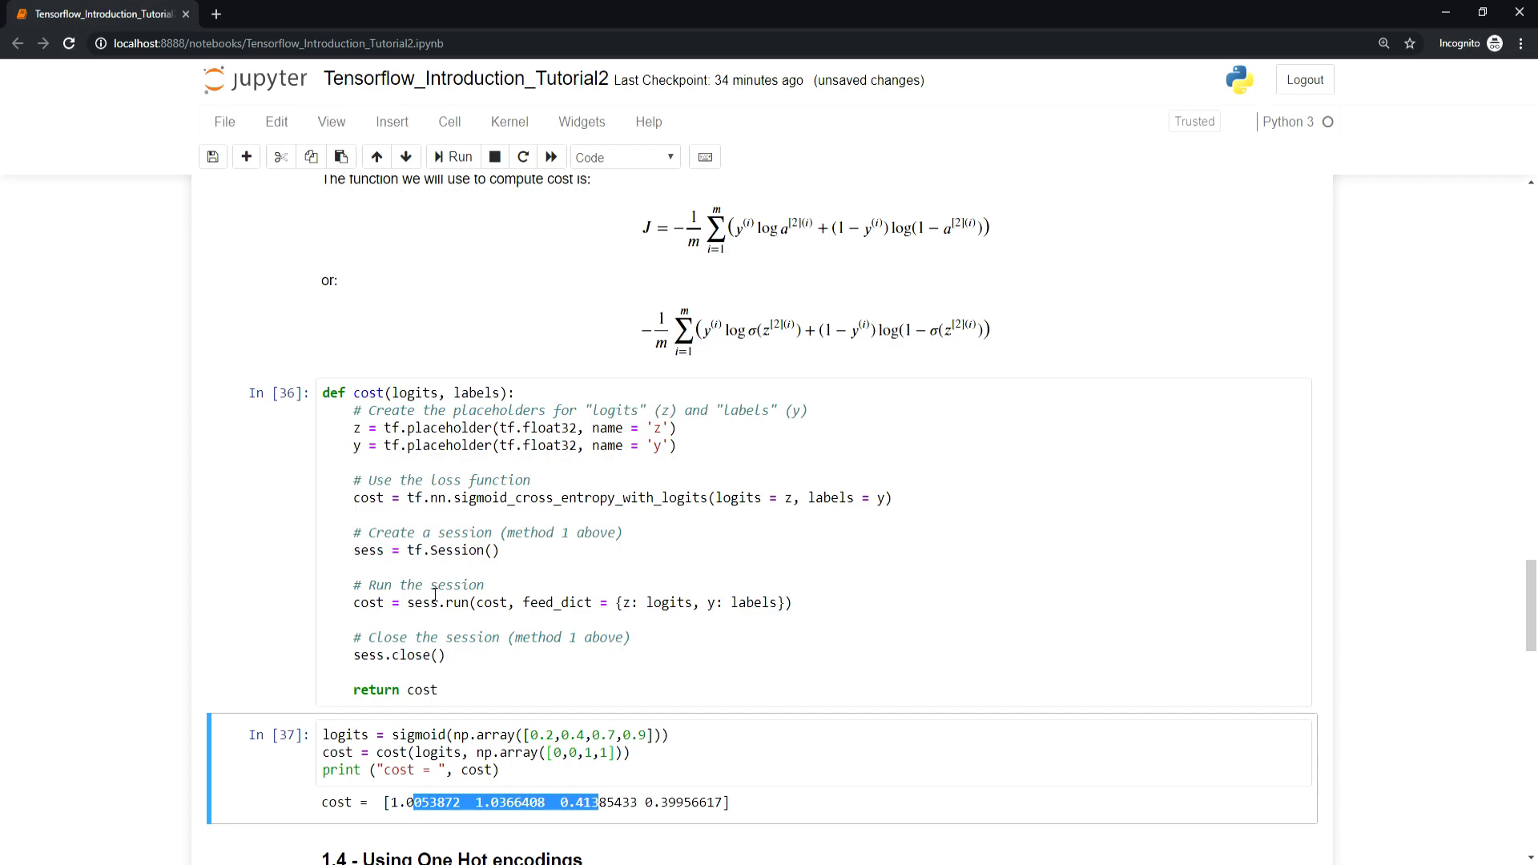
# Scroll down to section 1.4 on One Hot encodings and its one_hot_matrix cell
pyautogui.scroll(-3)
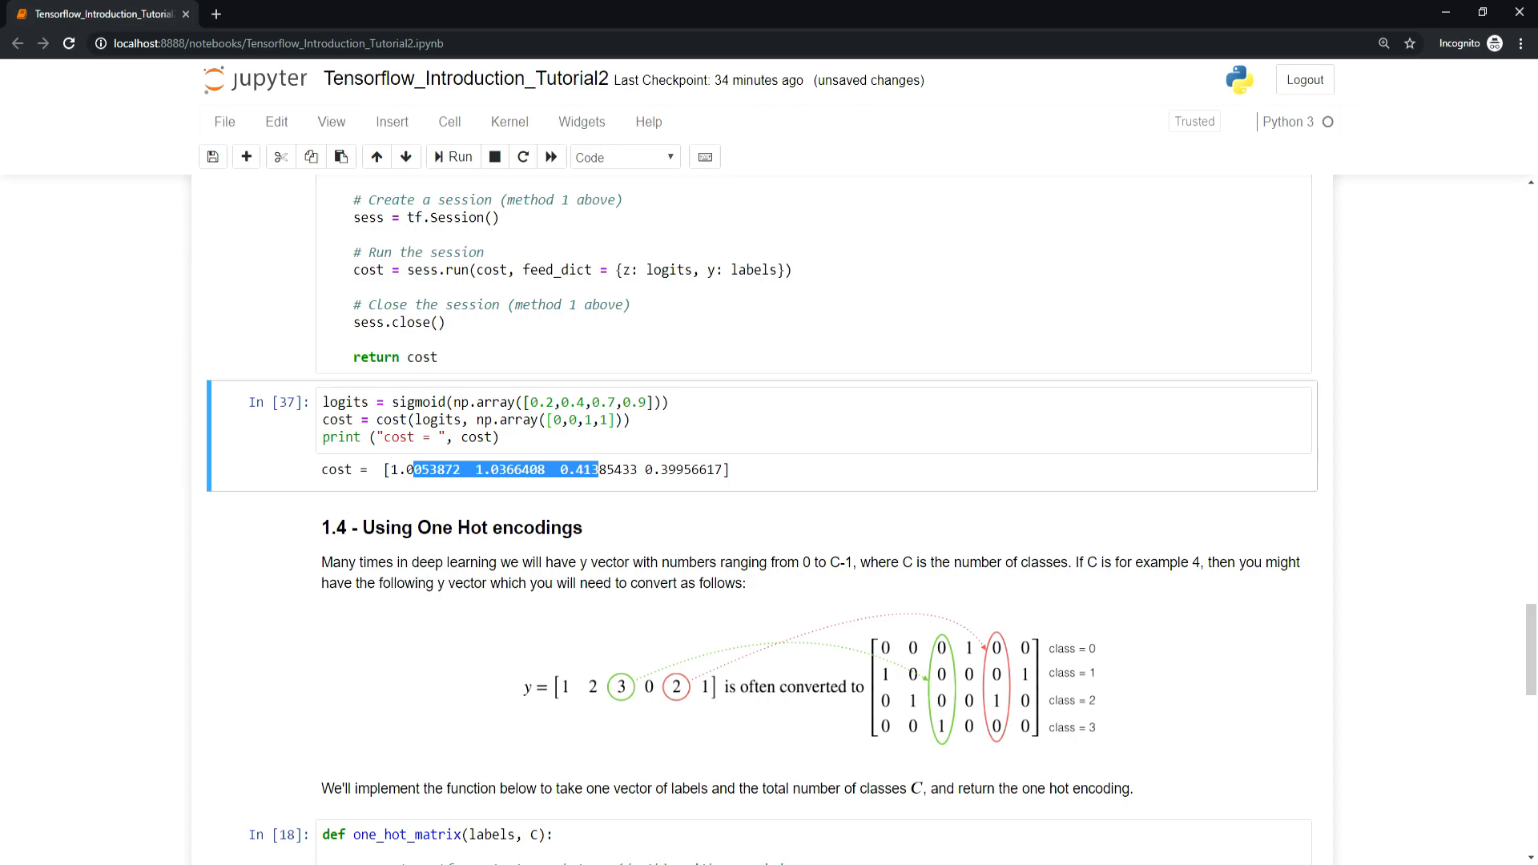
pyautogui.moveTo(232, 568)
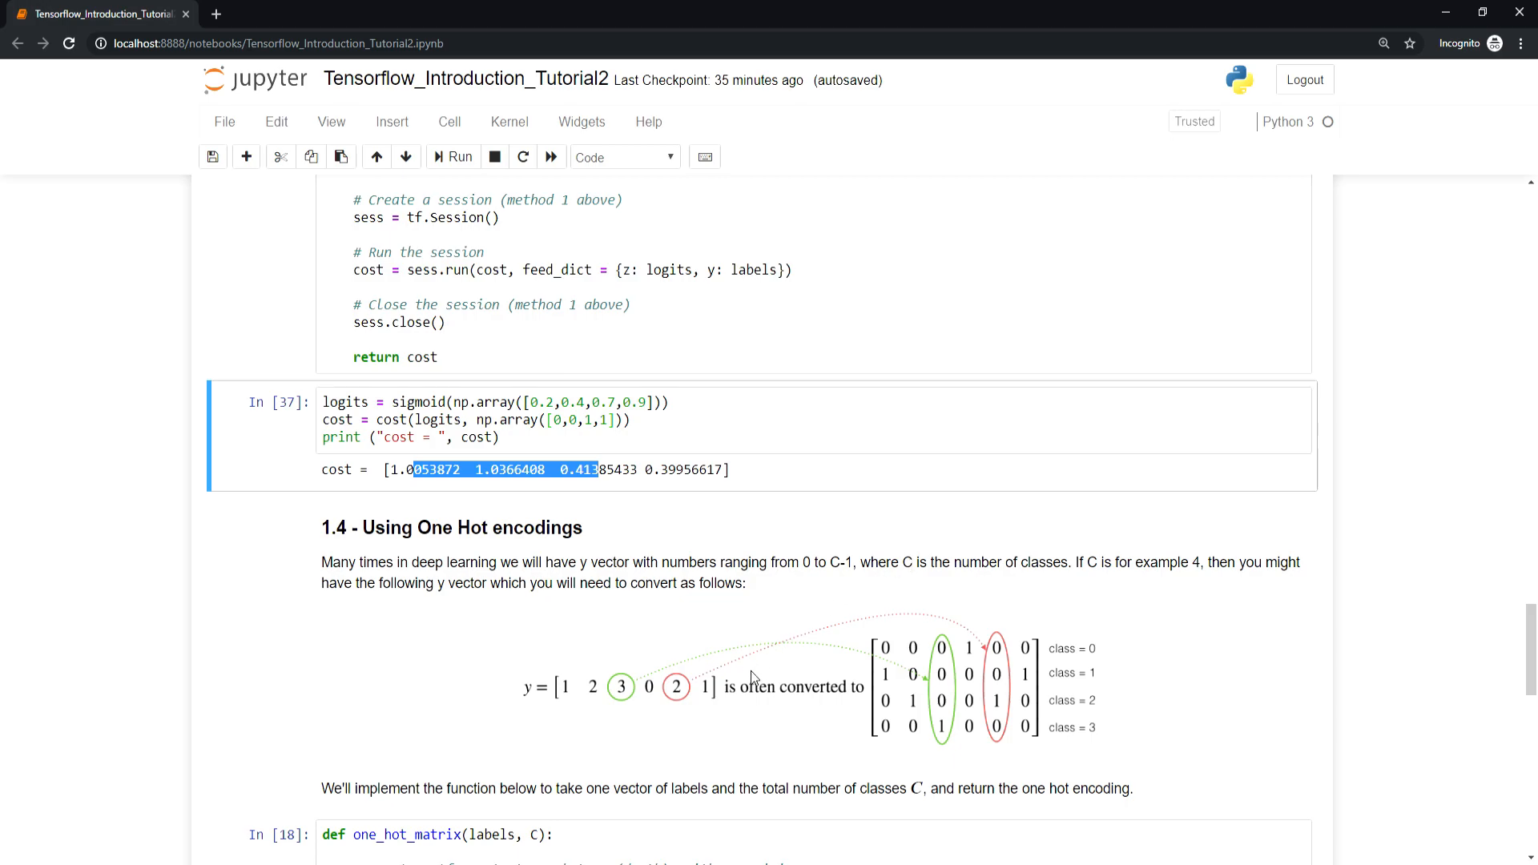
pyautogui.moveTo(625, 702)
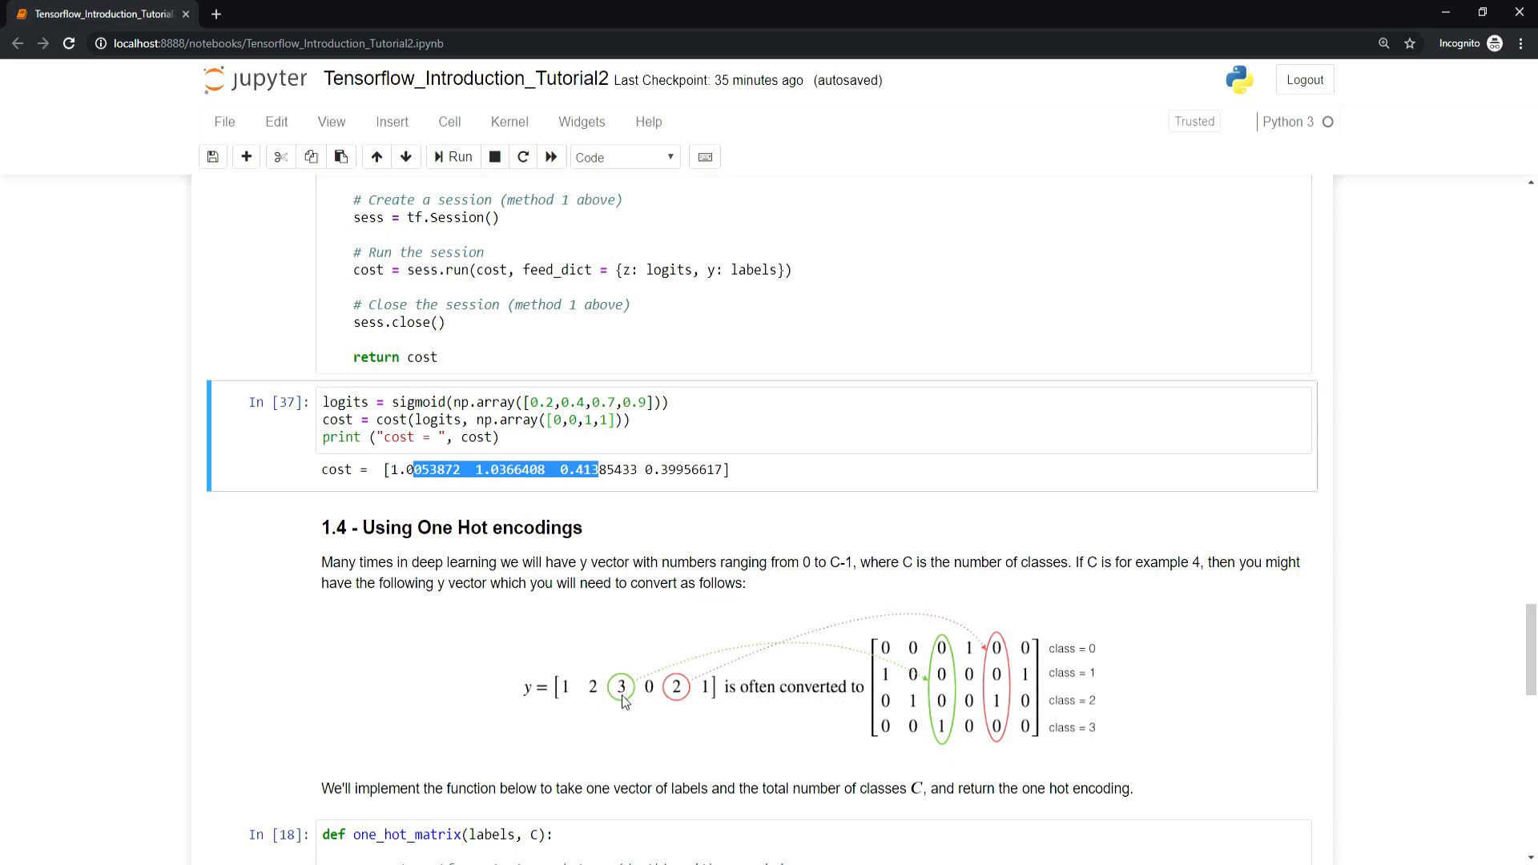
pyautogui.moveTo(1226, 633)
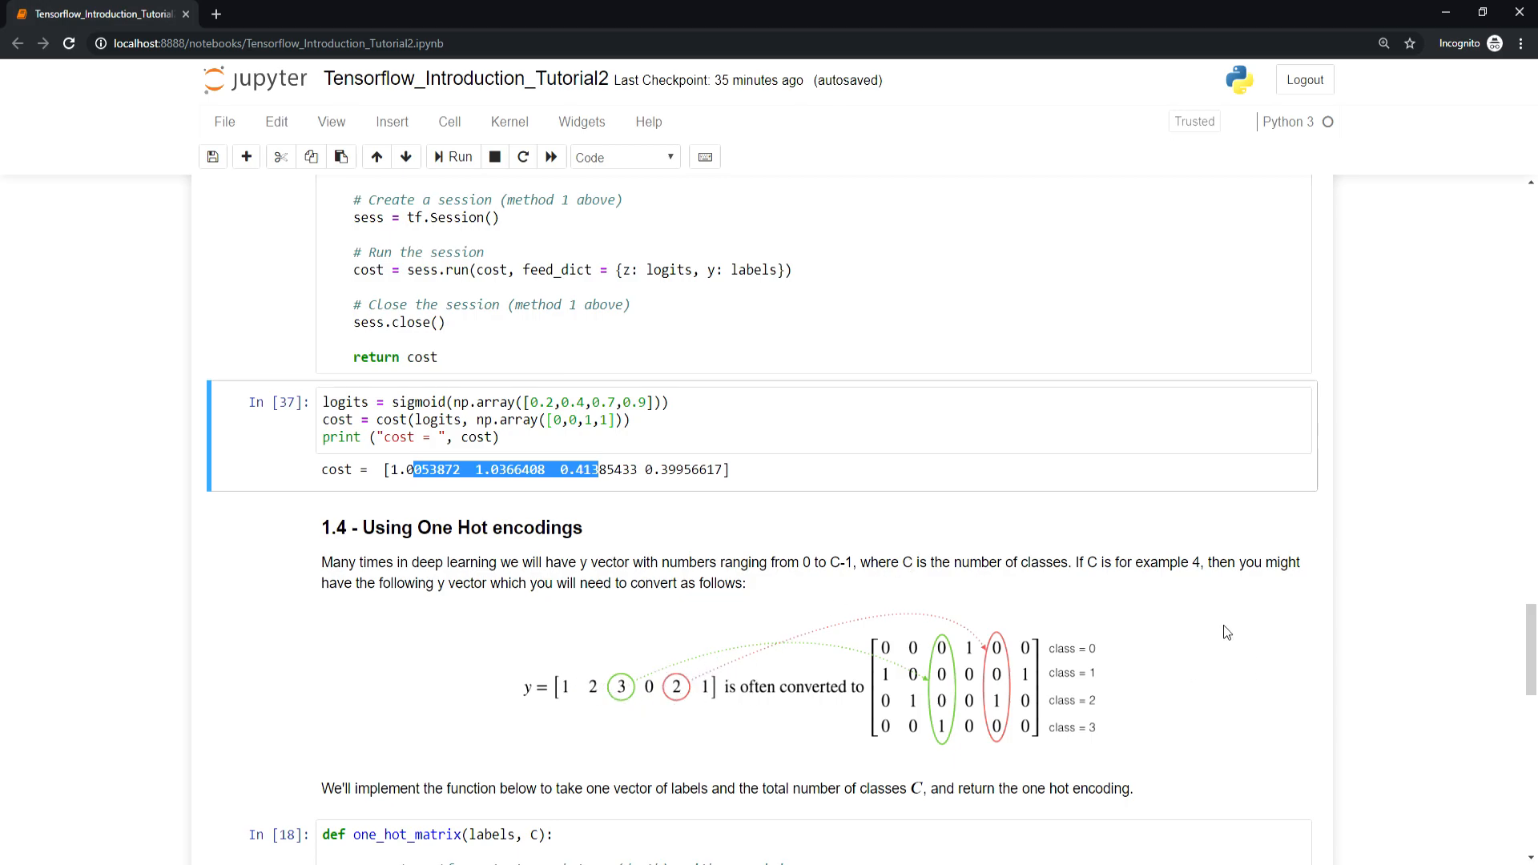
pyautogui.moveTo(1097, 677)
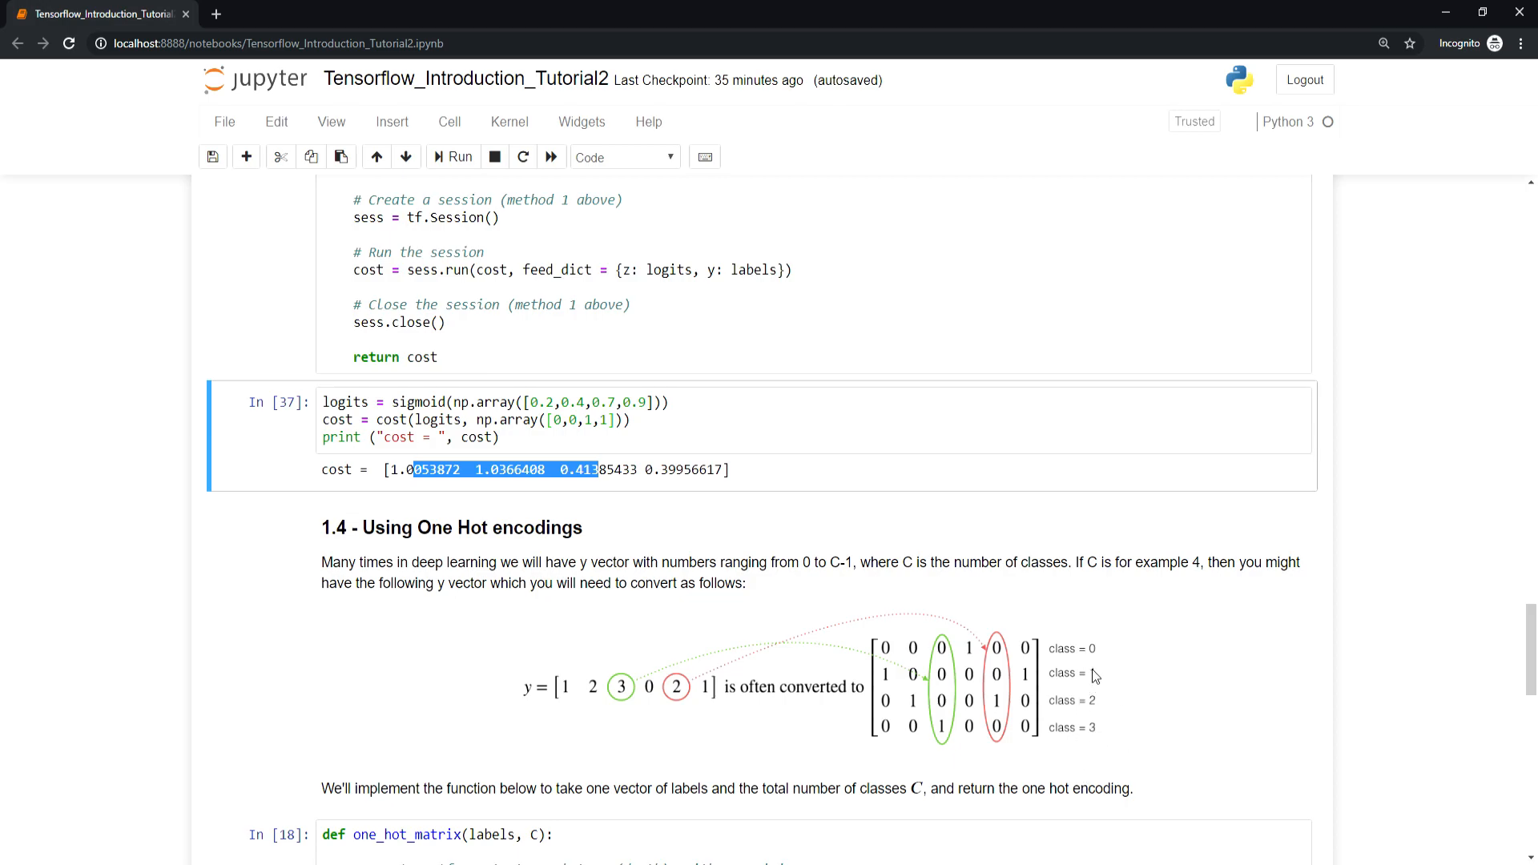
pyautogui.moveTo(600, 666)
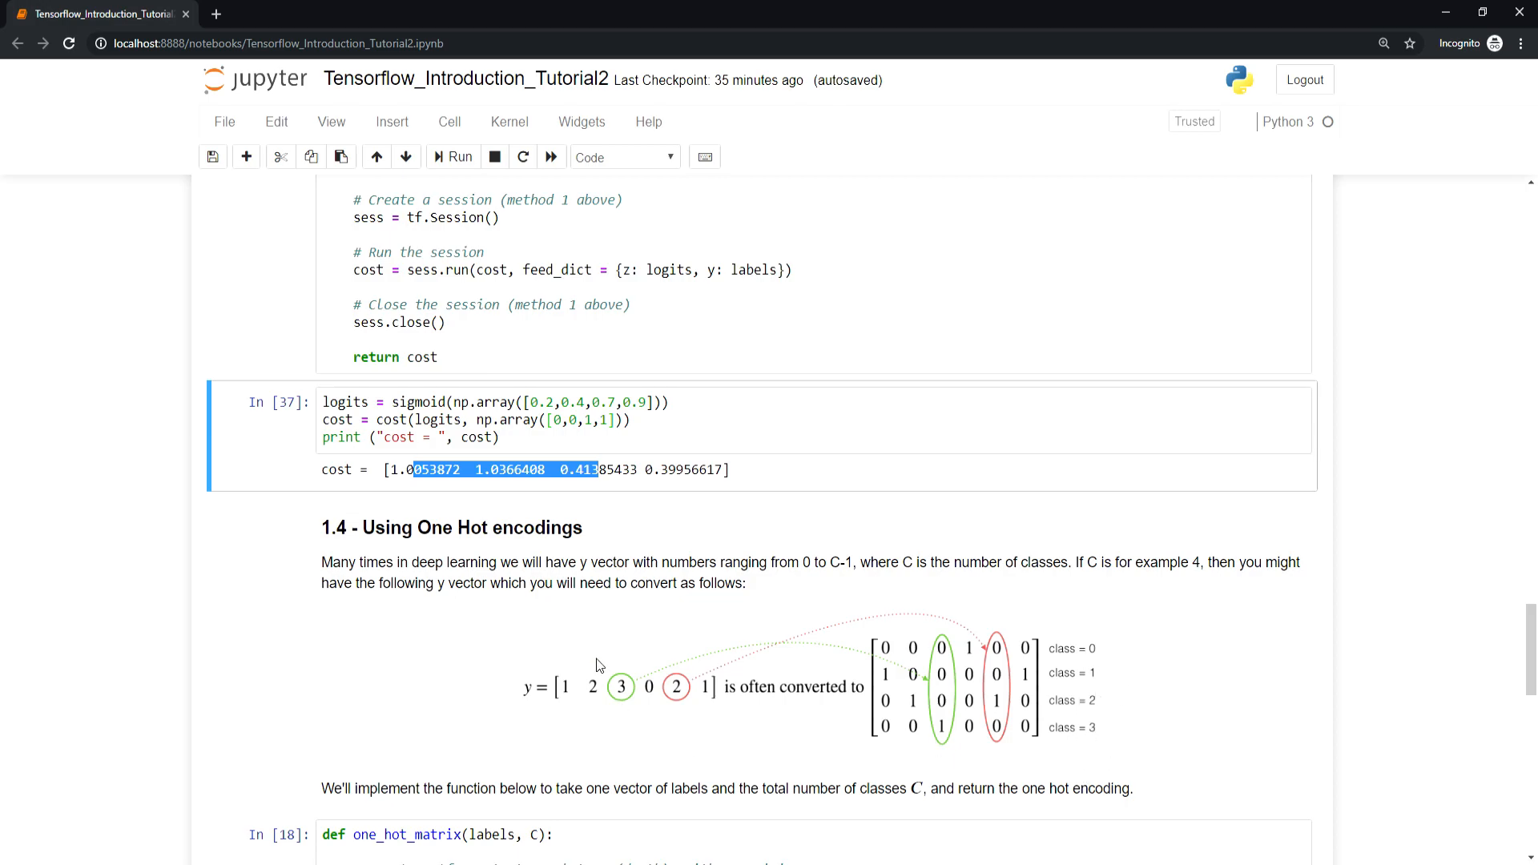
pyautogui.moveTo(578, 696)
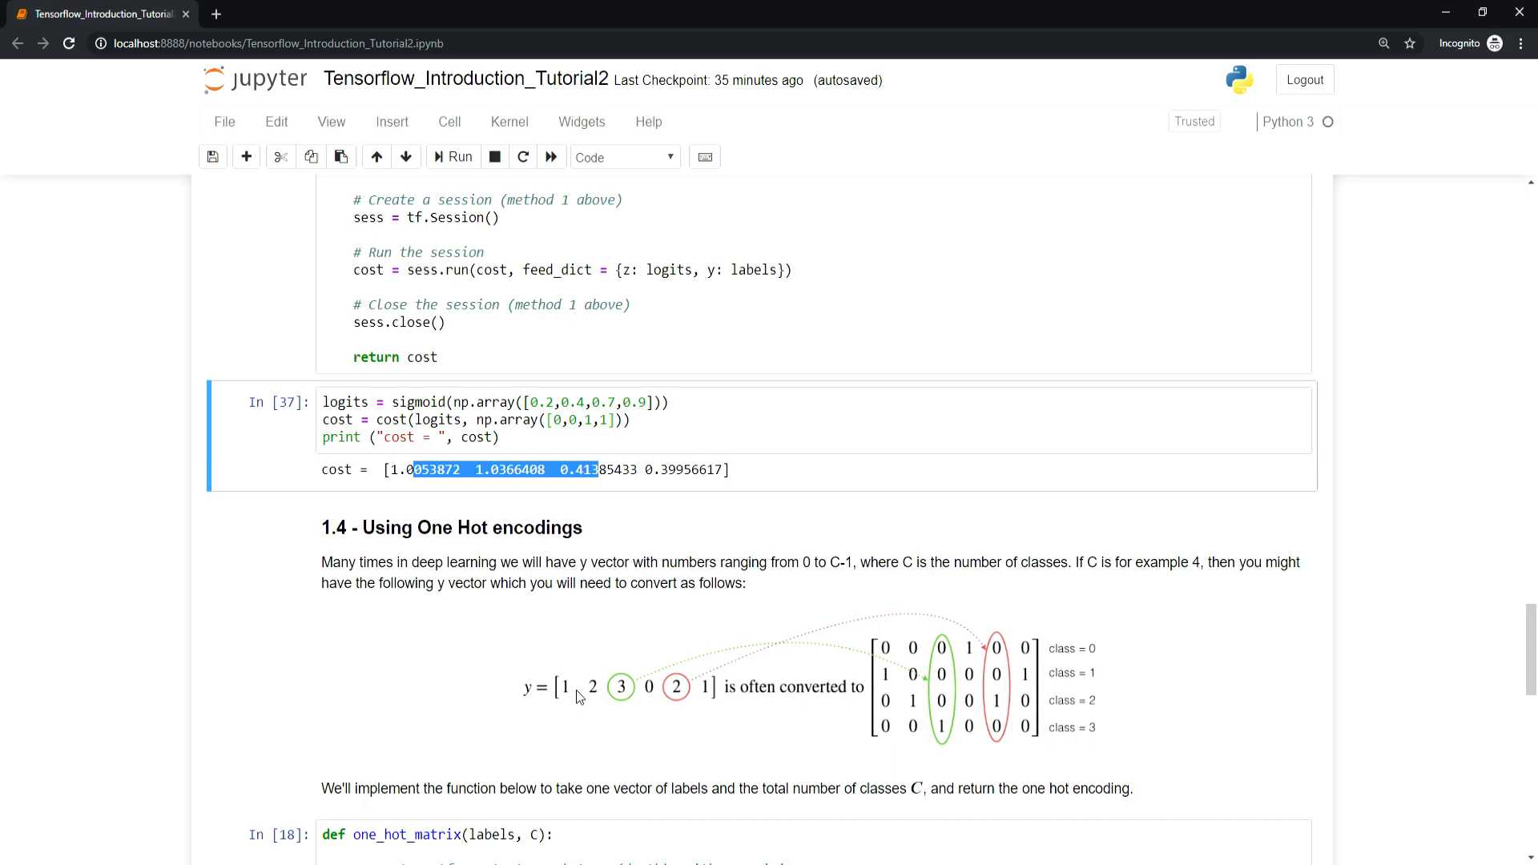
pyautogui.moveTo(542, 692)
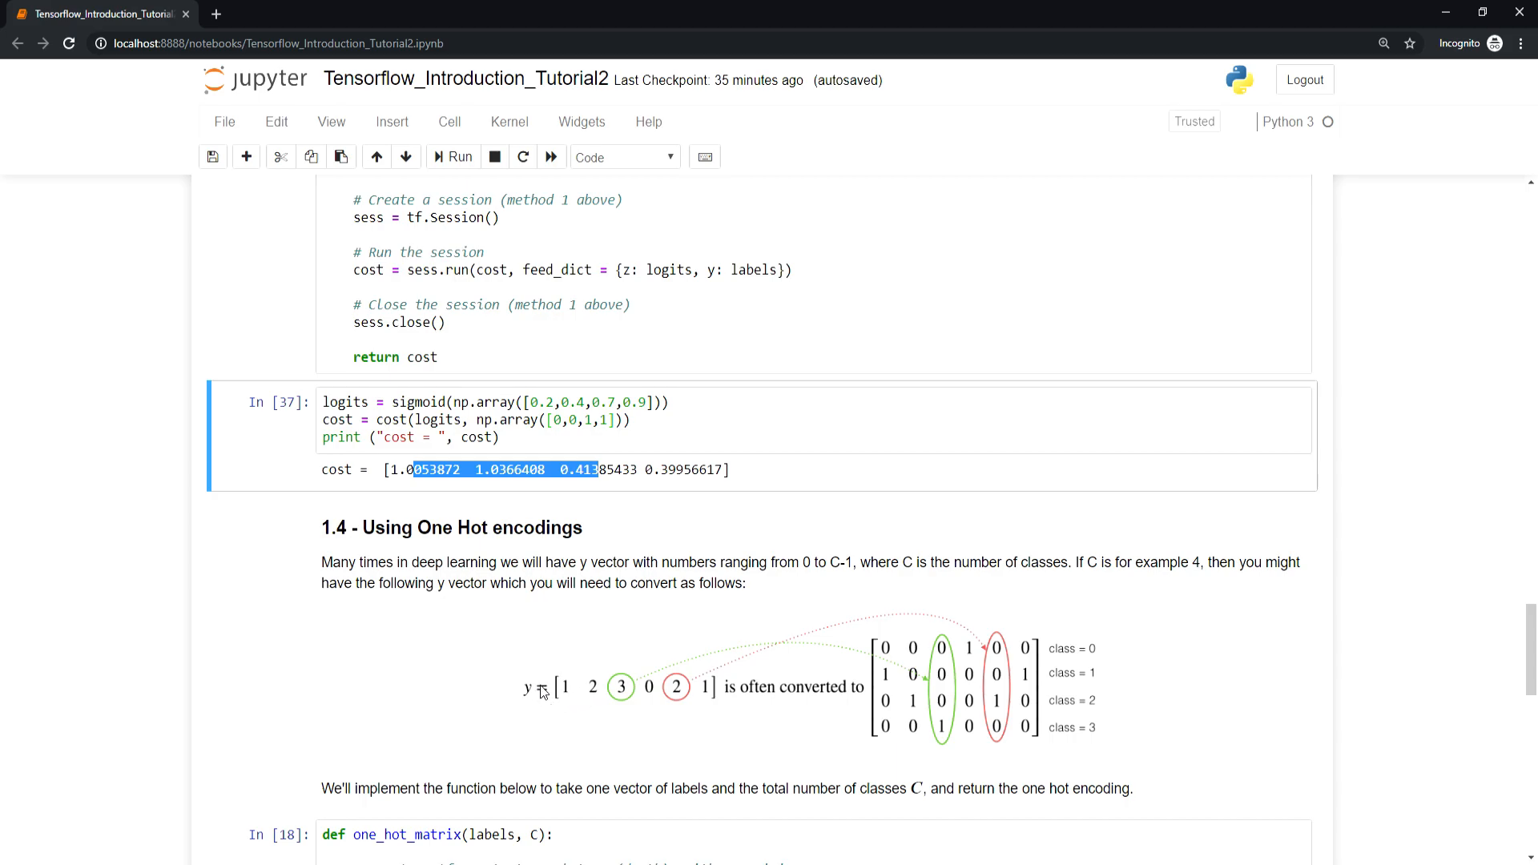
pyautogui.moveTo(865, 669)
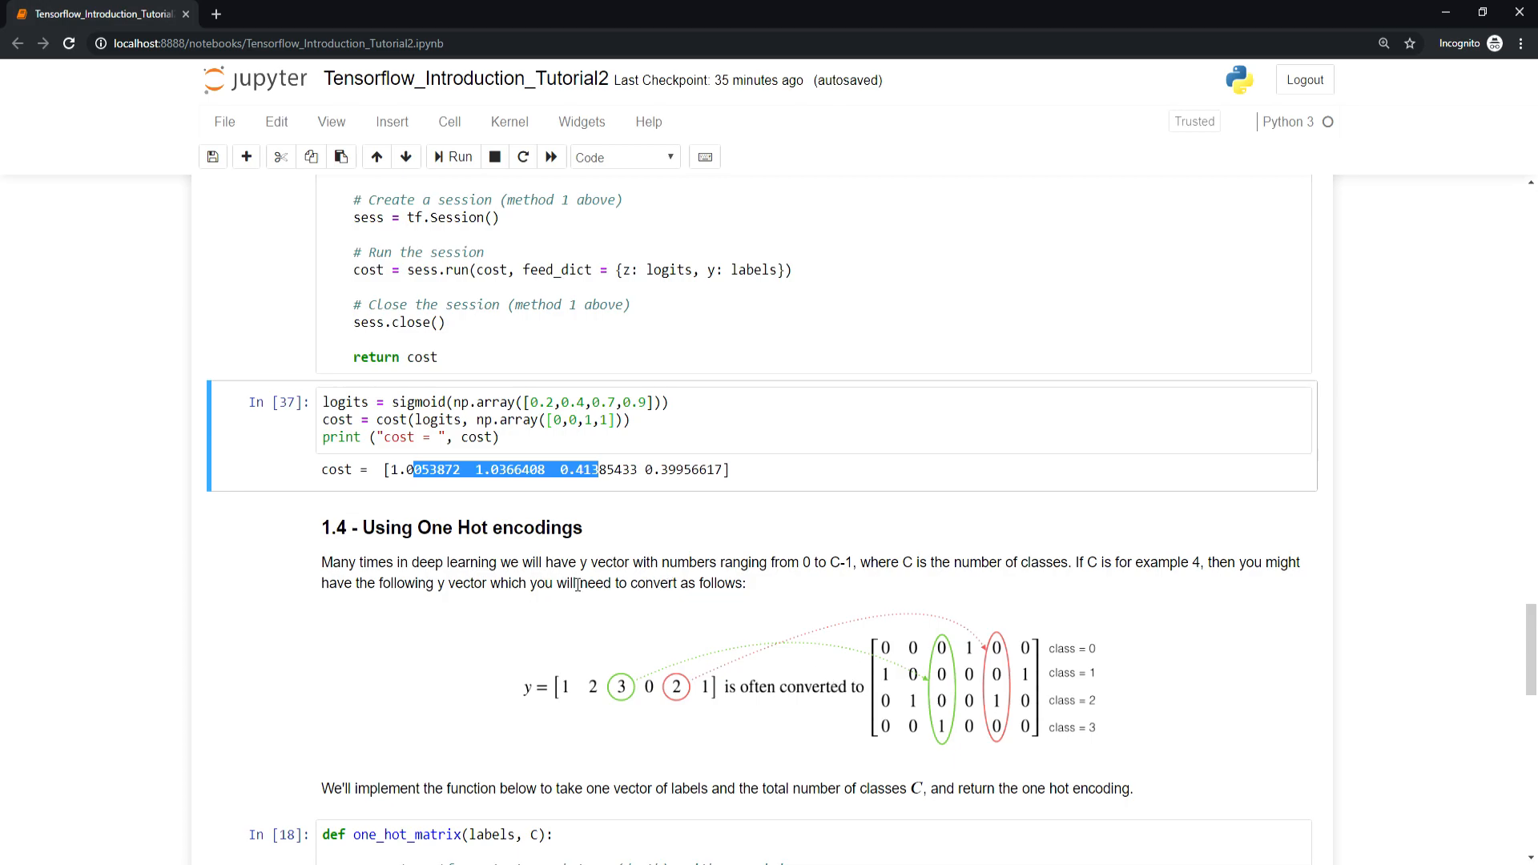
pyautogui.moveTo(922, 600)
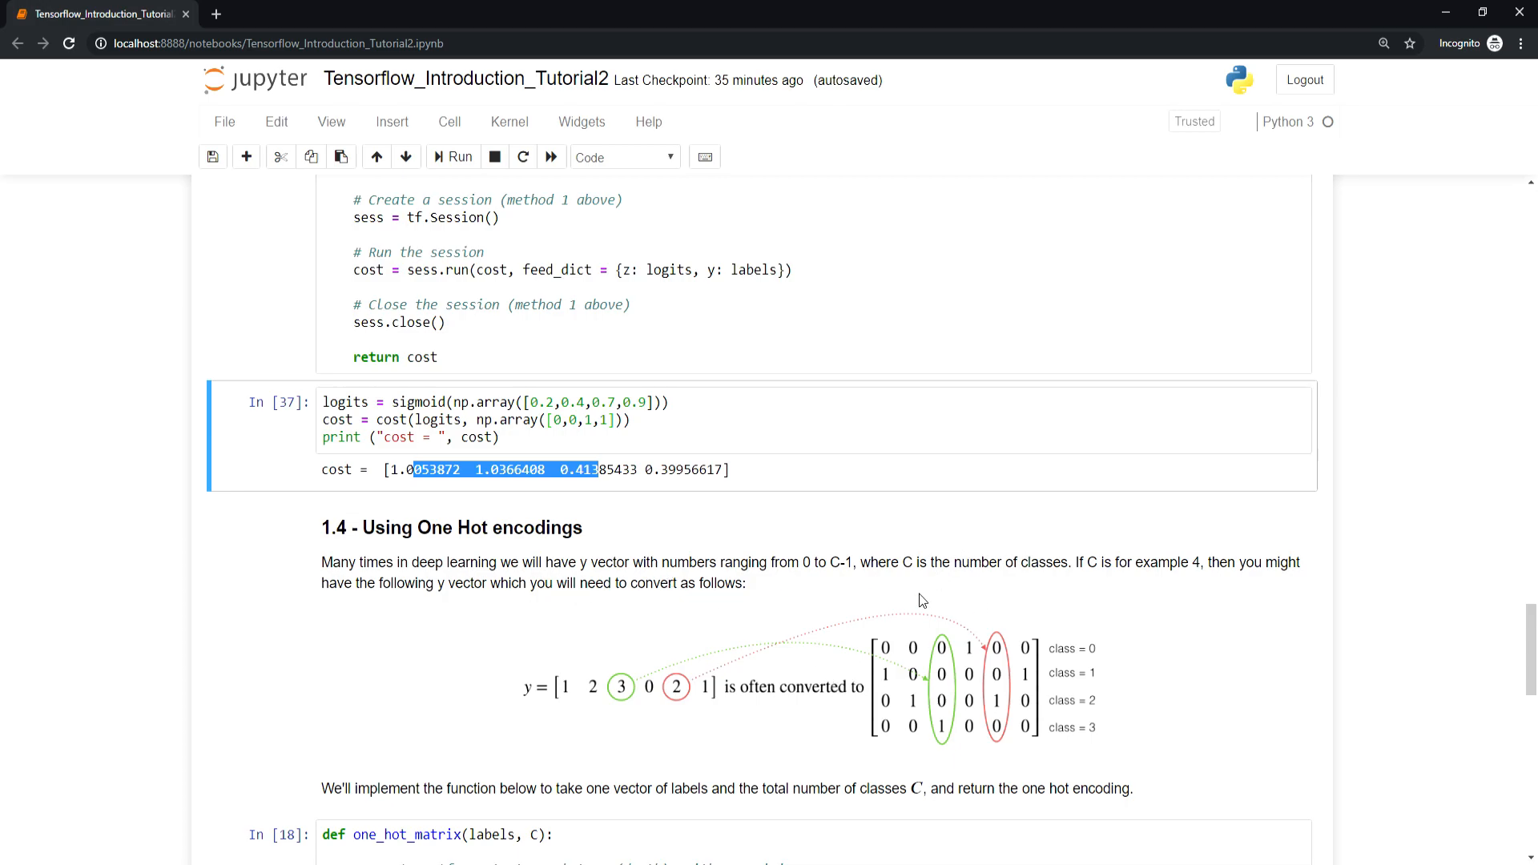
pyautogui.moveTo(849, 677)
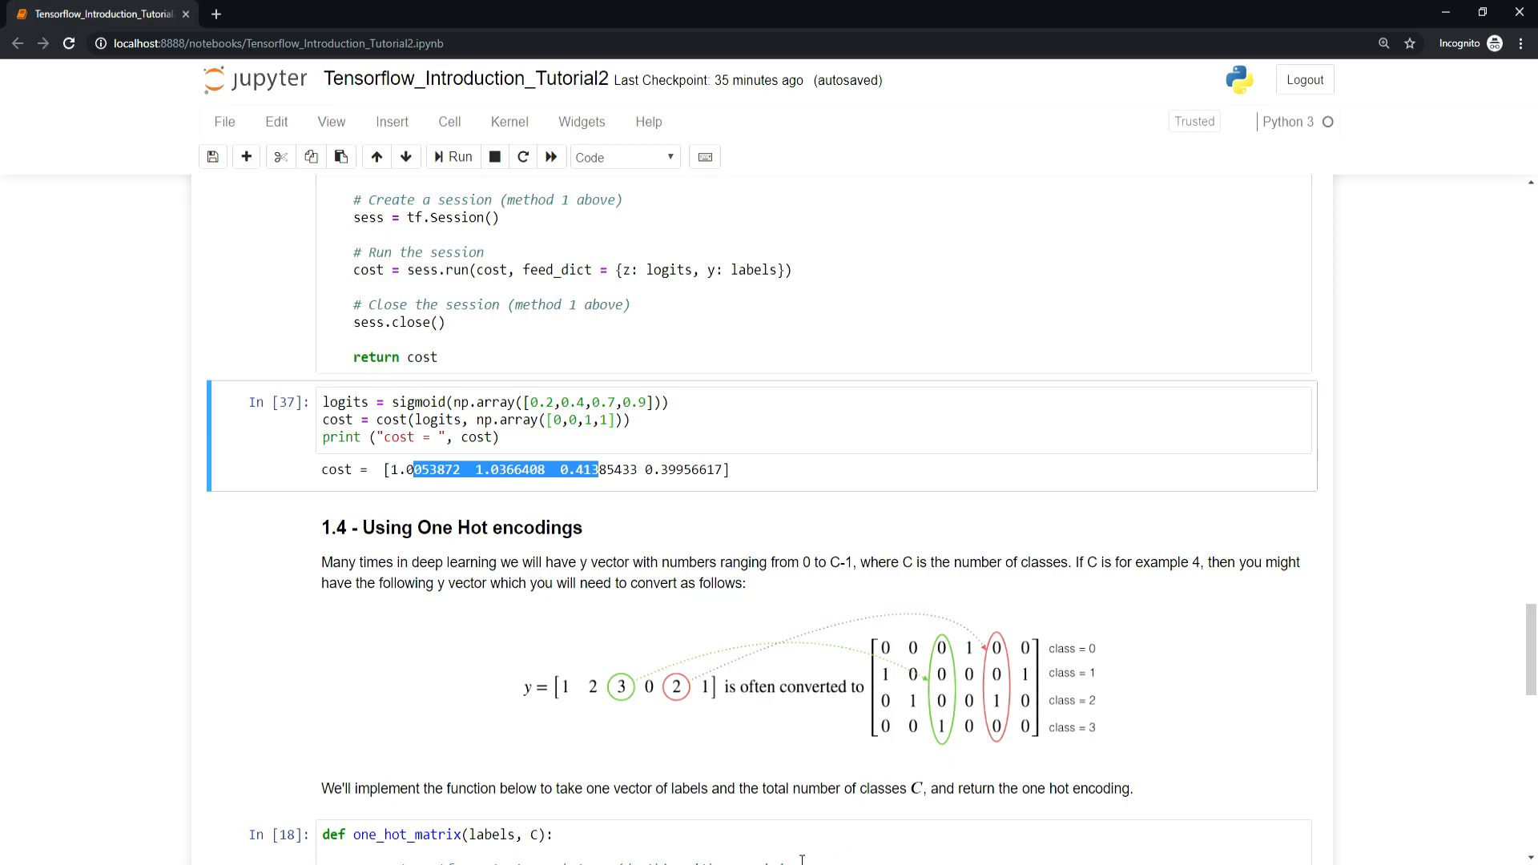
pyautogui.moveTo(756, 773)
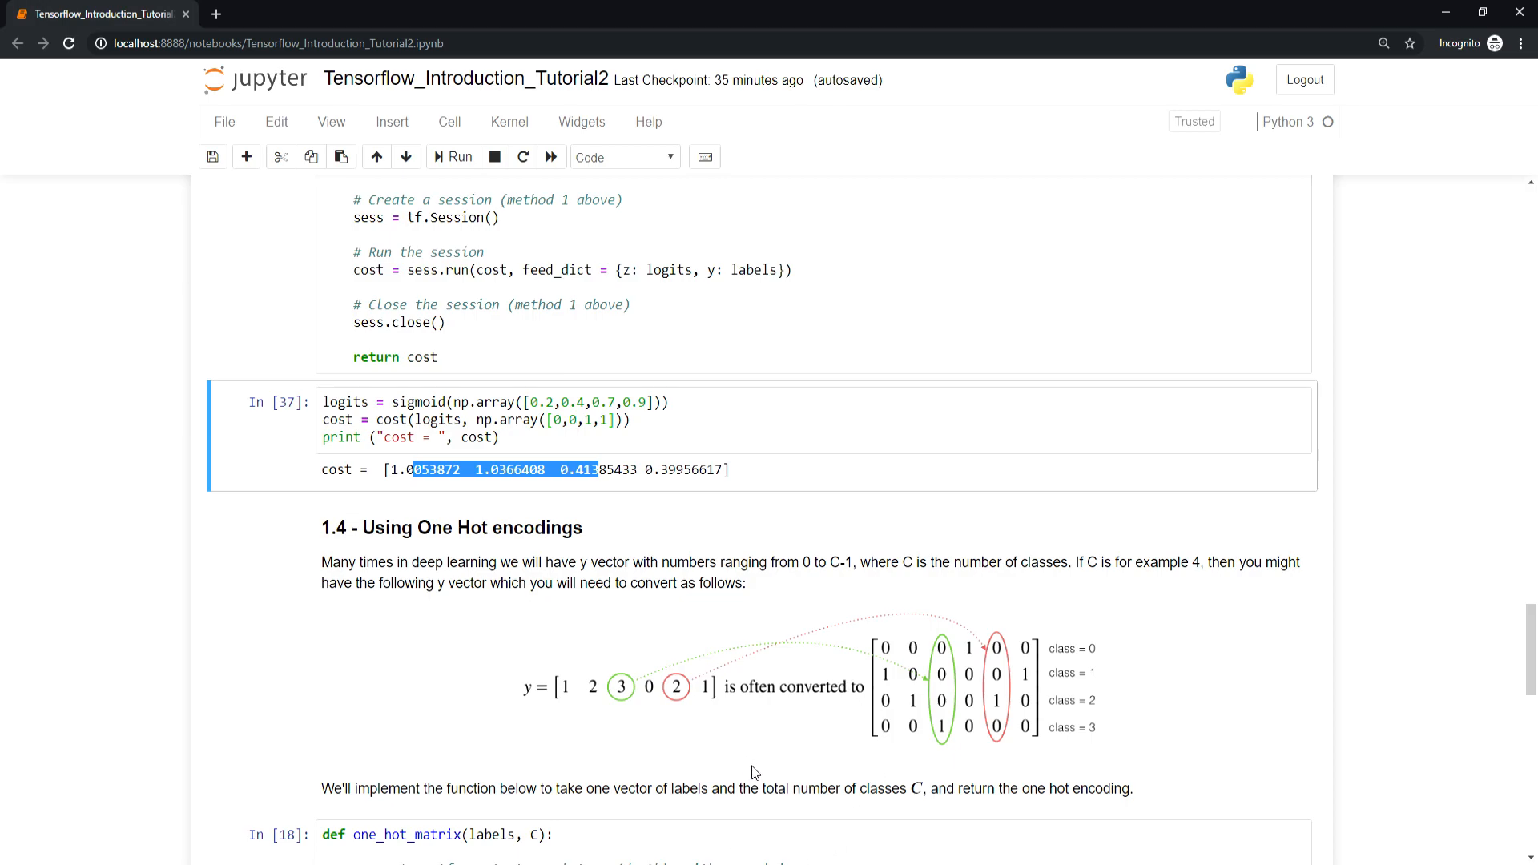
pyautogui.moveTo(680, 775)
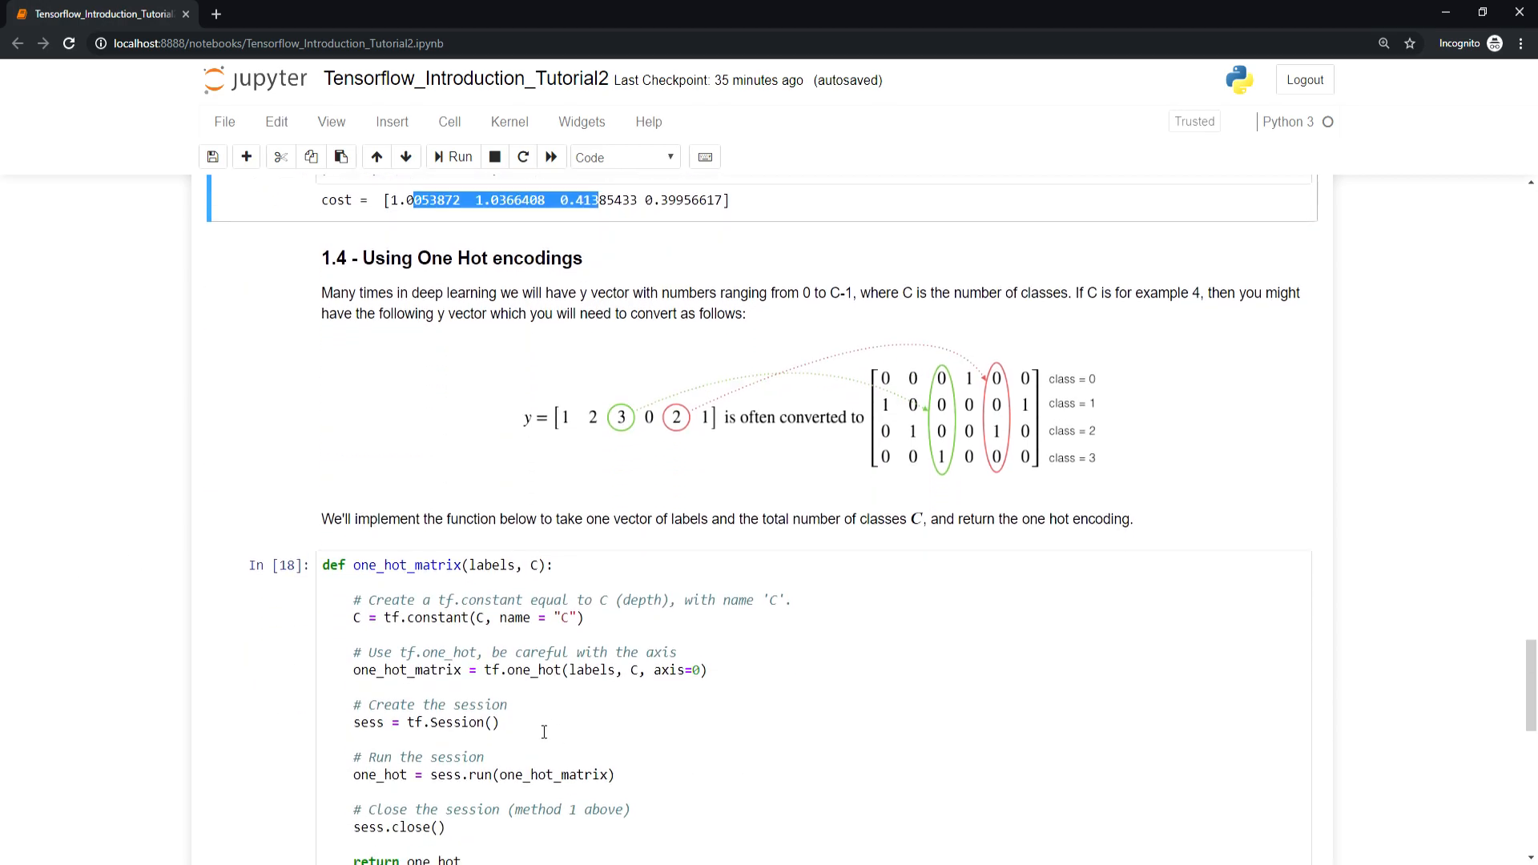
# Scroll to reveal the full one_hot_matrix body using tf.one_hot and its labels test cell
pyautogui.scroll(-3)
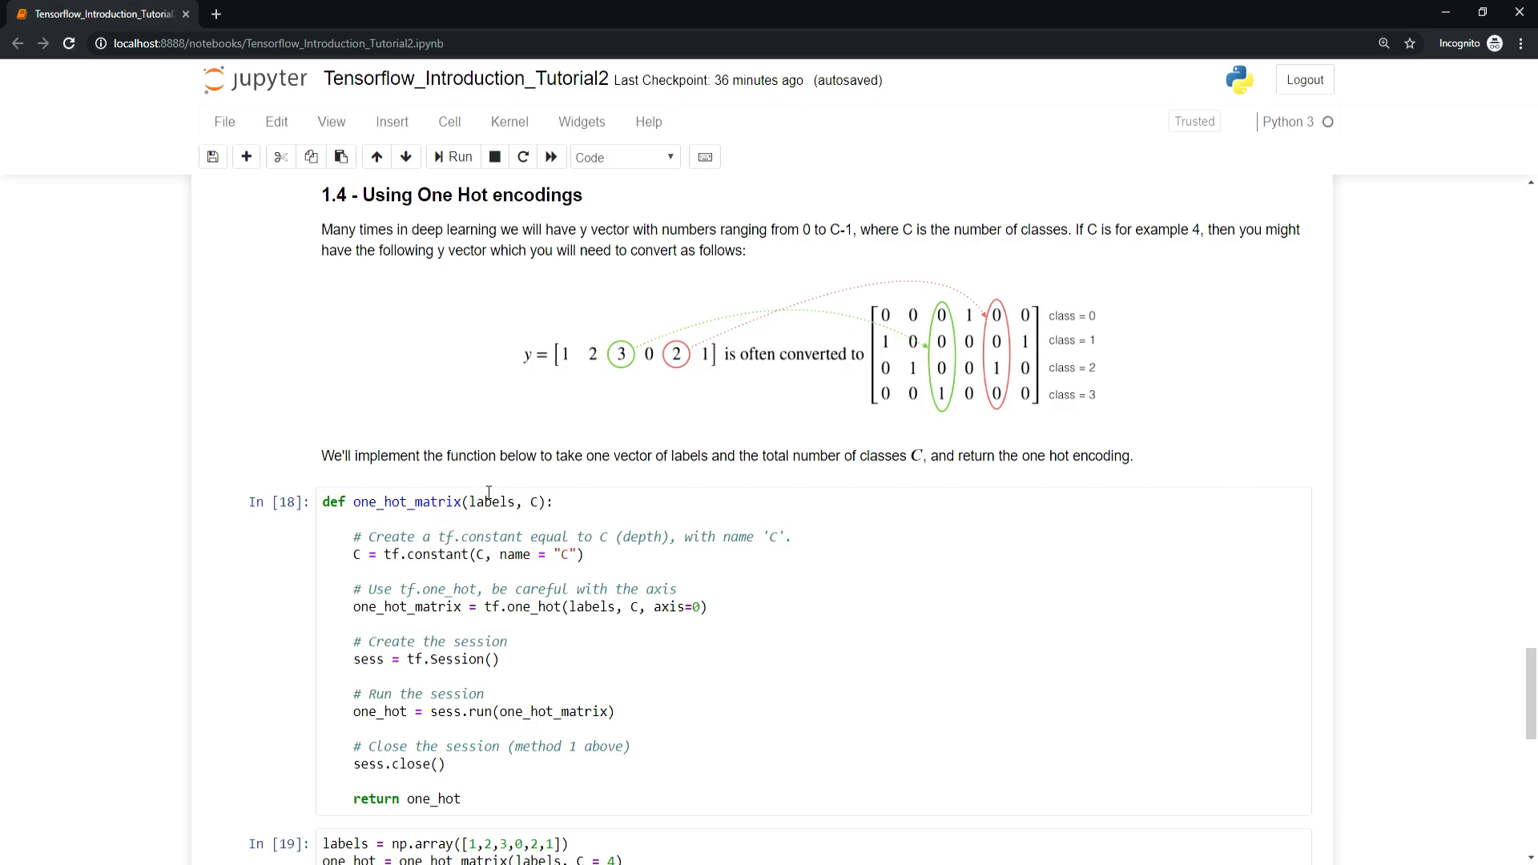
pyautogui.moveTo(503, 495)
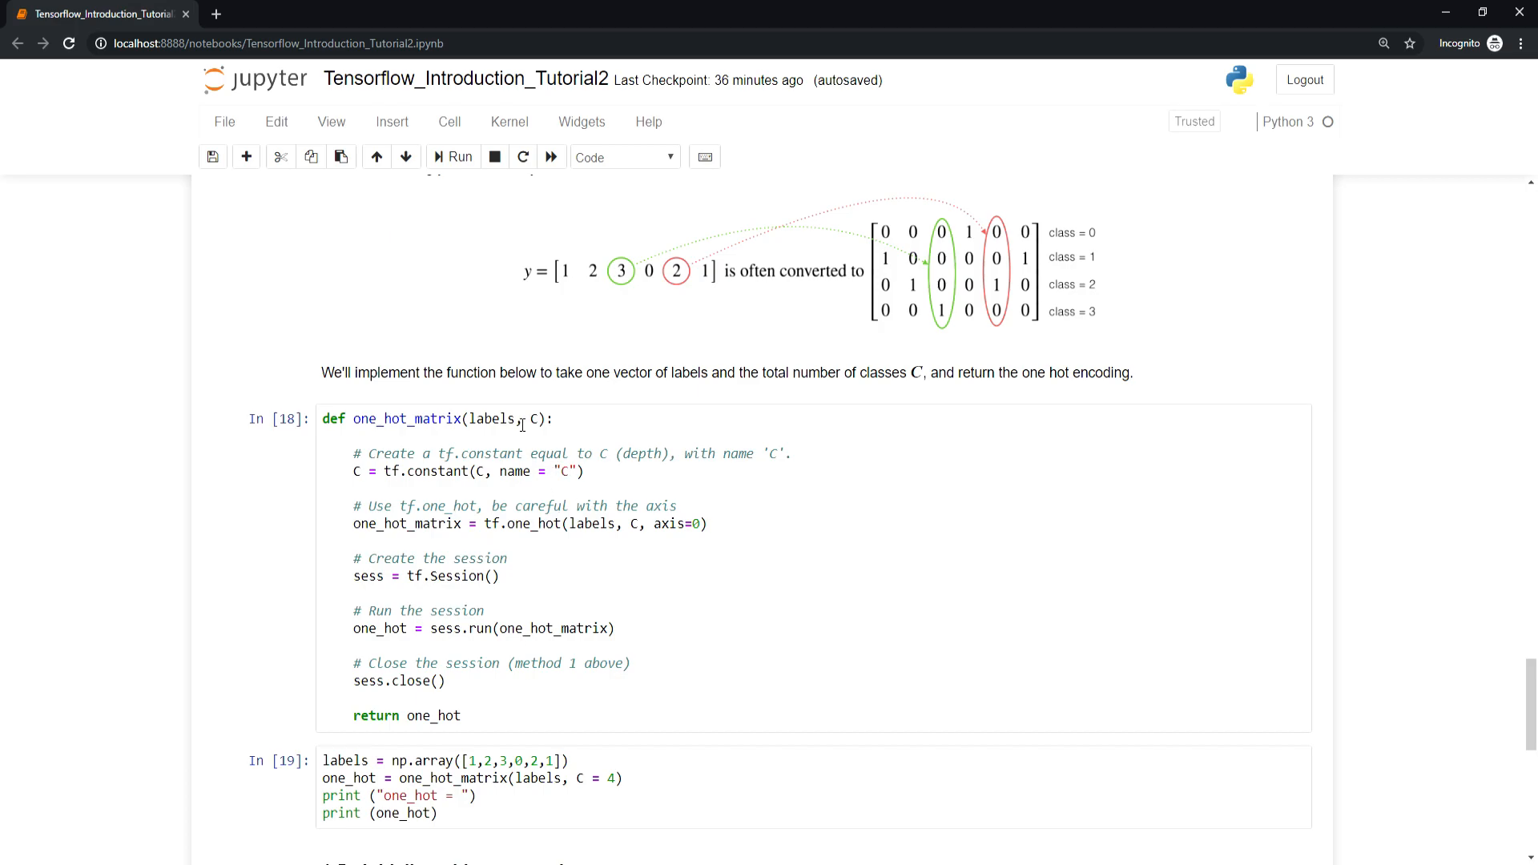
pyautogui.moveTo(645, 457)
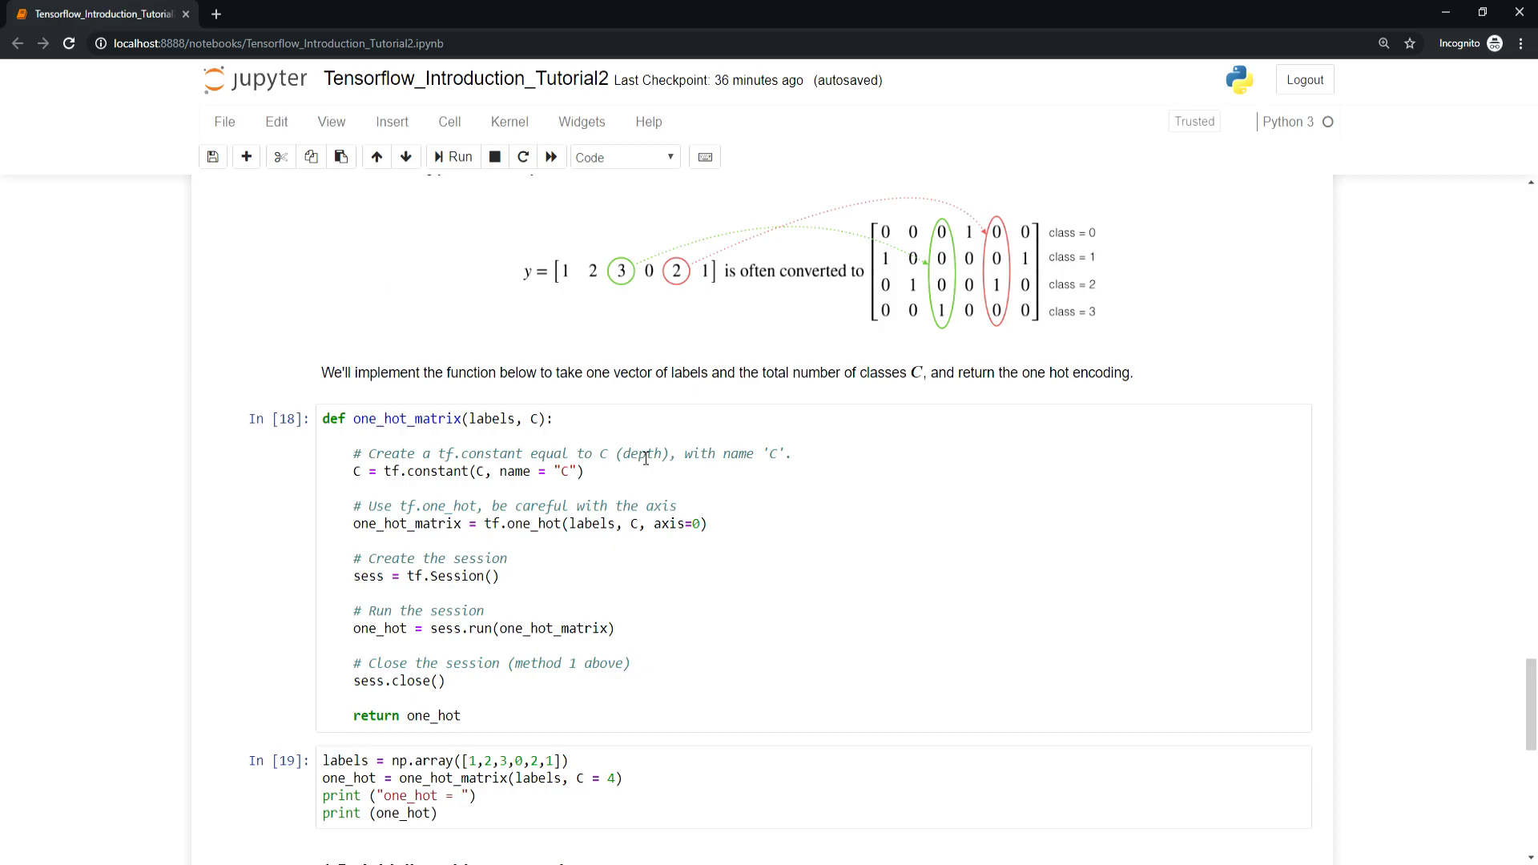
pyautogui.moveTo(520, 523)
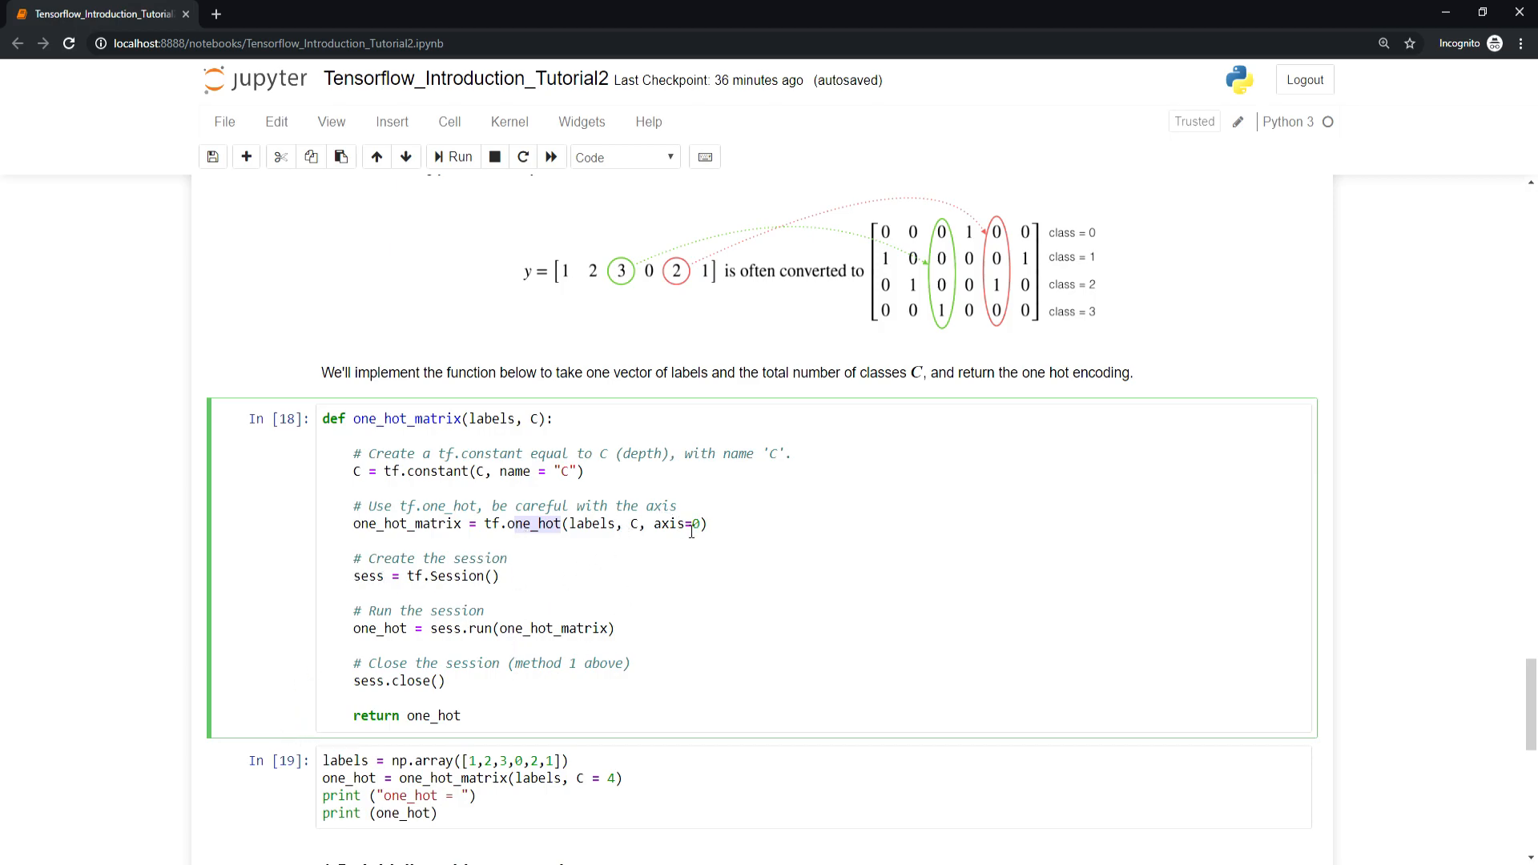
pyautogui.moveTo(700, 513)
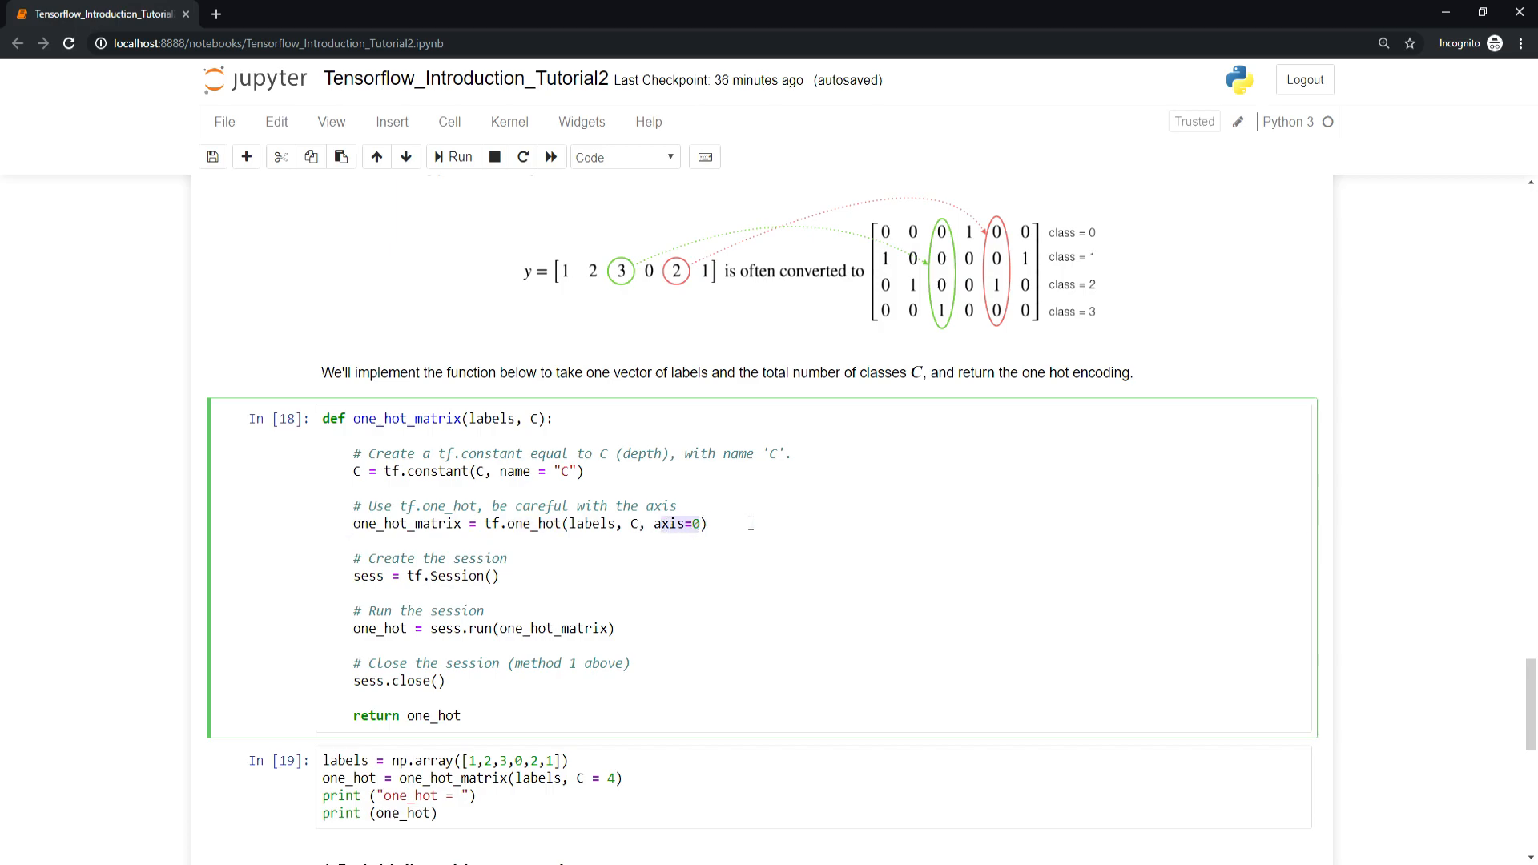
pyautogui.moveTo(668, 552)
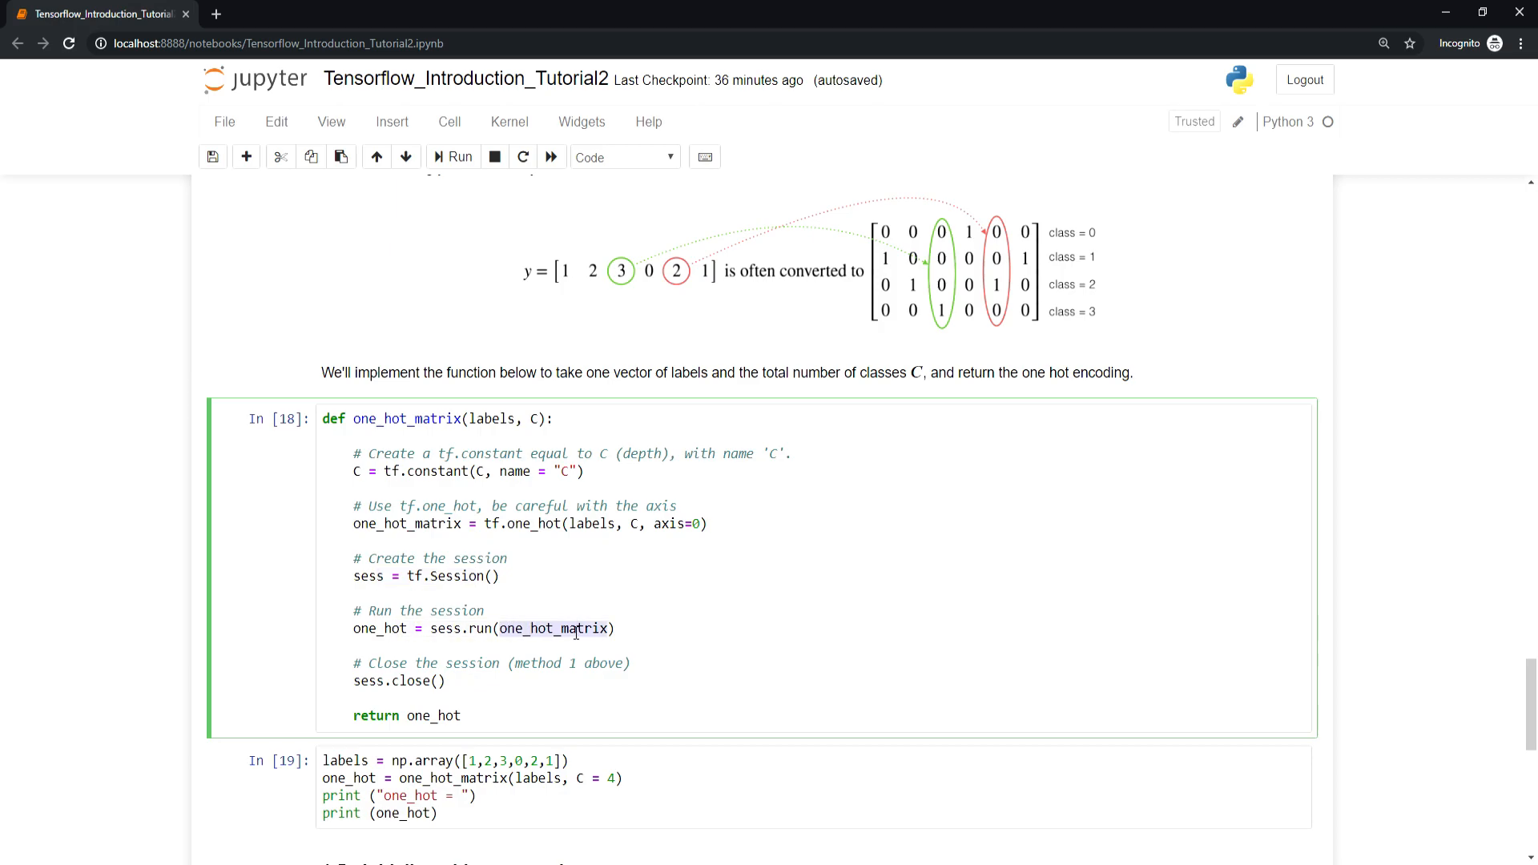
pyautogui.moveTo(751, 553)
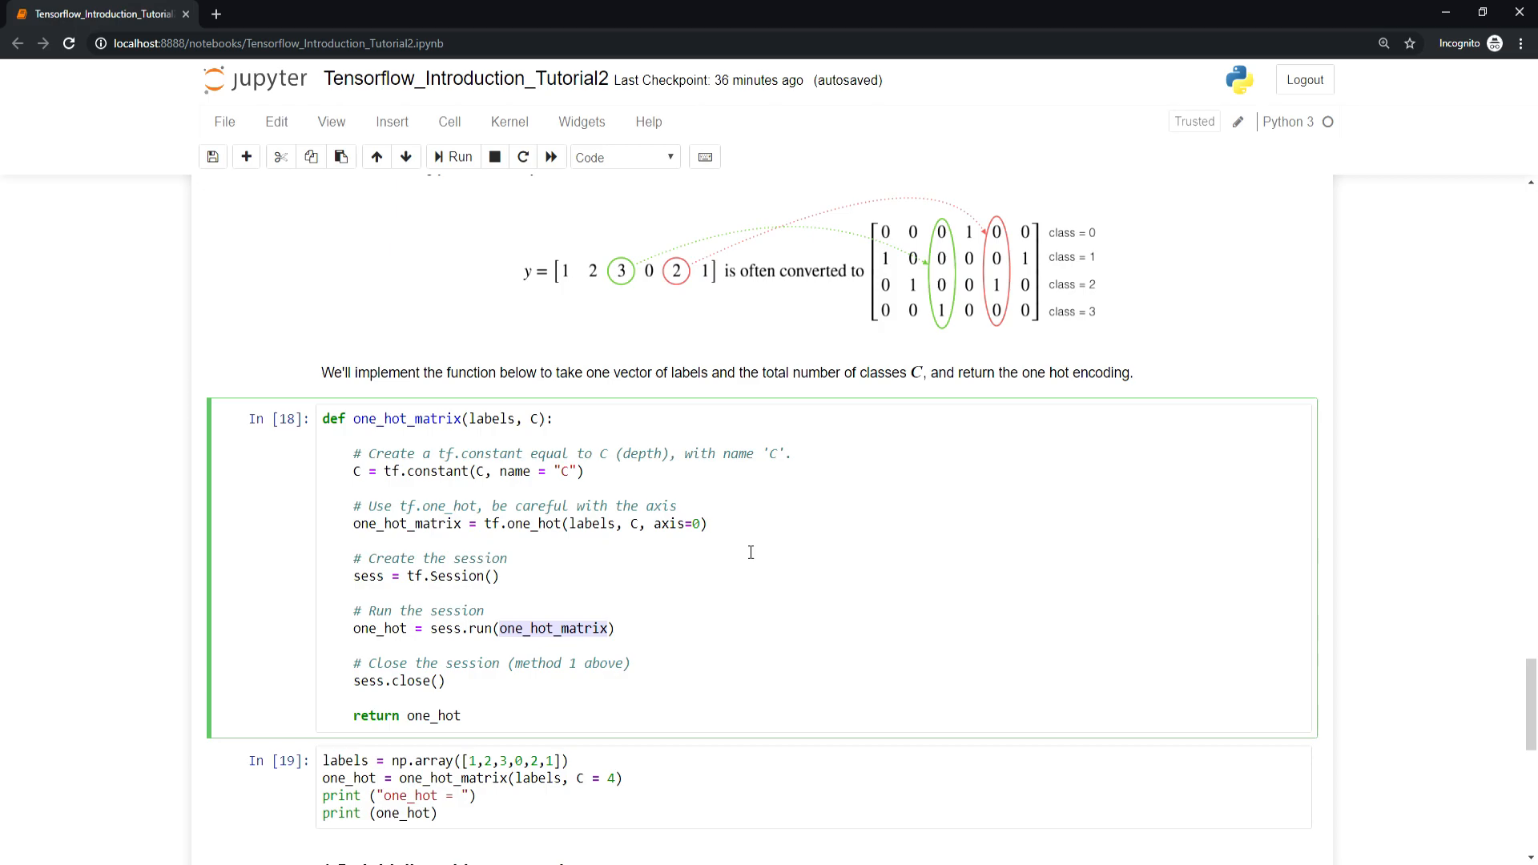
pyautogui.moveTo(585, 519)
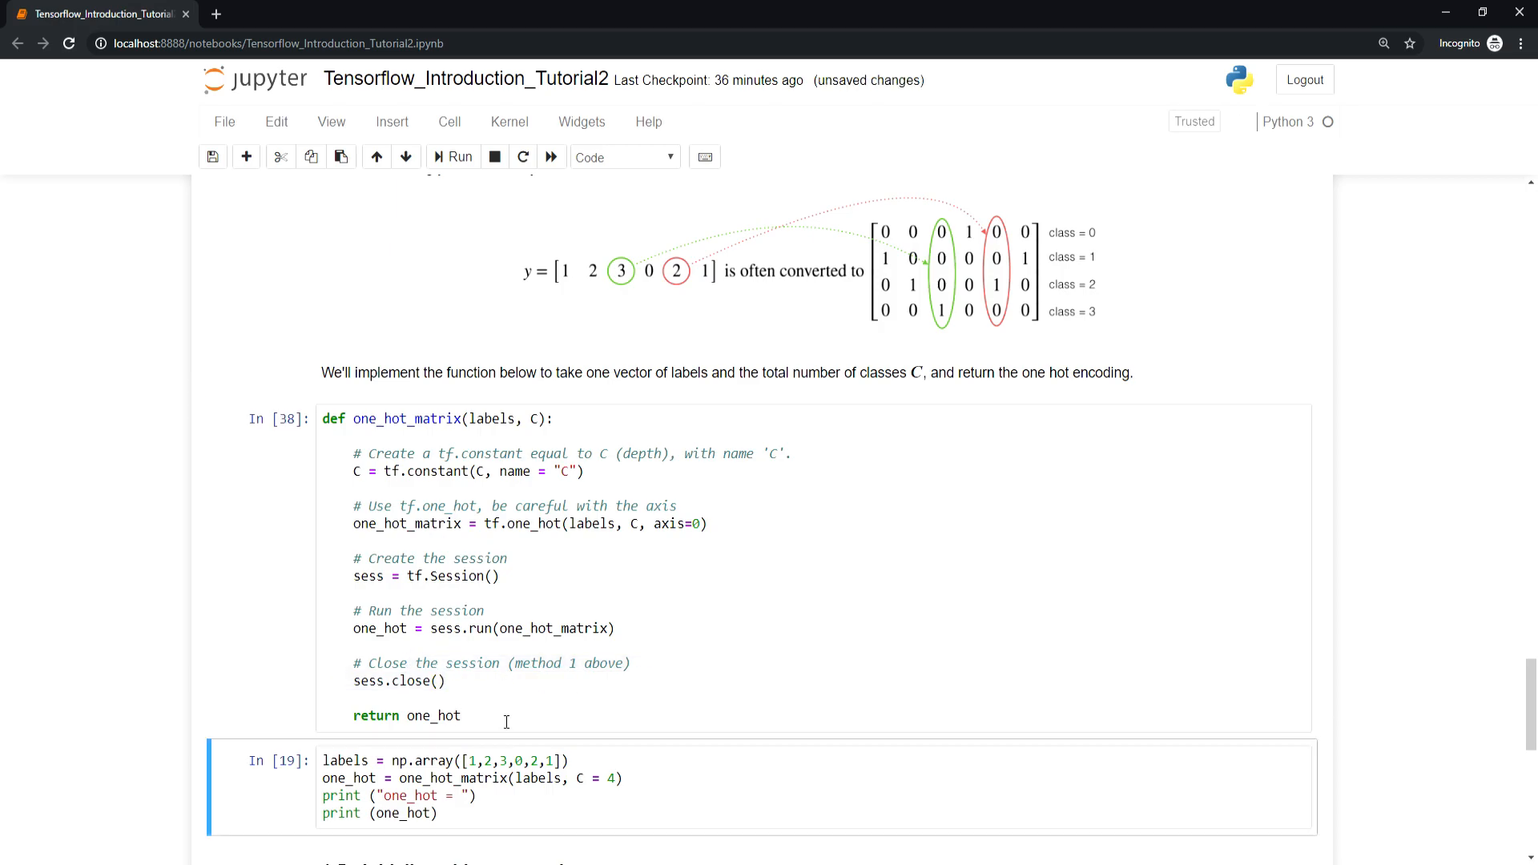
# Run the labels test cell to print the 4-by-6 one-hot matrix, then scroll down
pyautogui.click(451, 157)
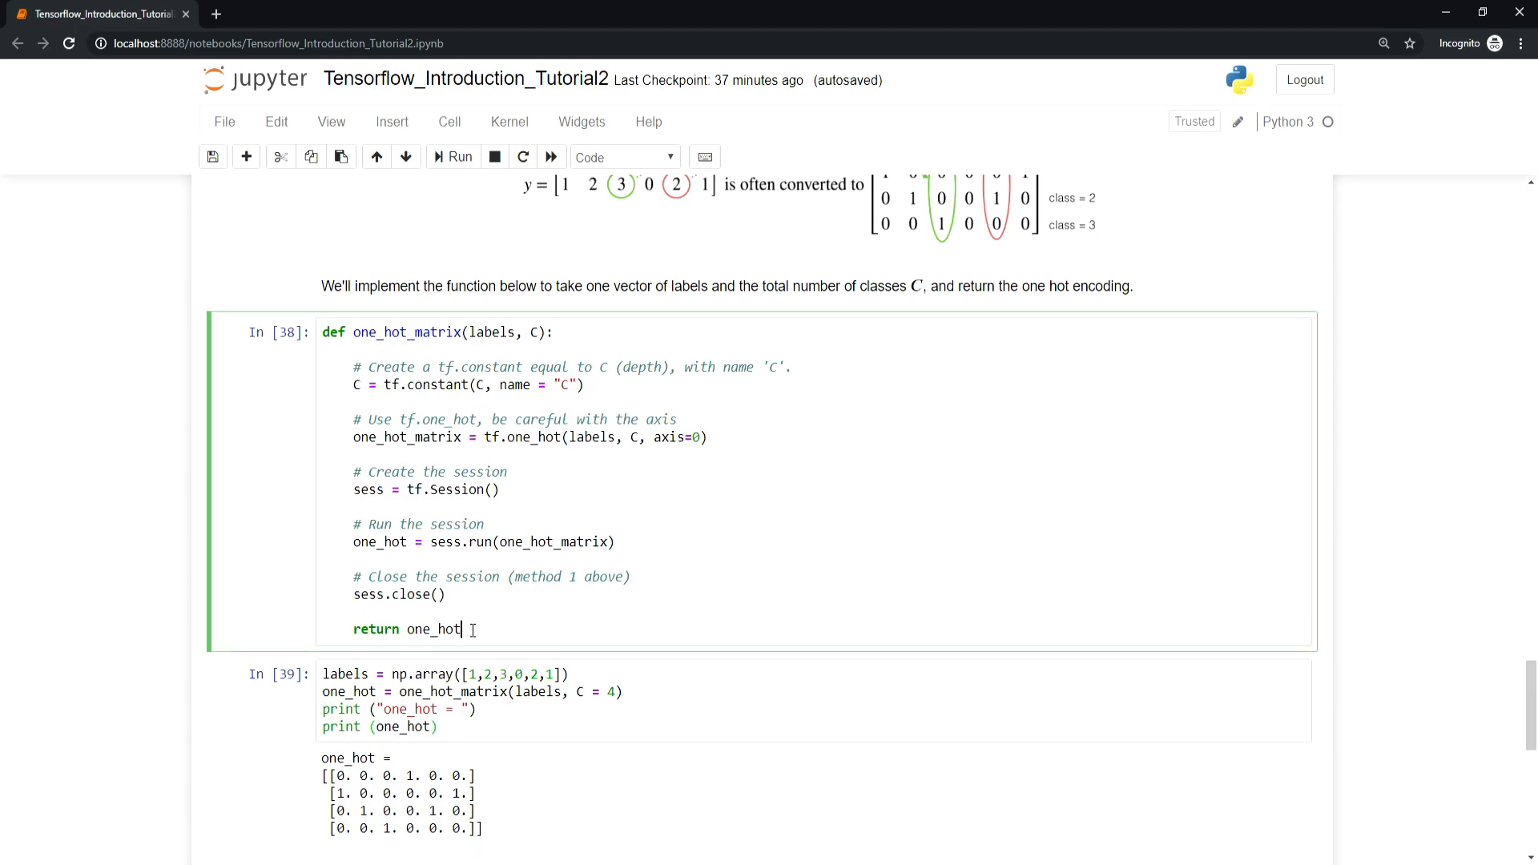
pyautogui.scroll(-3)
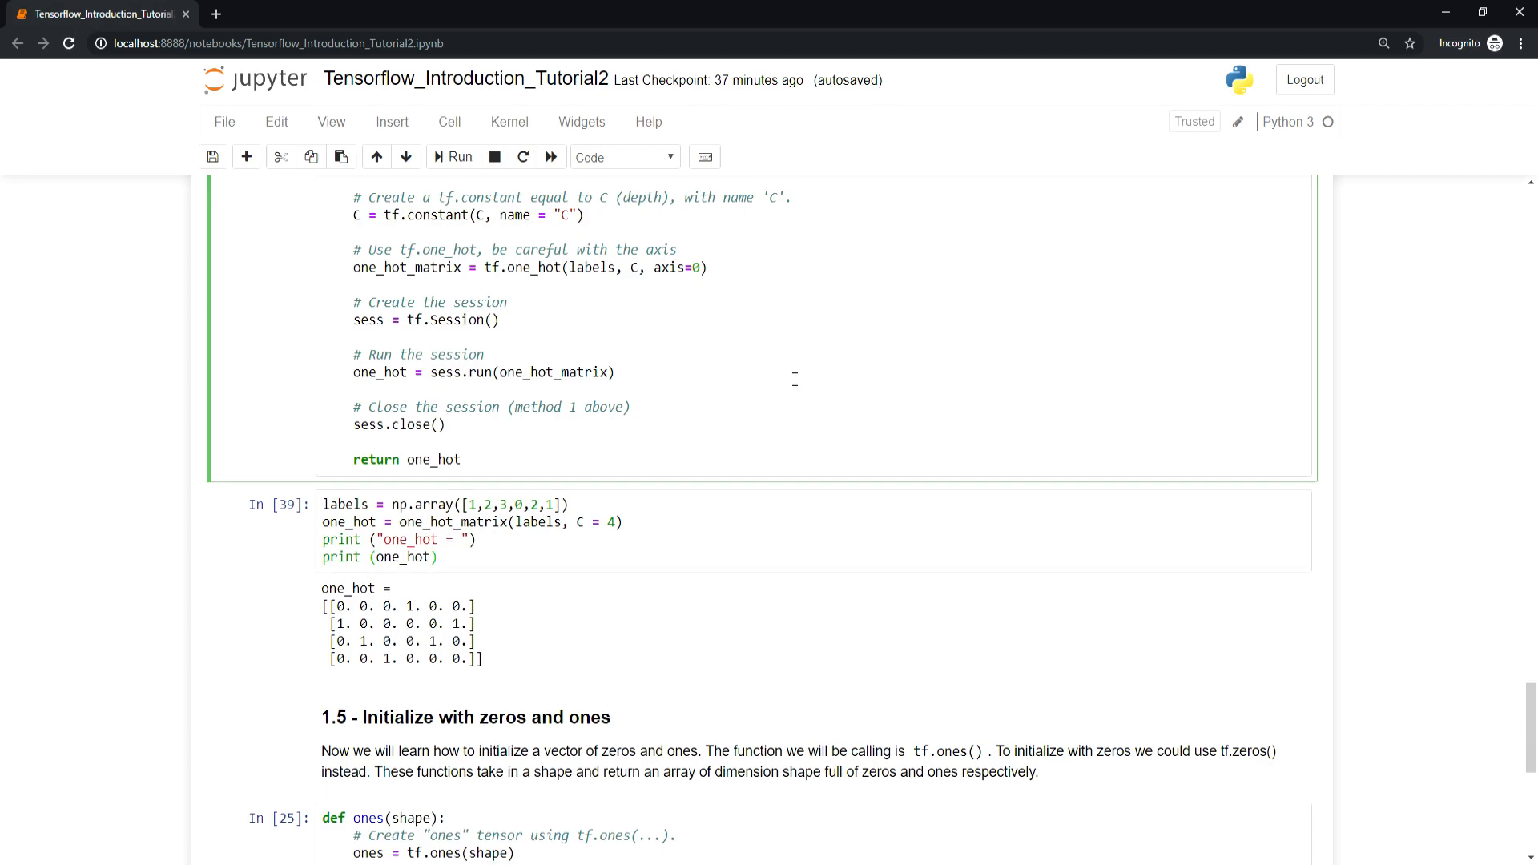
# Scroll to section 1.5's ones(shape) function, highlight sess, and select the print(ones) cell
pyautogui.scroll(-3)
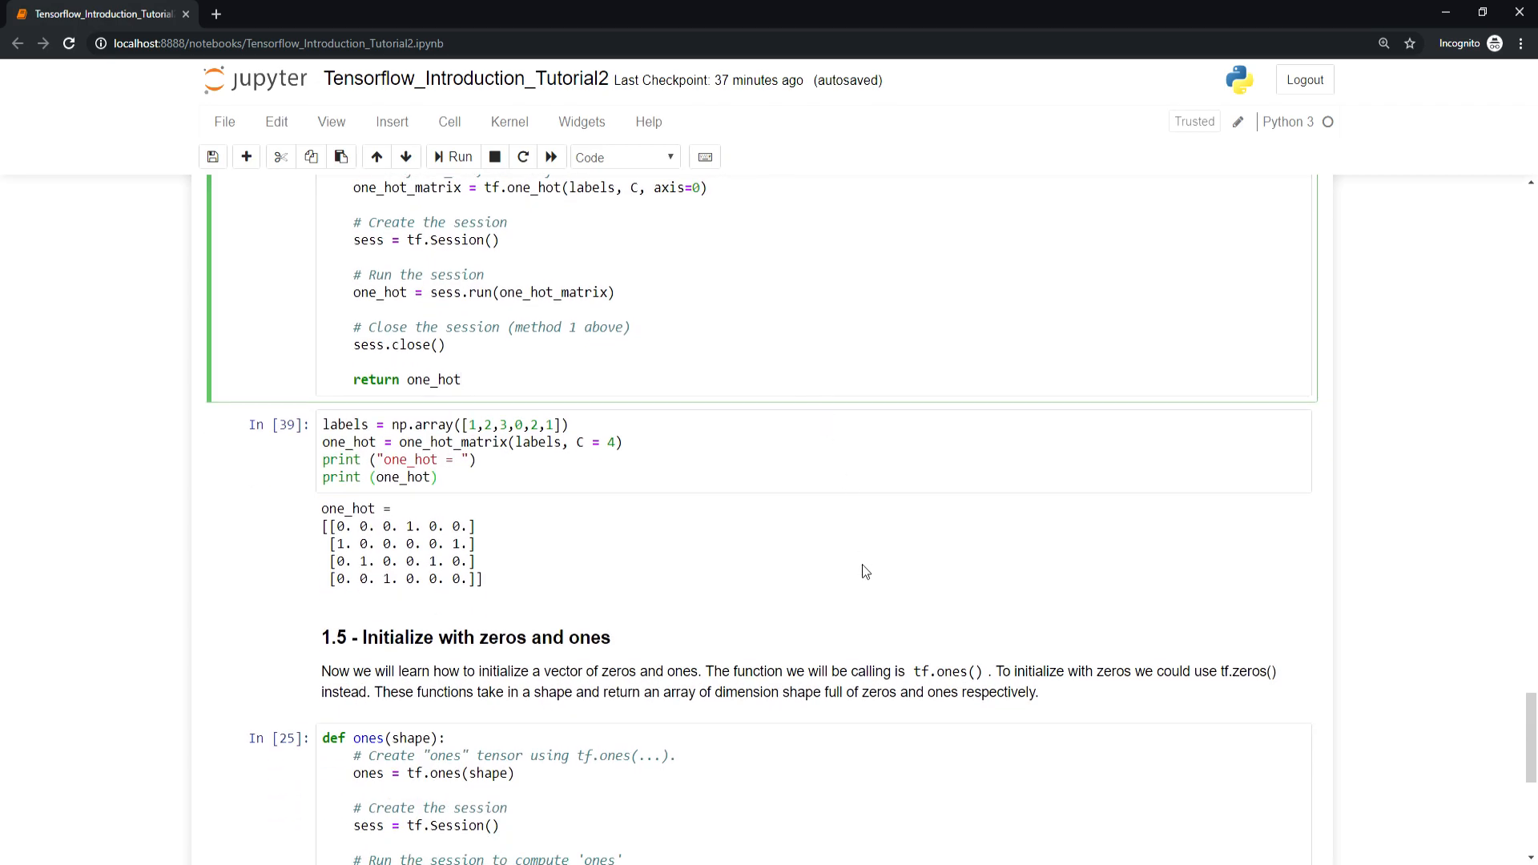
pyautogui.moveTo(814, 613)
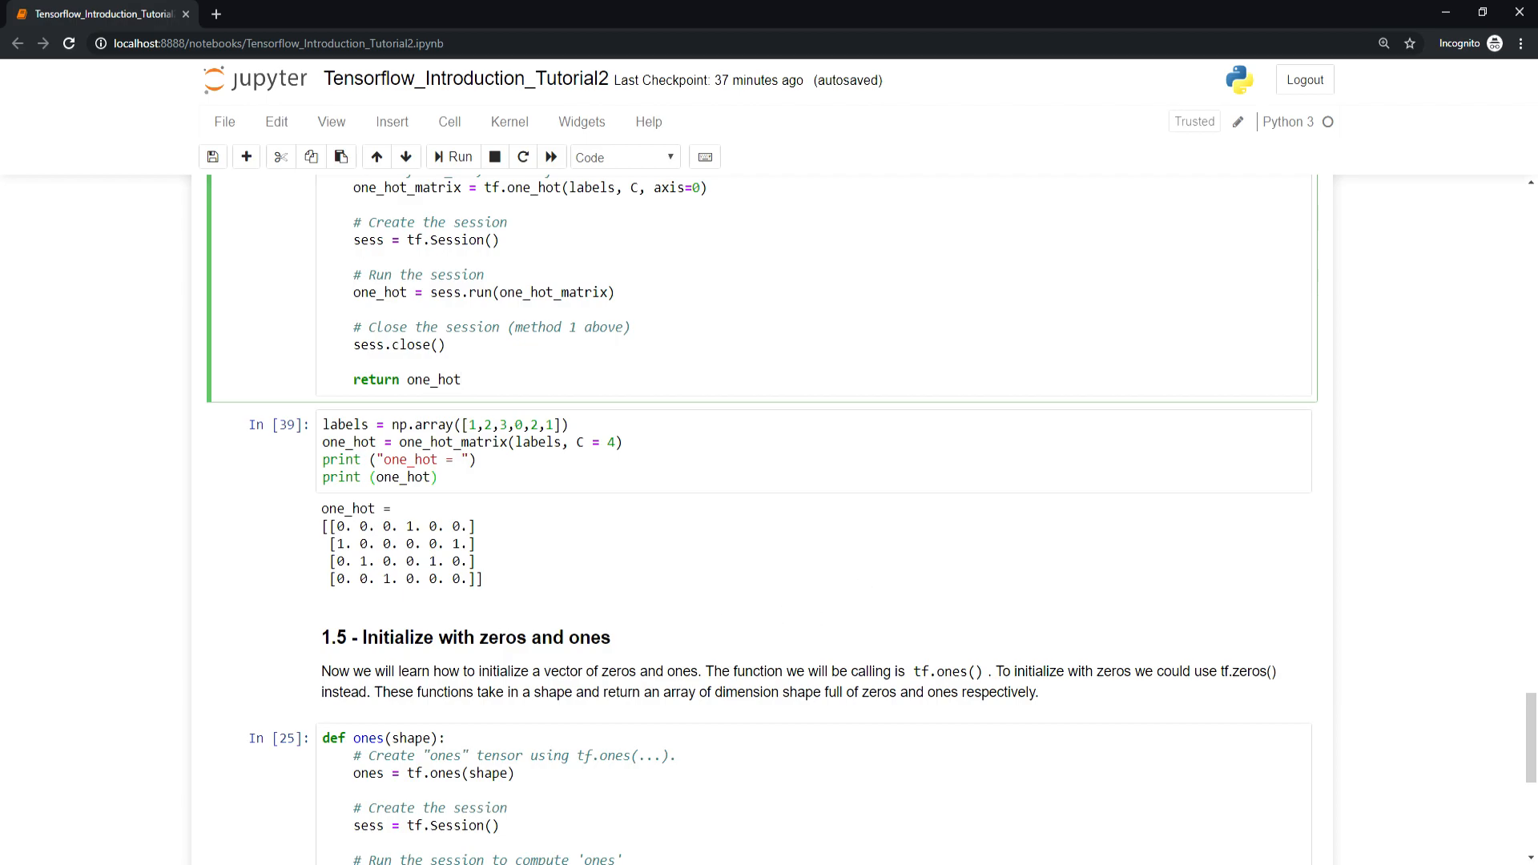
pyautogui.click(463, 380)
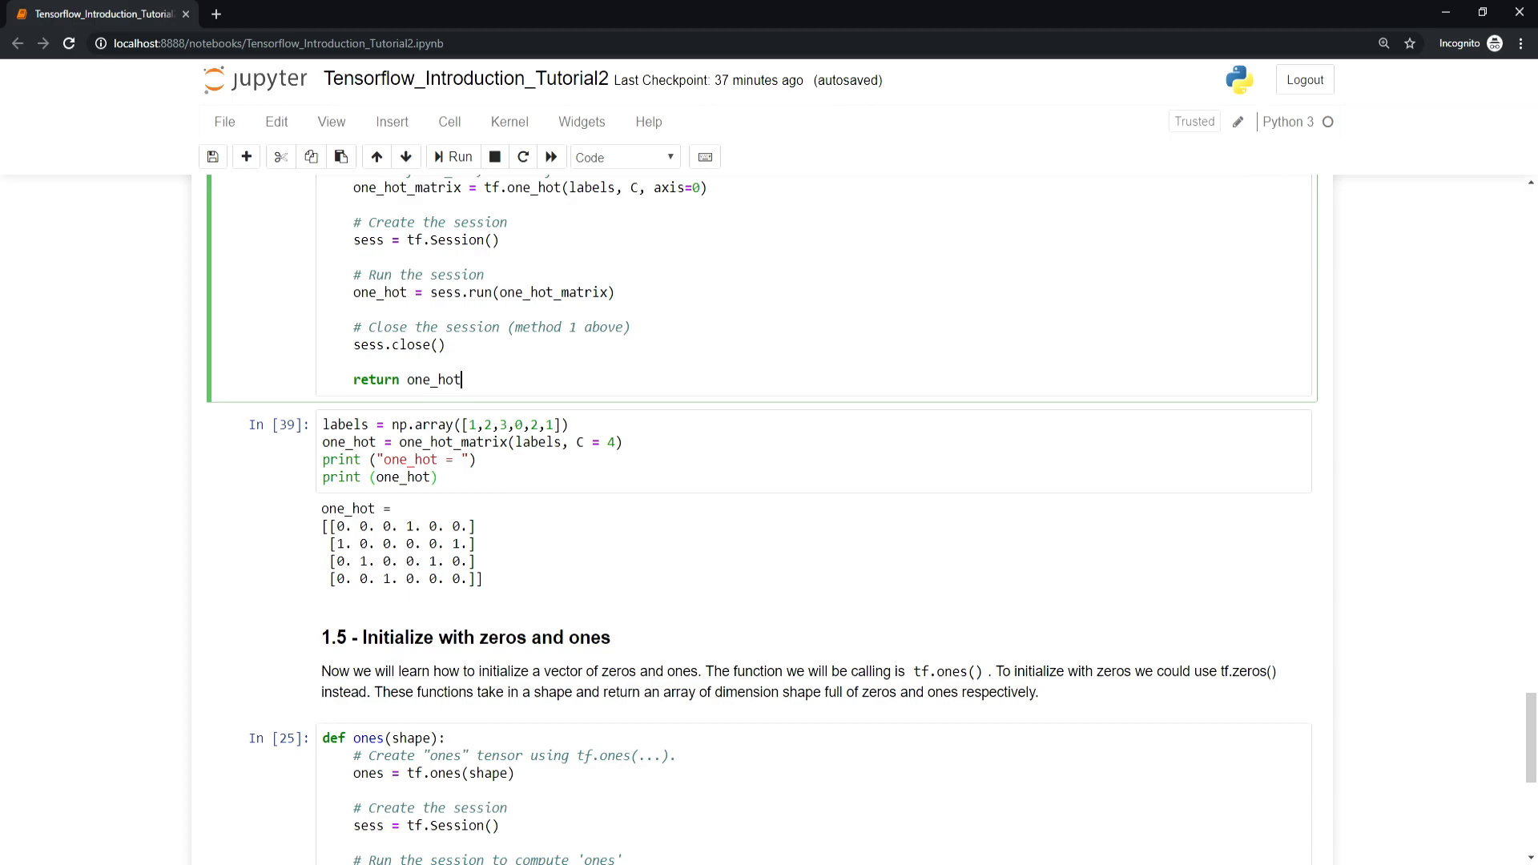
pyautogui.scroll(-3)
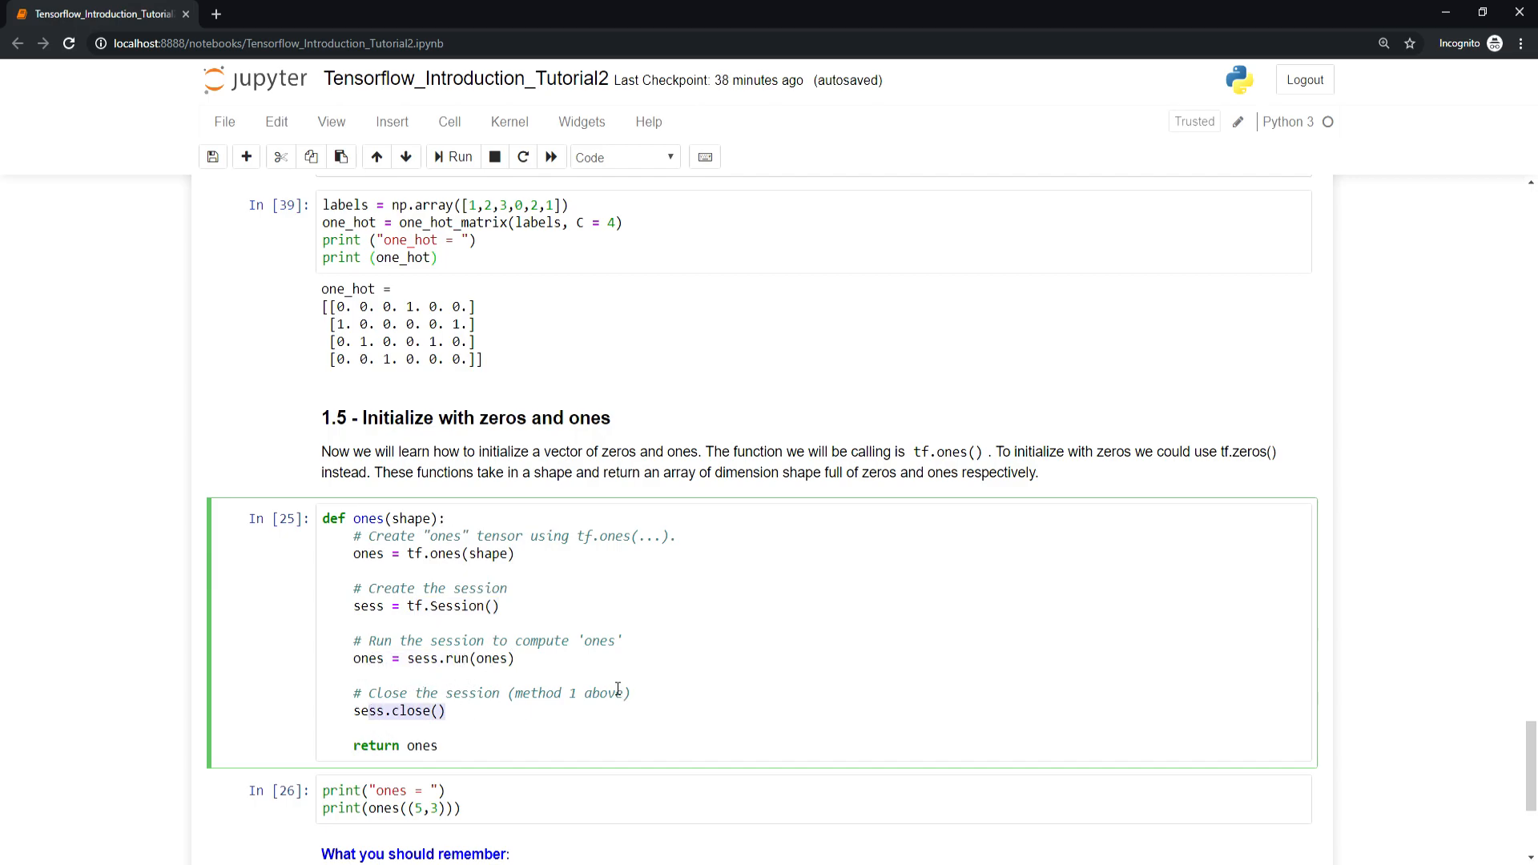
pyautogui.moveTo(502, 587)
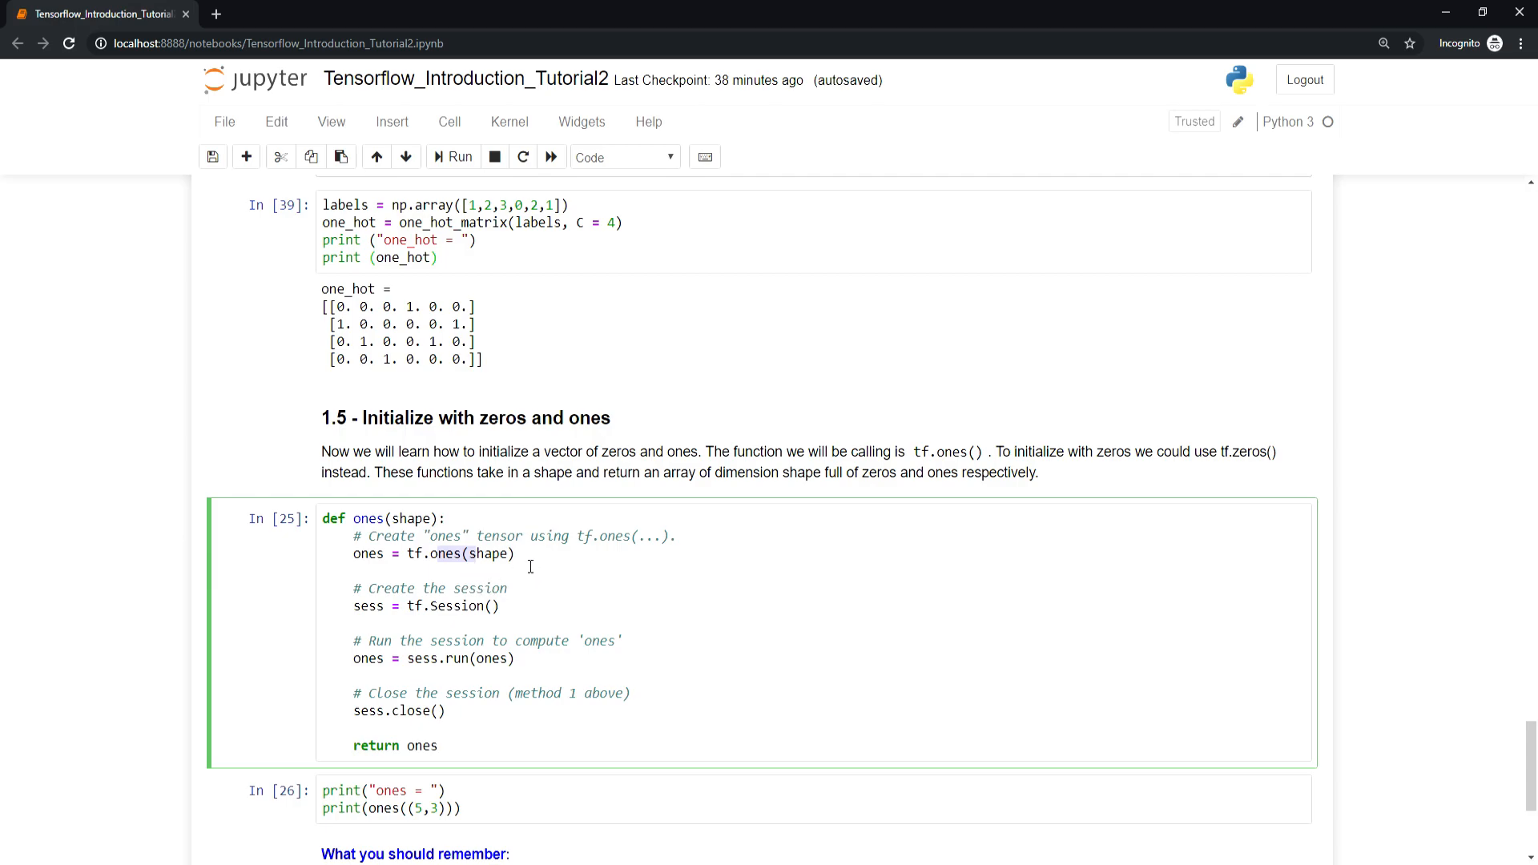
pyautogui.moveTo(437, 611)
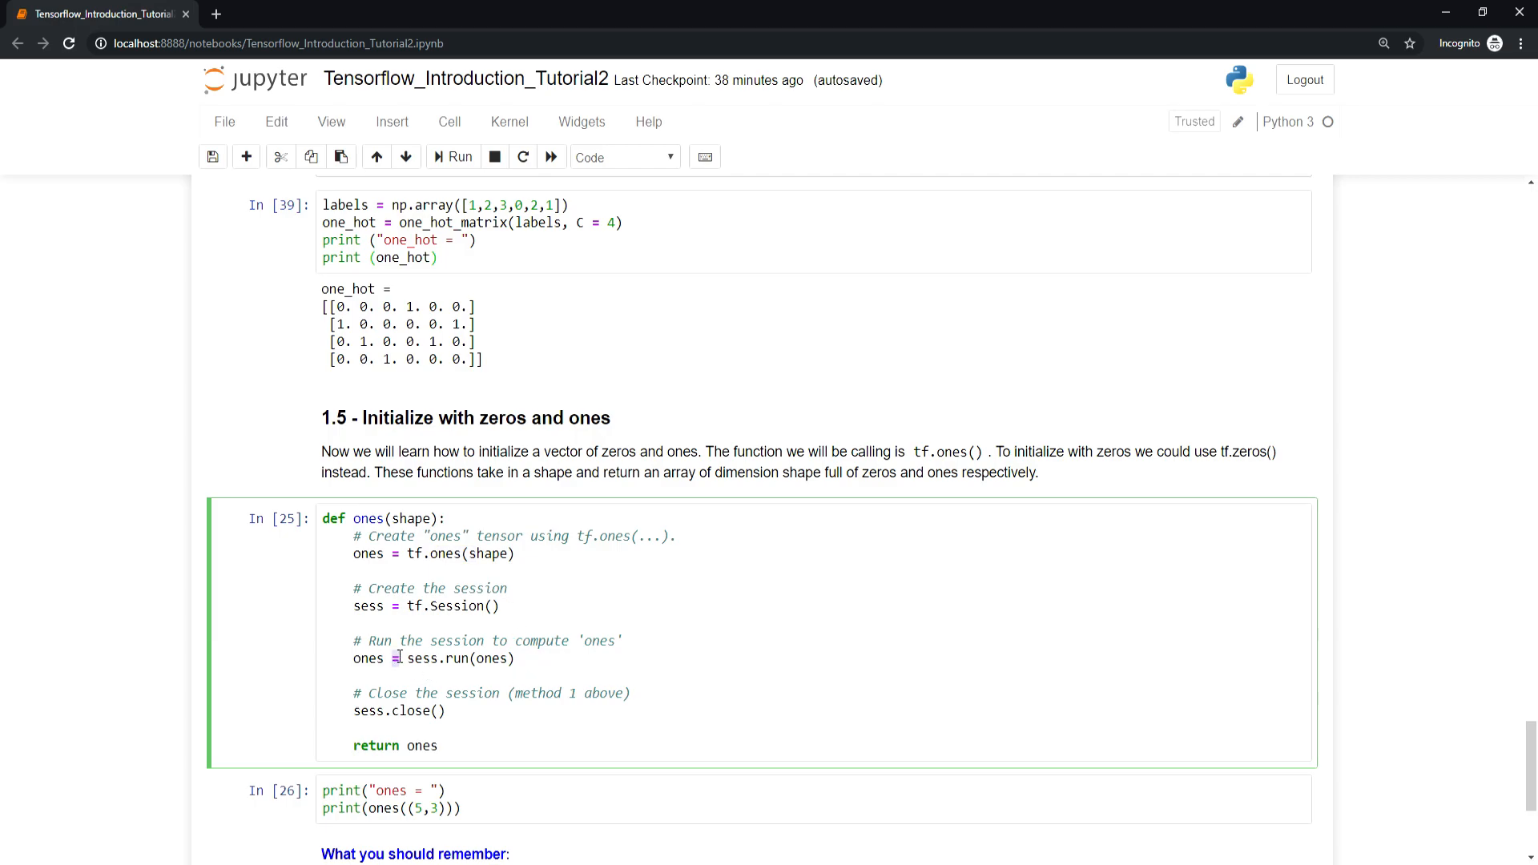
pyautogui.doubleClick(394, 711)
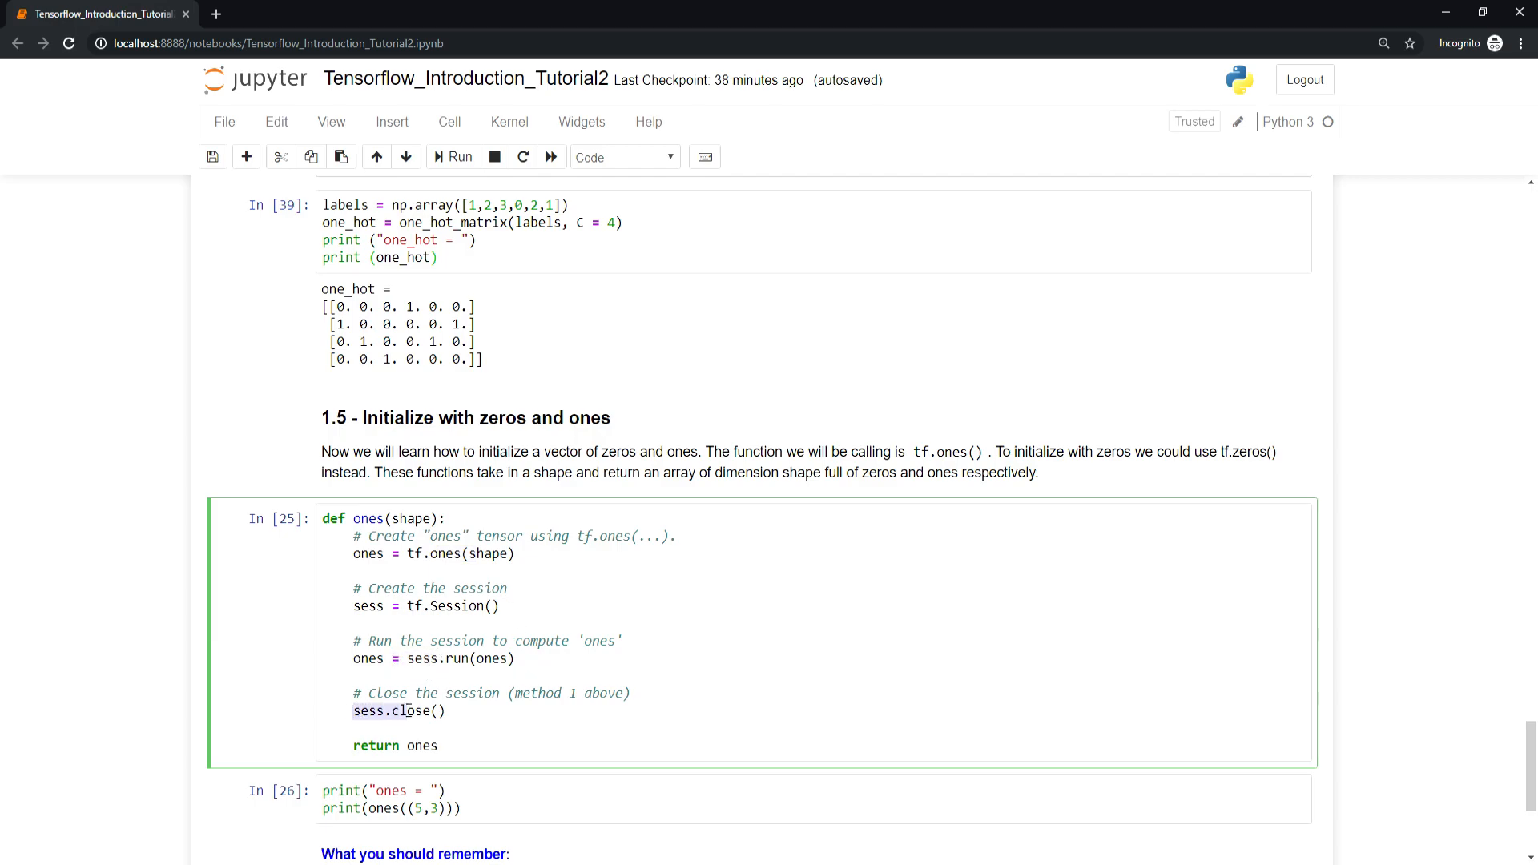
pyautogui.click(512, 809)
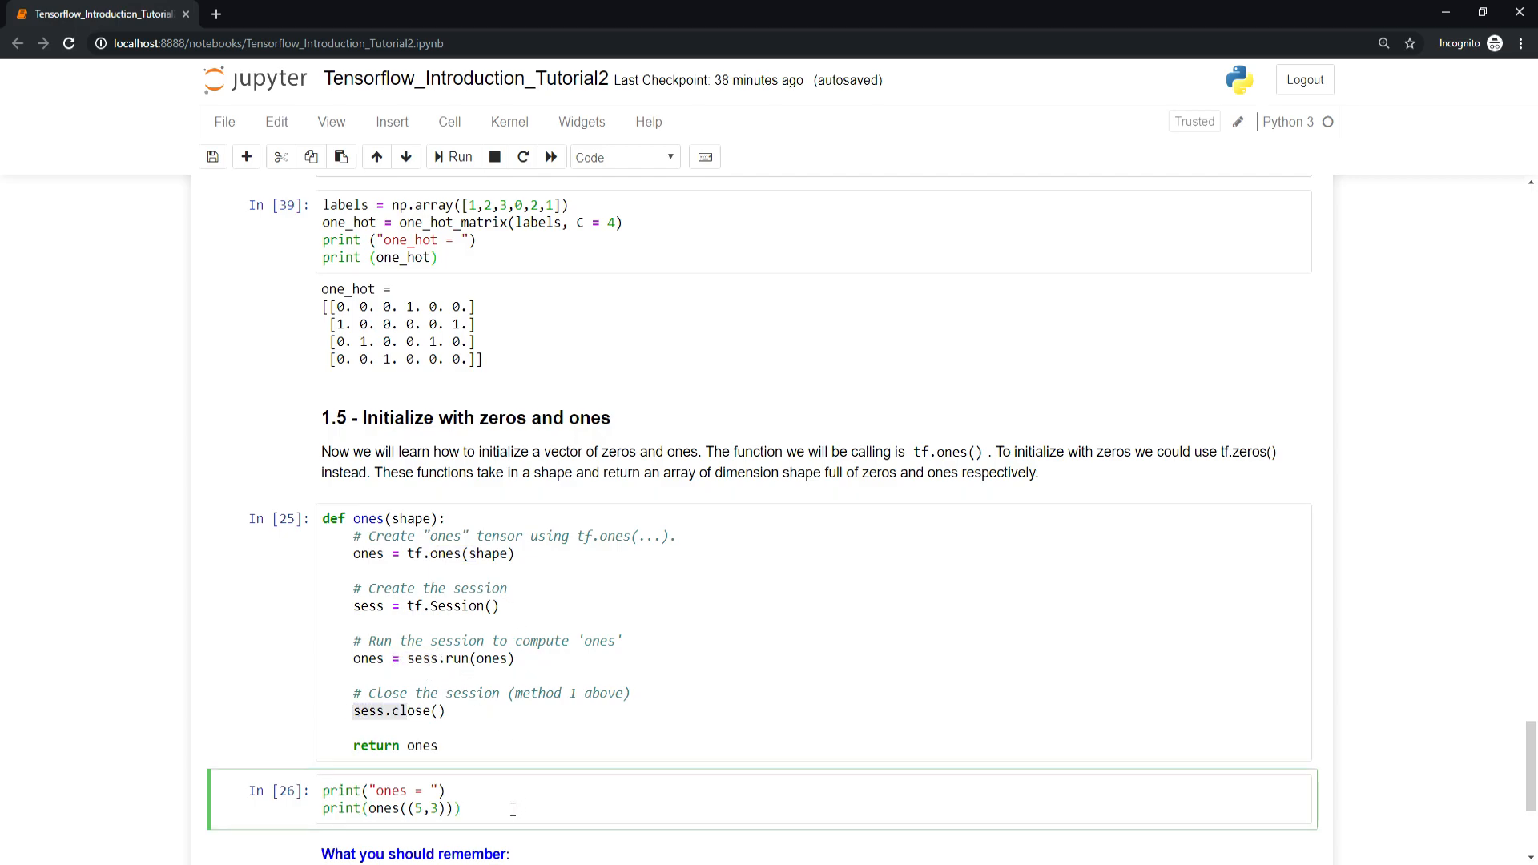
# Run the print(ones) test cell, numbered 40, printing a 5-by-3 array of ones
pyautogui.click(452, 157)
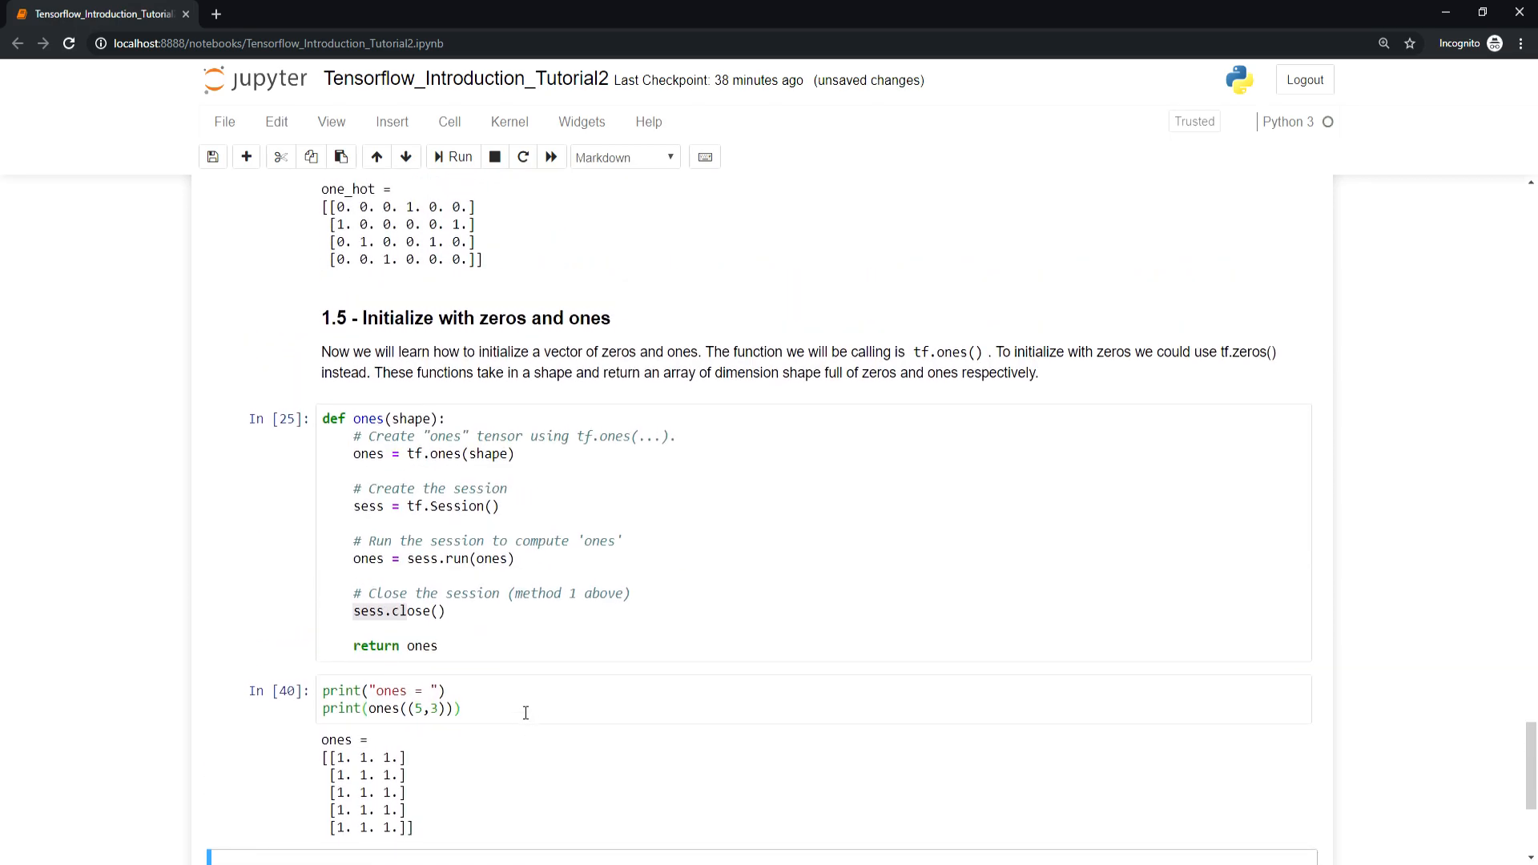
pyautogui.moveTo(429, 715)
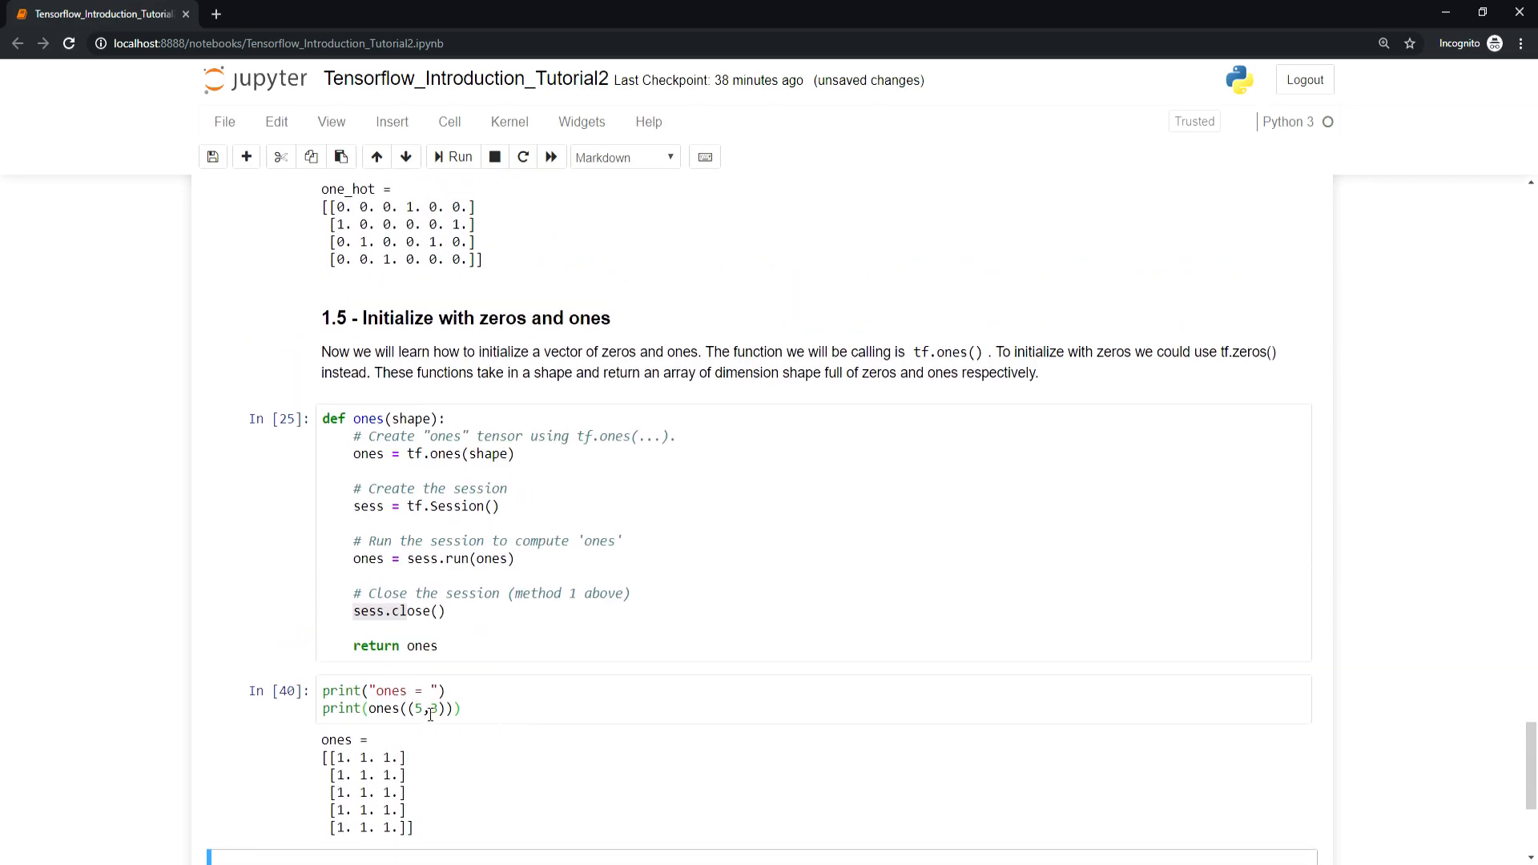
pyautogui.moveTo(437, 732)
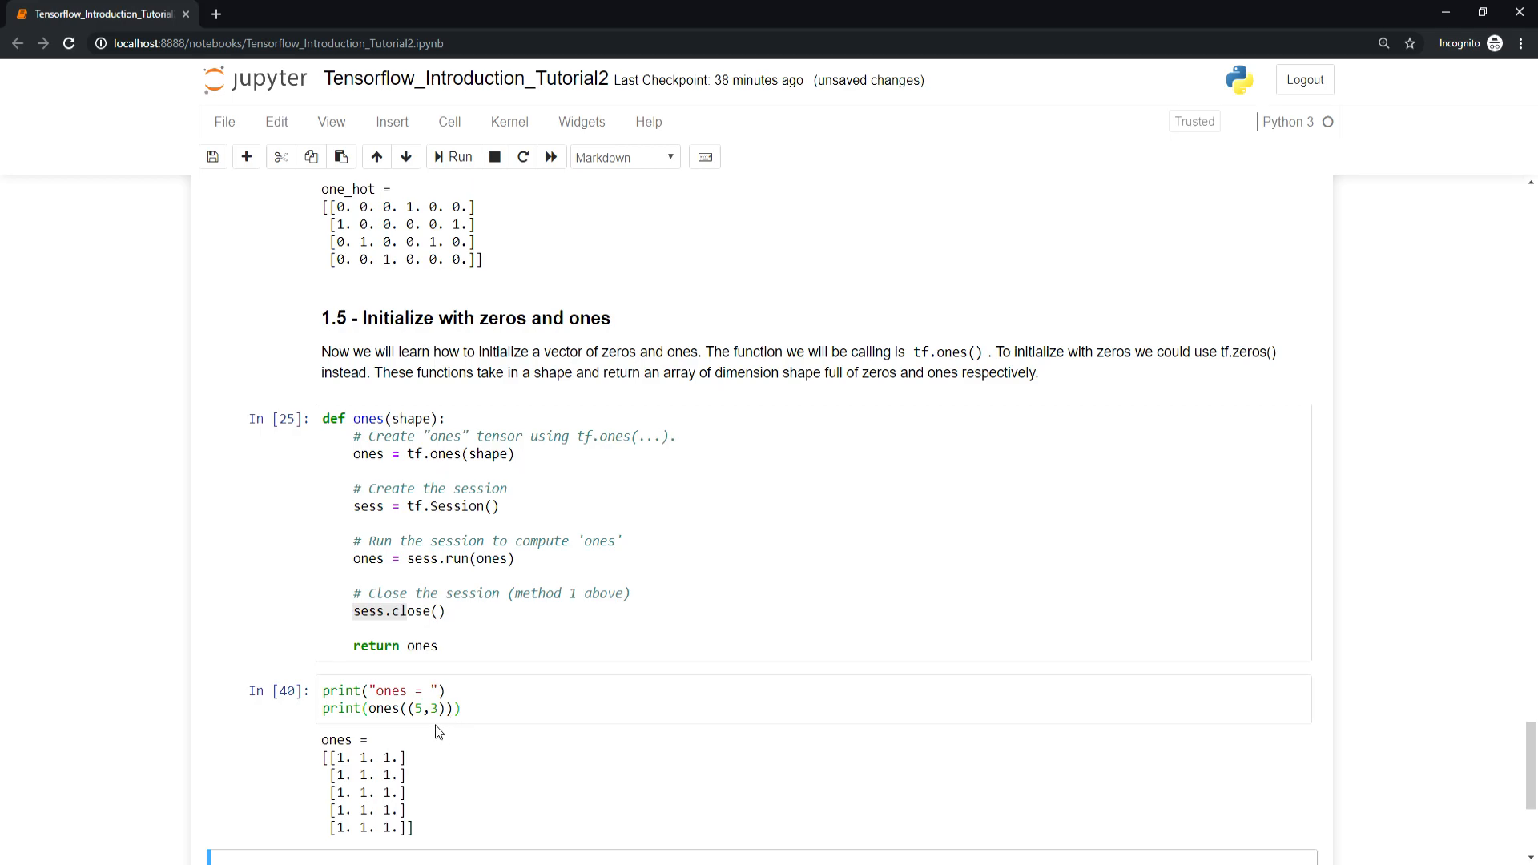
pyautogui.moveTo(455, 732)
pyautogui.write('5')
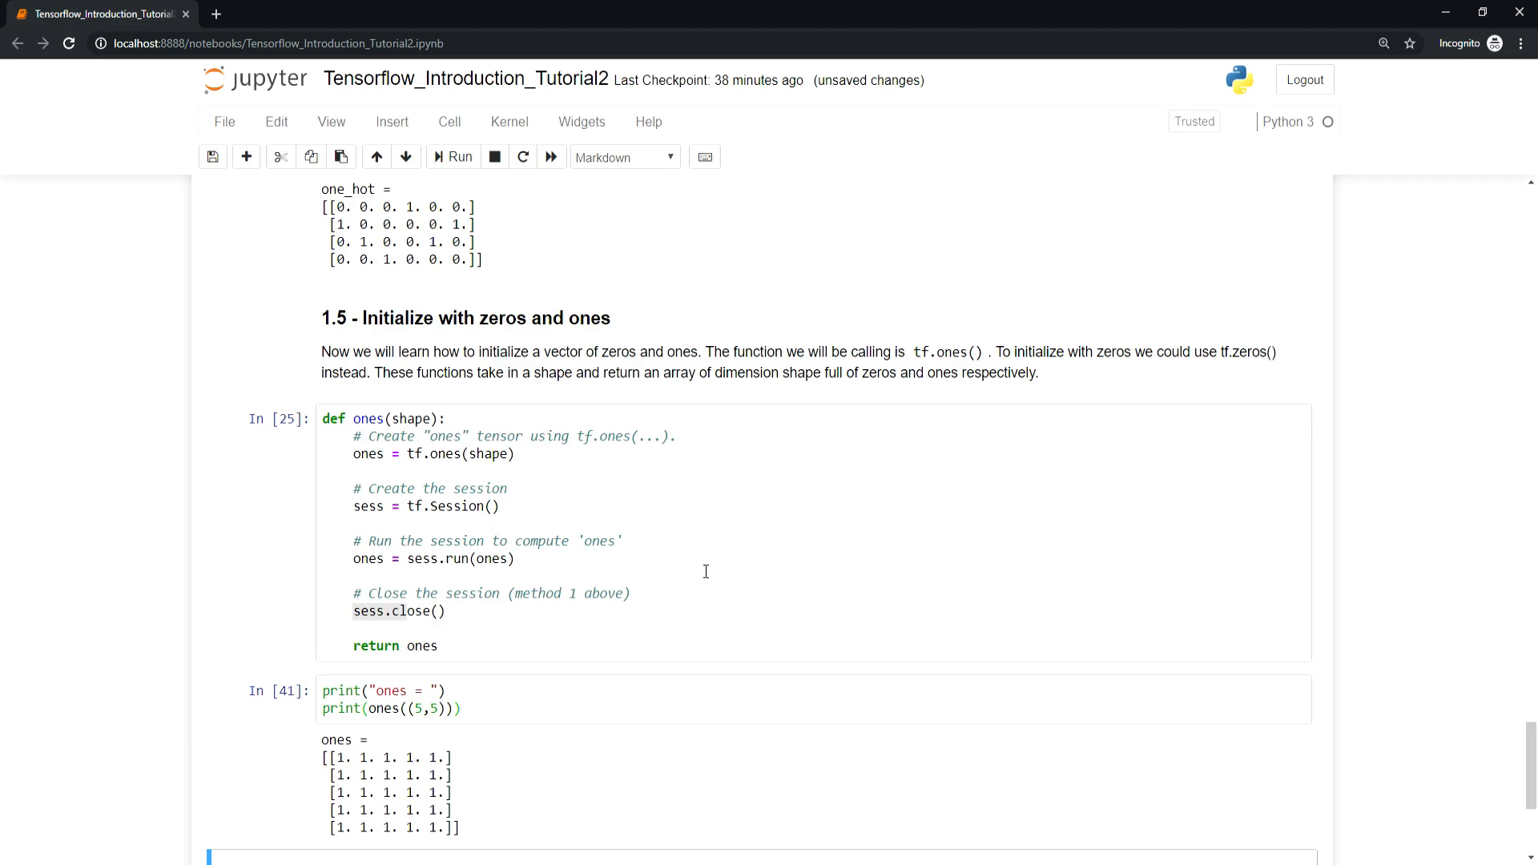
# Scroll past the 5-by-5 ones output to the 'What you should remember' summary
pyautogui.scroll(-3)
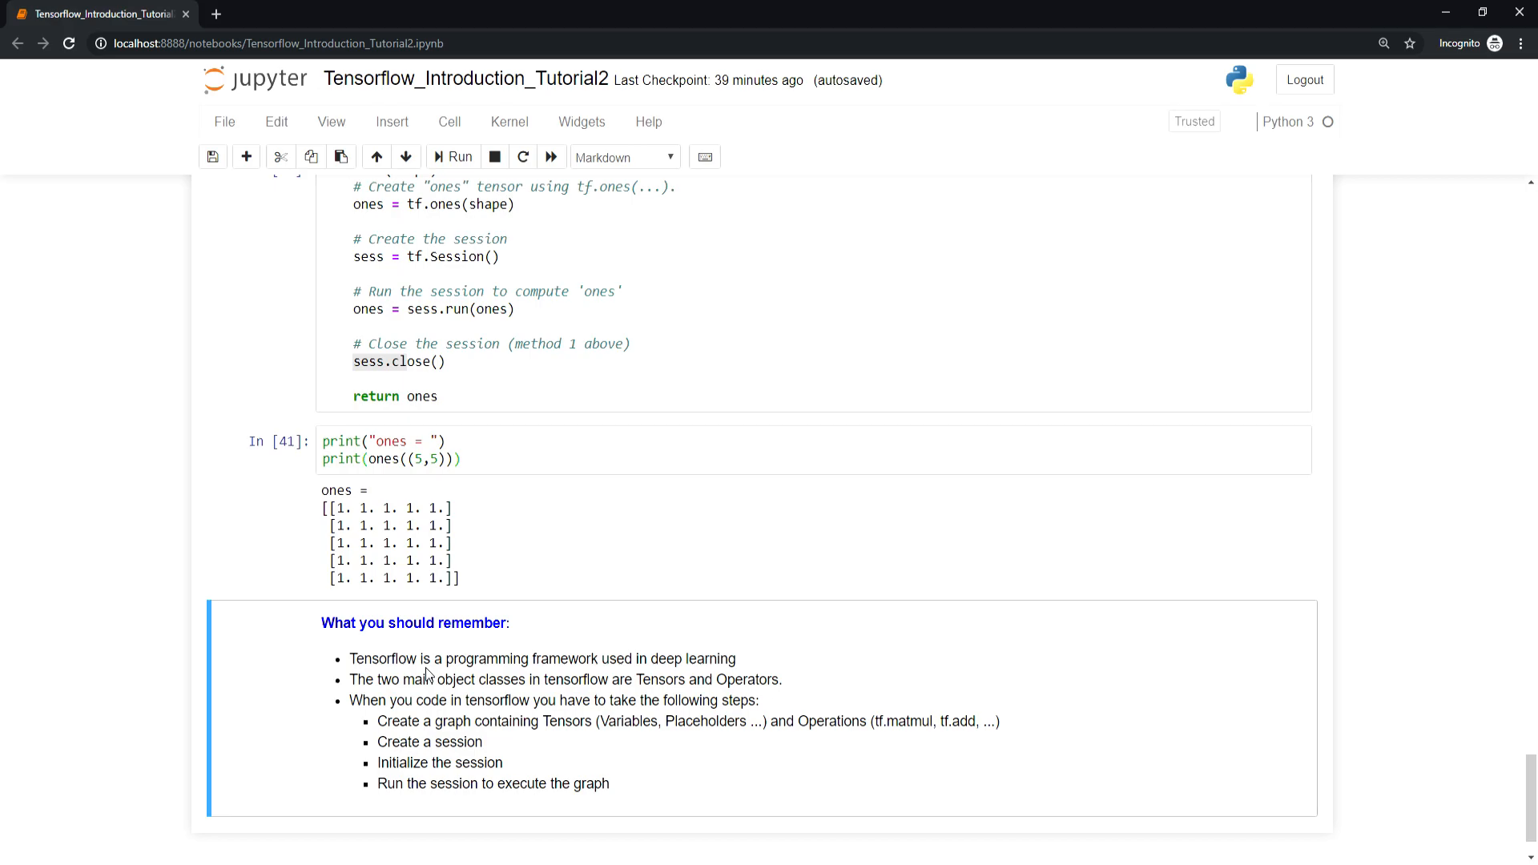
pyautogui.moveTo(794, 774)
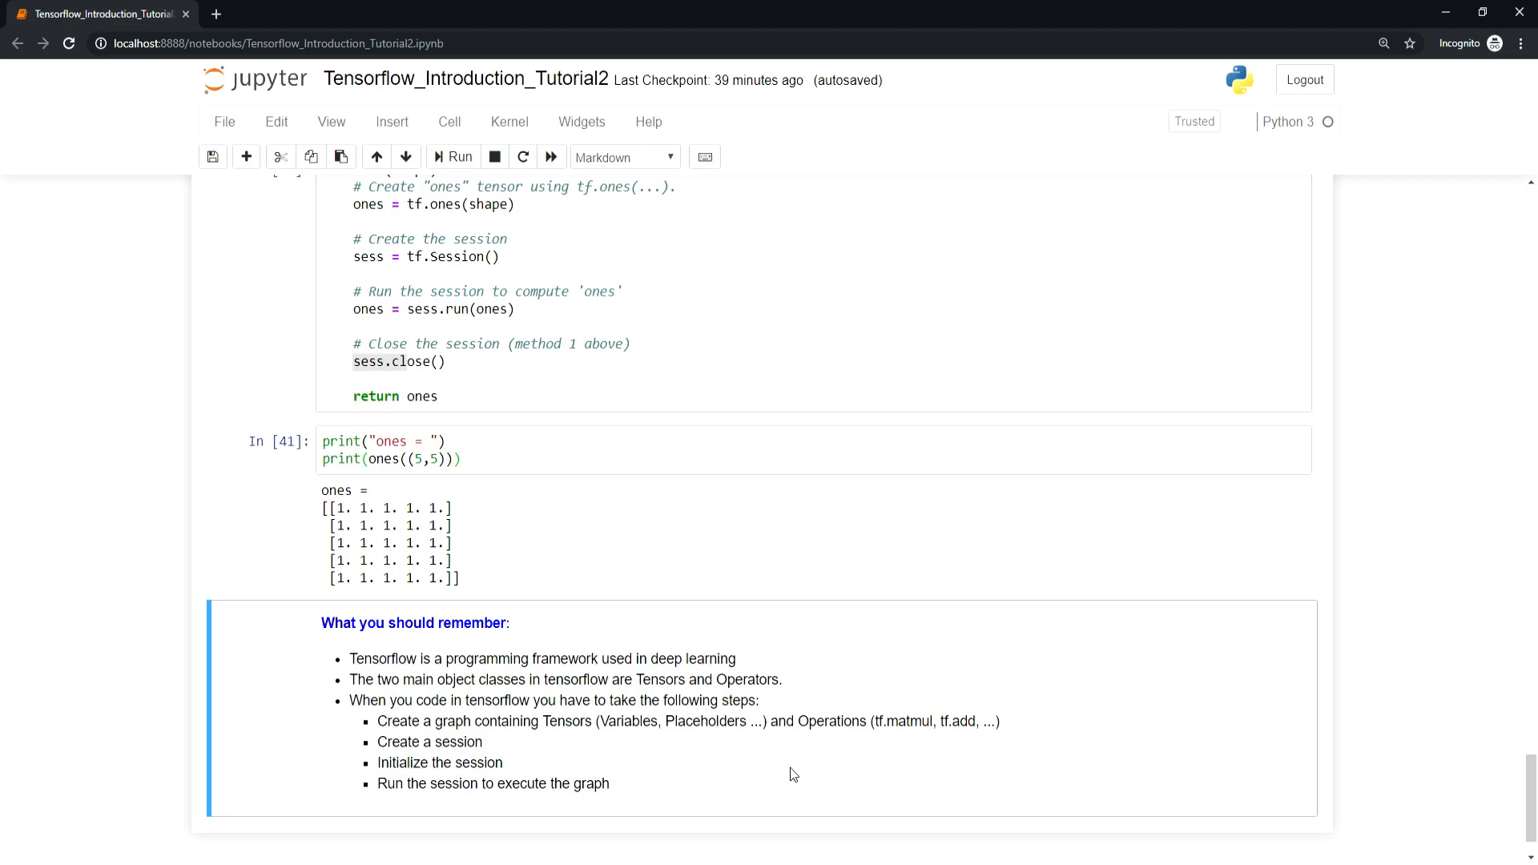
pyautogui.moveTo(581, 769)
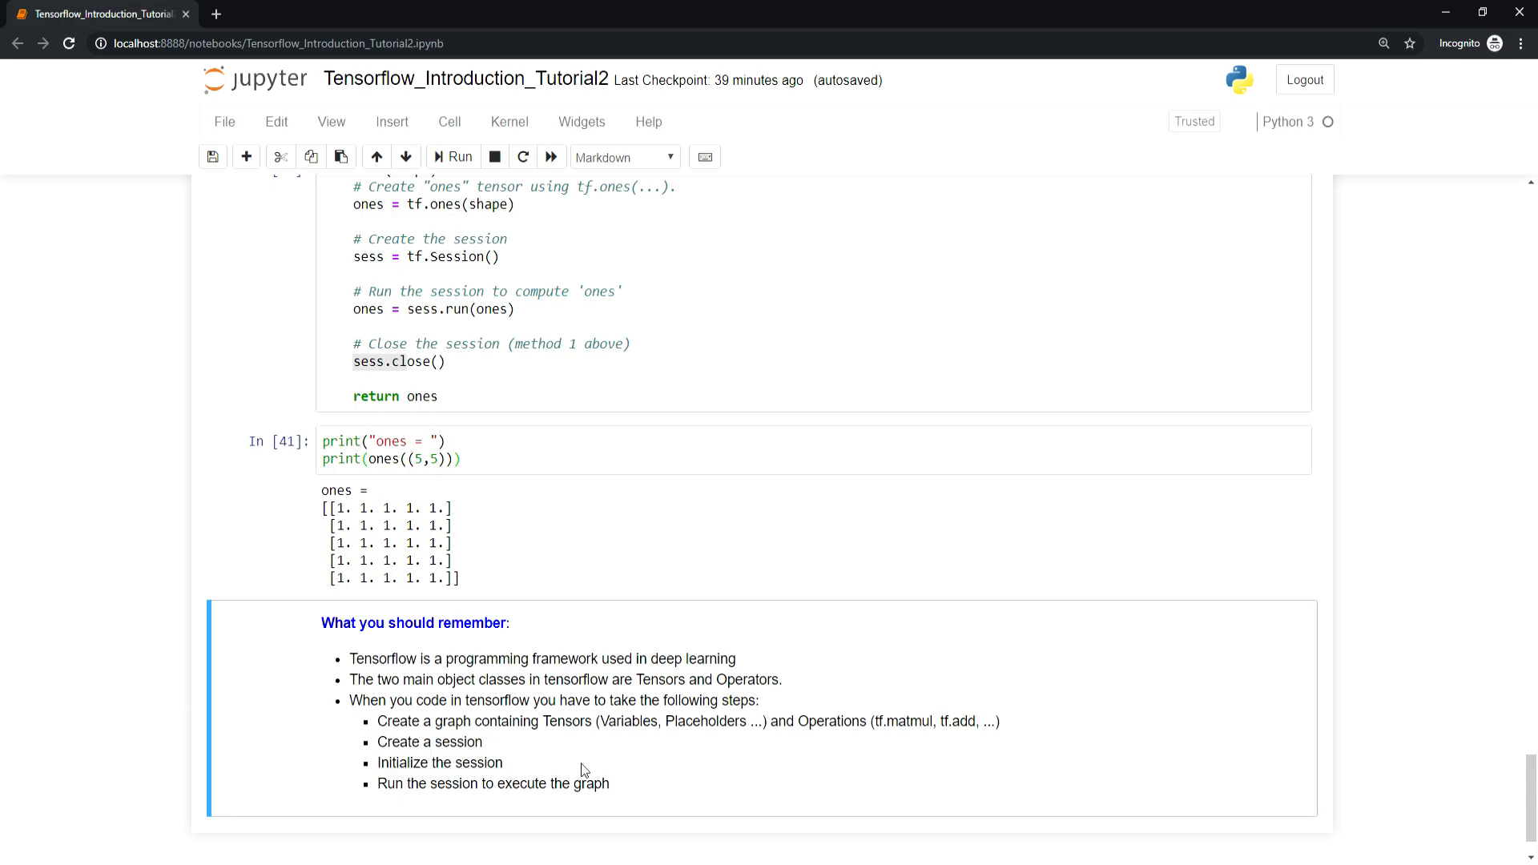
pyautogui.moveTo(665, 766)
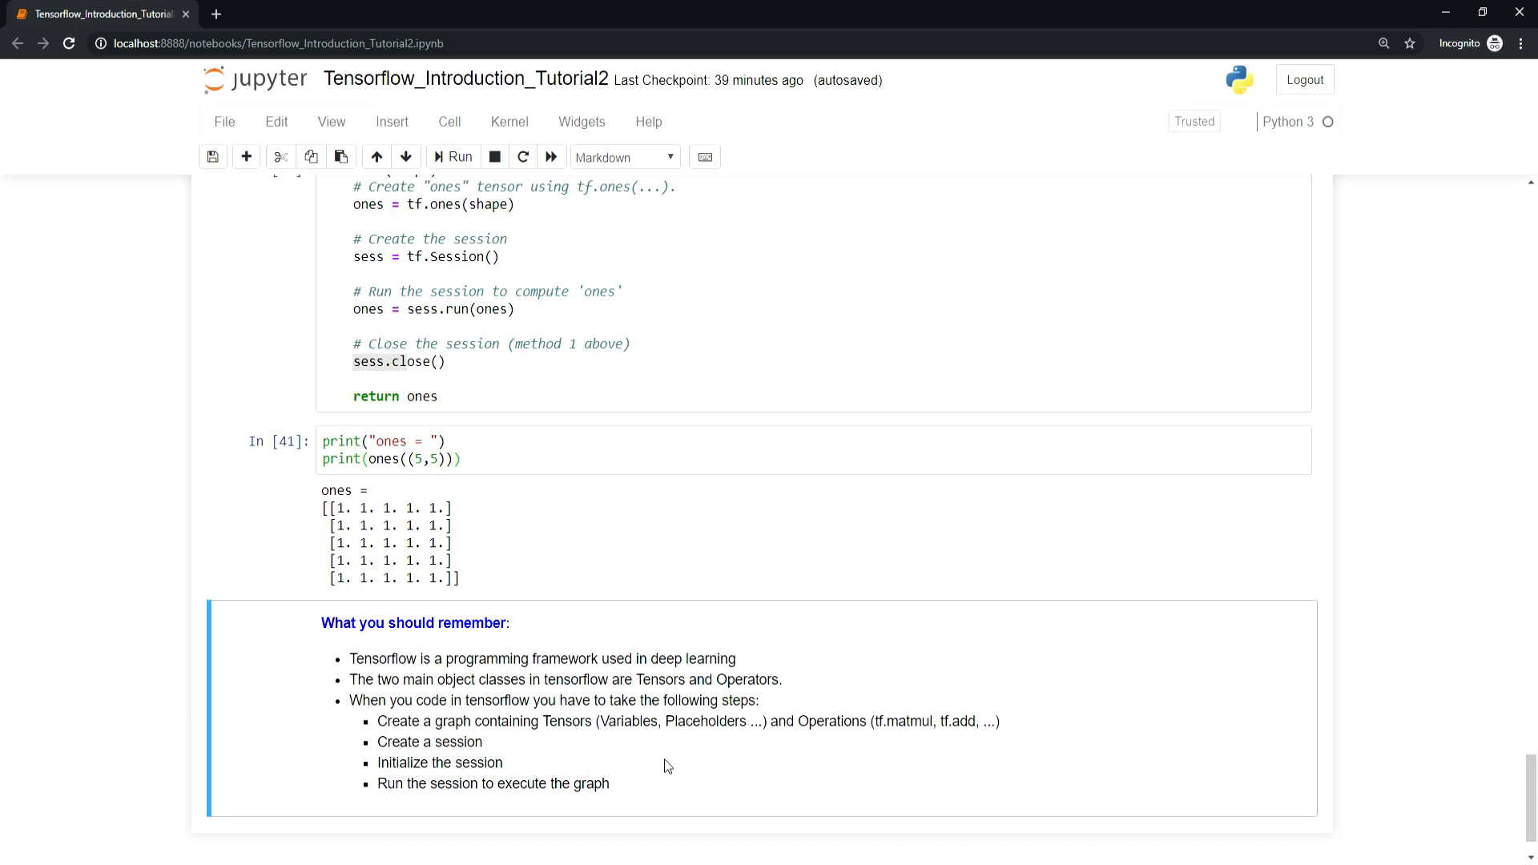
pyautogui.moveTo(717, 754)
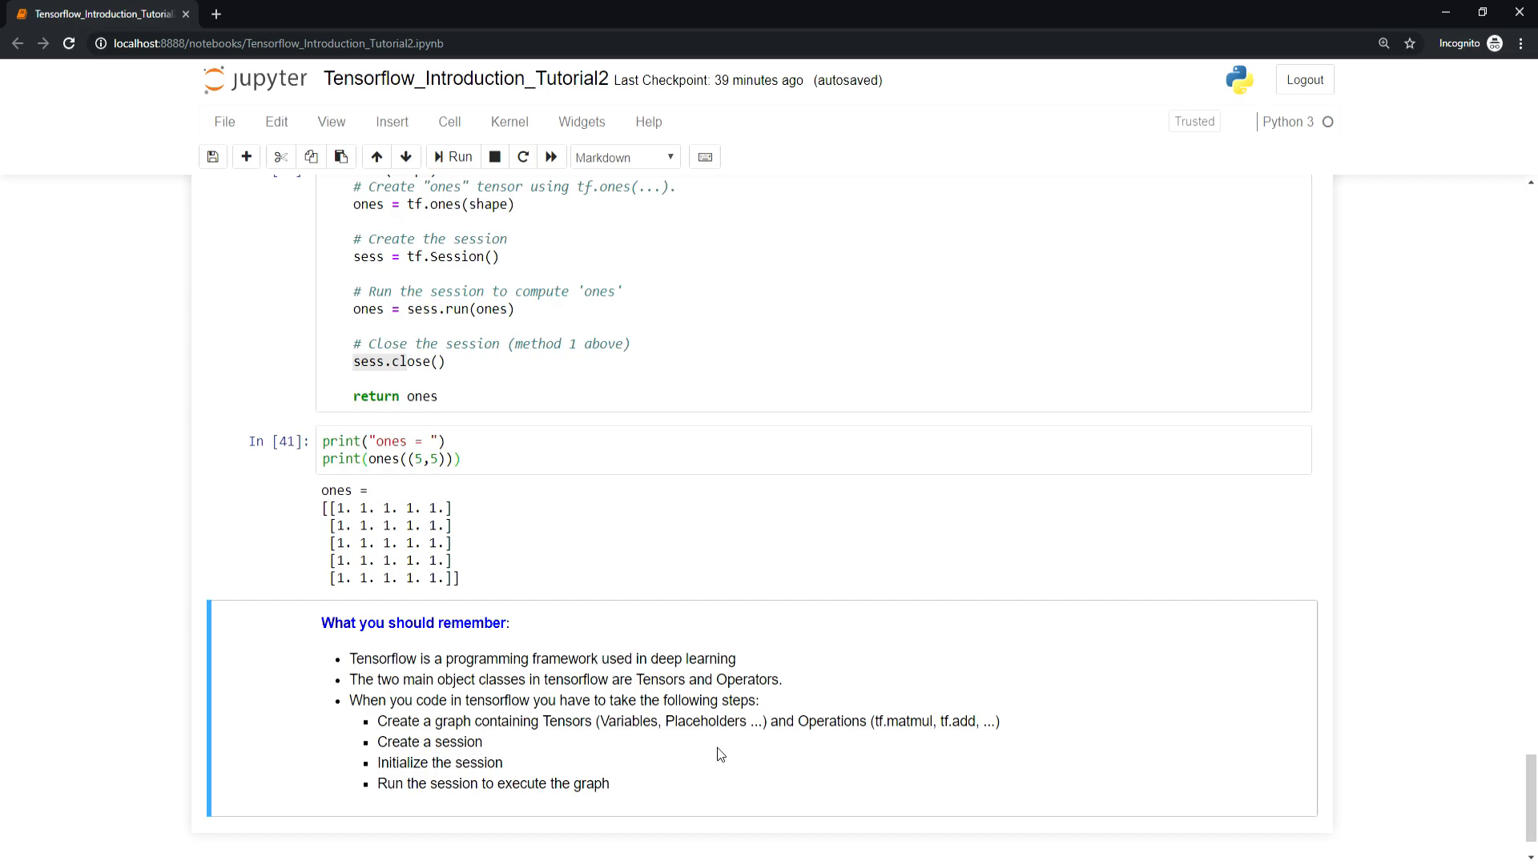
pyautogui.moveTo(608, 766)
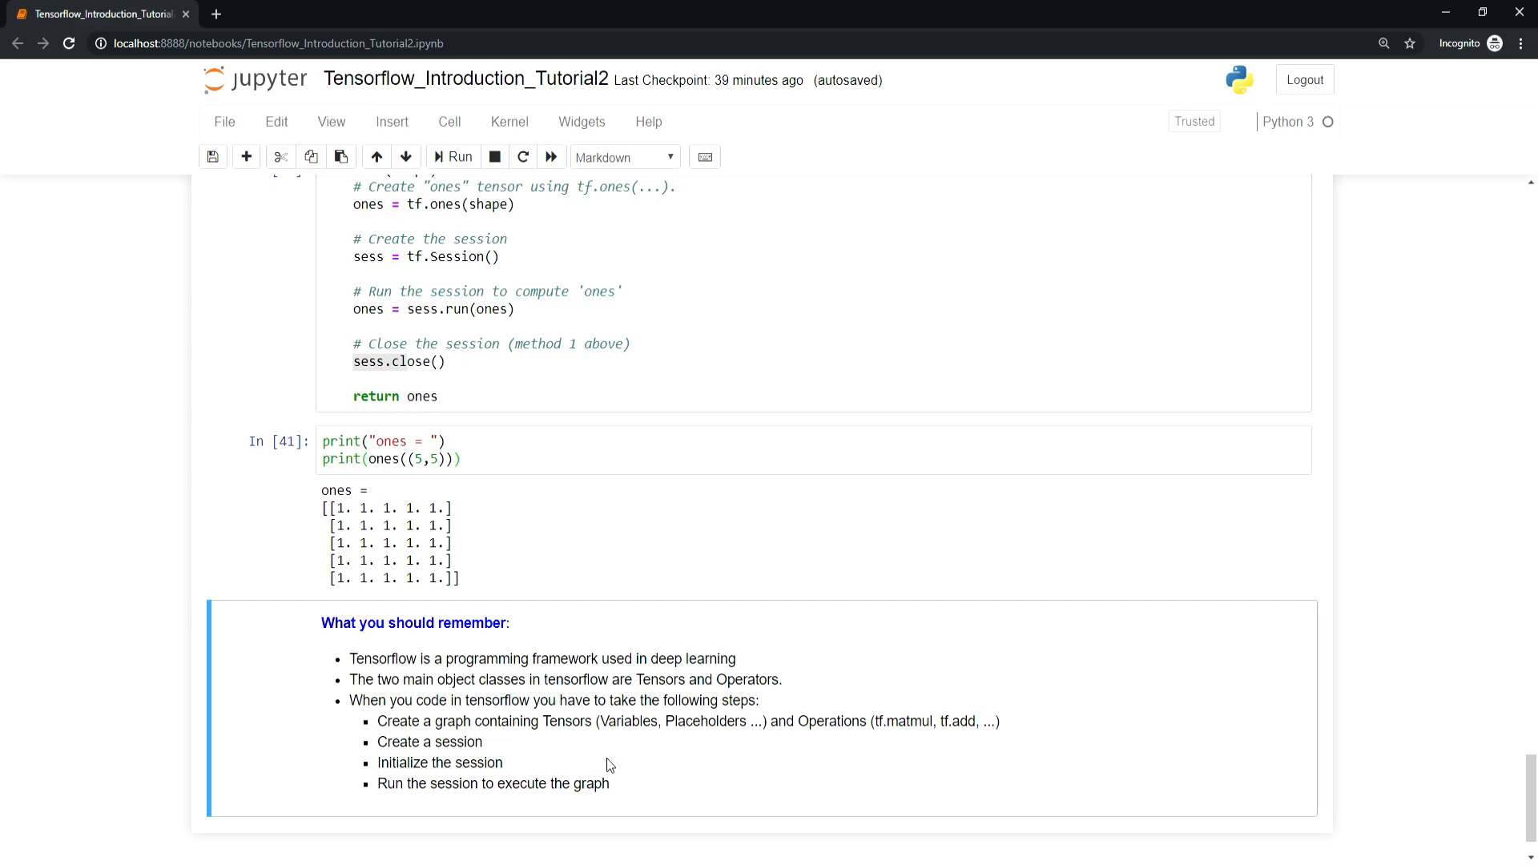
pyautogui.moveTo(563, 827)
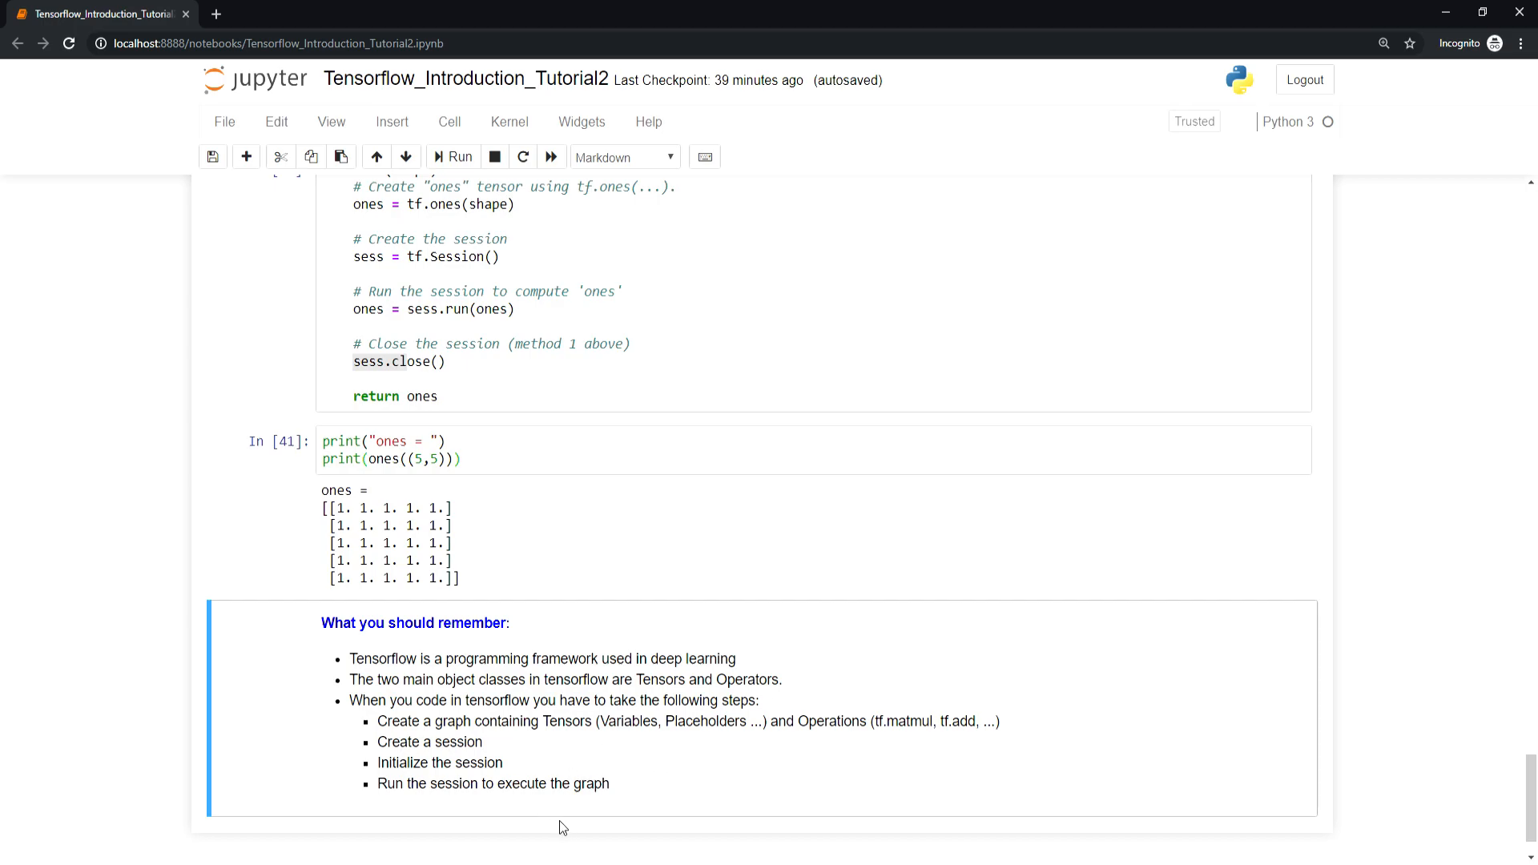
pyautogui.moveTo(647, 769)
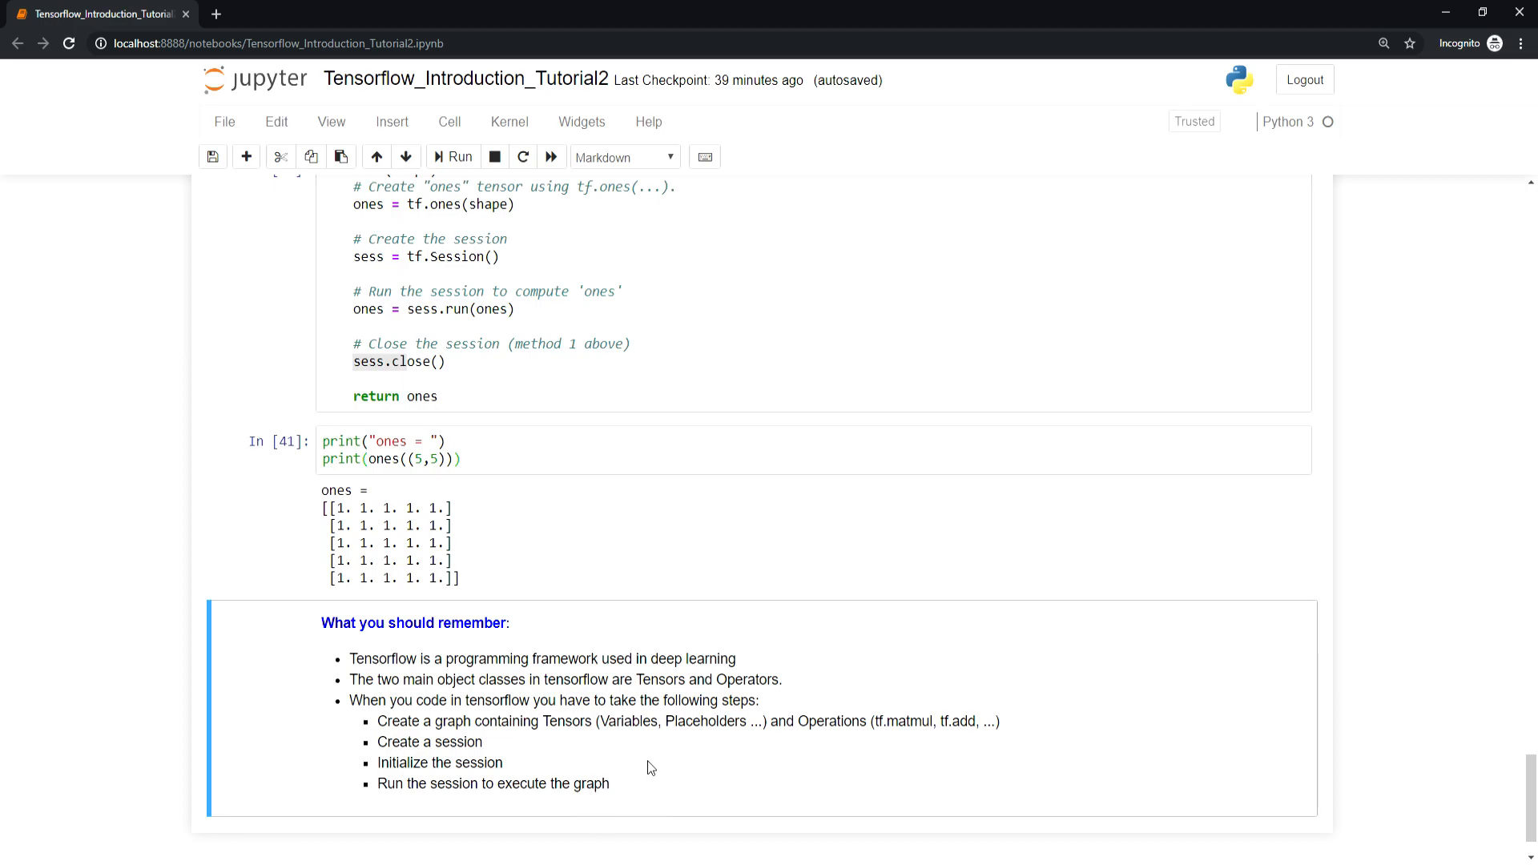
pyautogui.moveTo(664, 776)
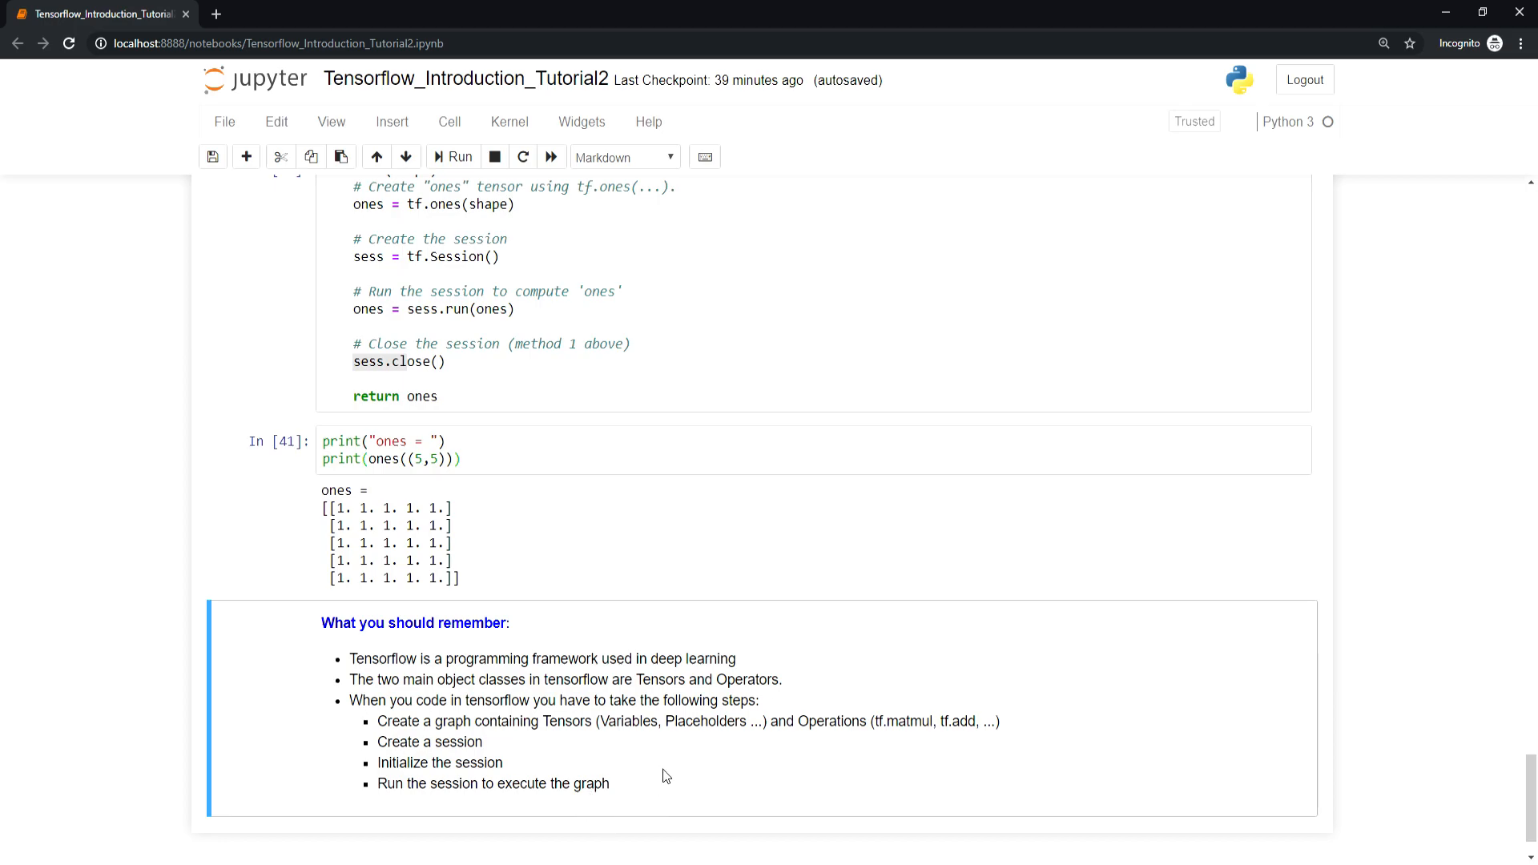